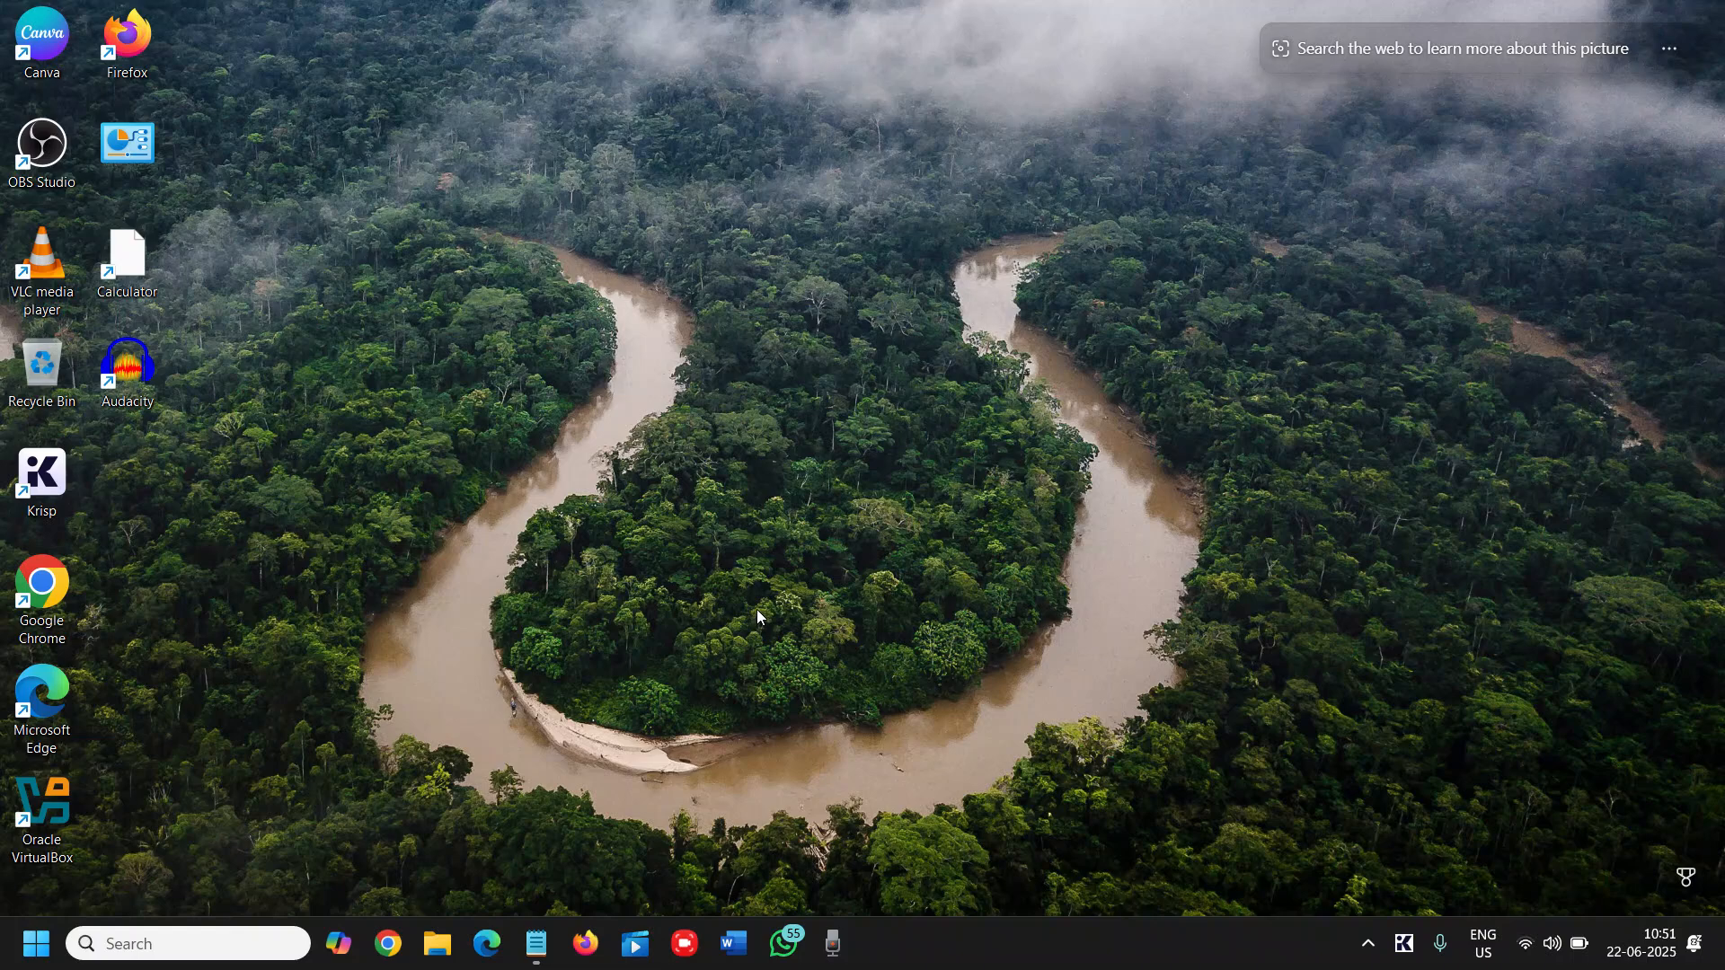
{"action": "mouse_move", "coordinate": [715, 622]}
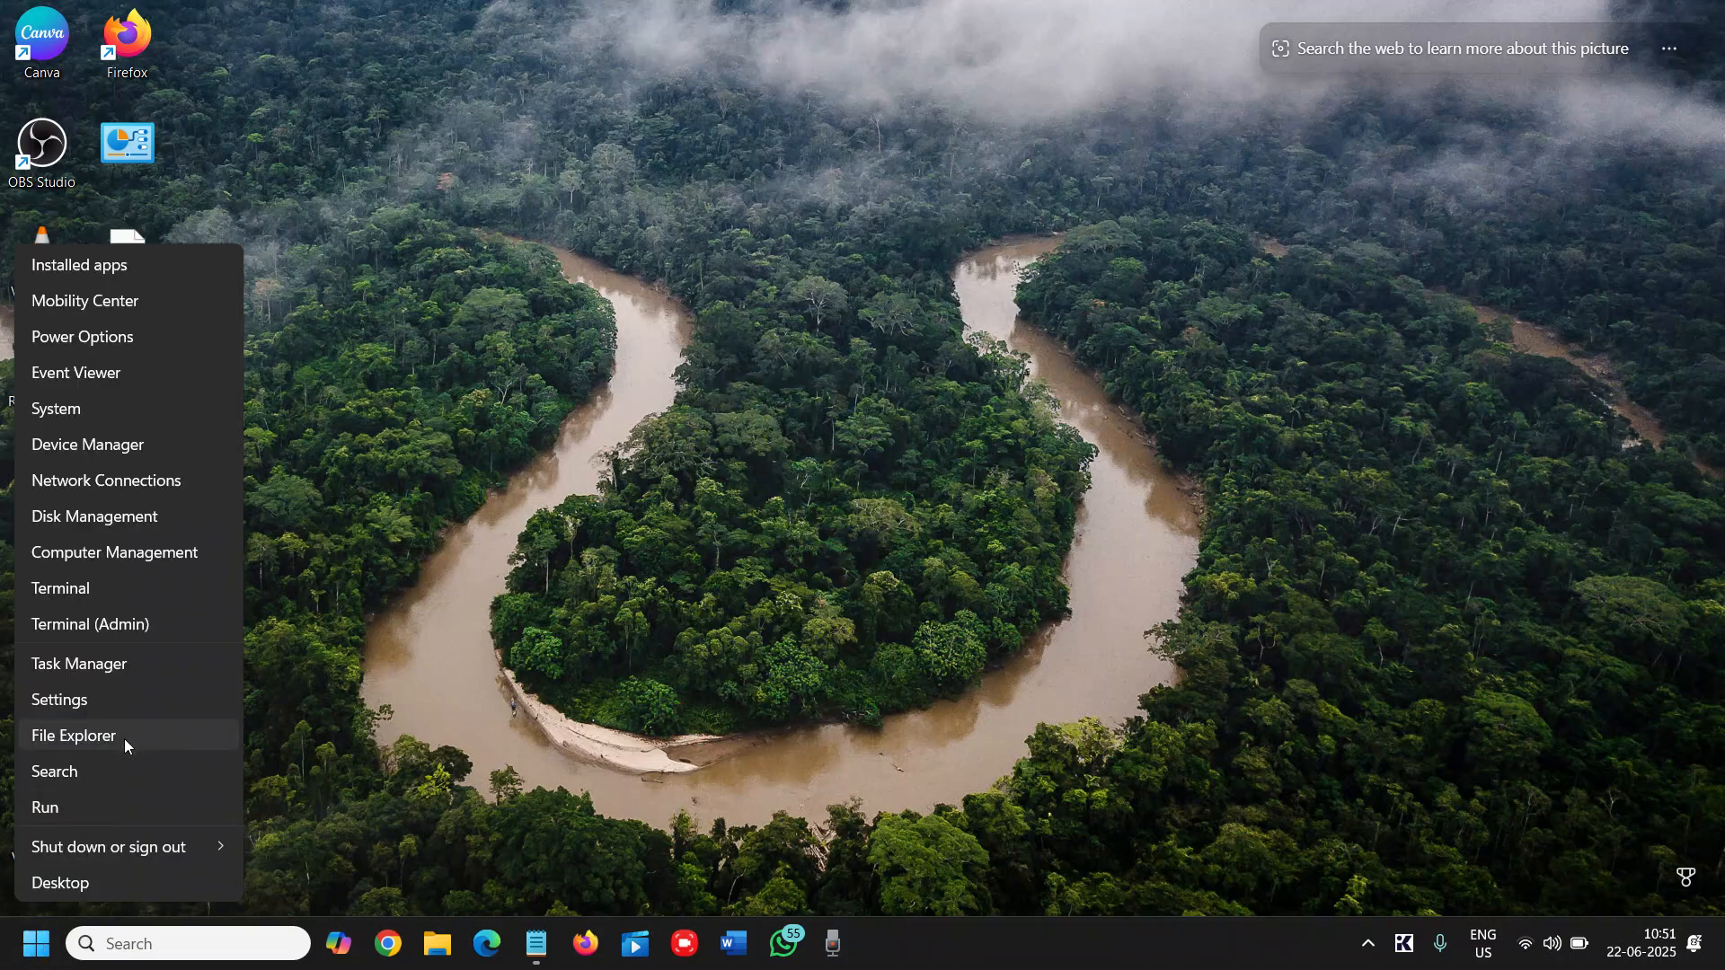
Show the Windows Update history of installed feature and quality updates
{"action": "left_click", "coordinate": [59, 699]}
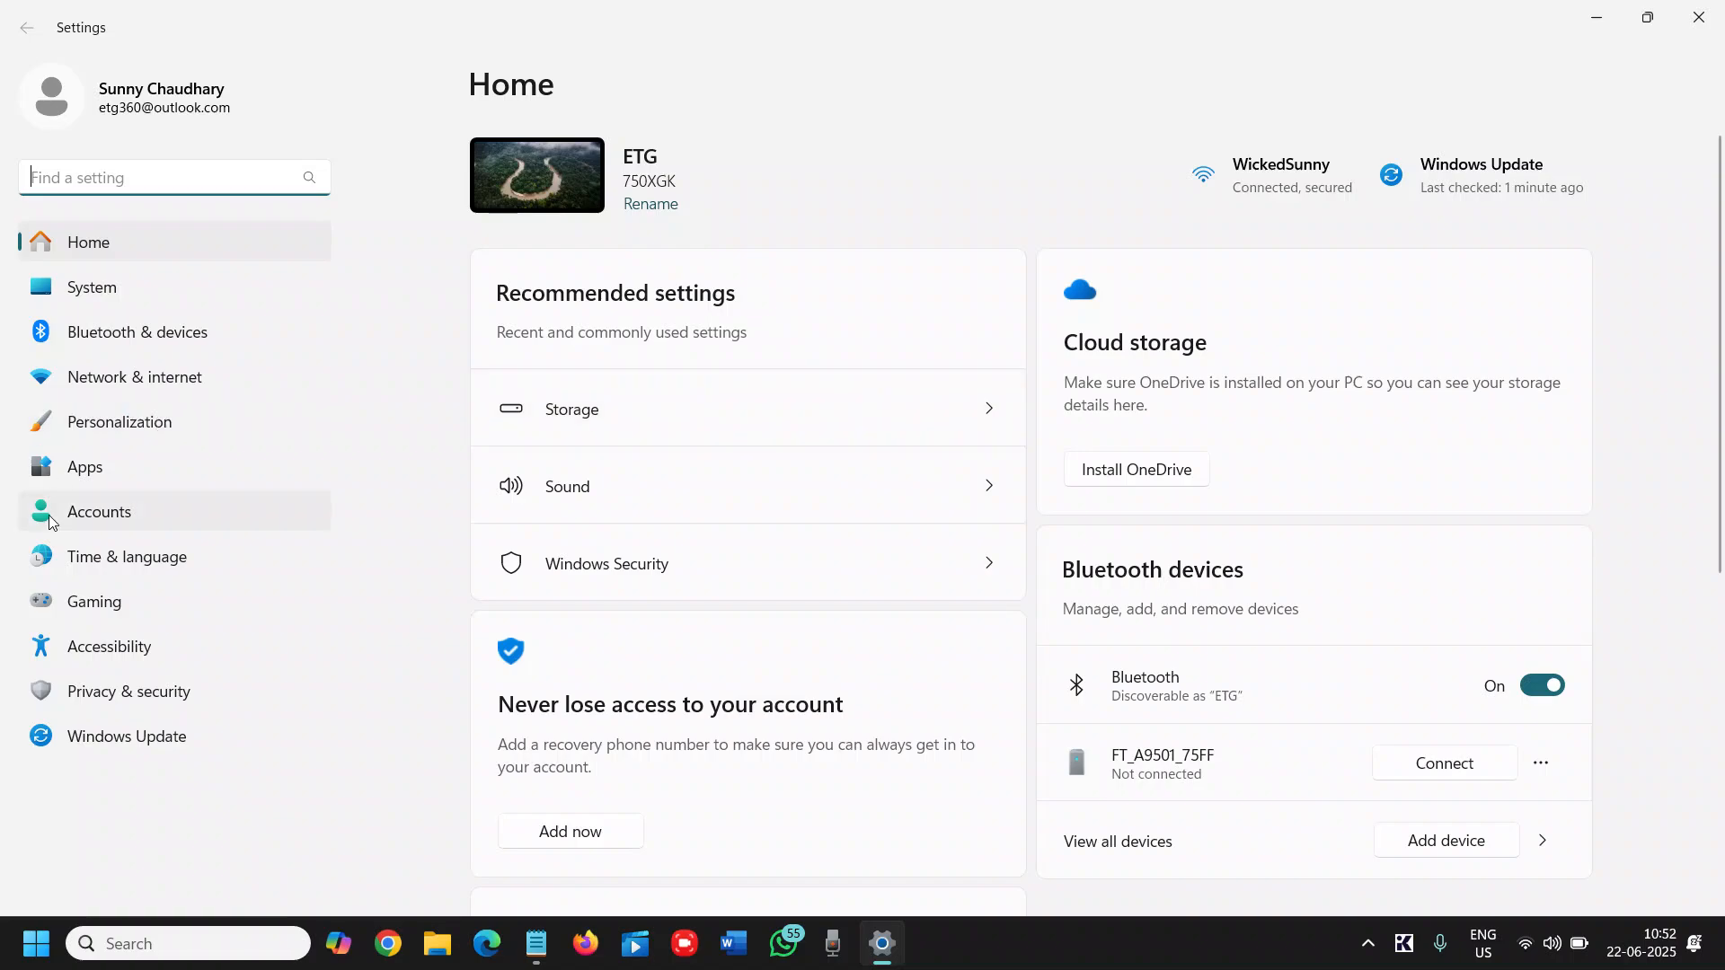
{"action": "left_click", "coordinate": [126, 736]}
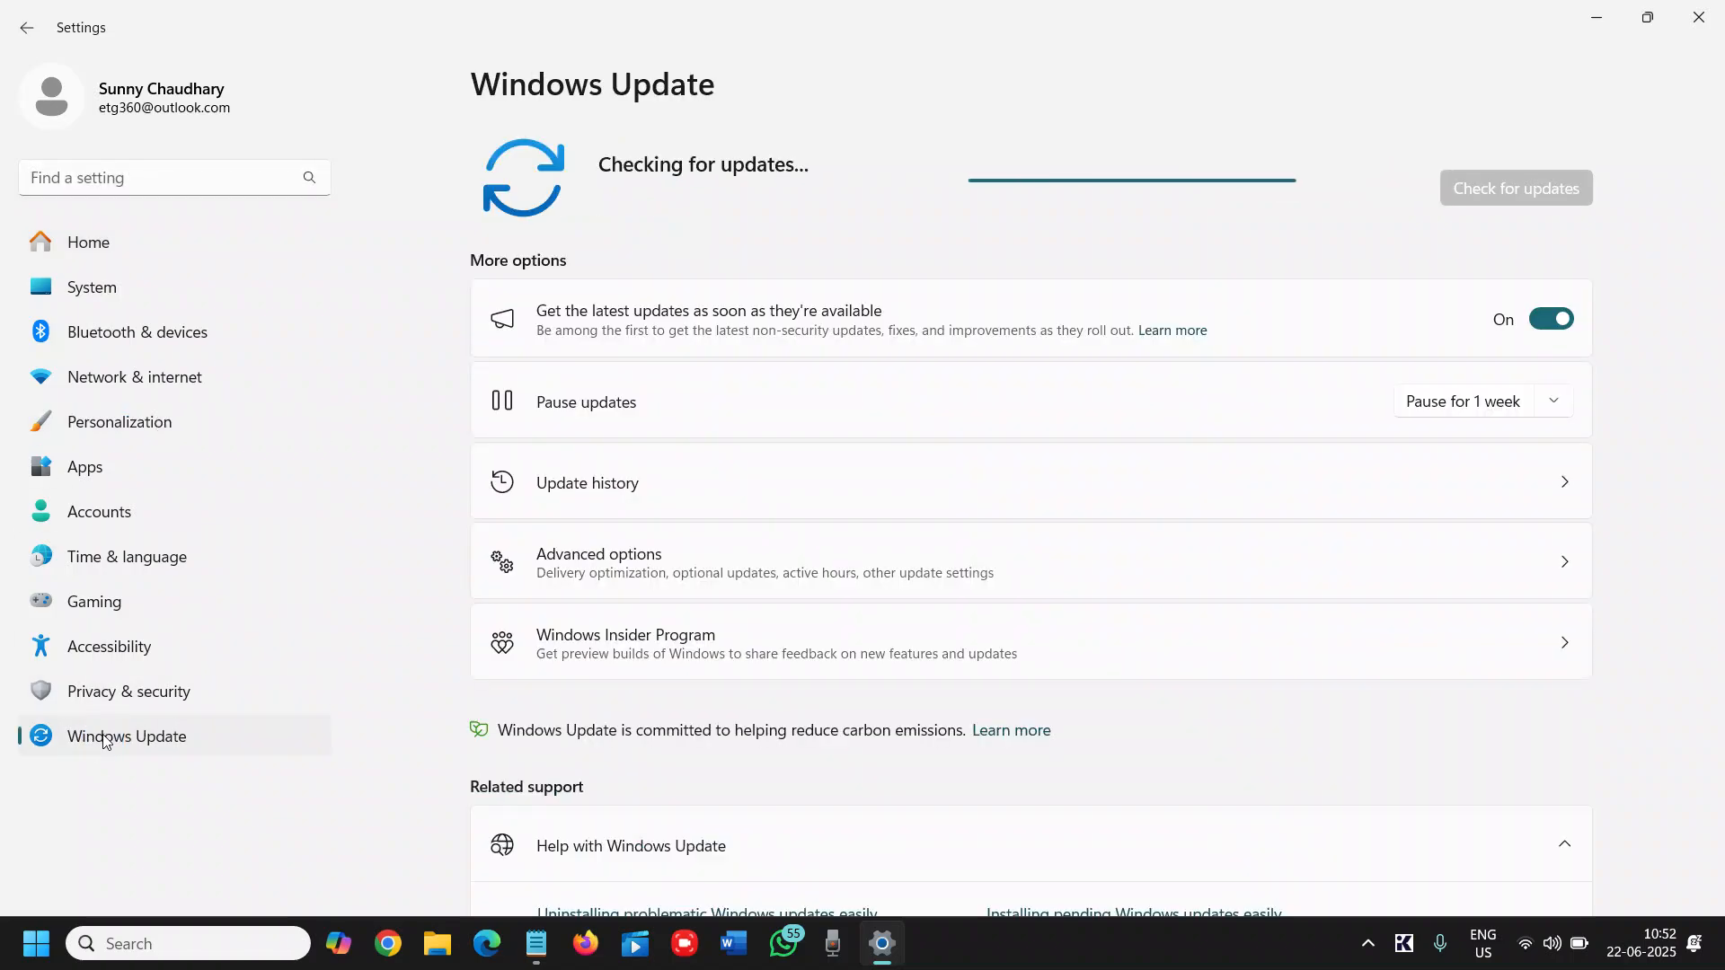
{"action": "mouse_move", "coordinate": [810, 503]}
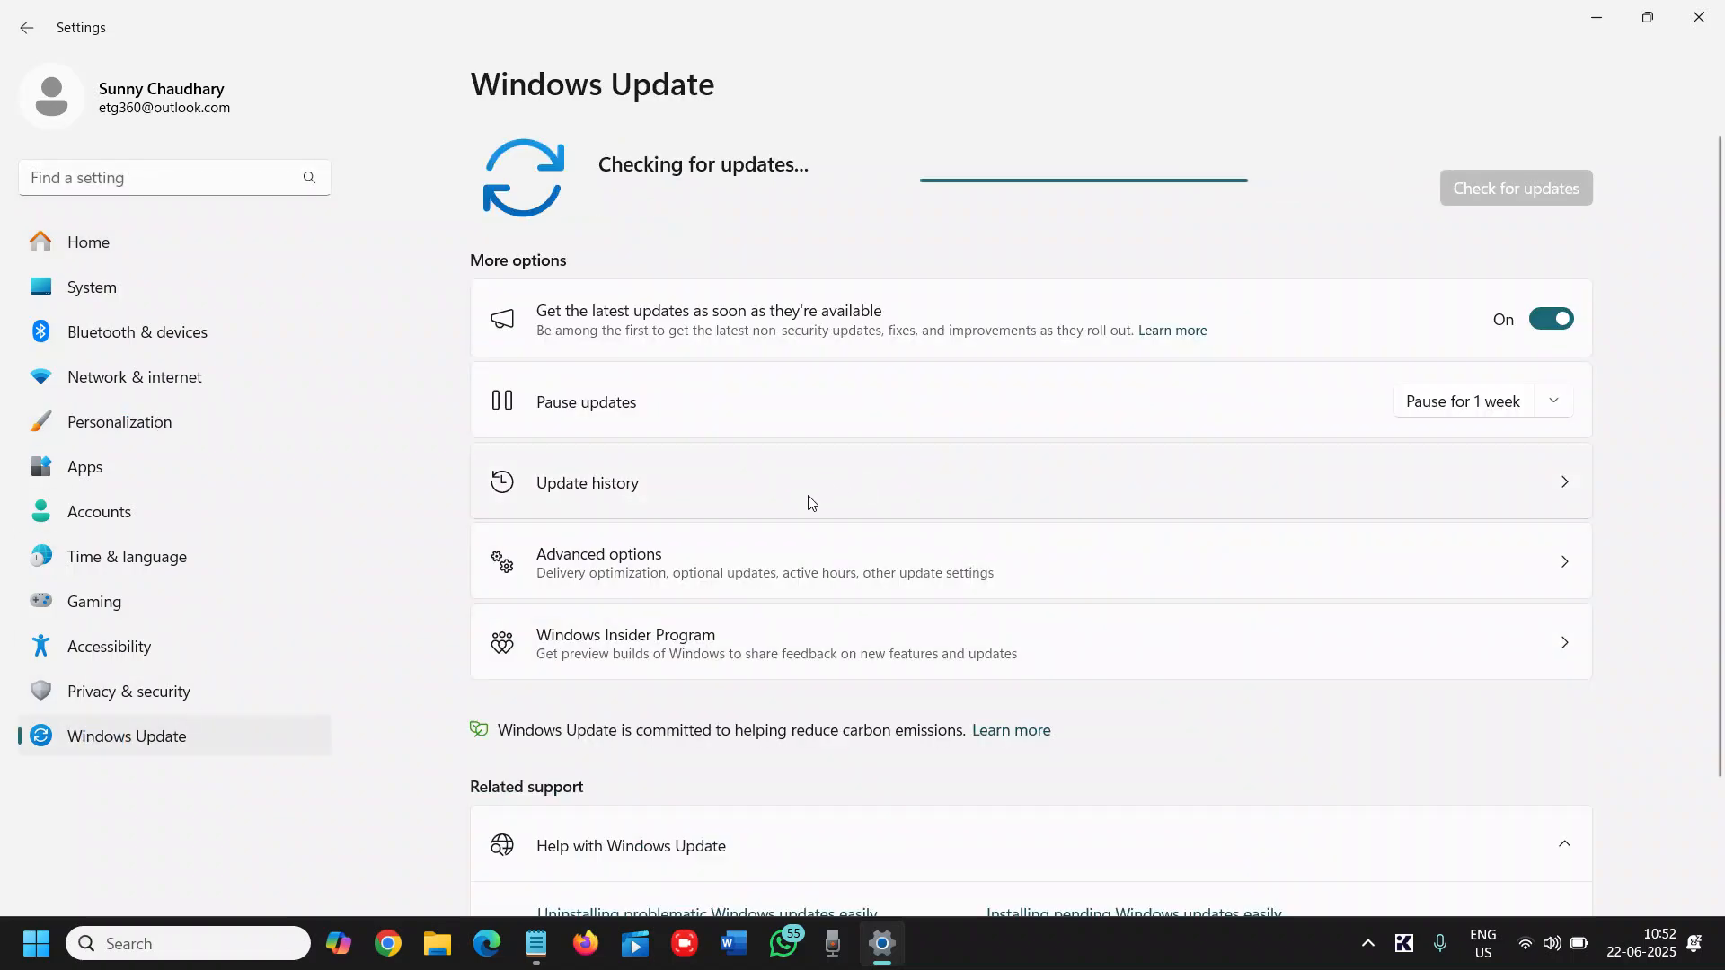
{"action": "left_click", "coordinate": [588, 483]}
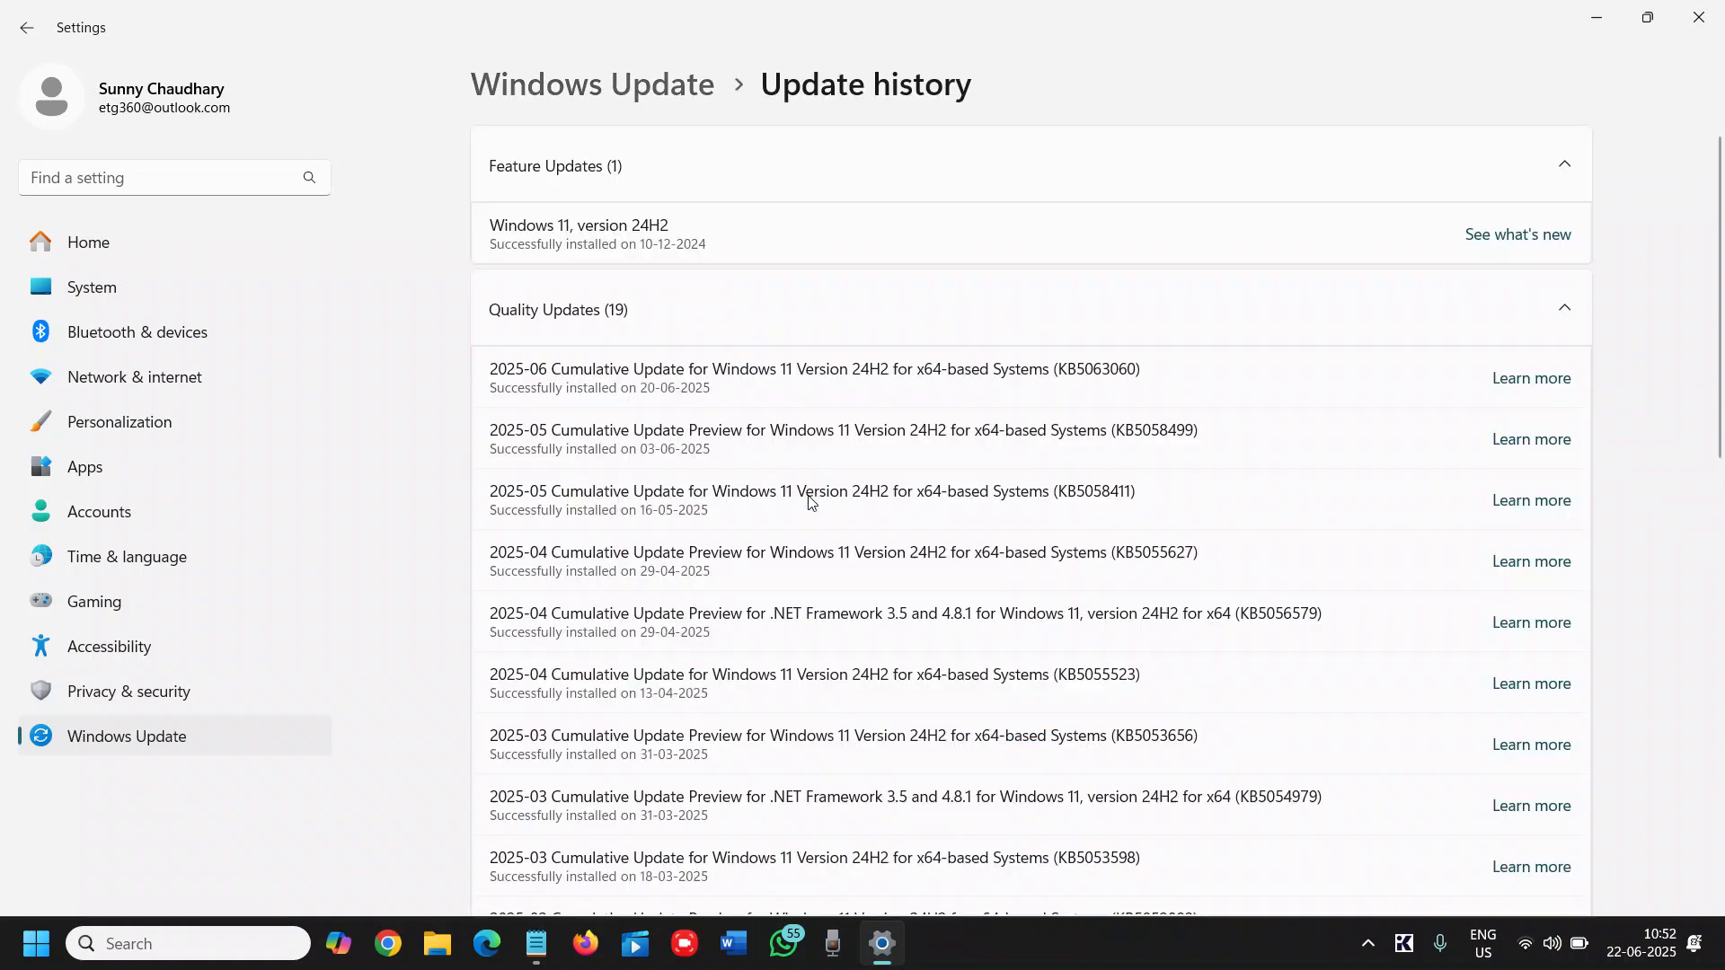
{"action": "mouse_move", "coordinate": [685, 197]}
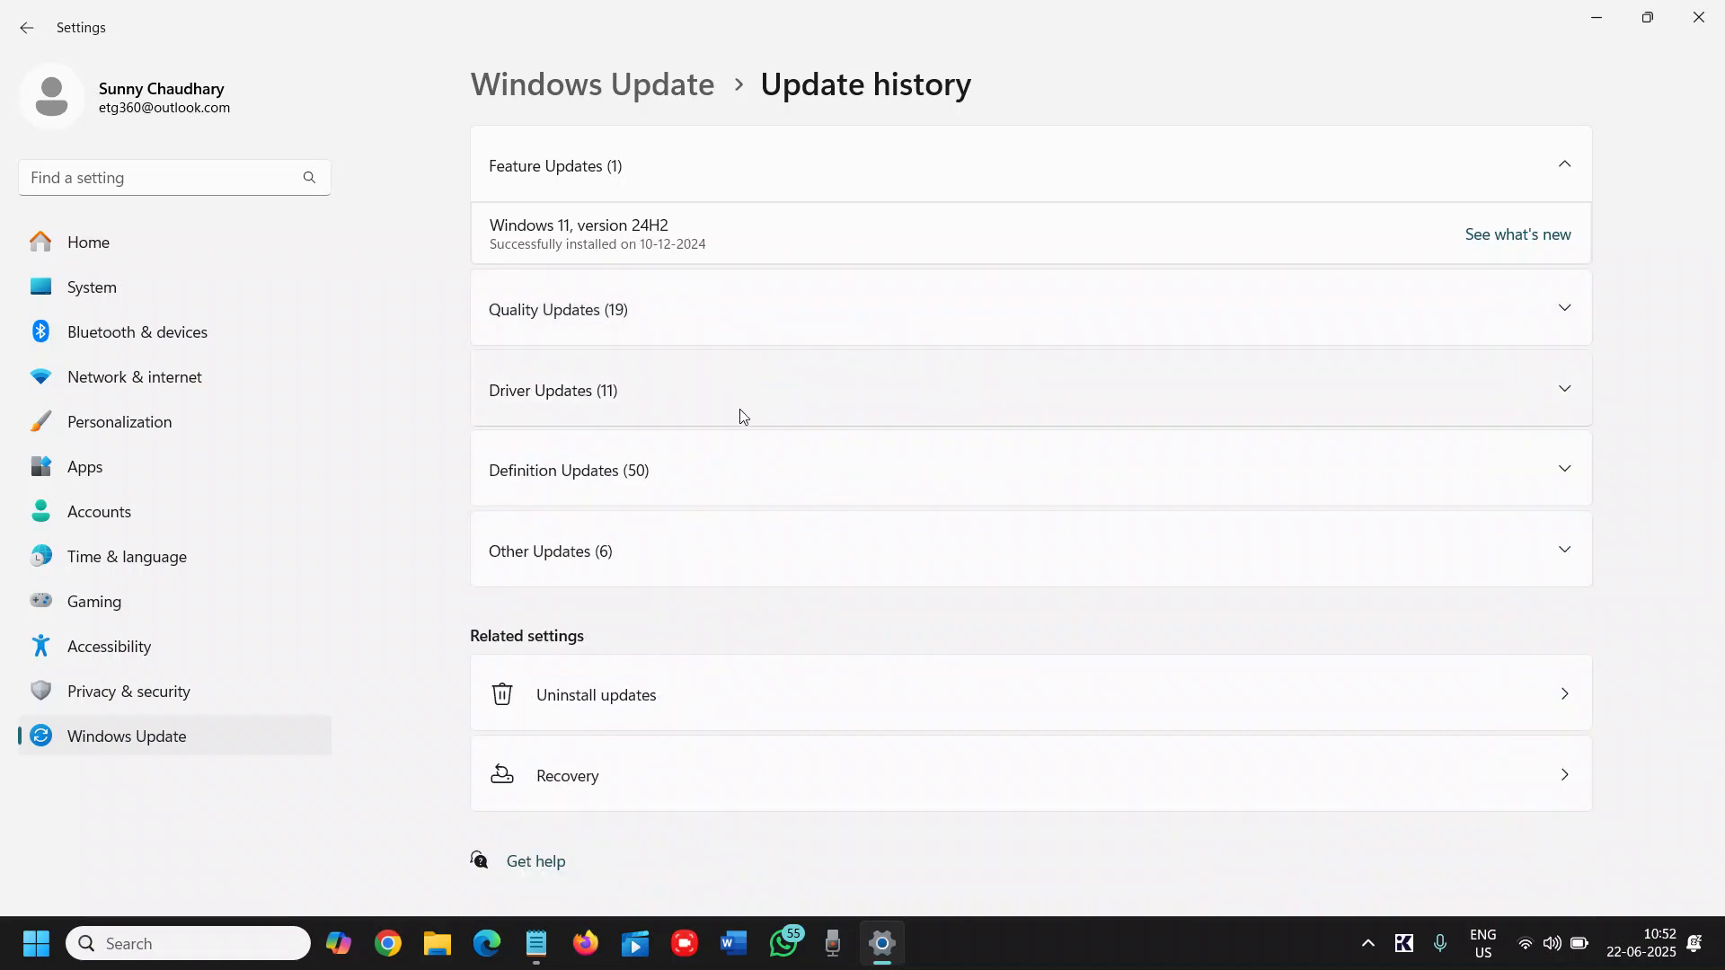
{"action": "mouse_move", "coordinate": [773, 473]}
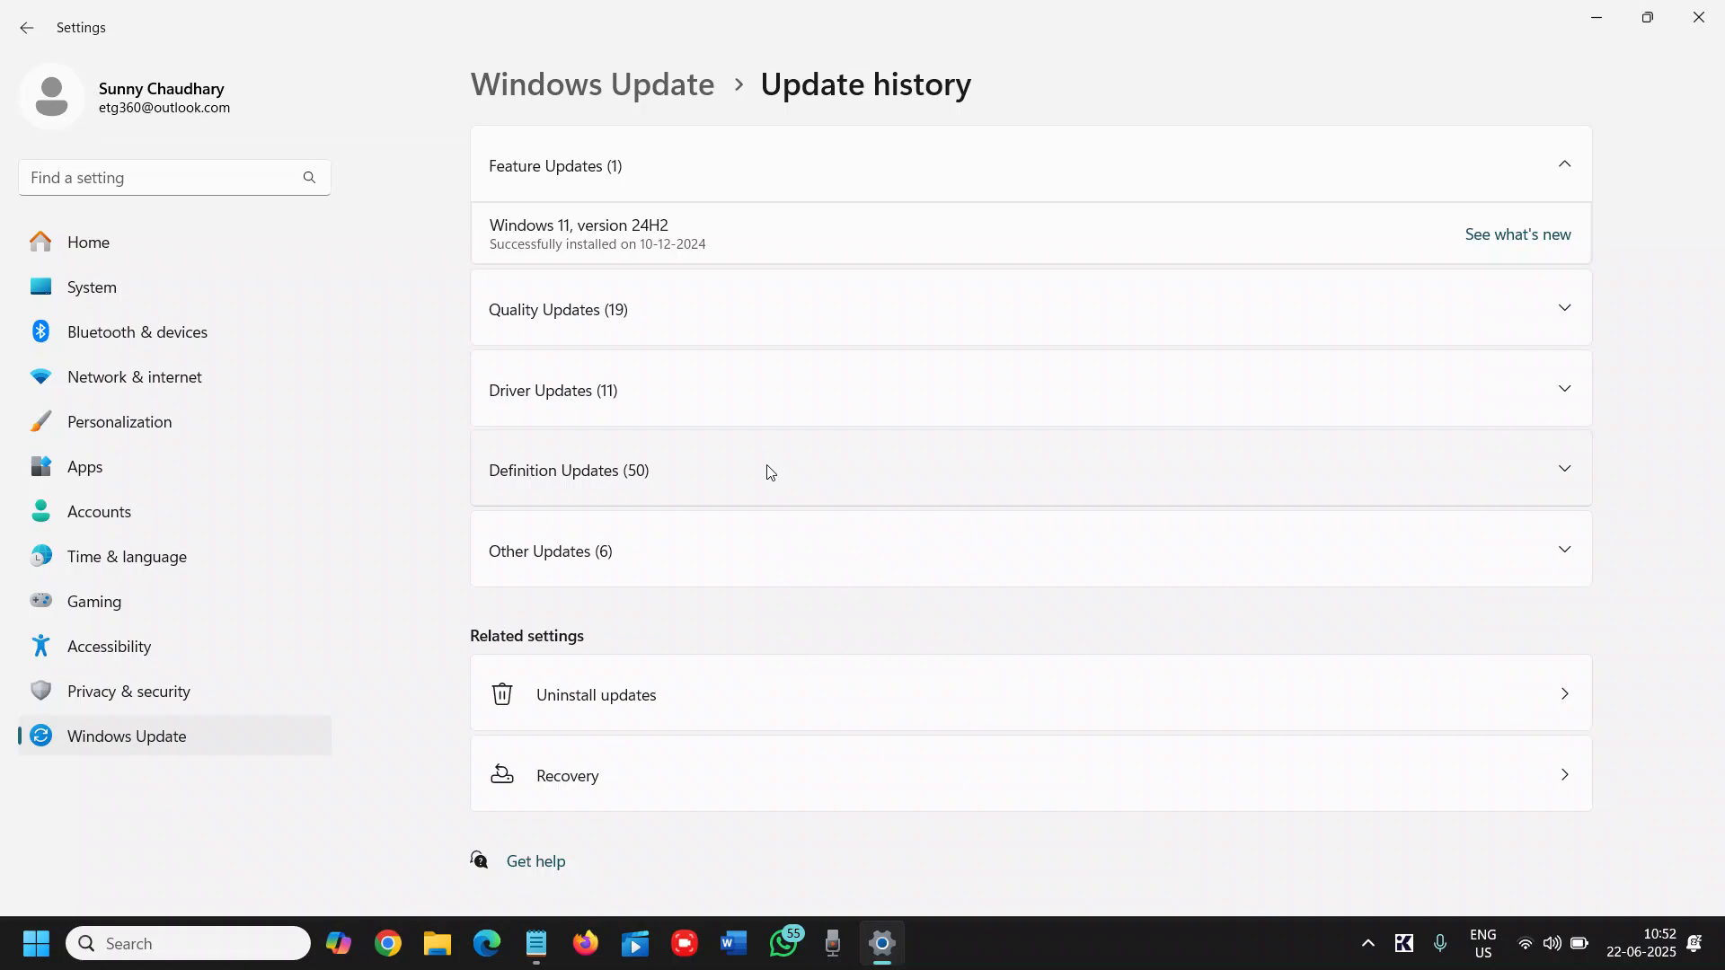
{"action": "mouse_move", "coordinate": [752, 564]}
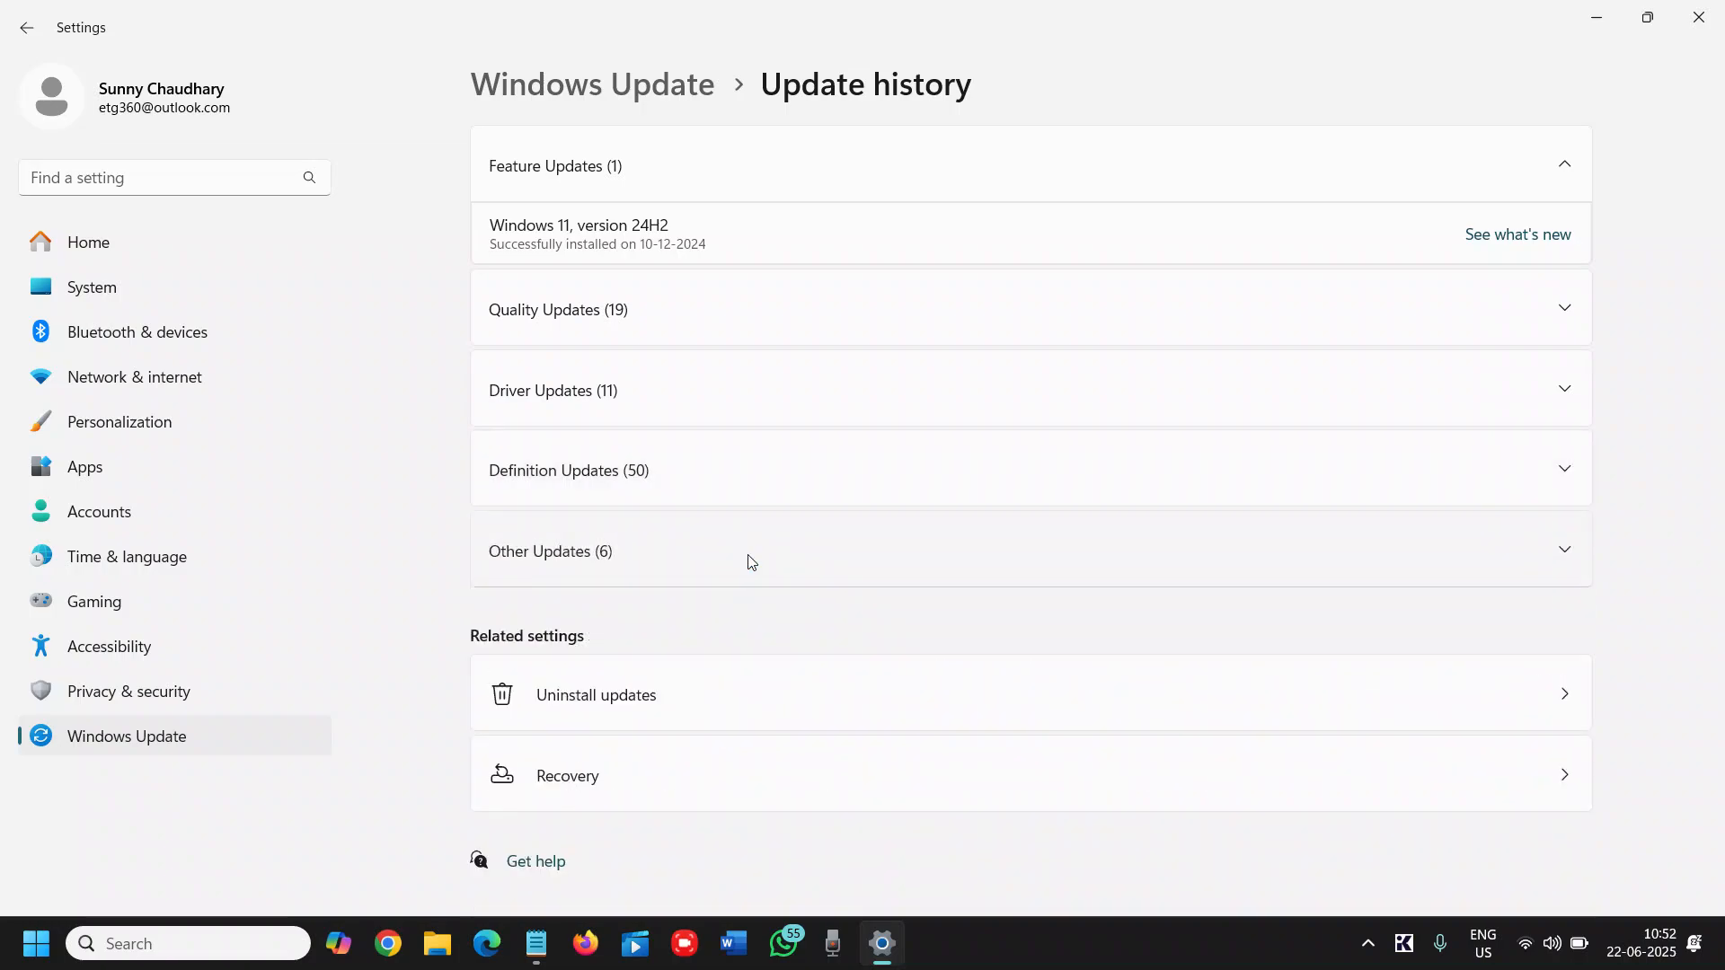
{"action": "mouse_move", "coordinate": [602, 726]}
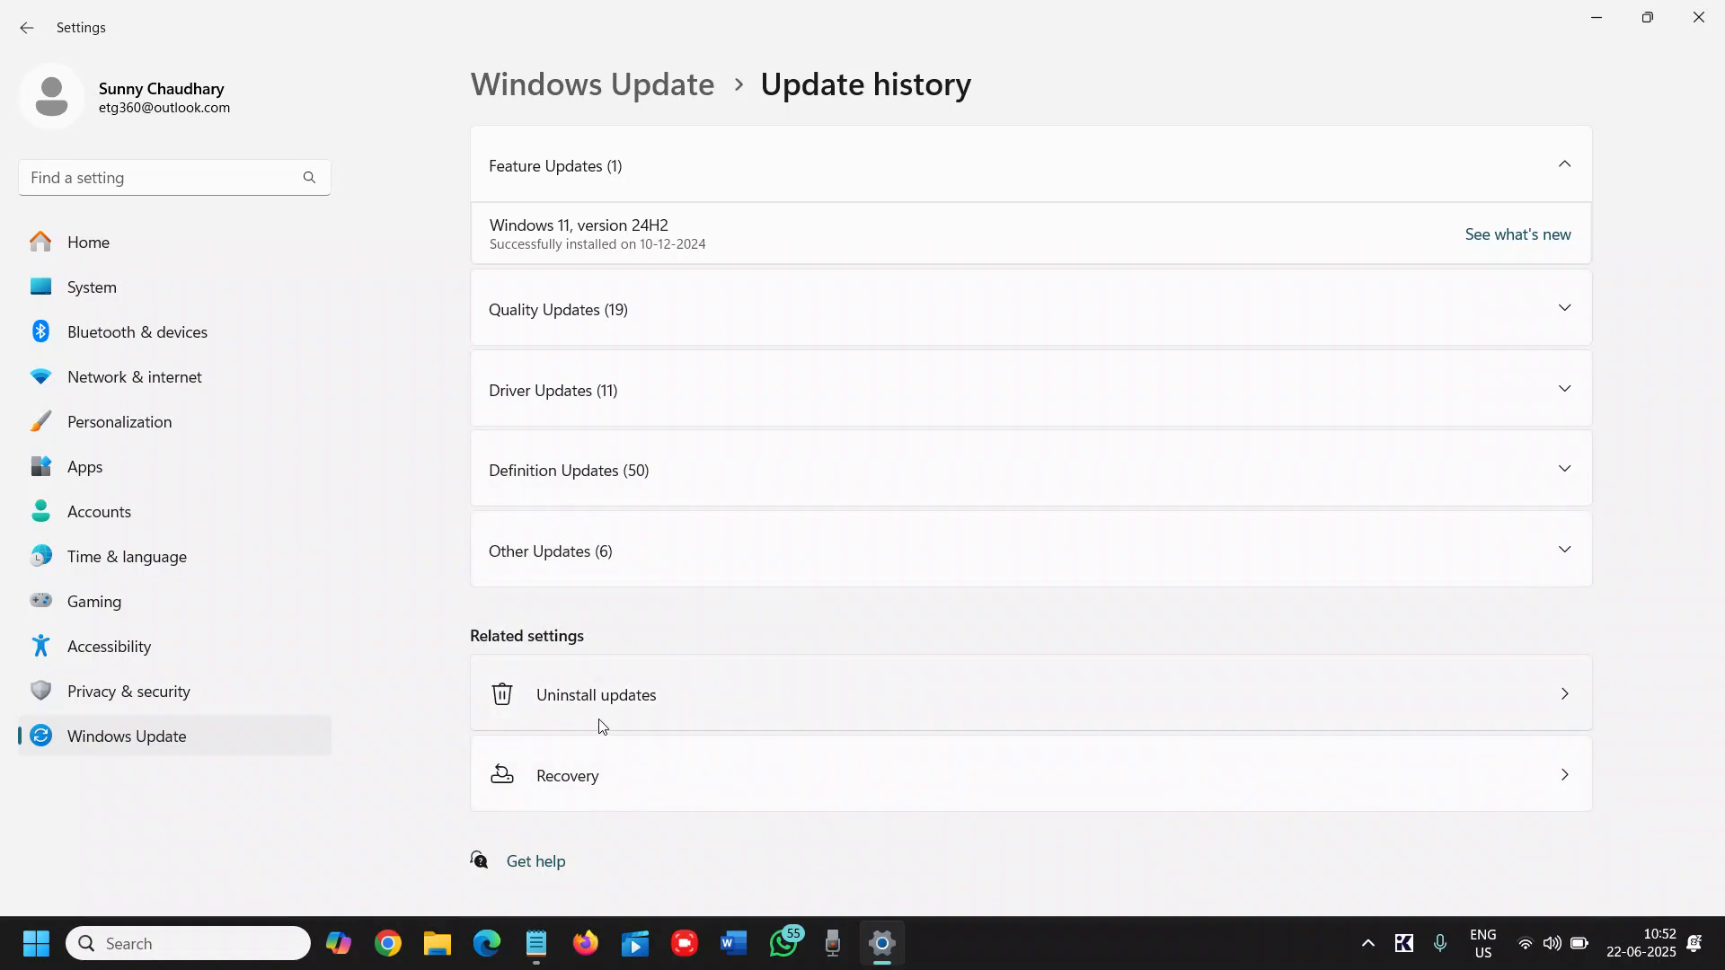
Show the removable updates, KB5056579 and KB5063060, on the Uninstall updates page
{"action": "left_click", "coordinate": [595, 695]}
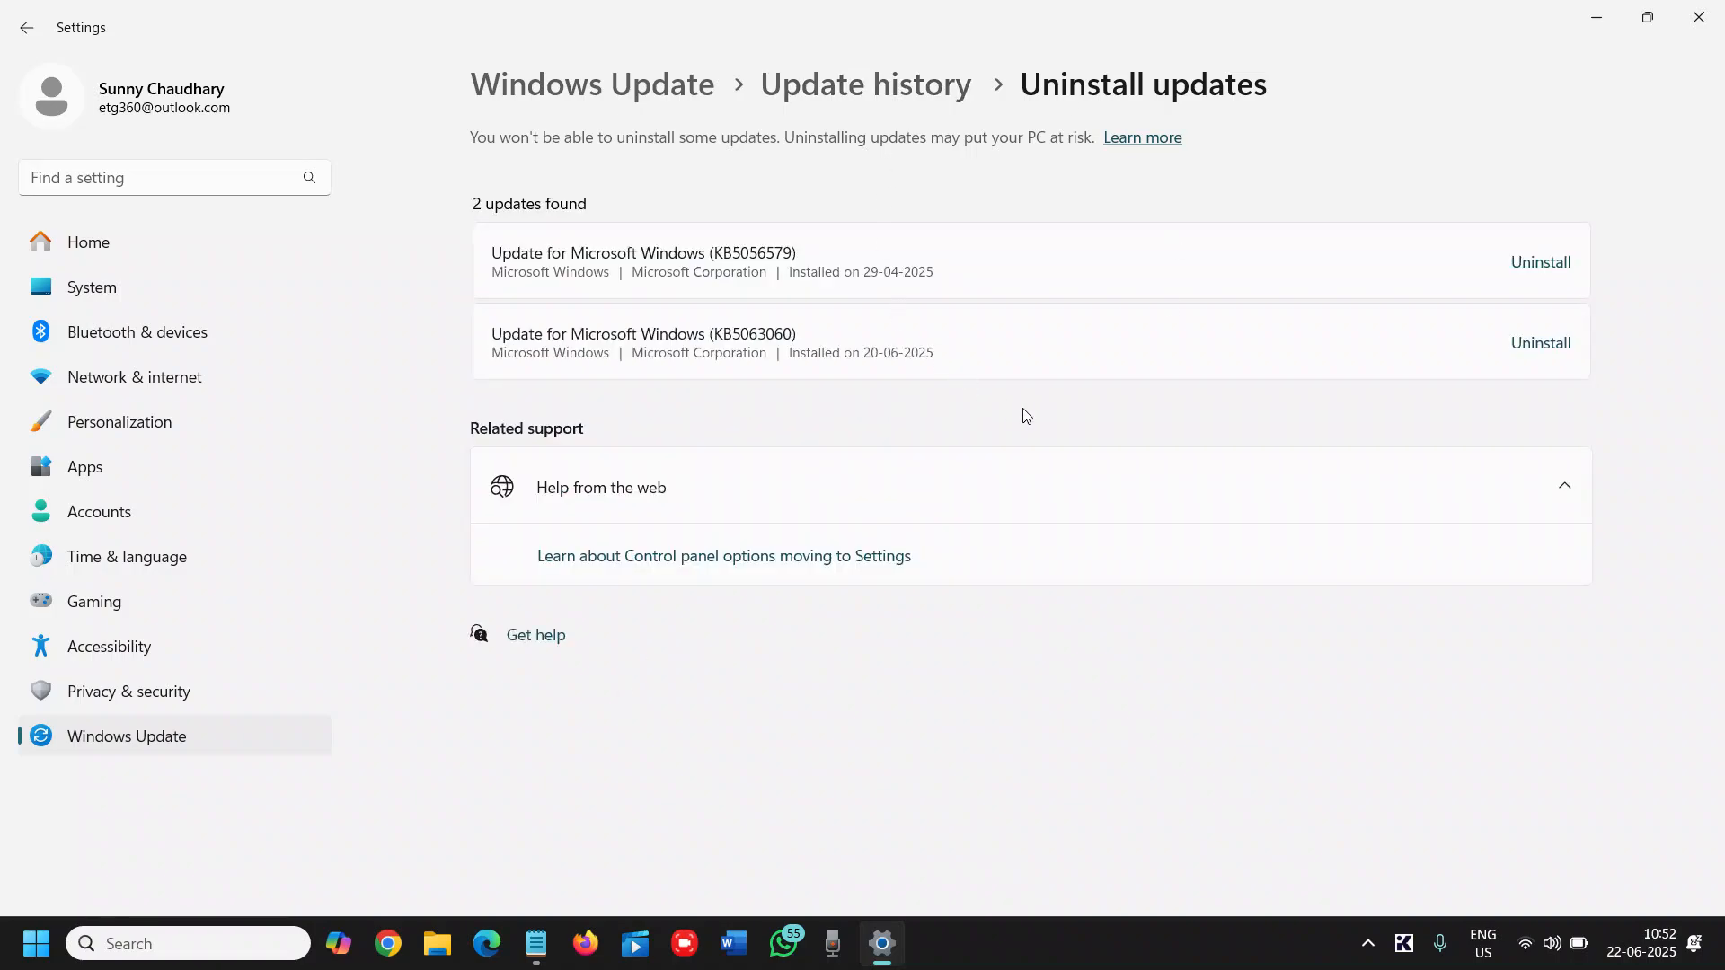
{"action": "mouse_move", "coordinate": [945, 263]}
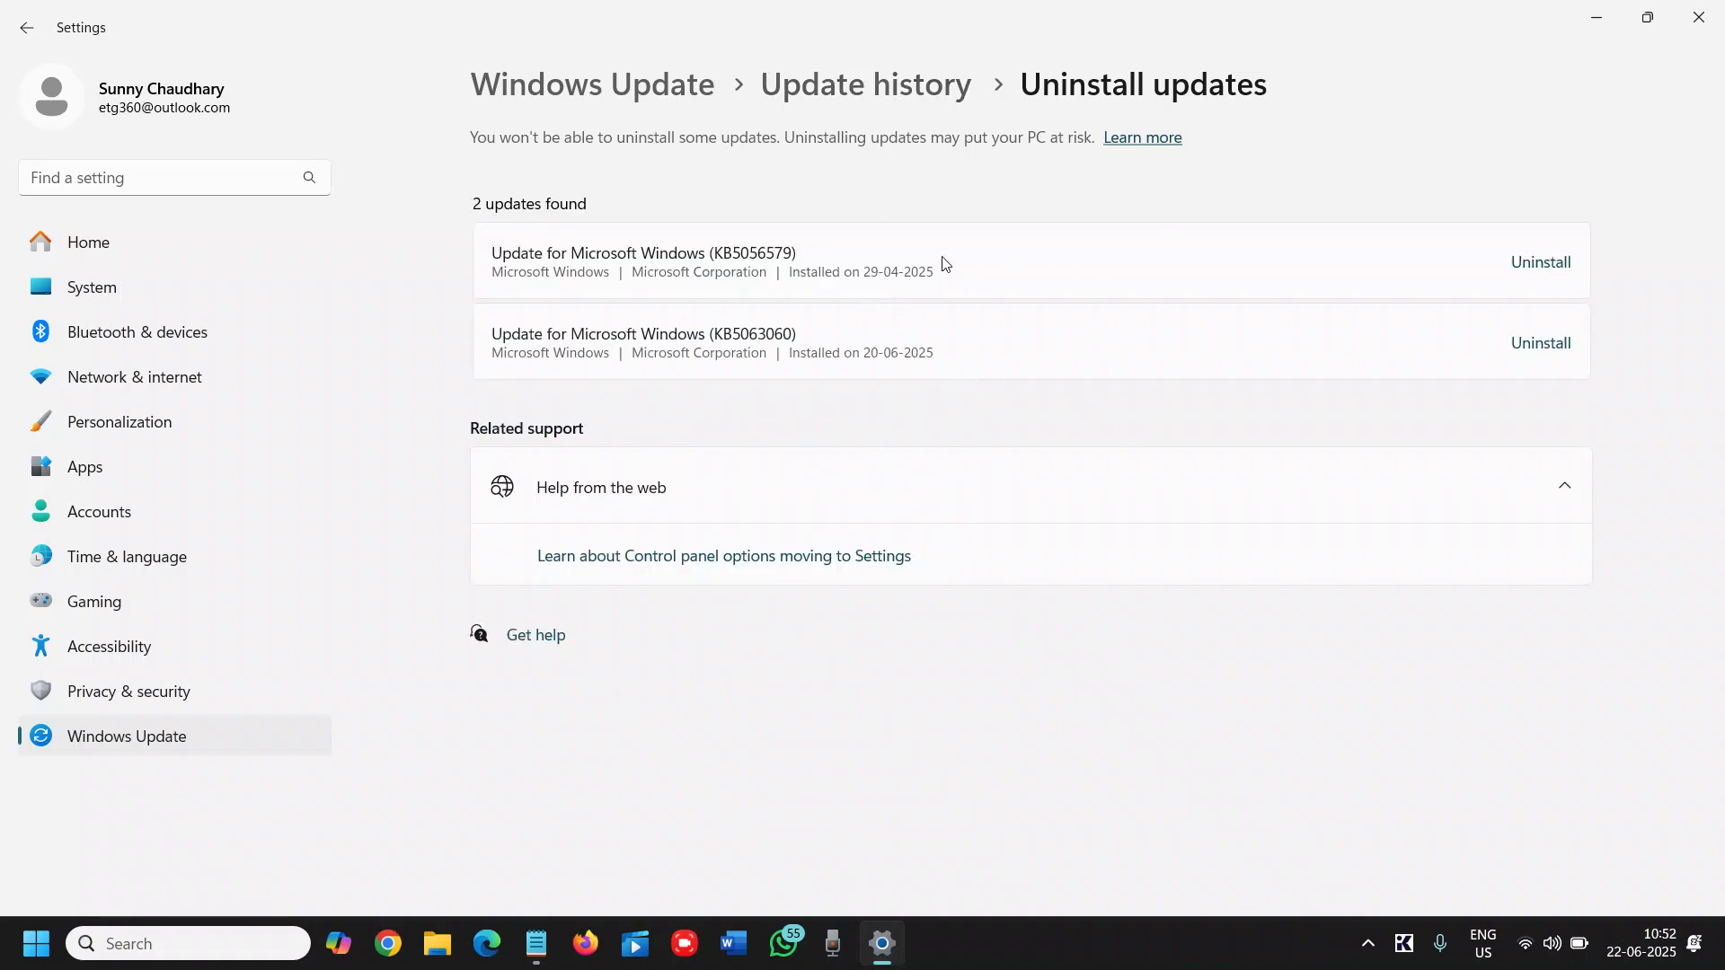
{"action": "mouse_move", "coordinate": [1585, 297]}
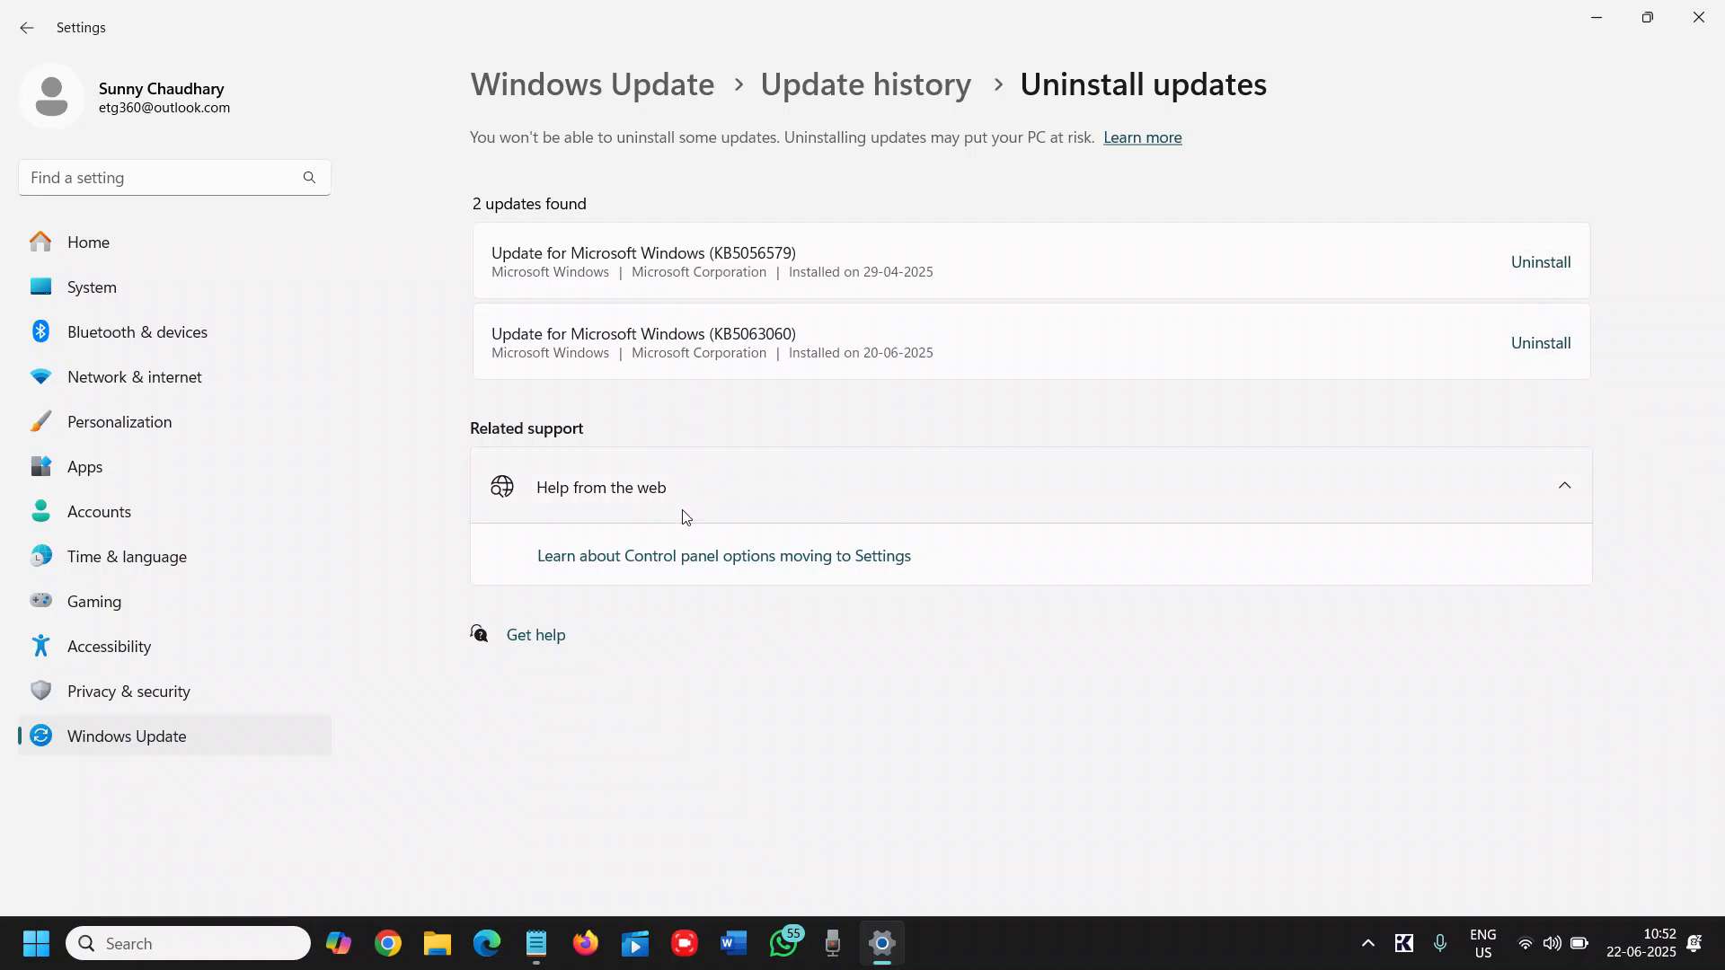
{"action": "mouse_move", "coordinate": [1198, 629]}
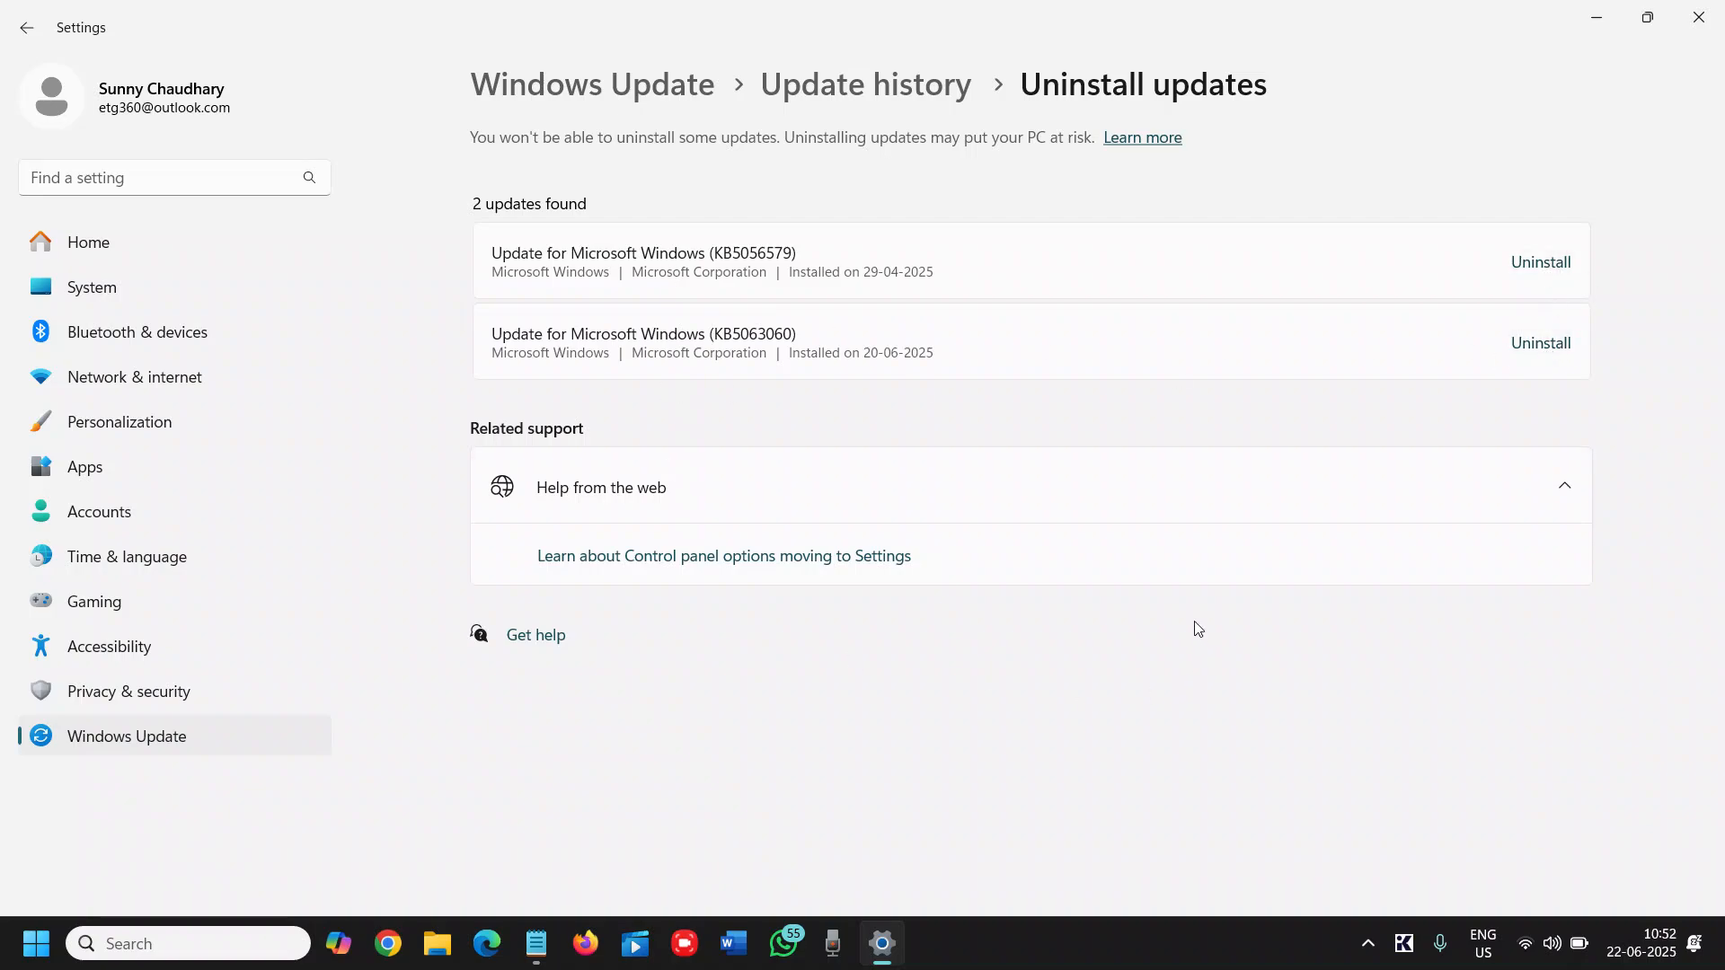
{"action": "mouse_move", "coordinate": [1177, 583]}
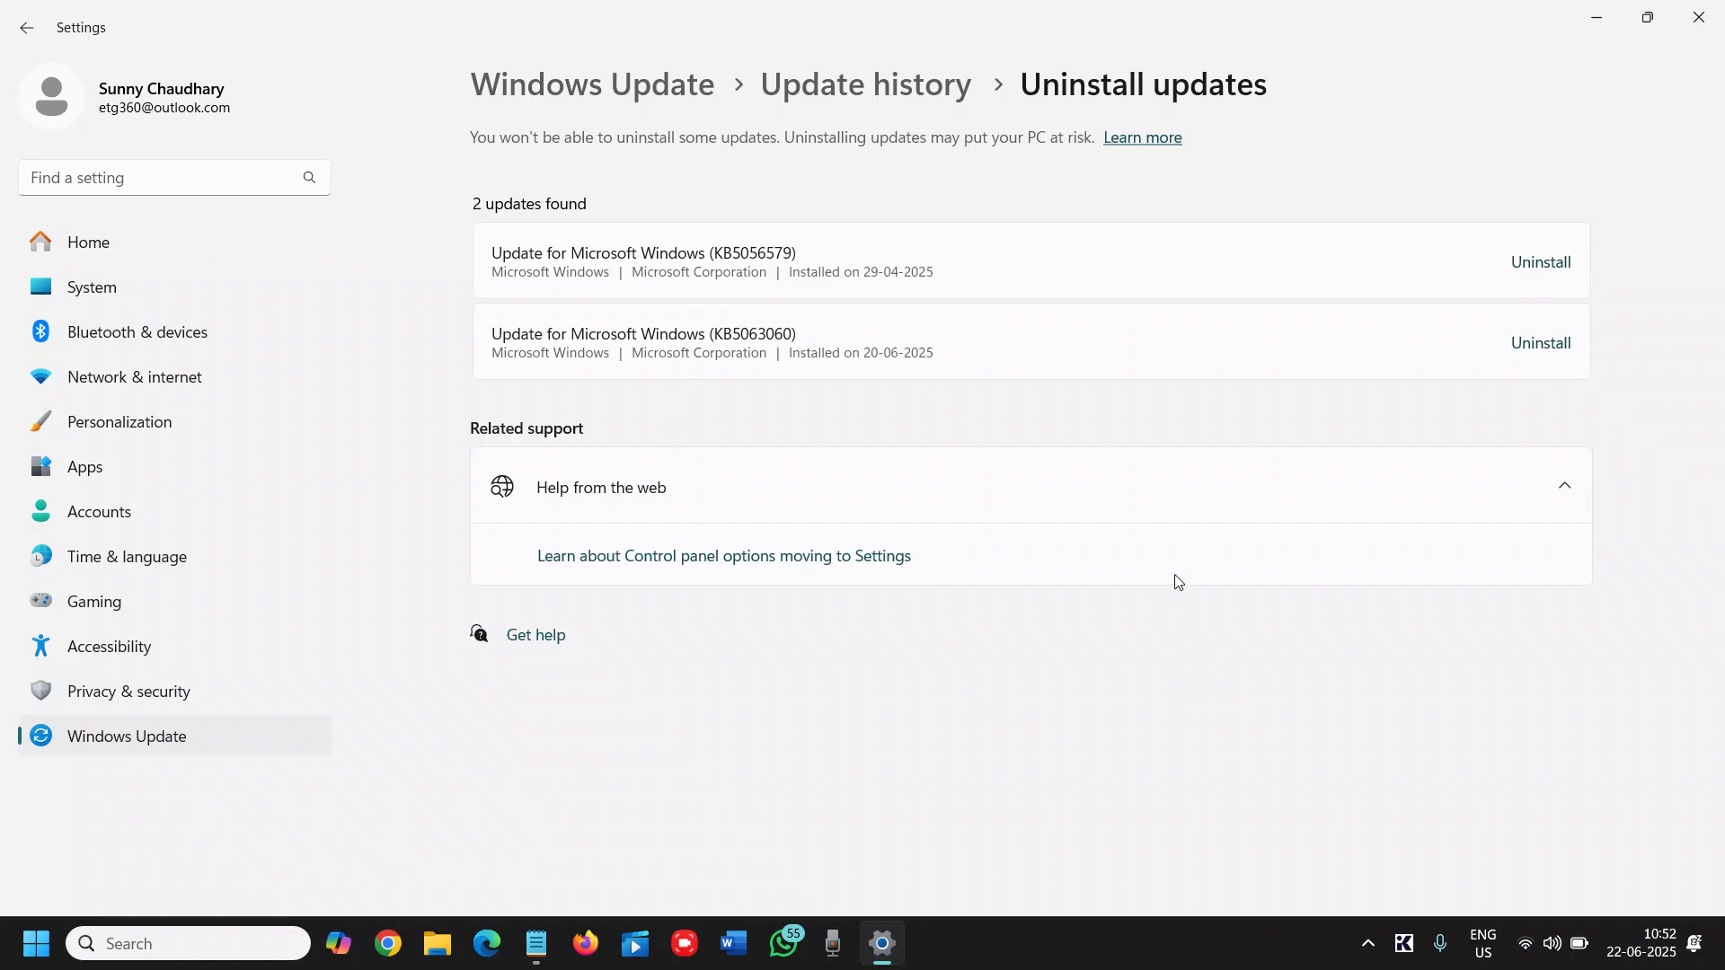
{"action": "mouse_move", "coordinate": [571, 388]}
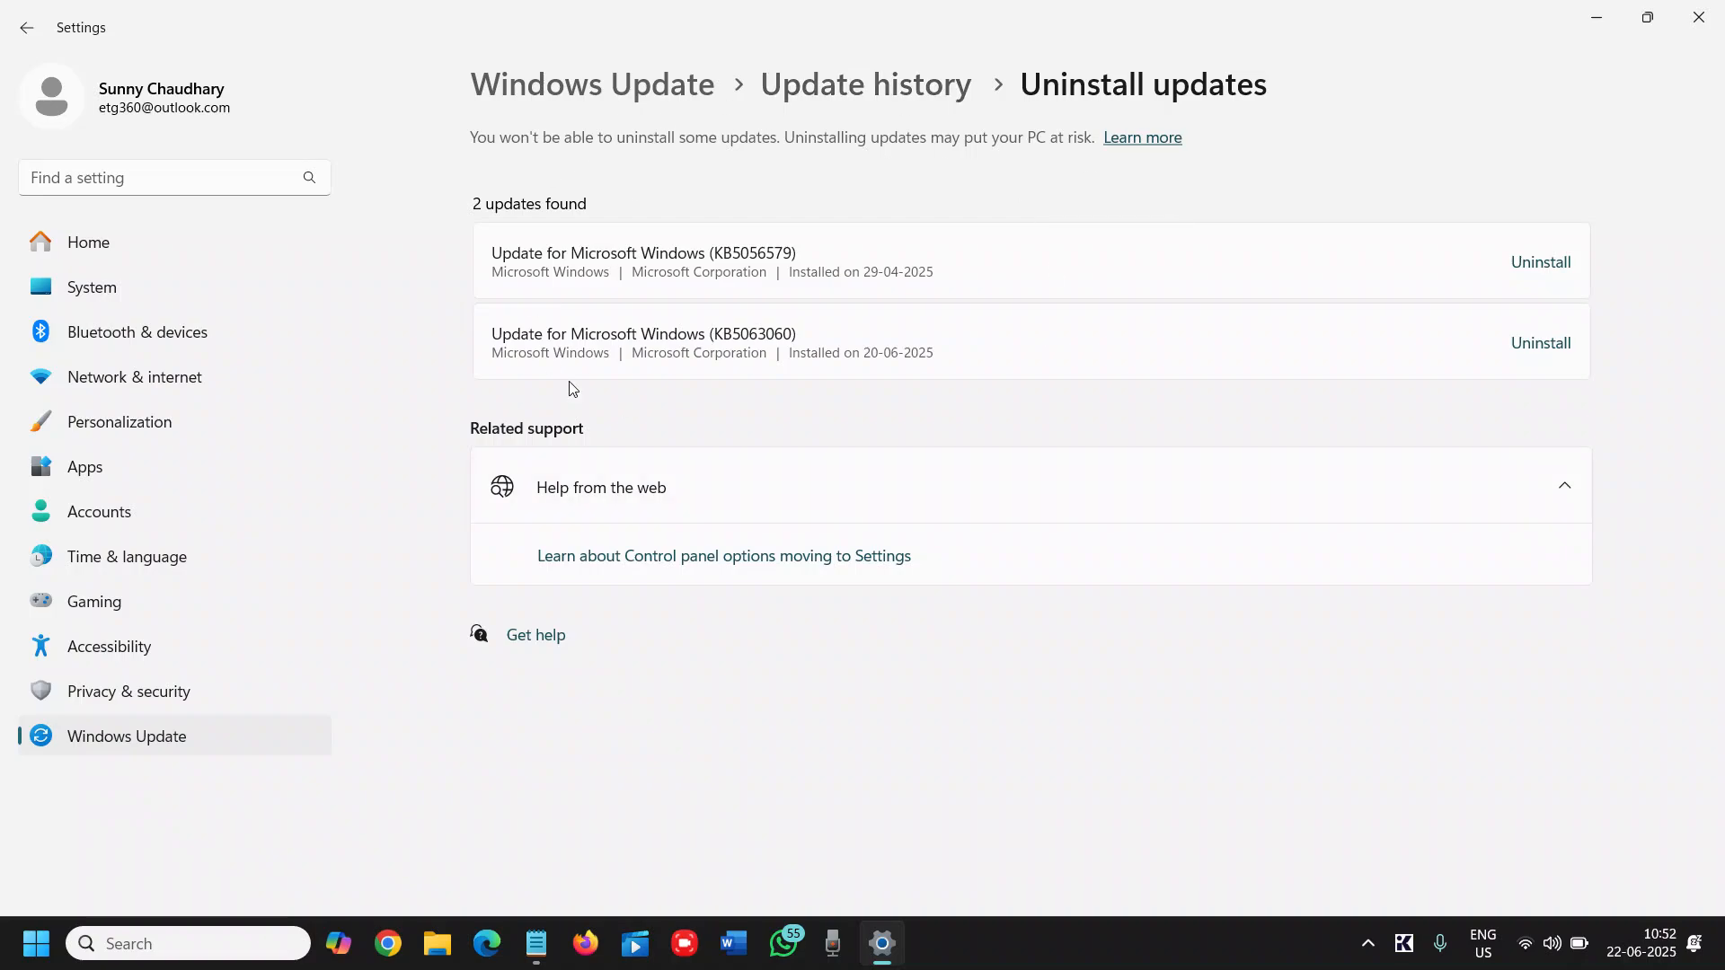
{"action": "mouse_move", "coordinate": [1698, 16]}
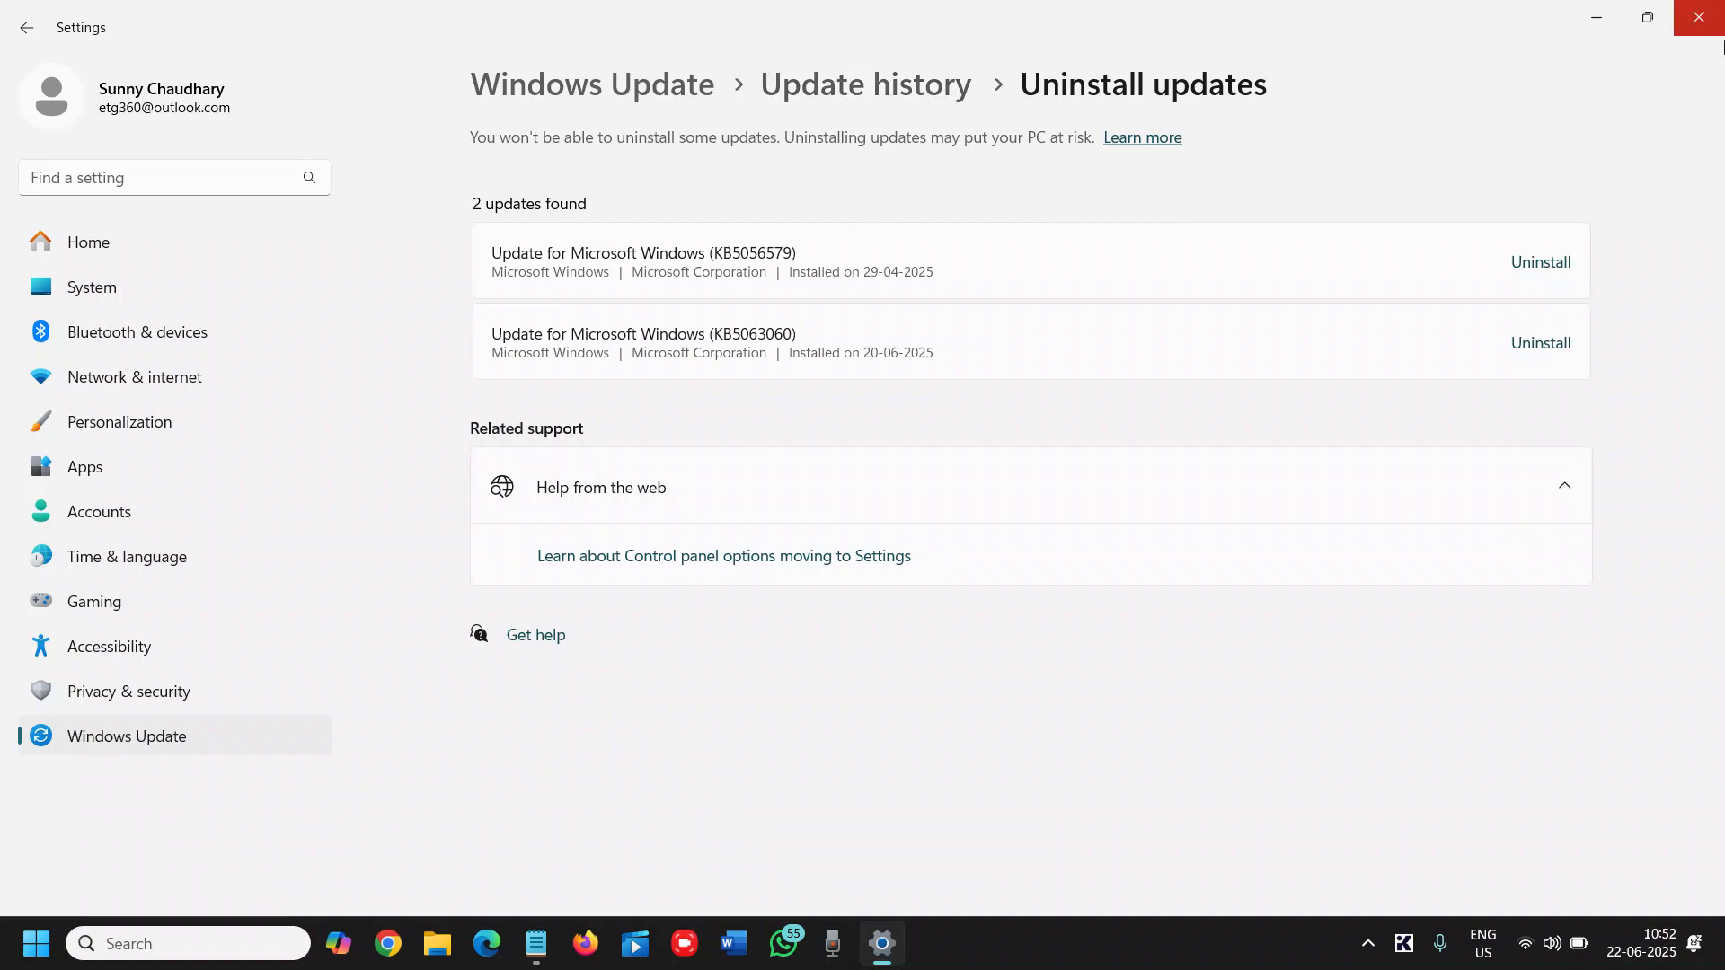
Close the Settings window, leaving the desktop showing
{"action": "left_click", "coordinate": [1700, 16]}
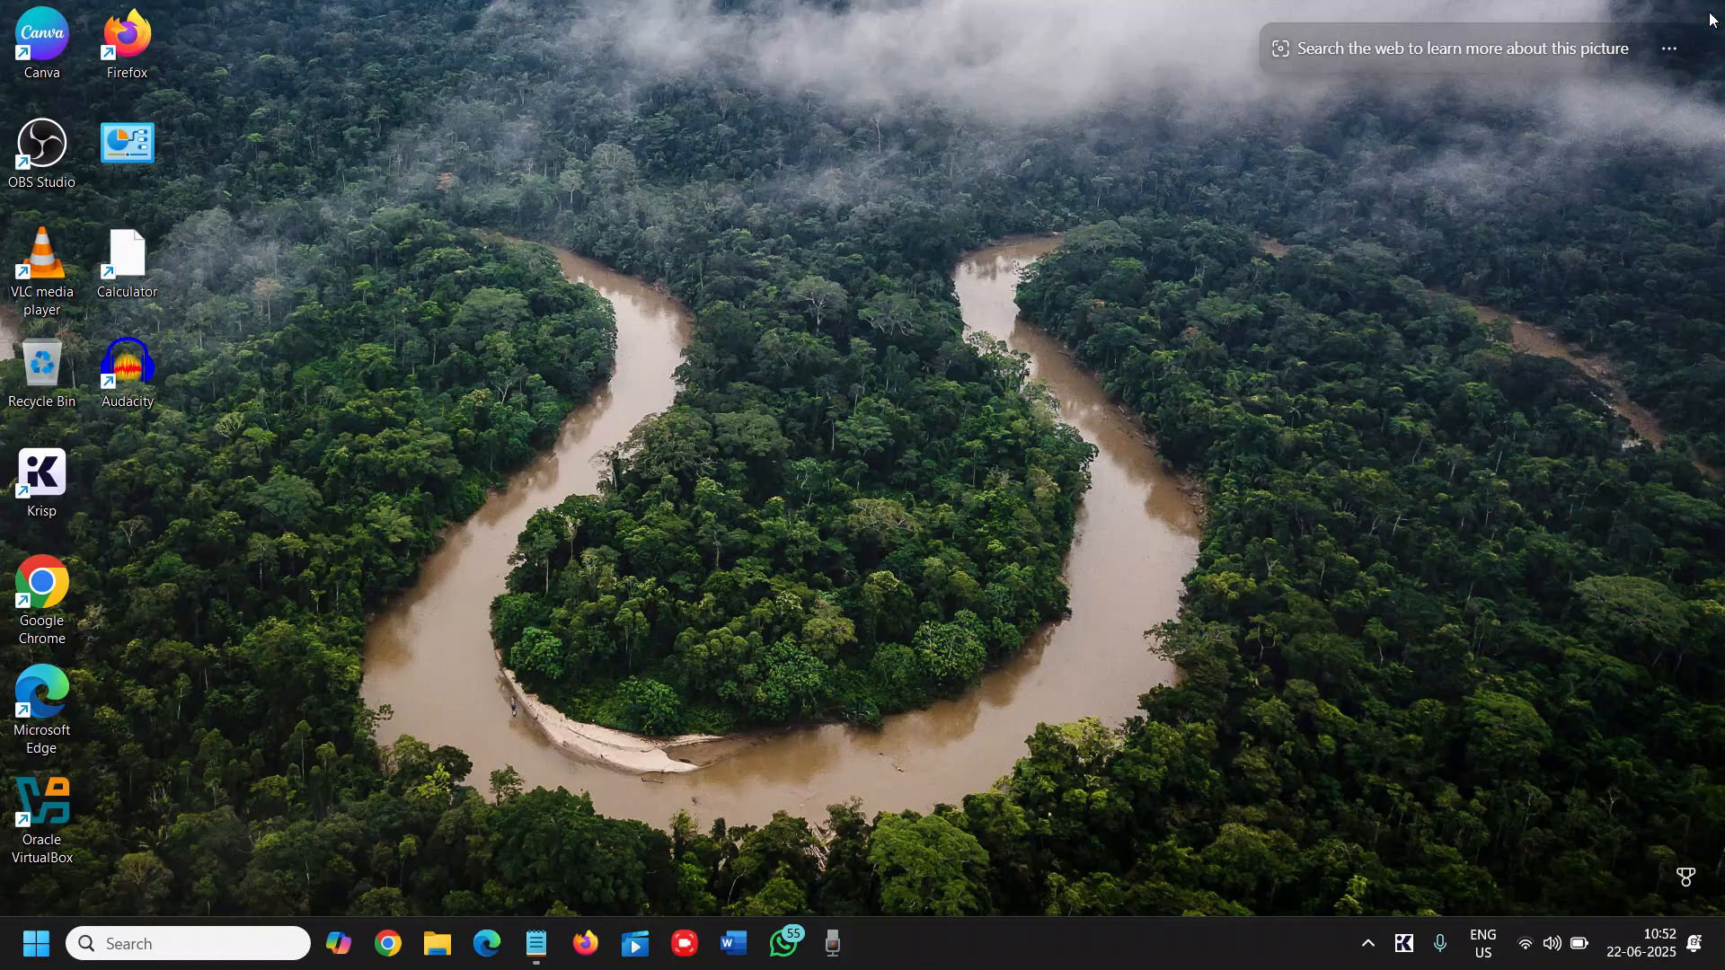
{"action": "mouse_move", "coordinate": [490, 519]}
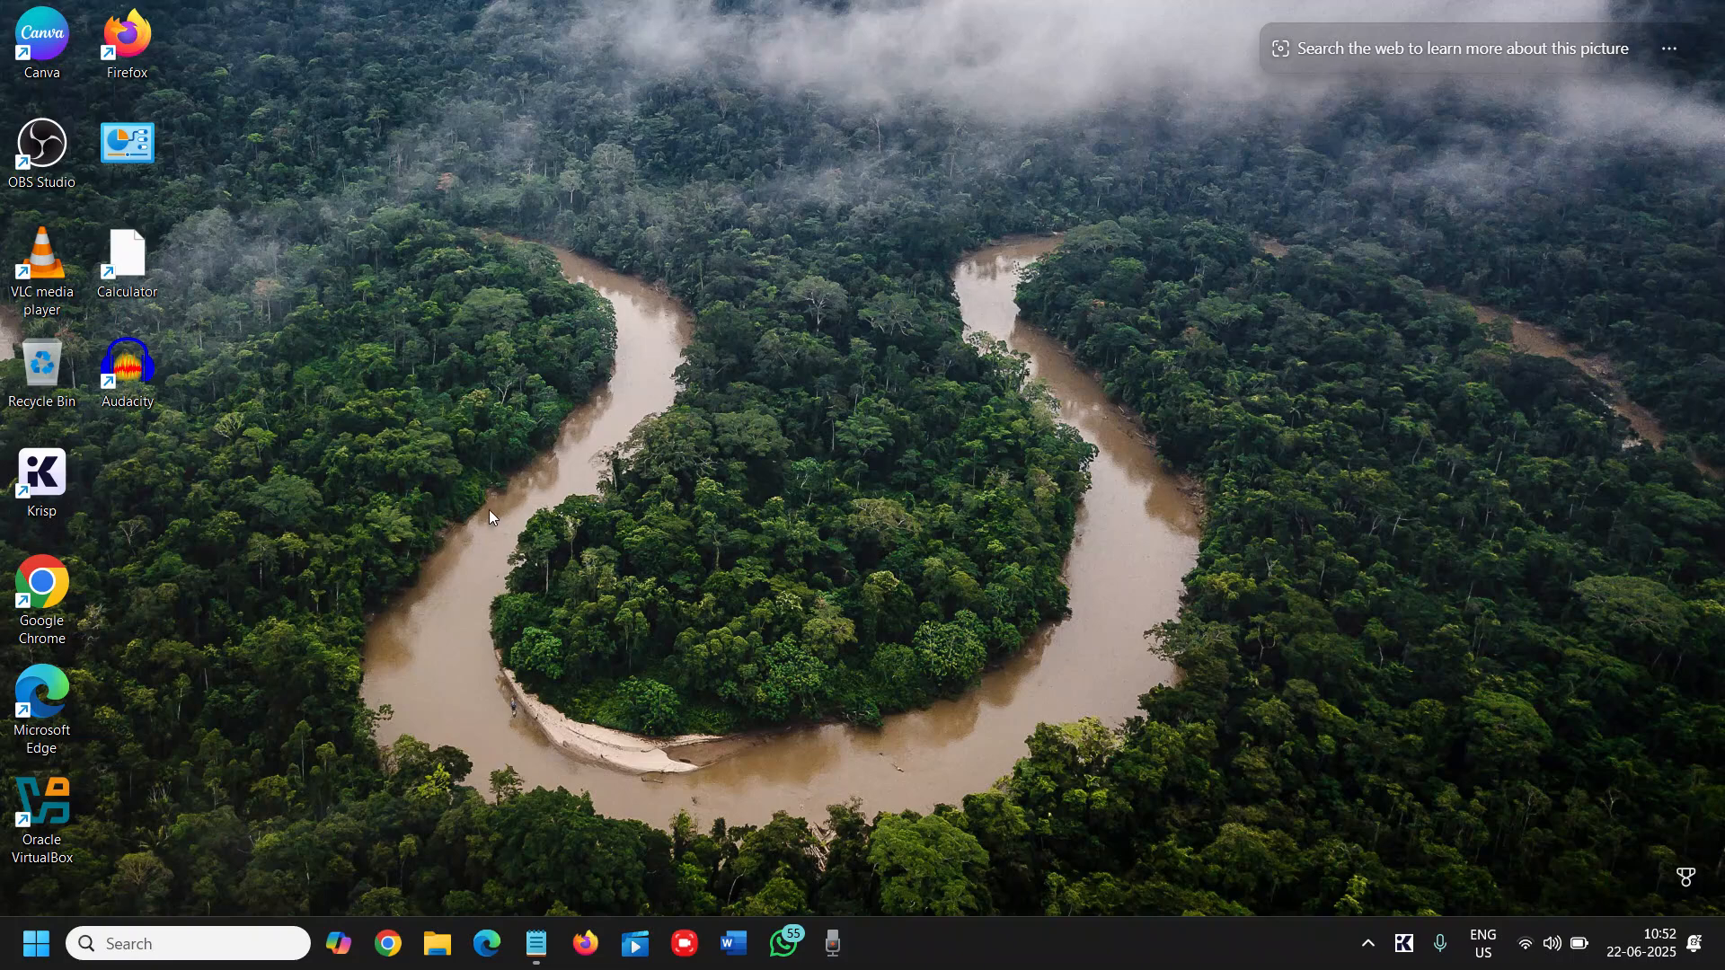
{"action": "mouse_move", "coordinate": [496, 514]}
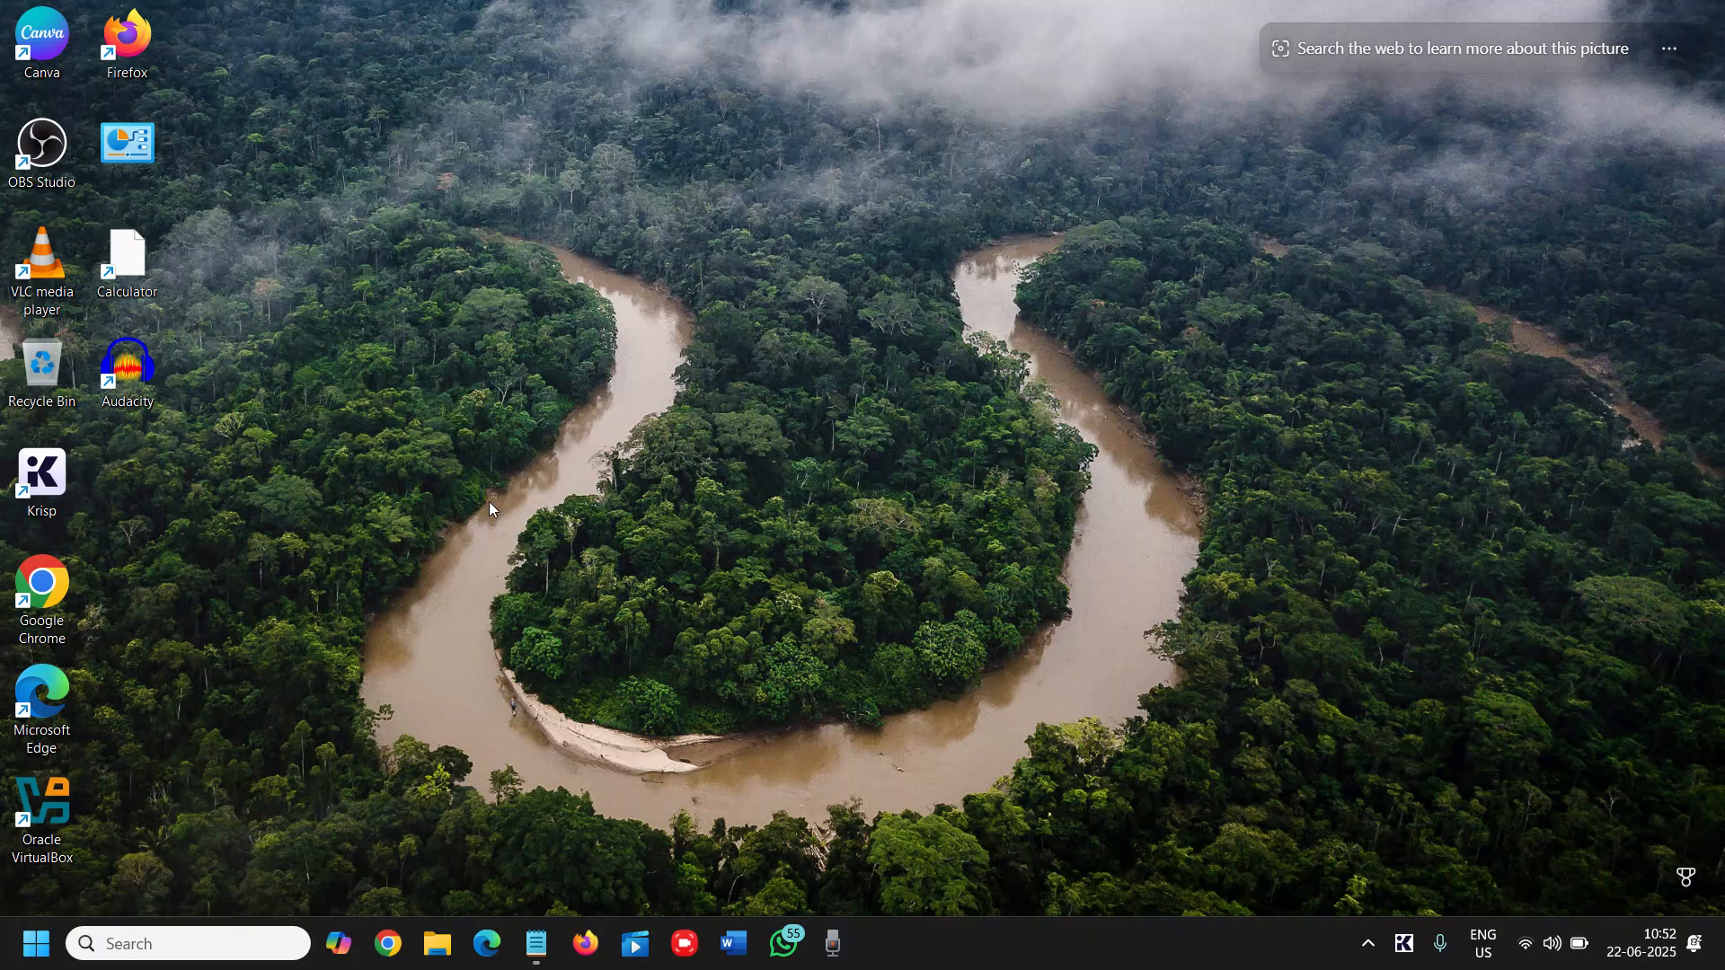
{"action": "mouse_move", "coordinate": [478, 872]}
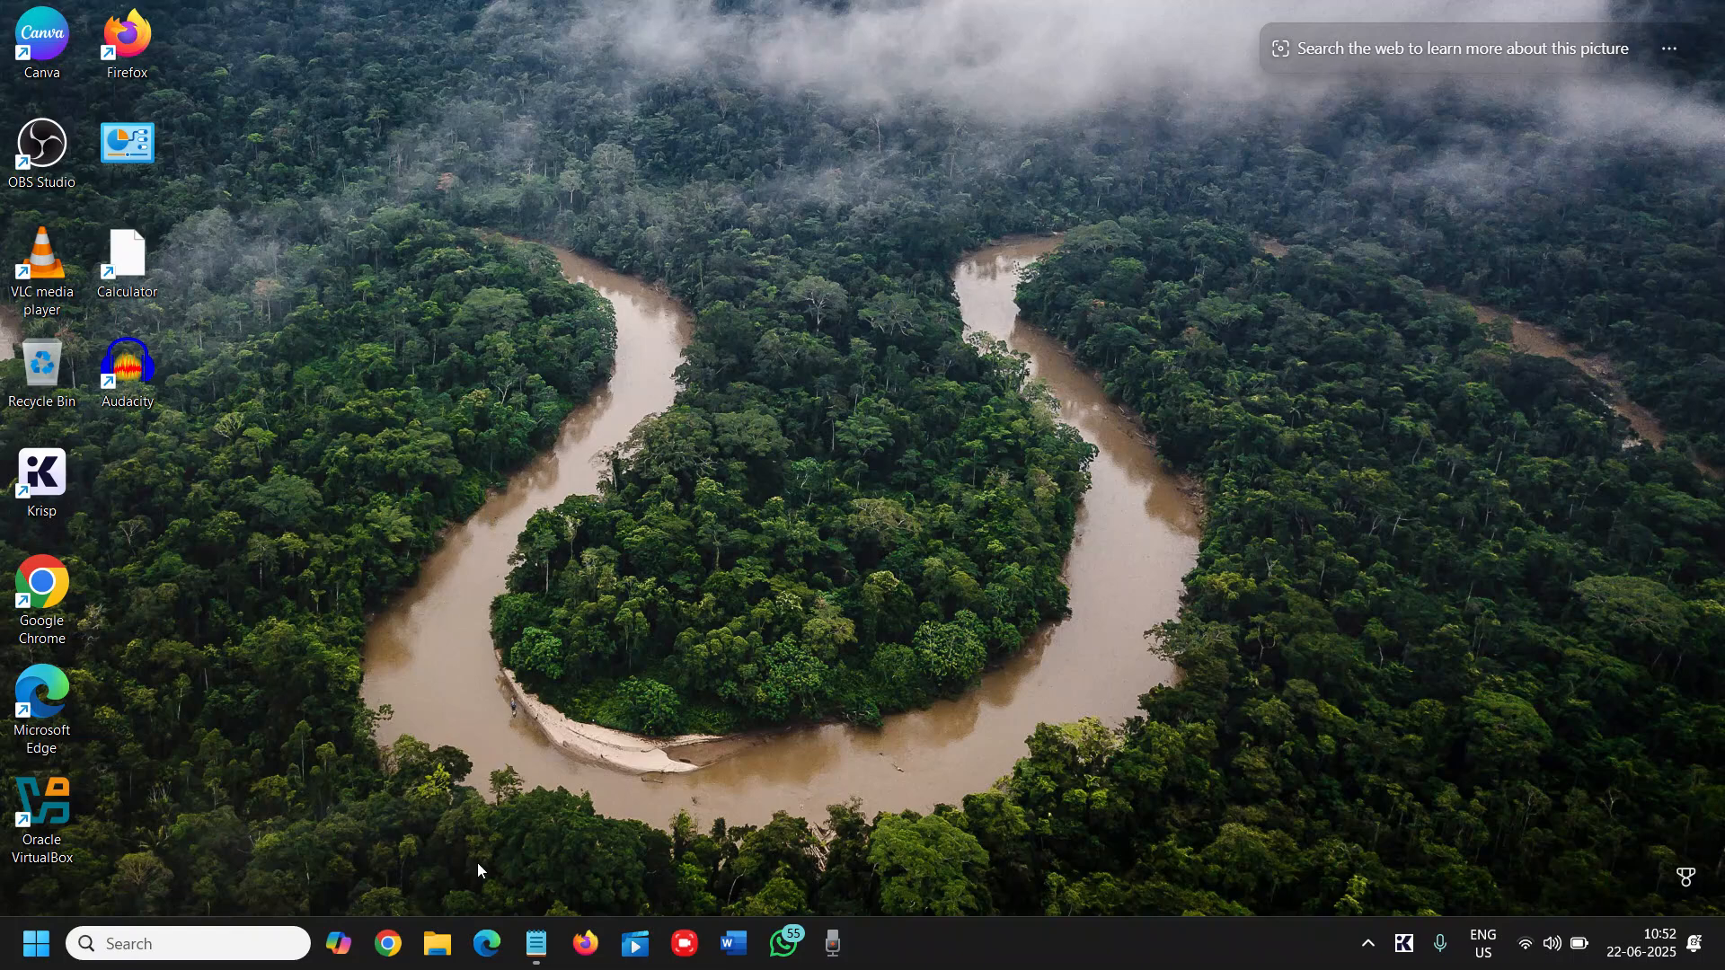
{"action": "mouse_move", "coordinate": [370, 593]}
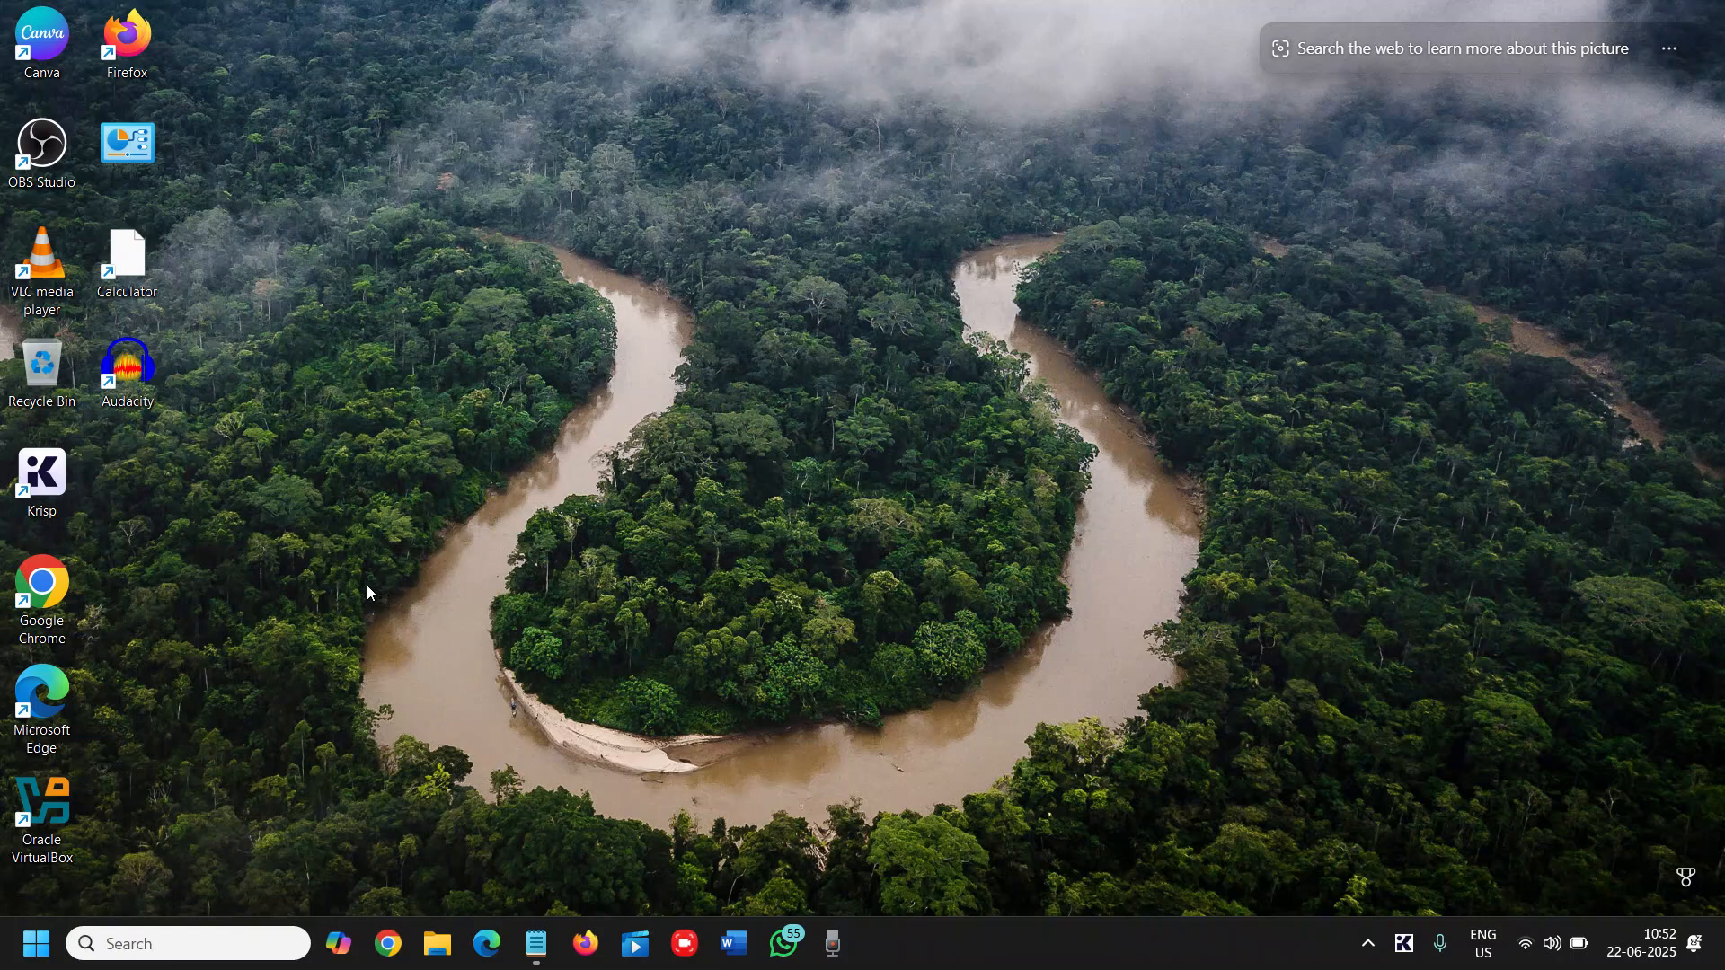
{"action": "mouse_move", "coordinate": [320, 614]}
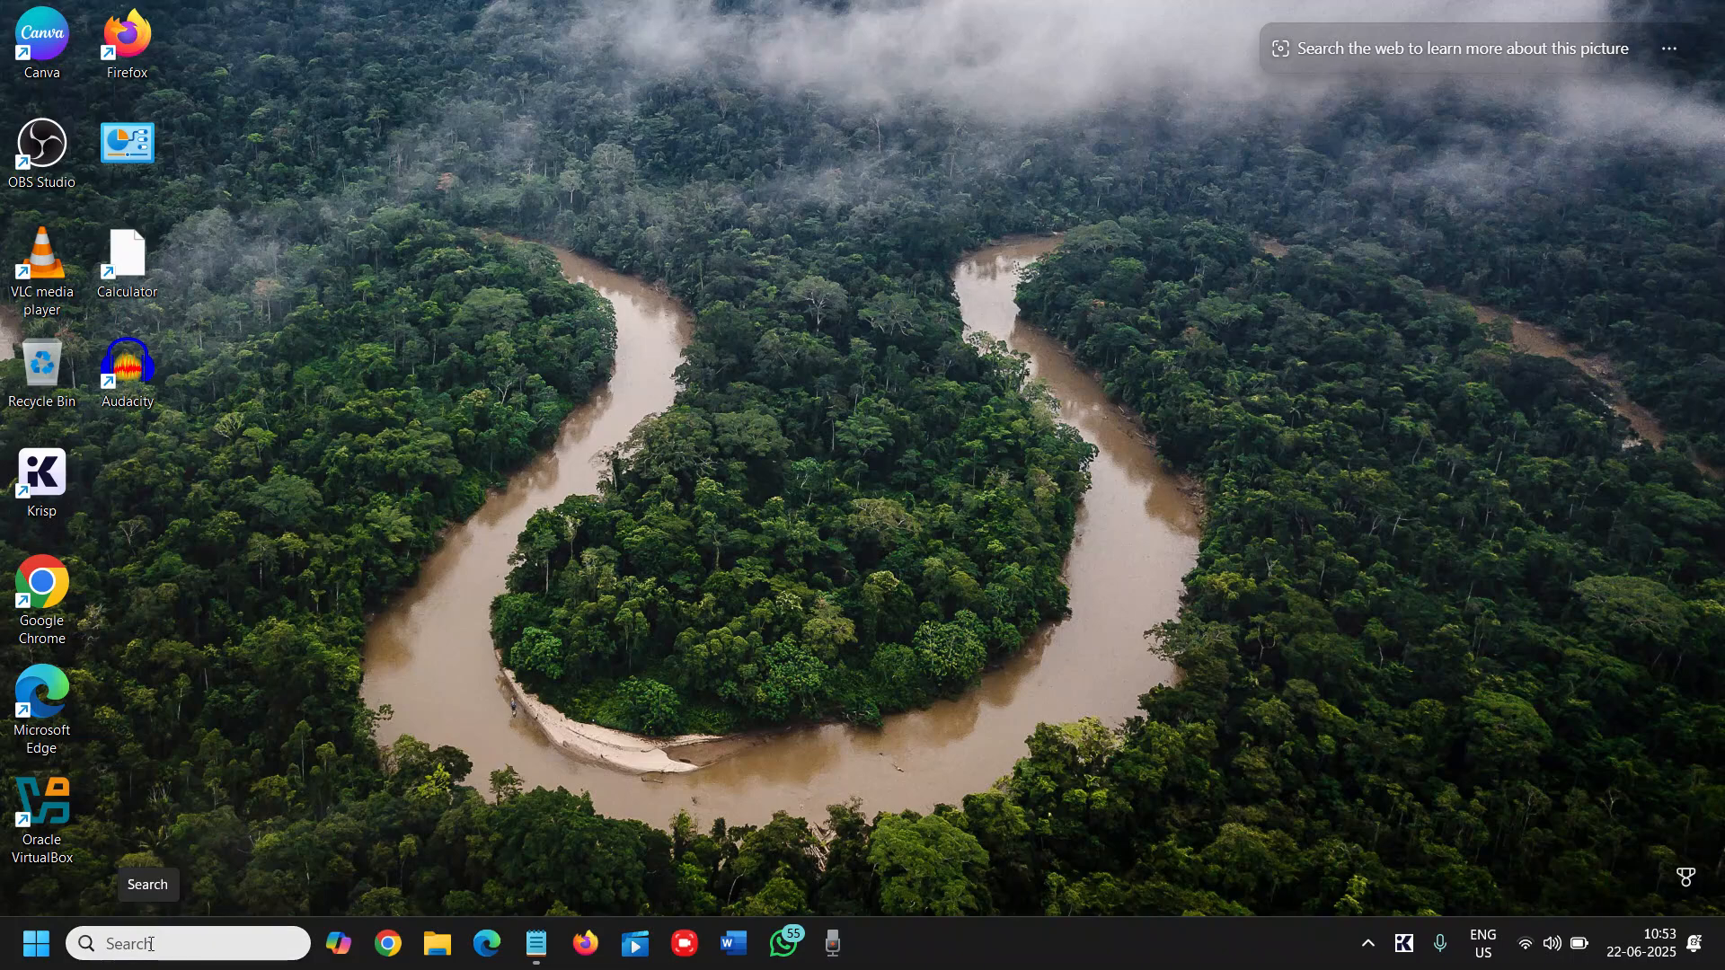
Search for 'cmd' and launch Command Prompt from the results
{"action": "left_click", "coordinate": [187, 944]}
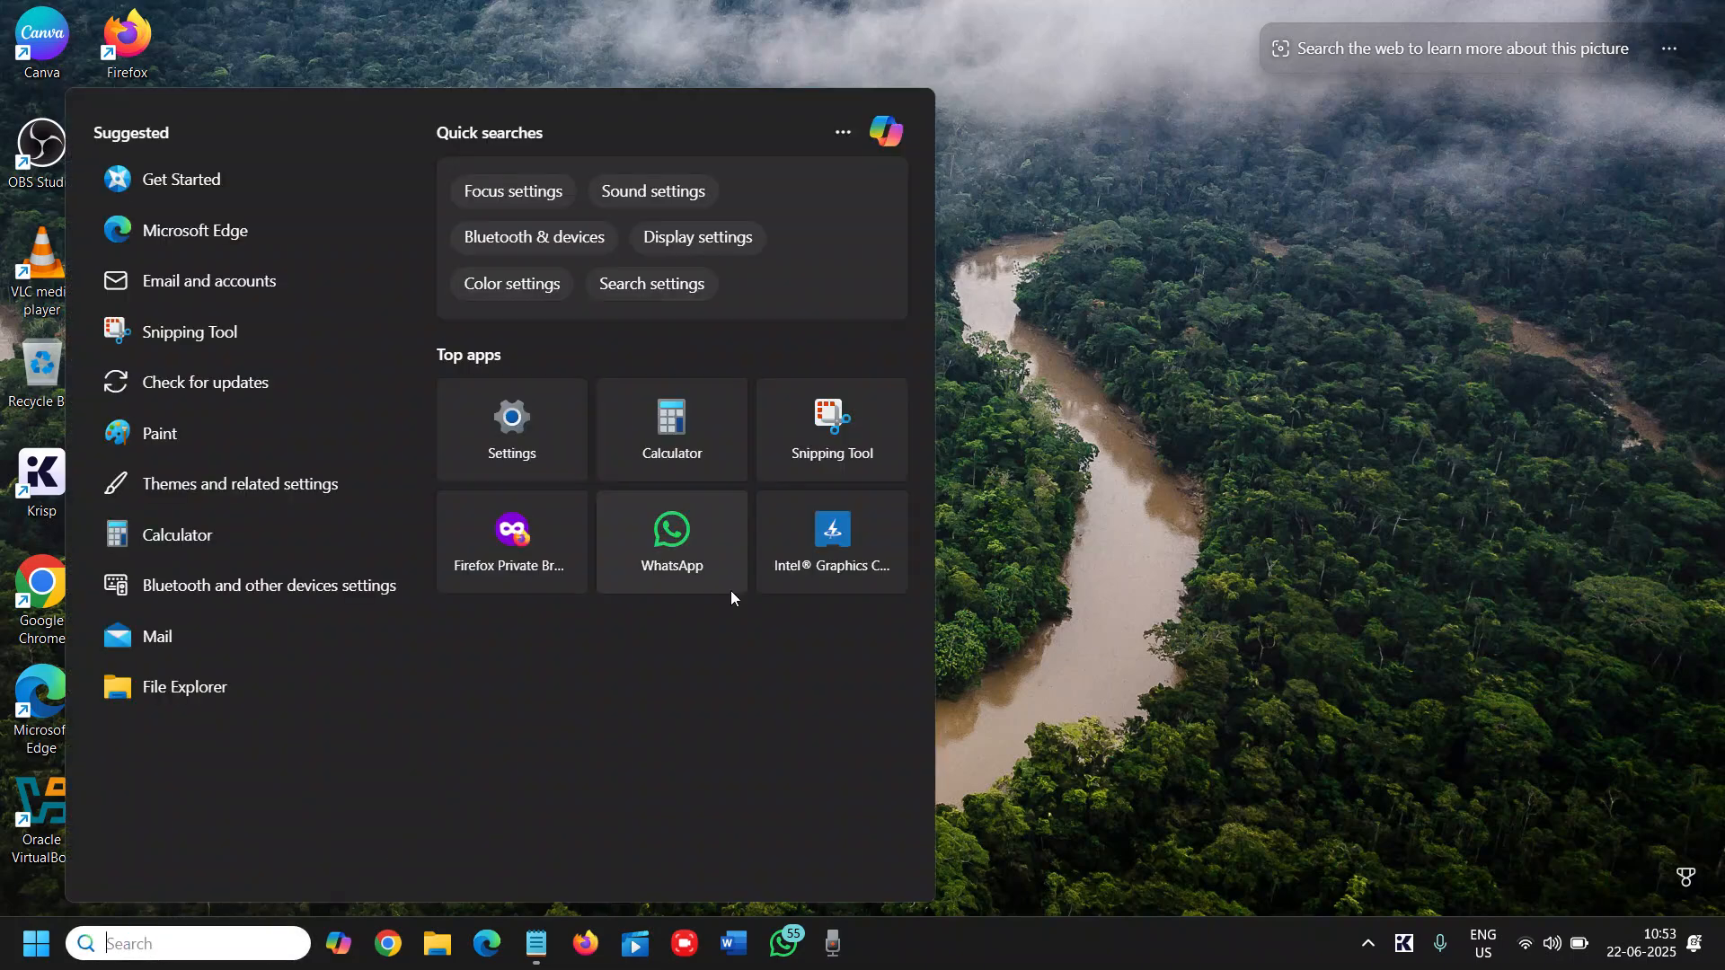
{"action": "type", "text": "cmd"}
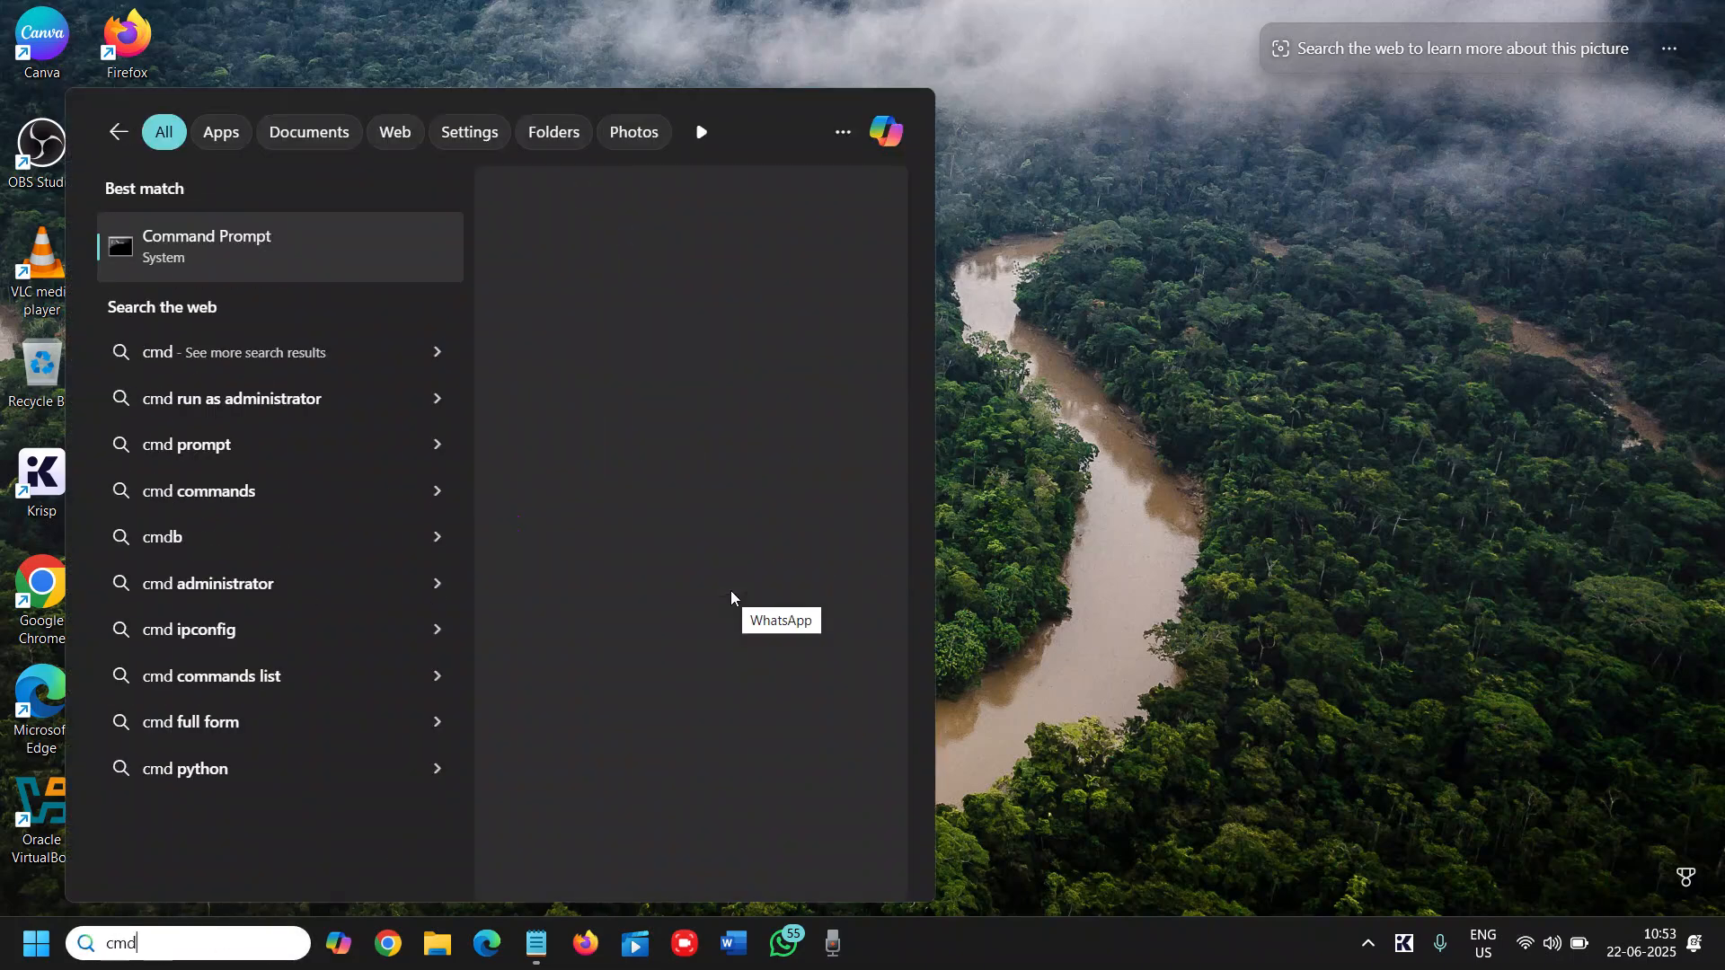
{"action": "left_click", "coordinate": [204, 246]}
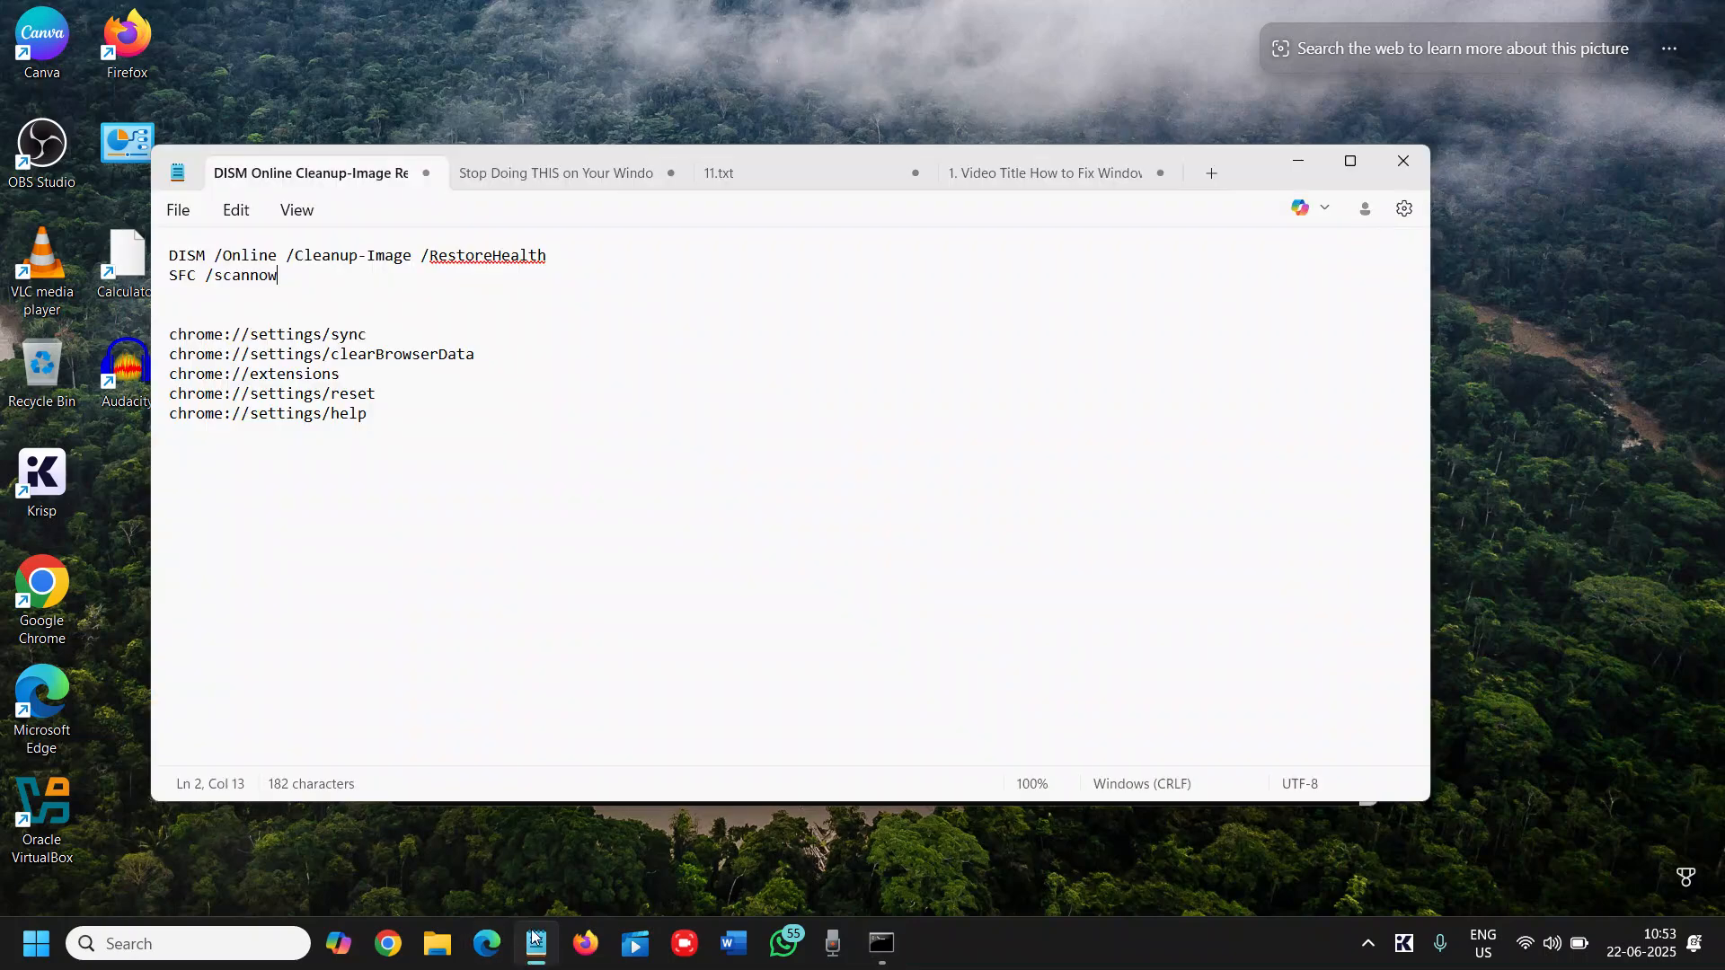
Run DISM /Online /Cleanup-Image /RestoreHealth in the administrator Command Prompt
{"action": "left_click", "coordinate": [548, 256]}
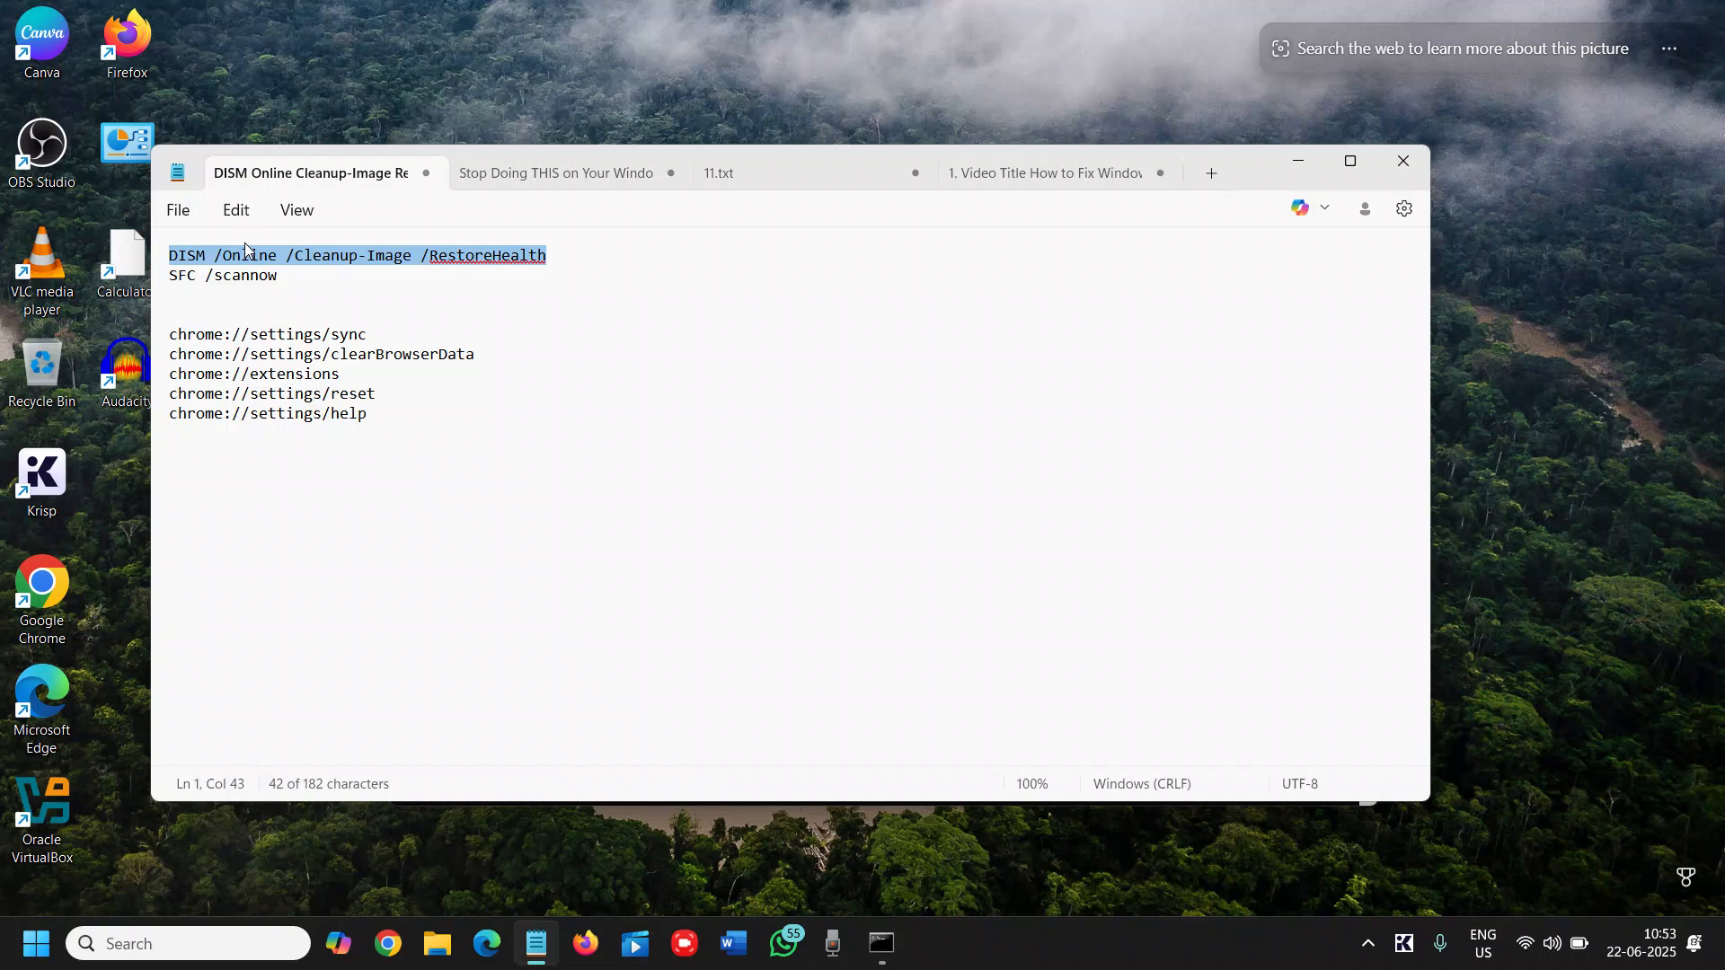
{"action": "left_click", "coordinate": [881, 943]}
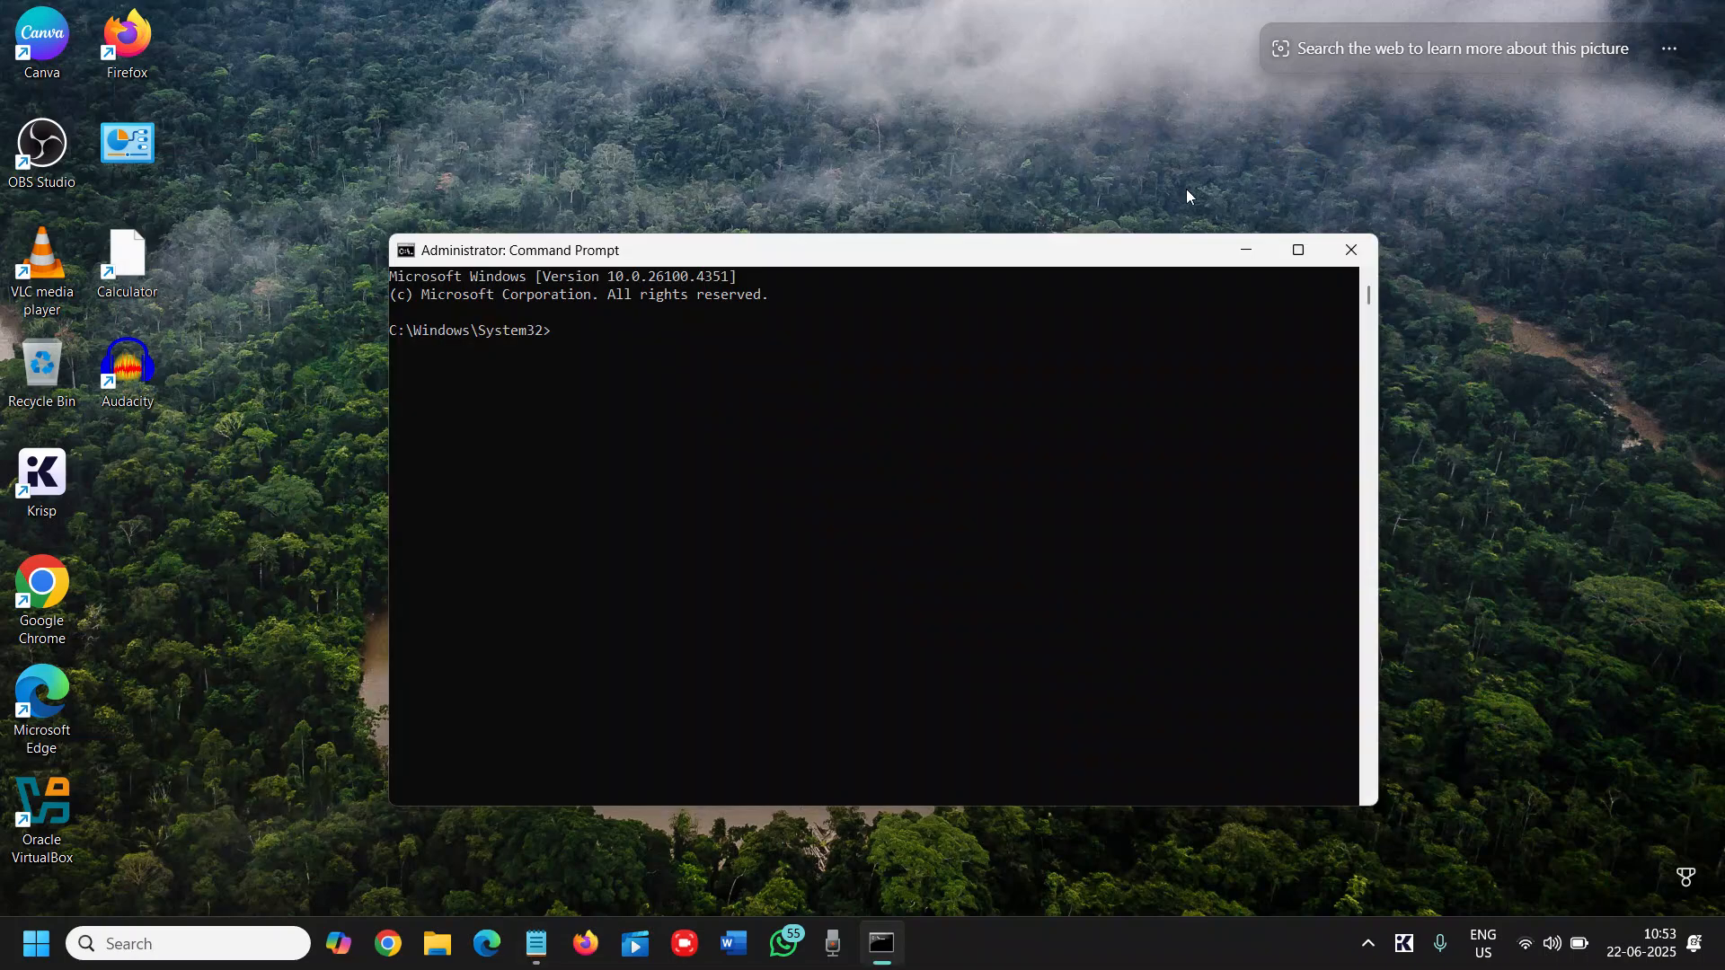
{"action": "mouse_move", "coordinate": [596, 331]}
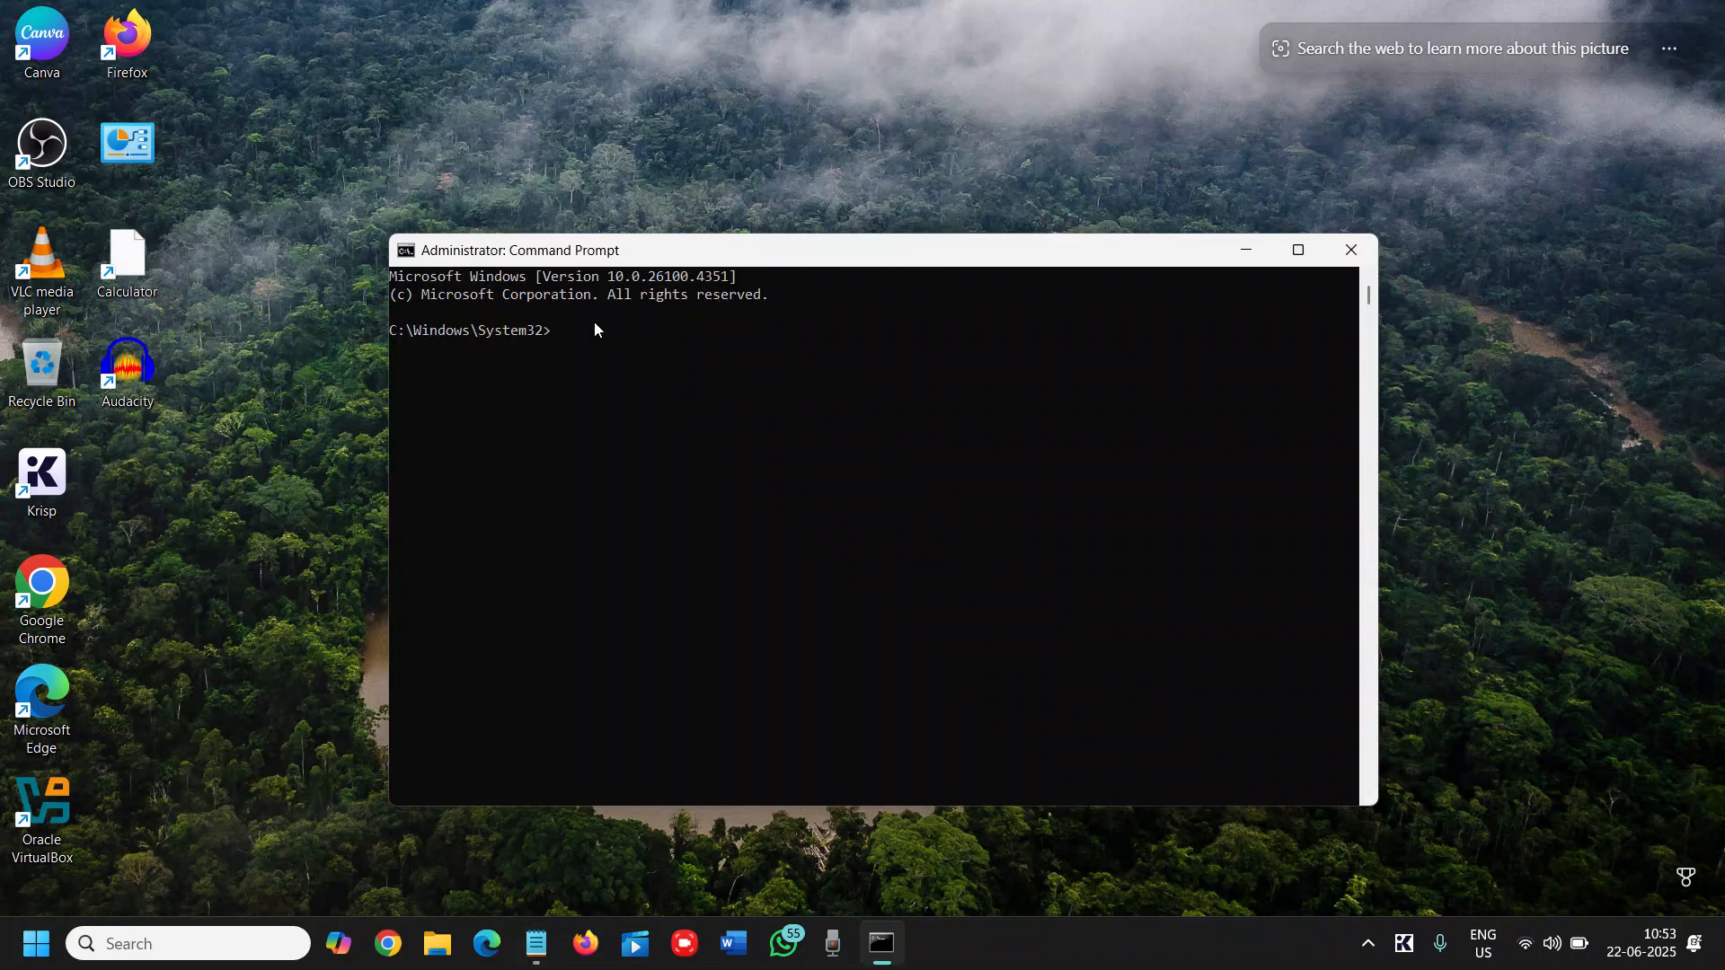
{"action": "type", "text": "DISM /Online /Cleanup-Image /RestoreHealth"}
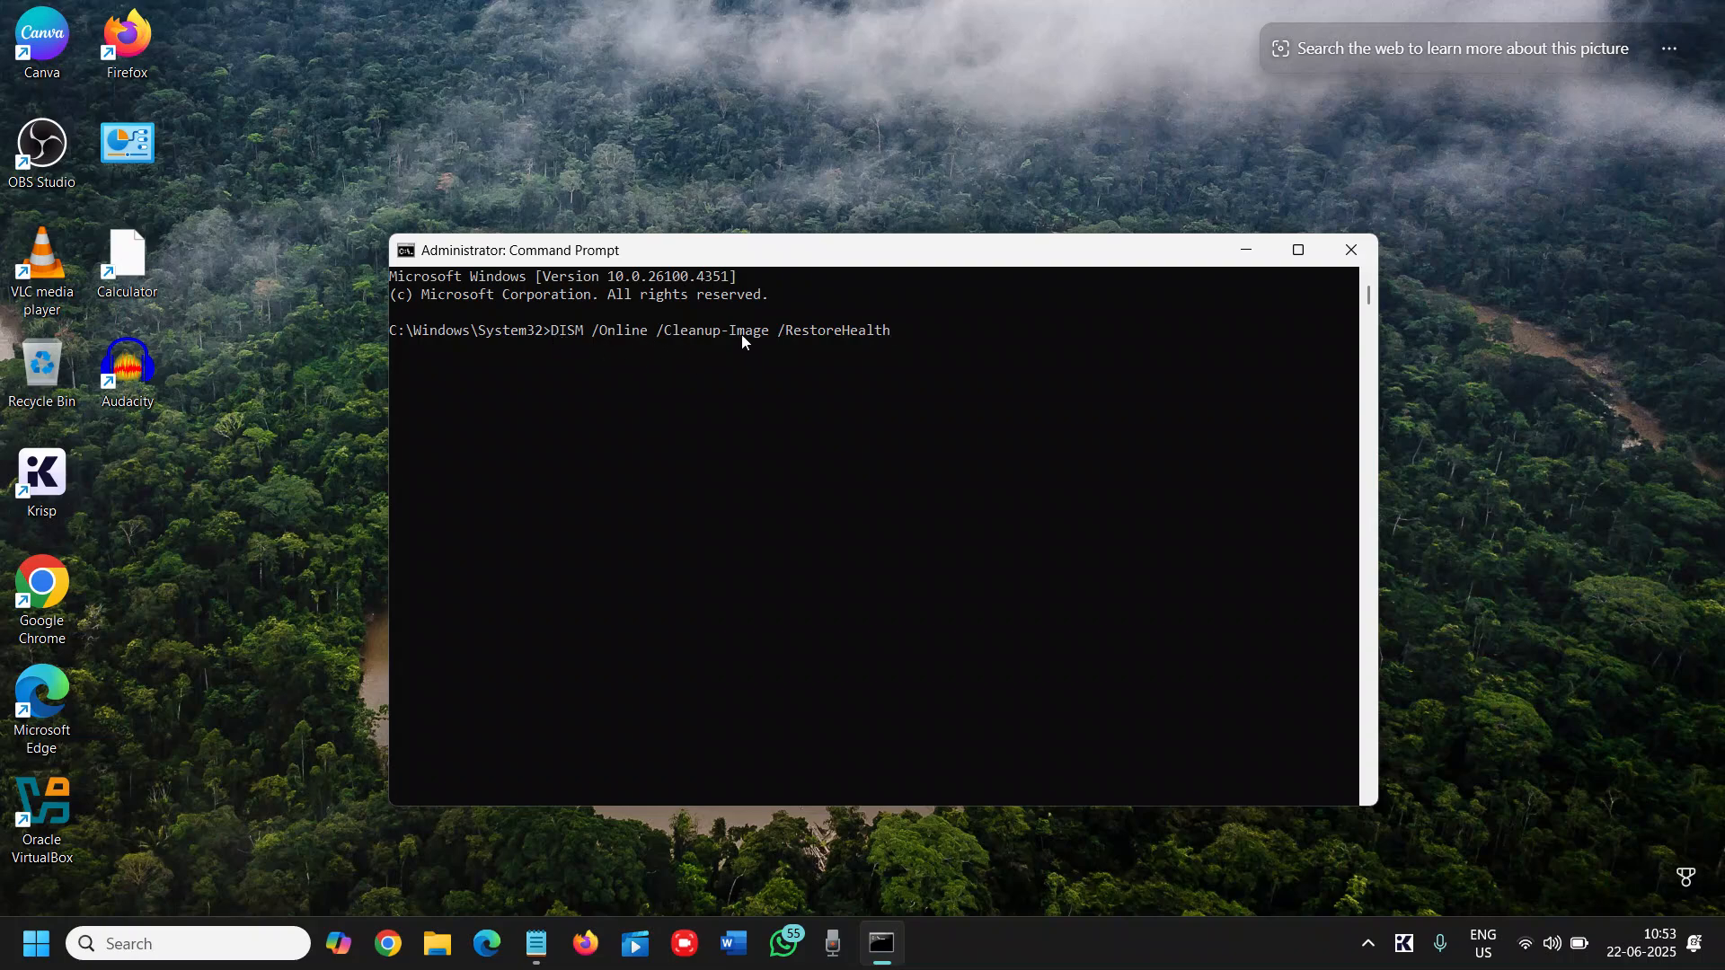
{"action": "key", "text": "Enter"}
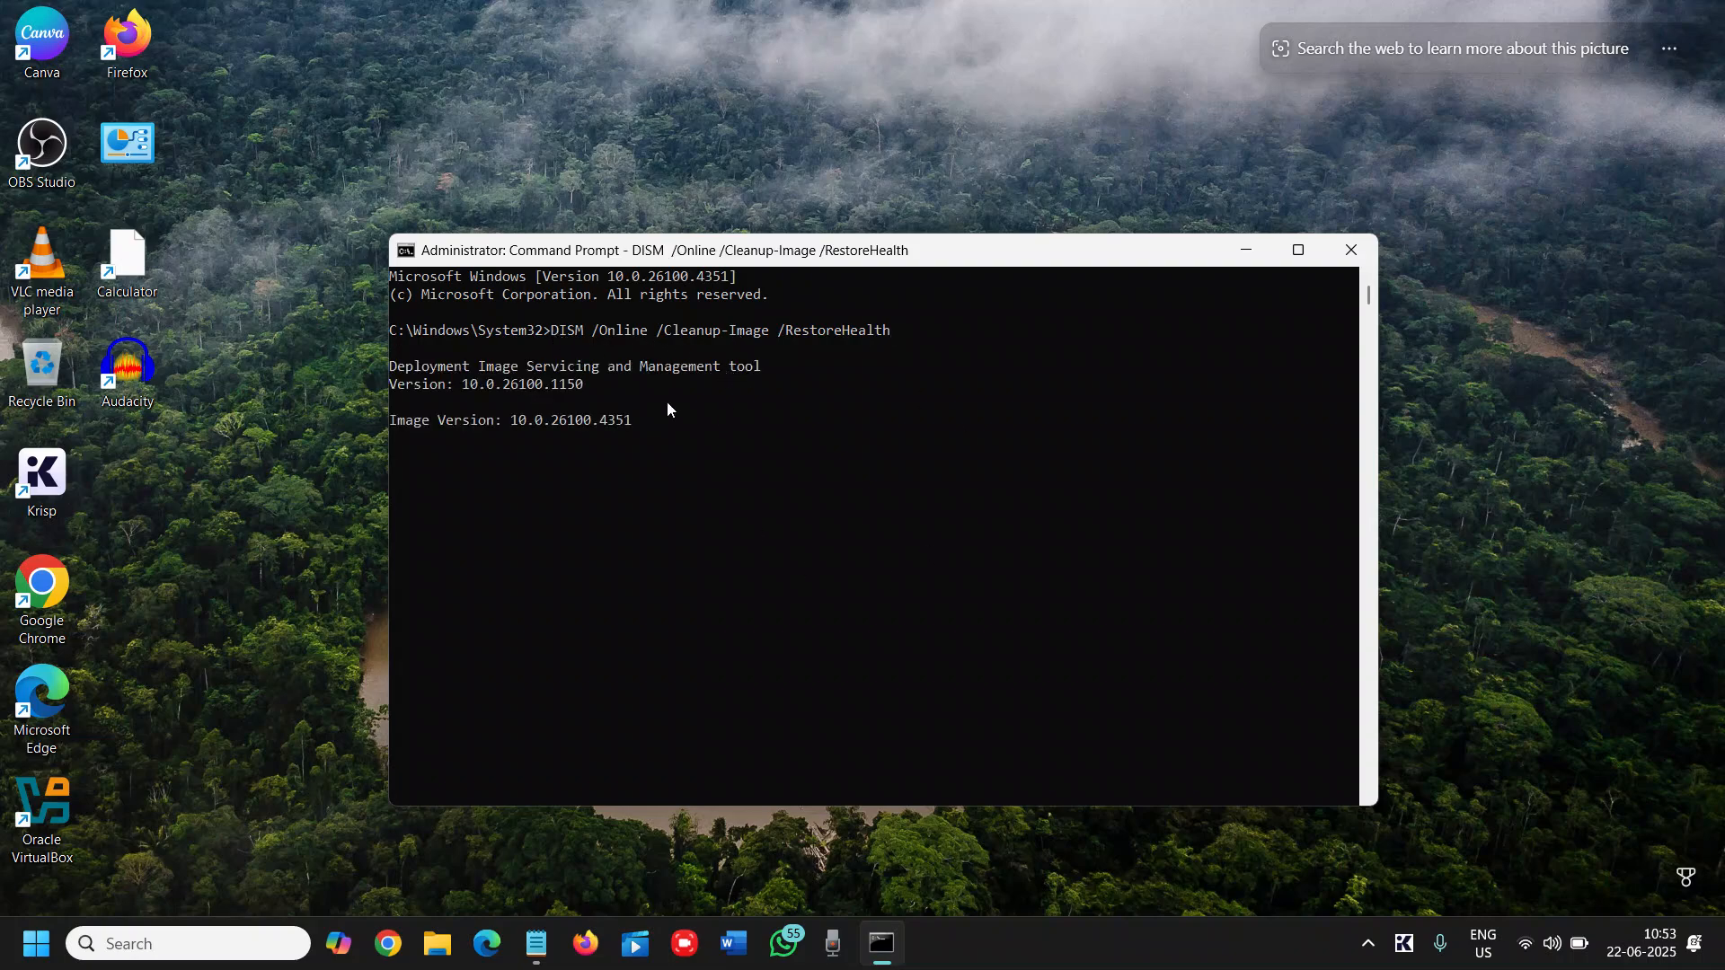
{"action": "mouse_move", "coordinate": [528, 390]}
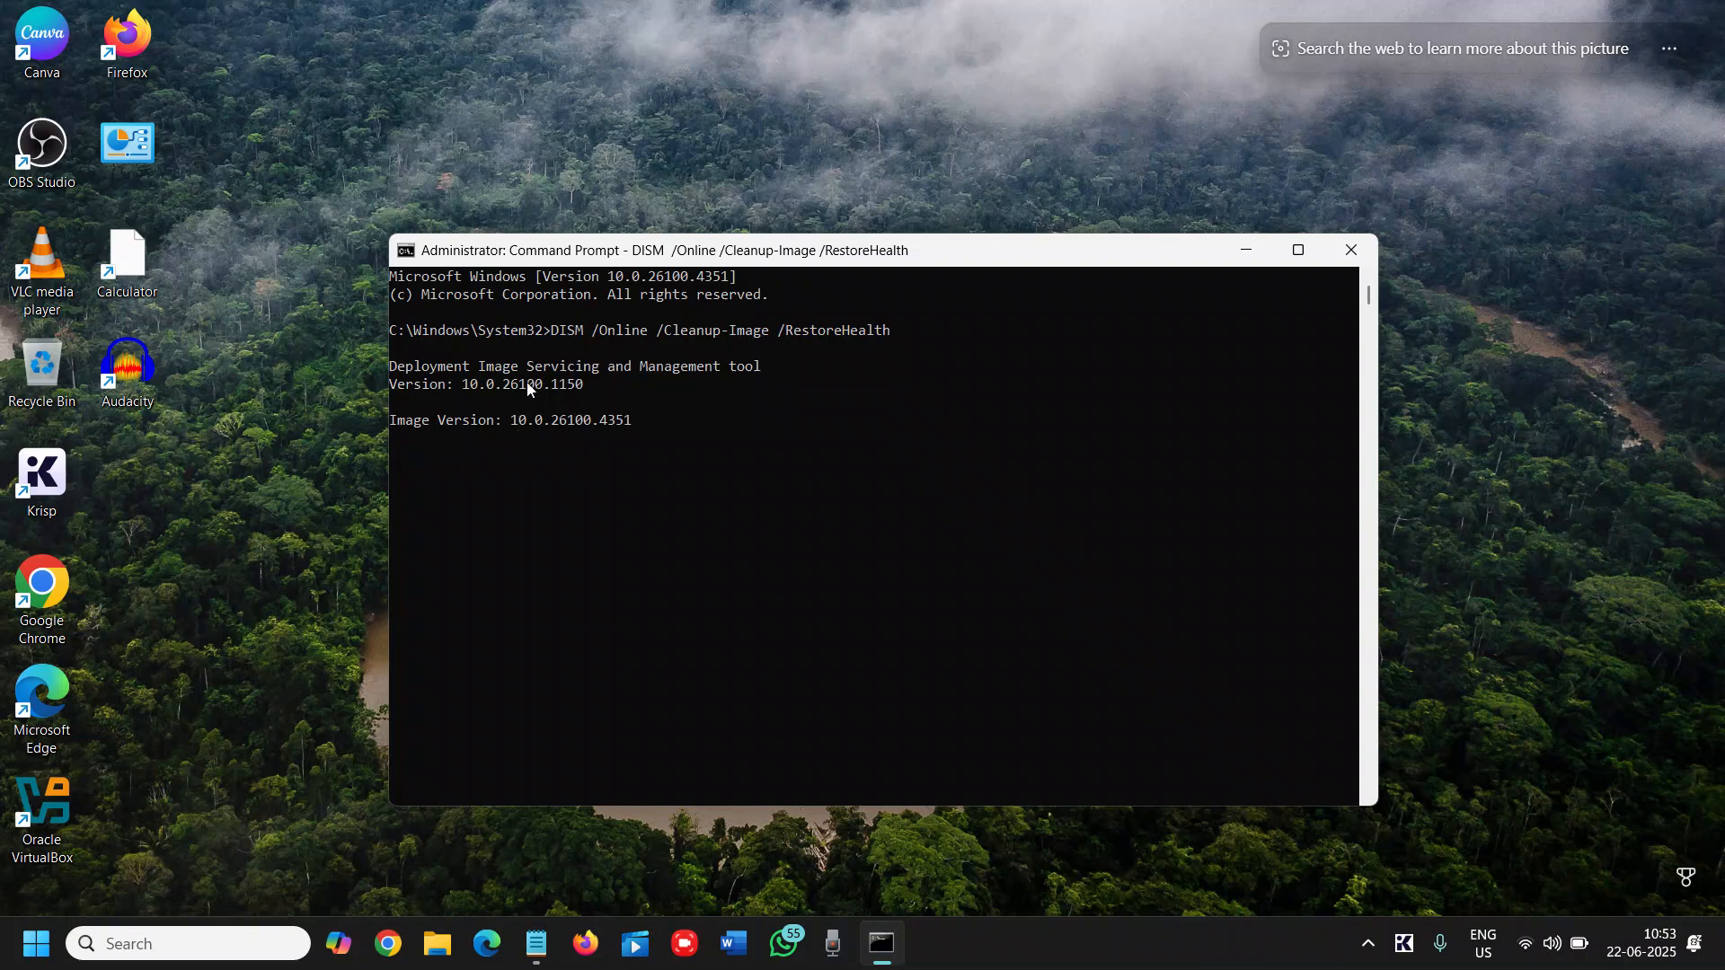
{"action": "mouse_move", "coordinate": [442, 456]}
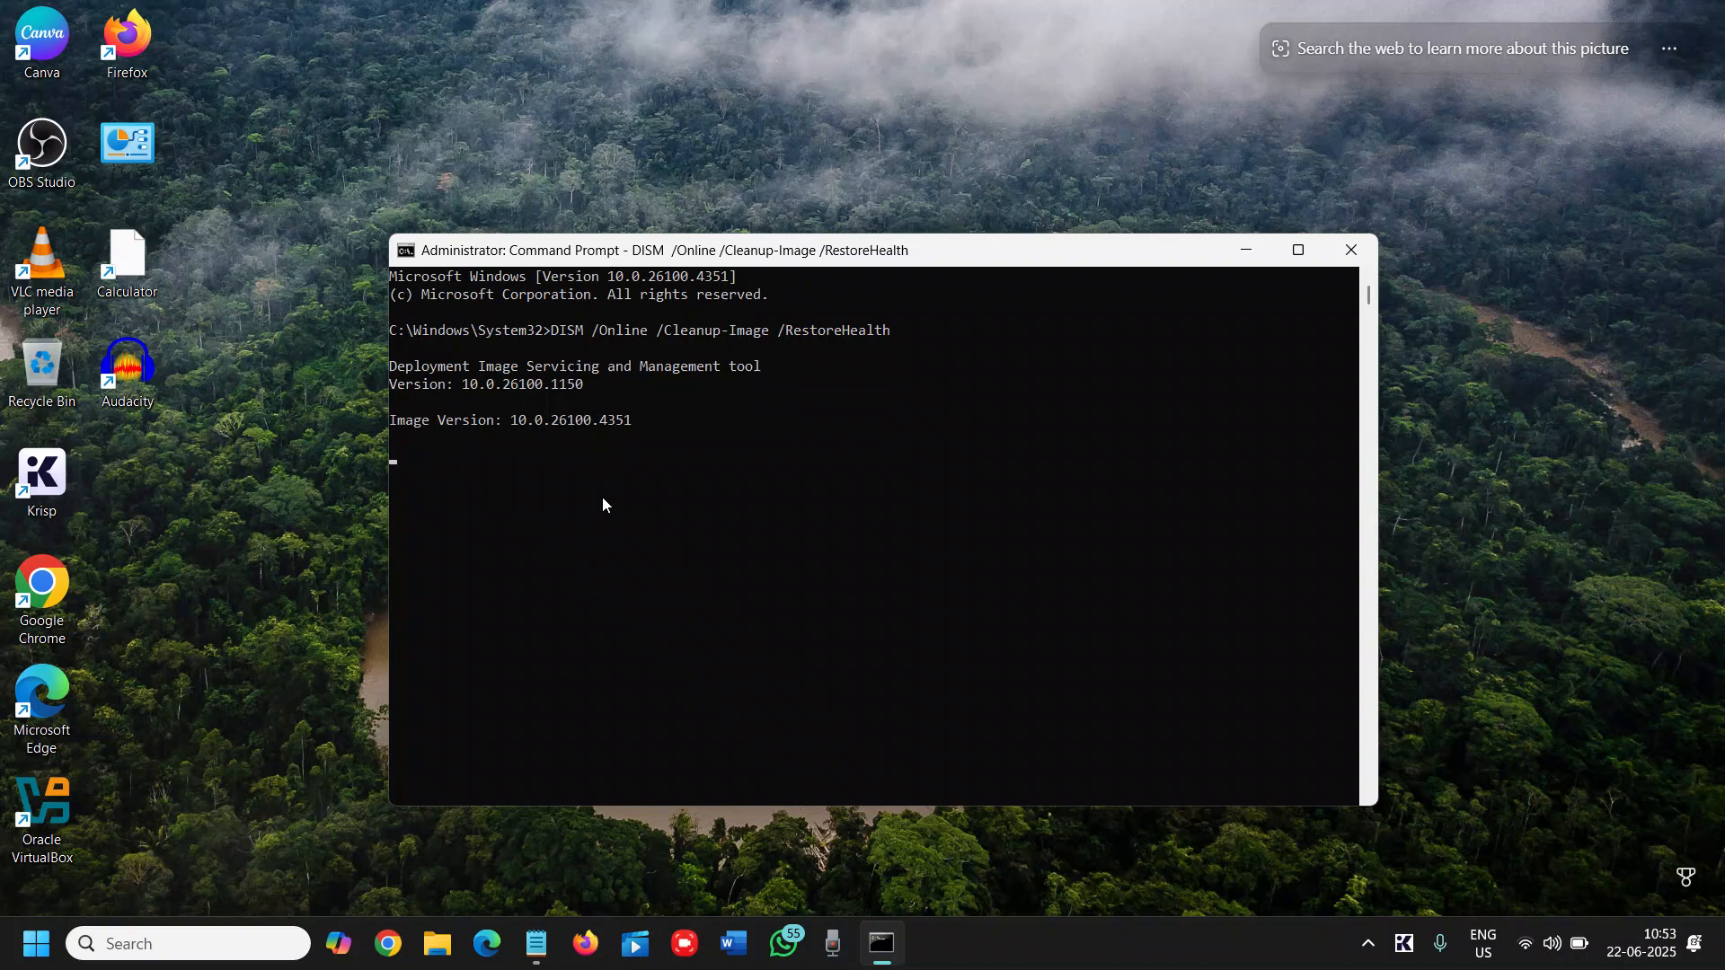
{"action": "mouse_move", "coordinate": [530, 491]}
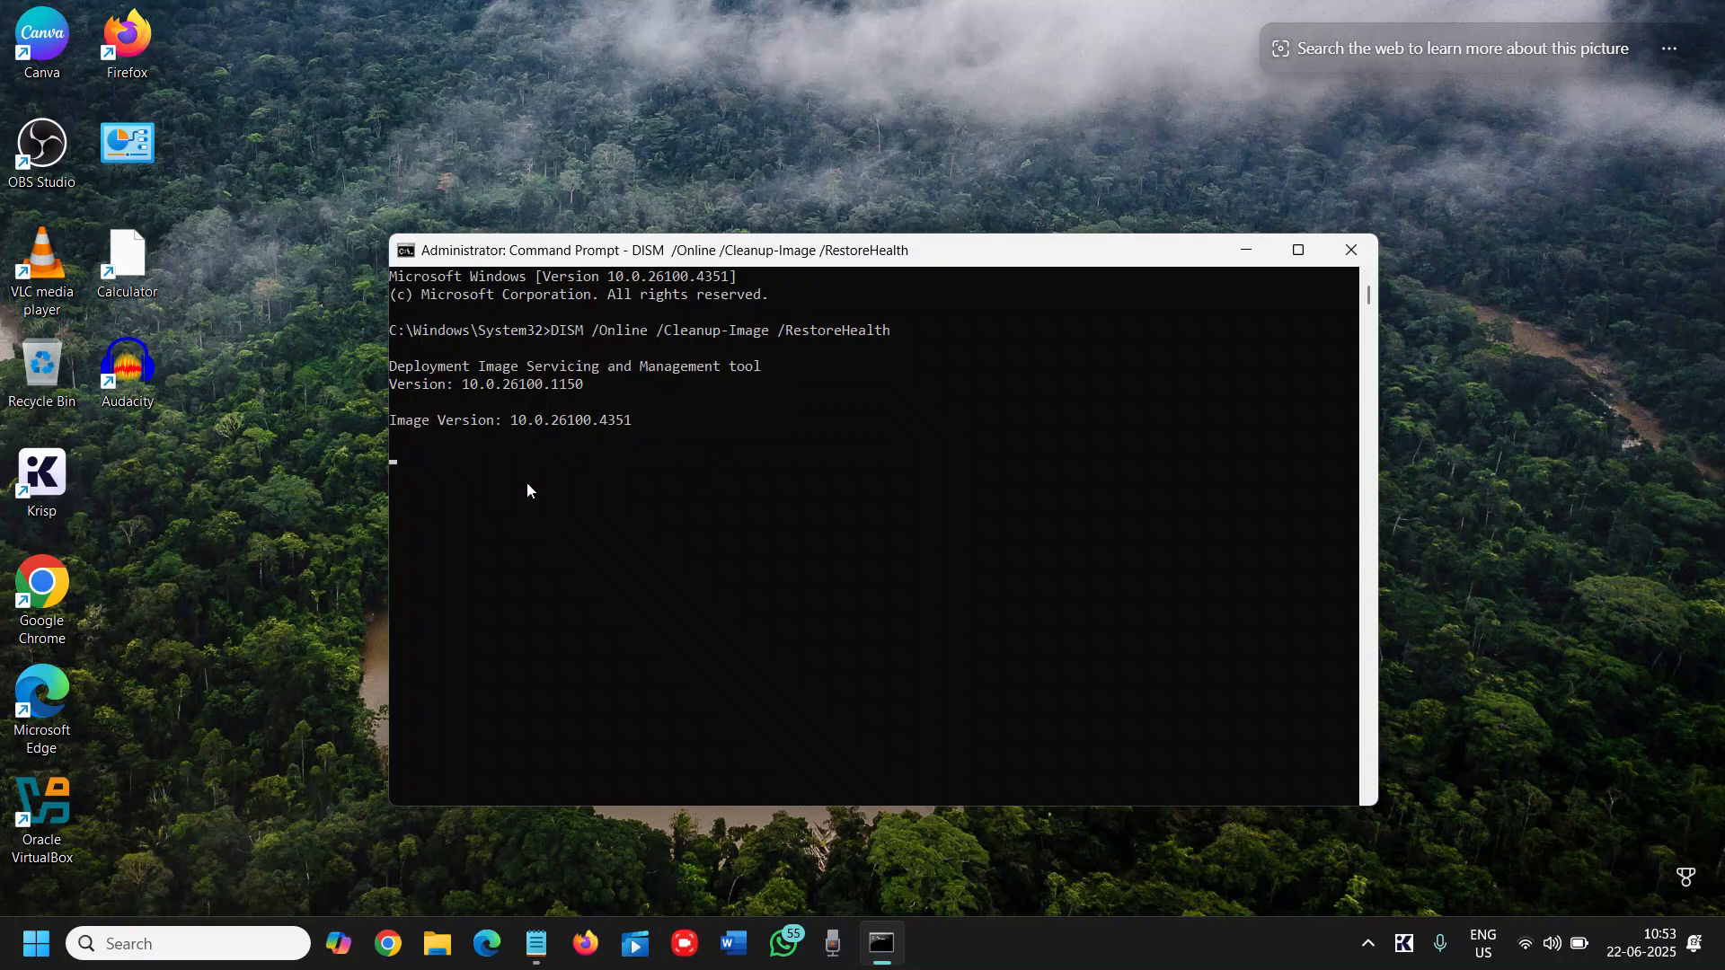
{"action": "mouse_move", "coordinate": [542, 470]}
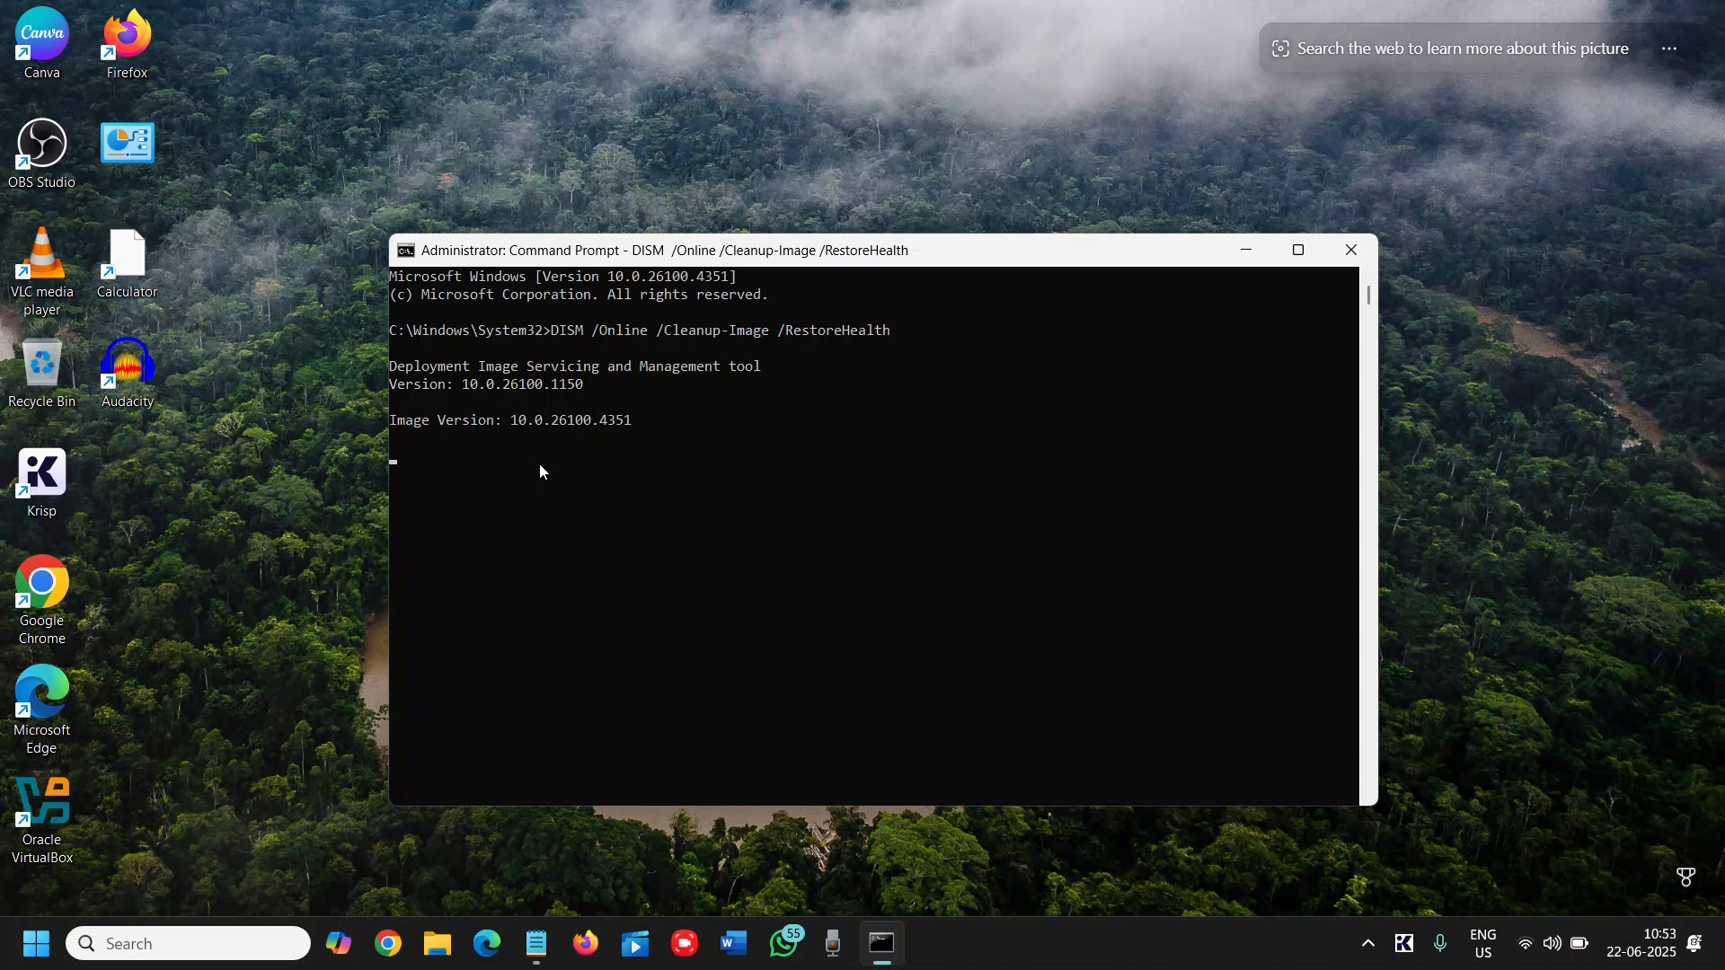
{"action": "mouse_move", "coordinate": [550, 487]}
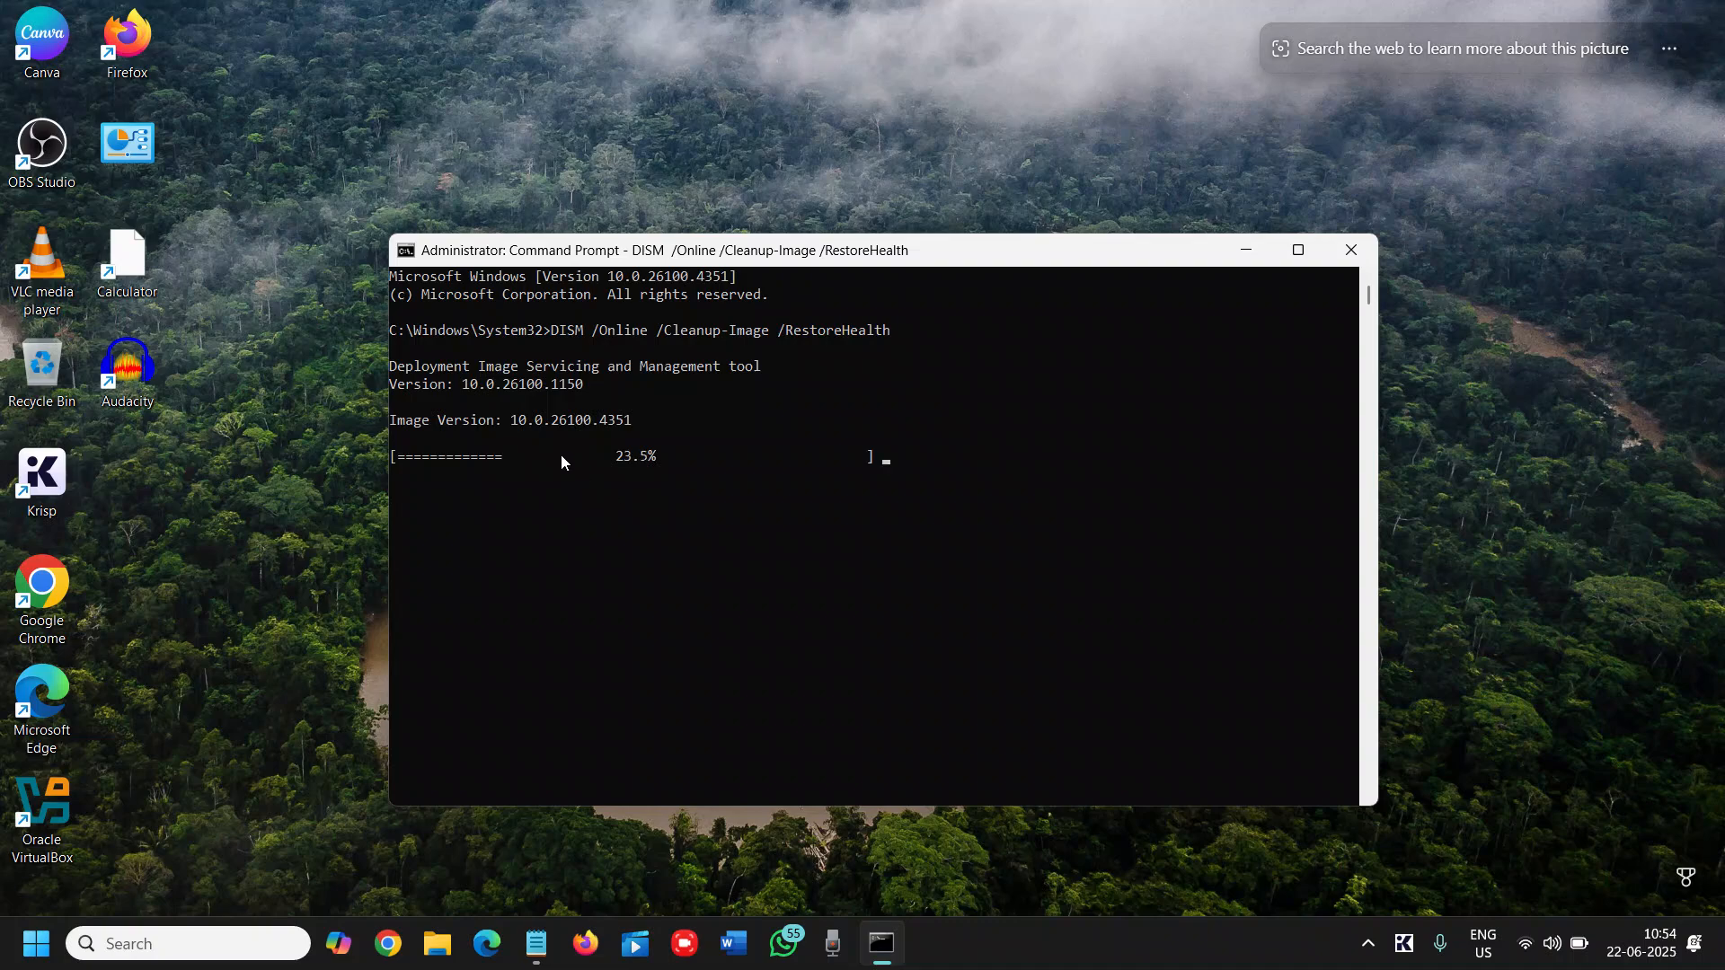
{"action": "mouse_move", "coordinate": [559, 710]}
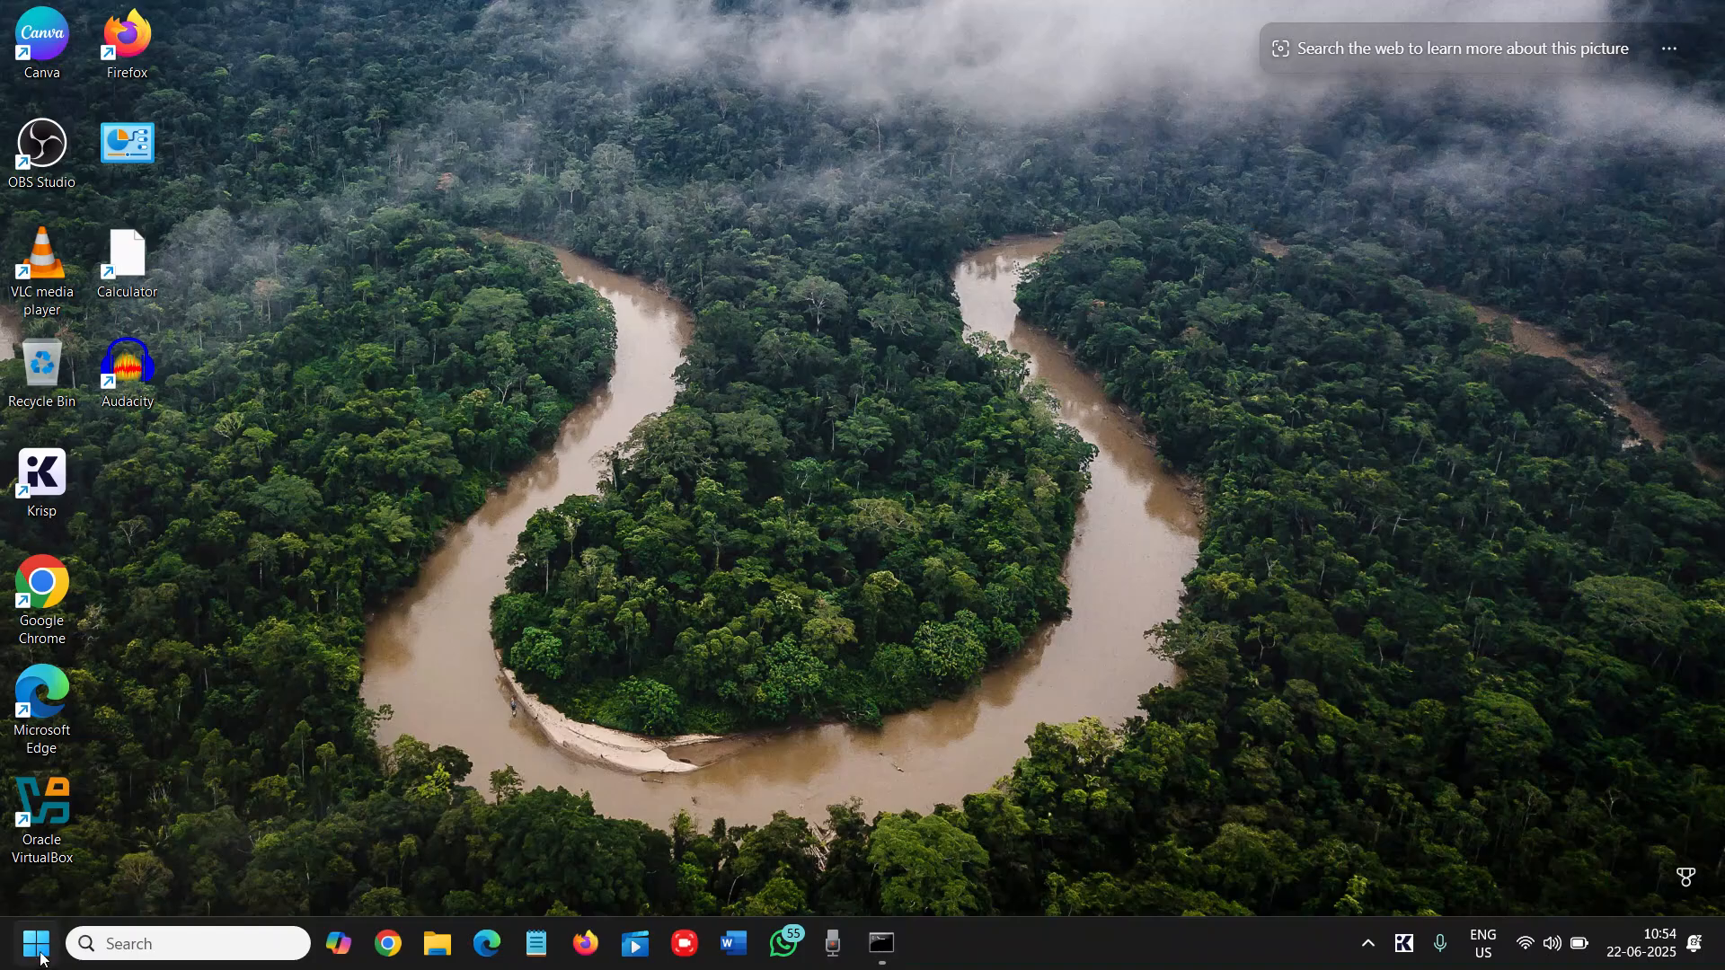
In File Explorer show This PC and select Local Disk (C:) with 301 GB free of 409 GB
{"action": "left_click", "coordinate": [437, 943]}
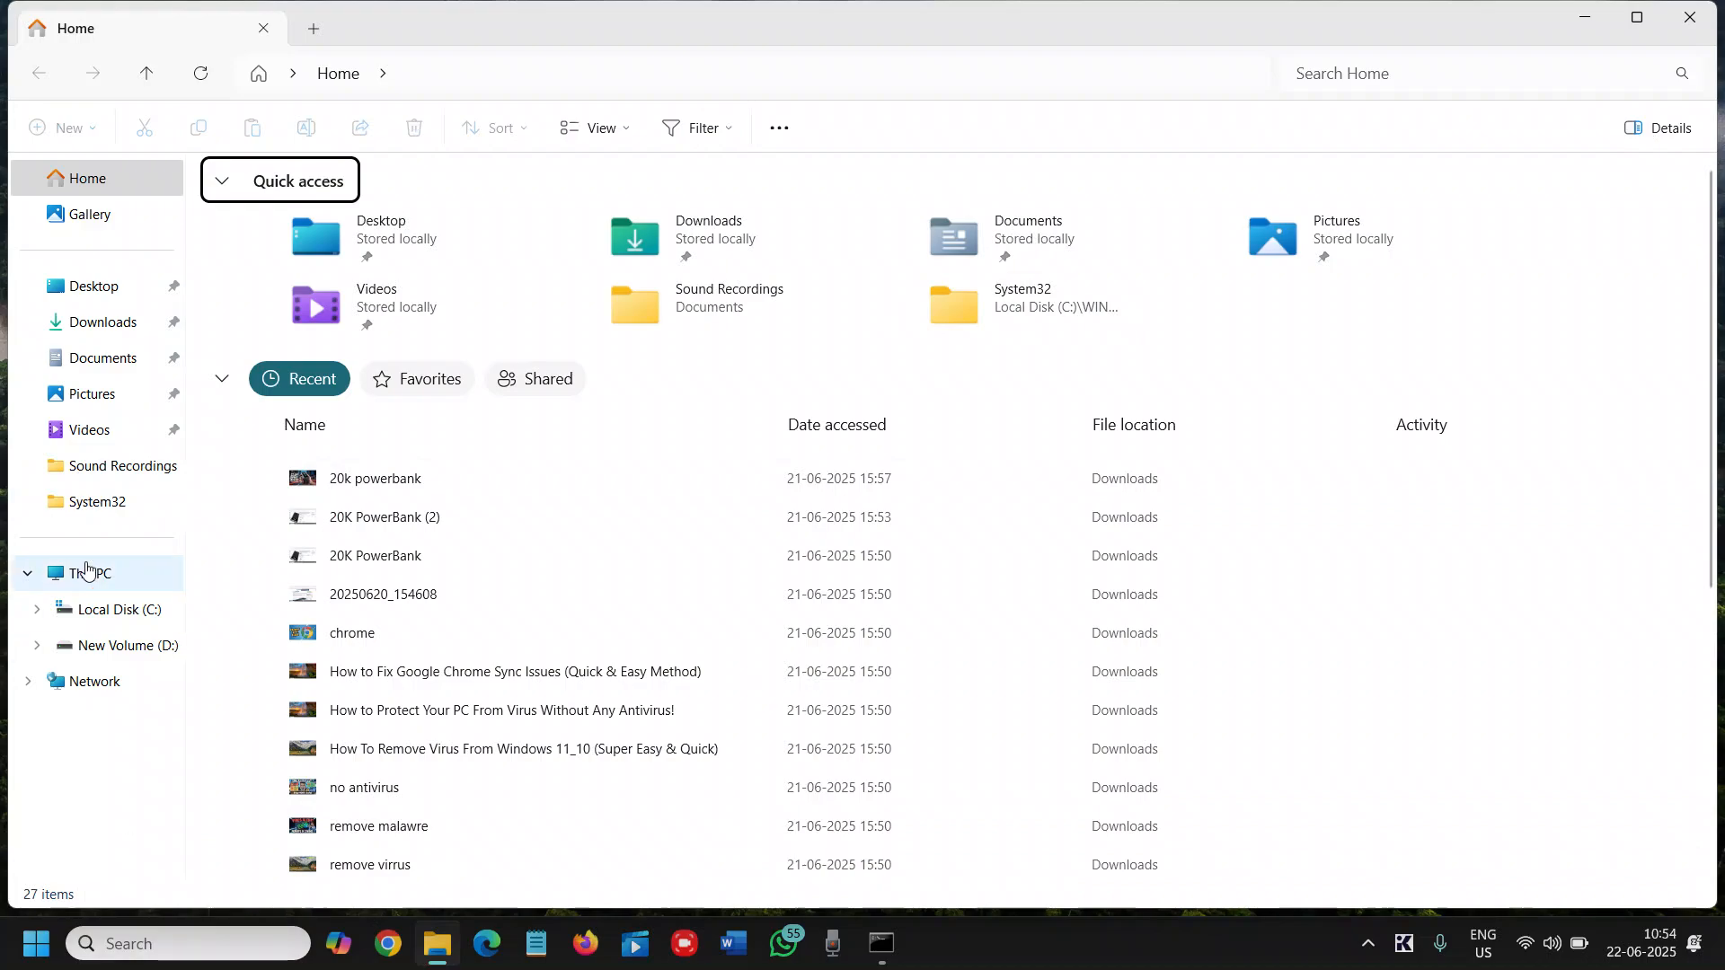
{"action": "left_click", "coordinate": [90, 573]}
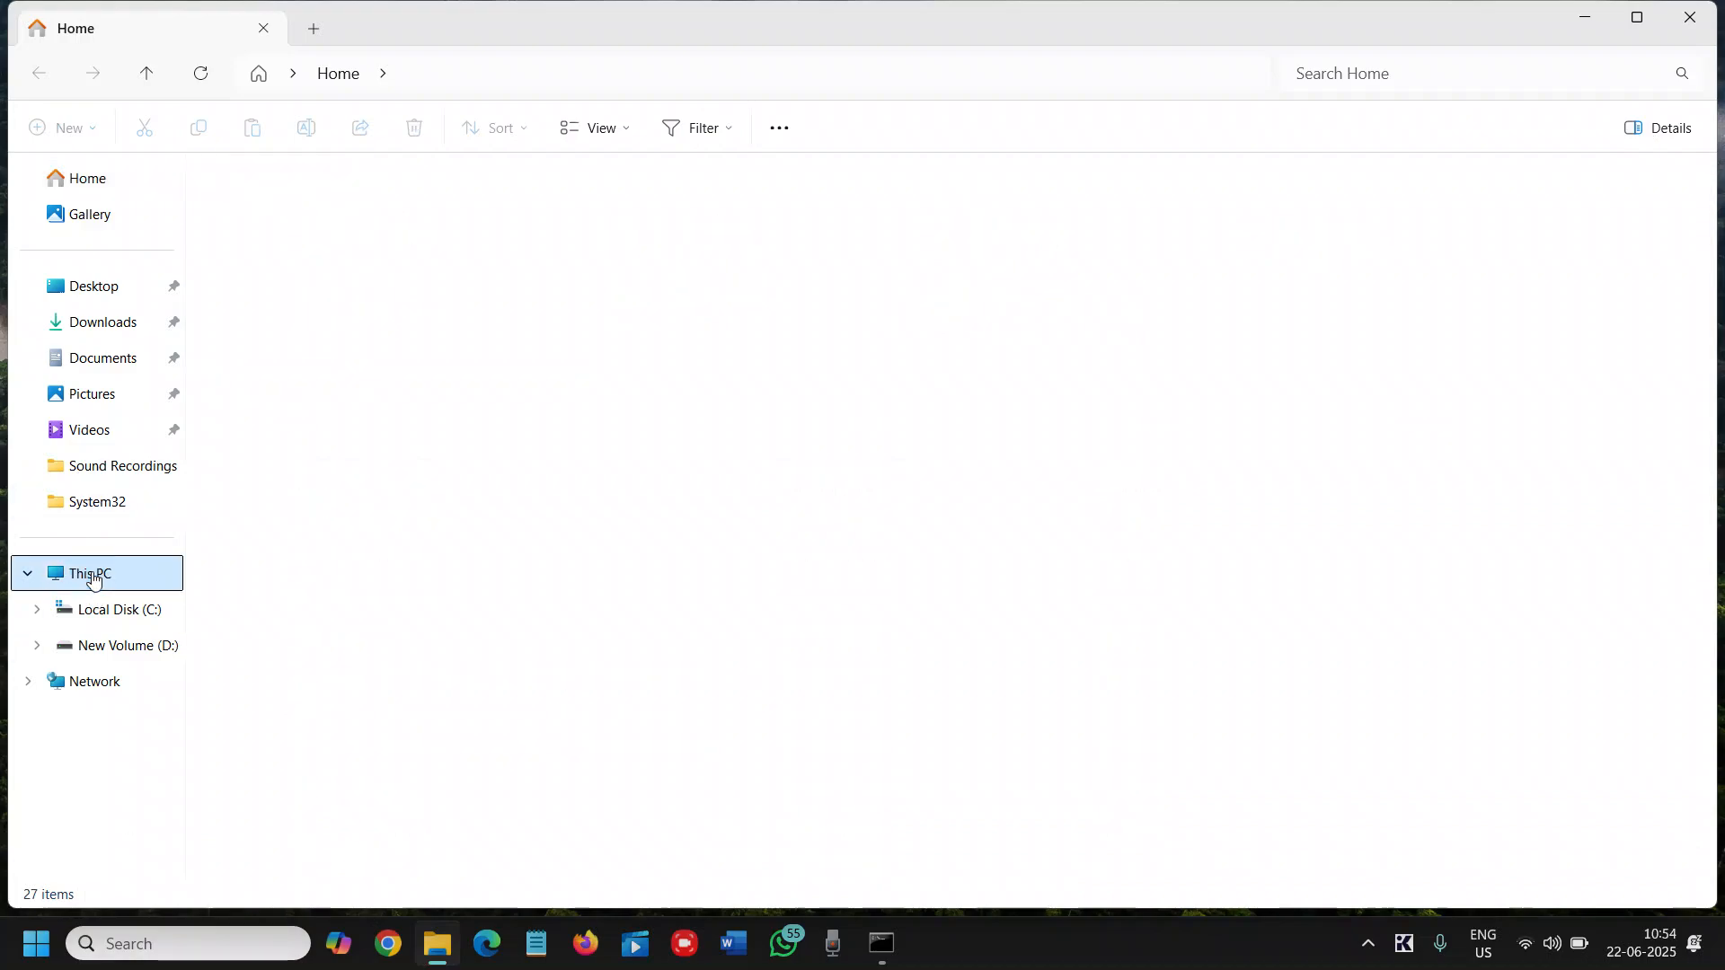
{"action": "left_click", "coordinate": [86, 574]}
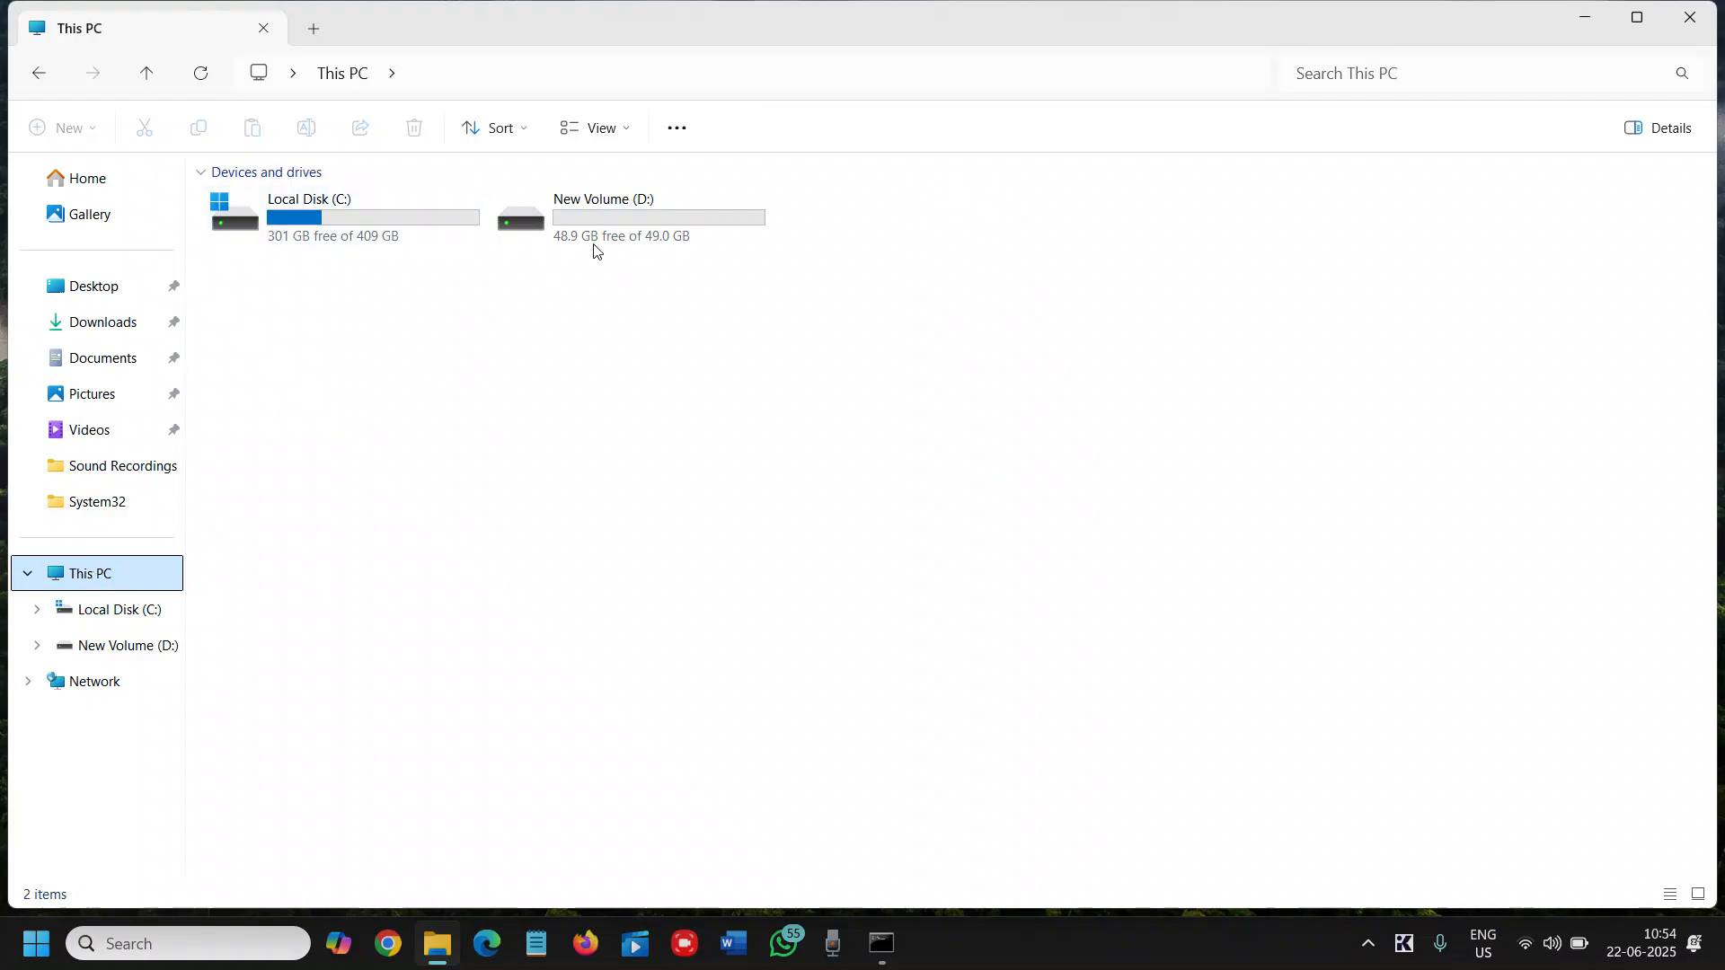
{"action": "left_click", "coordinate": [341, 216]}
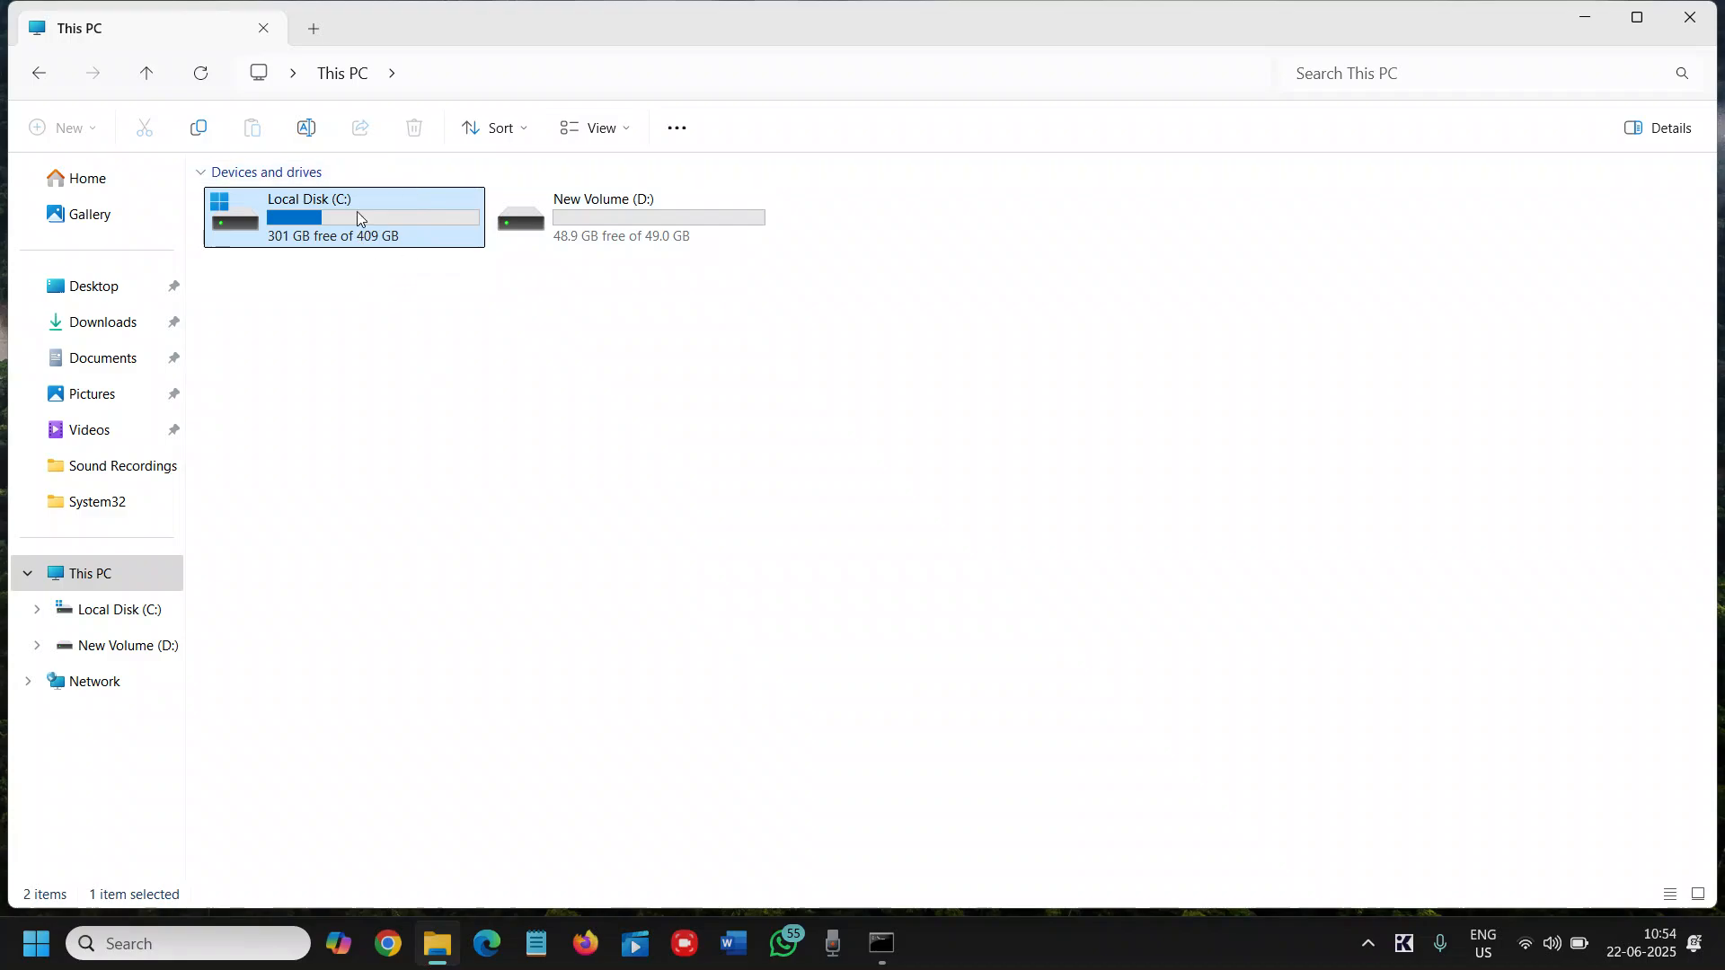
{"action": "mouse_move", "coordinate": [1393, 245]}
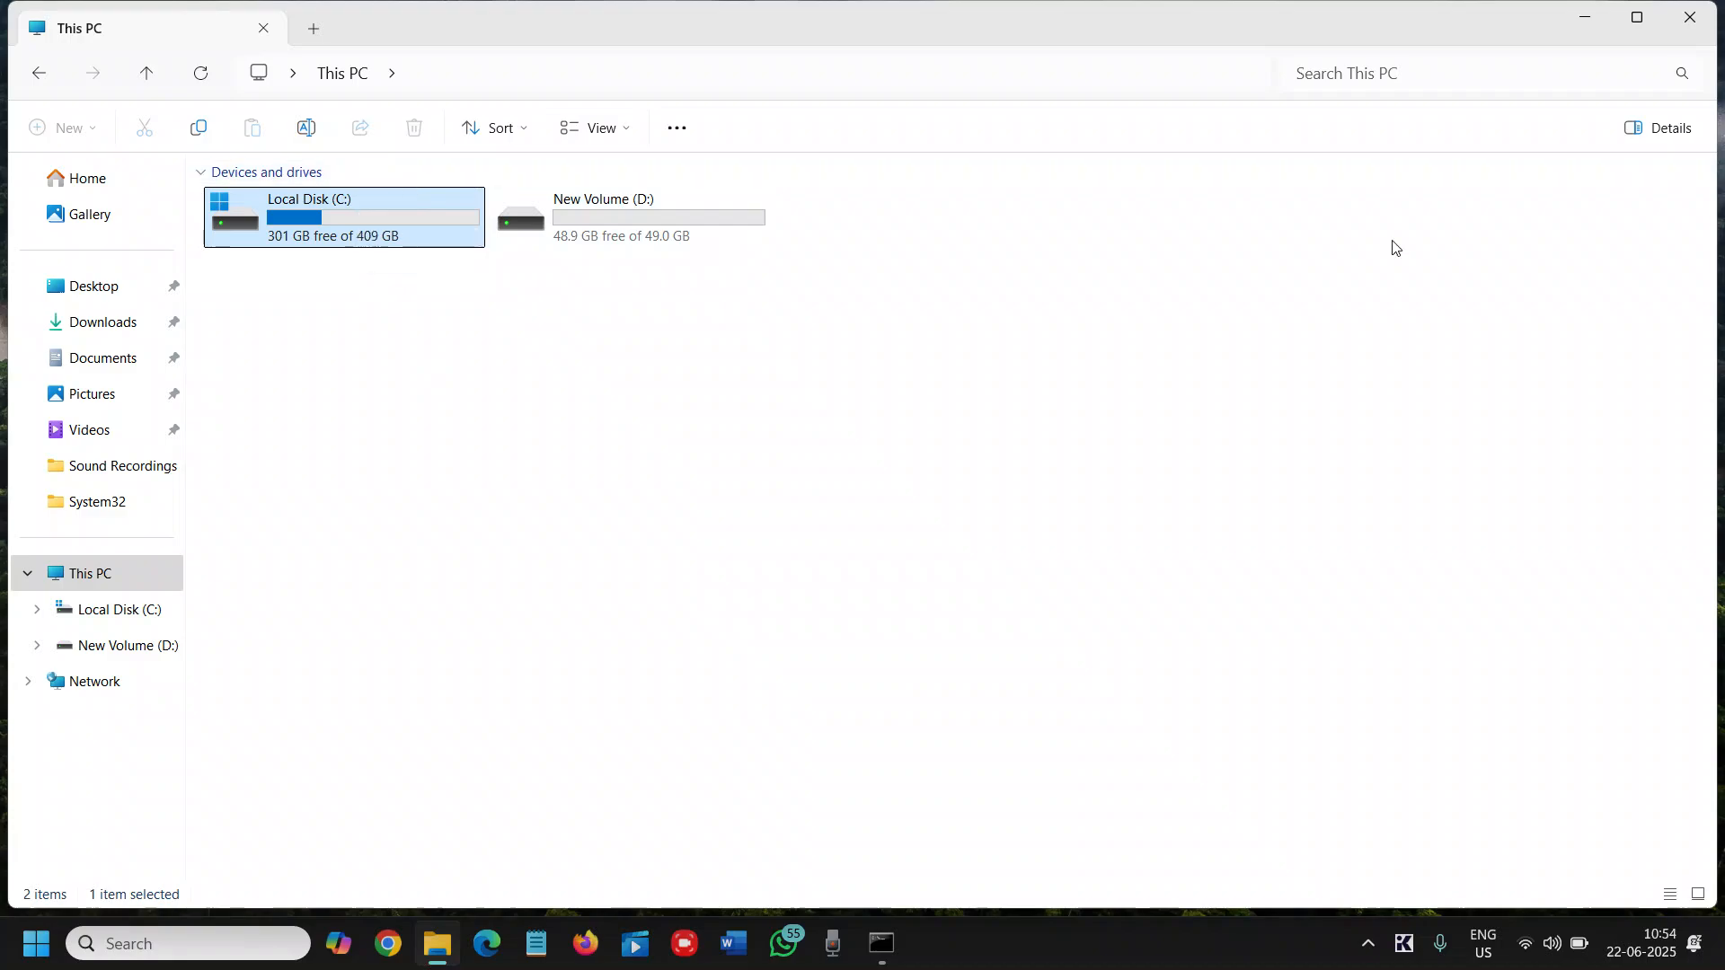
{"action": "mouse_move", "coordinate": [1689, 17]}
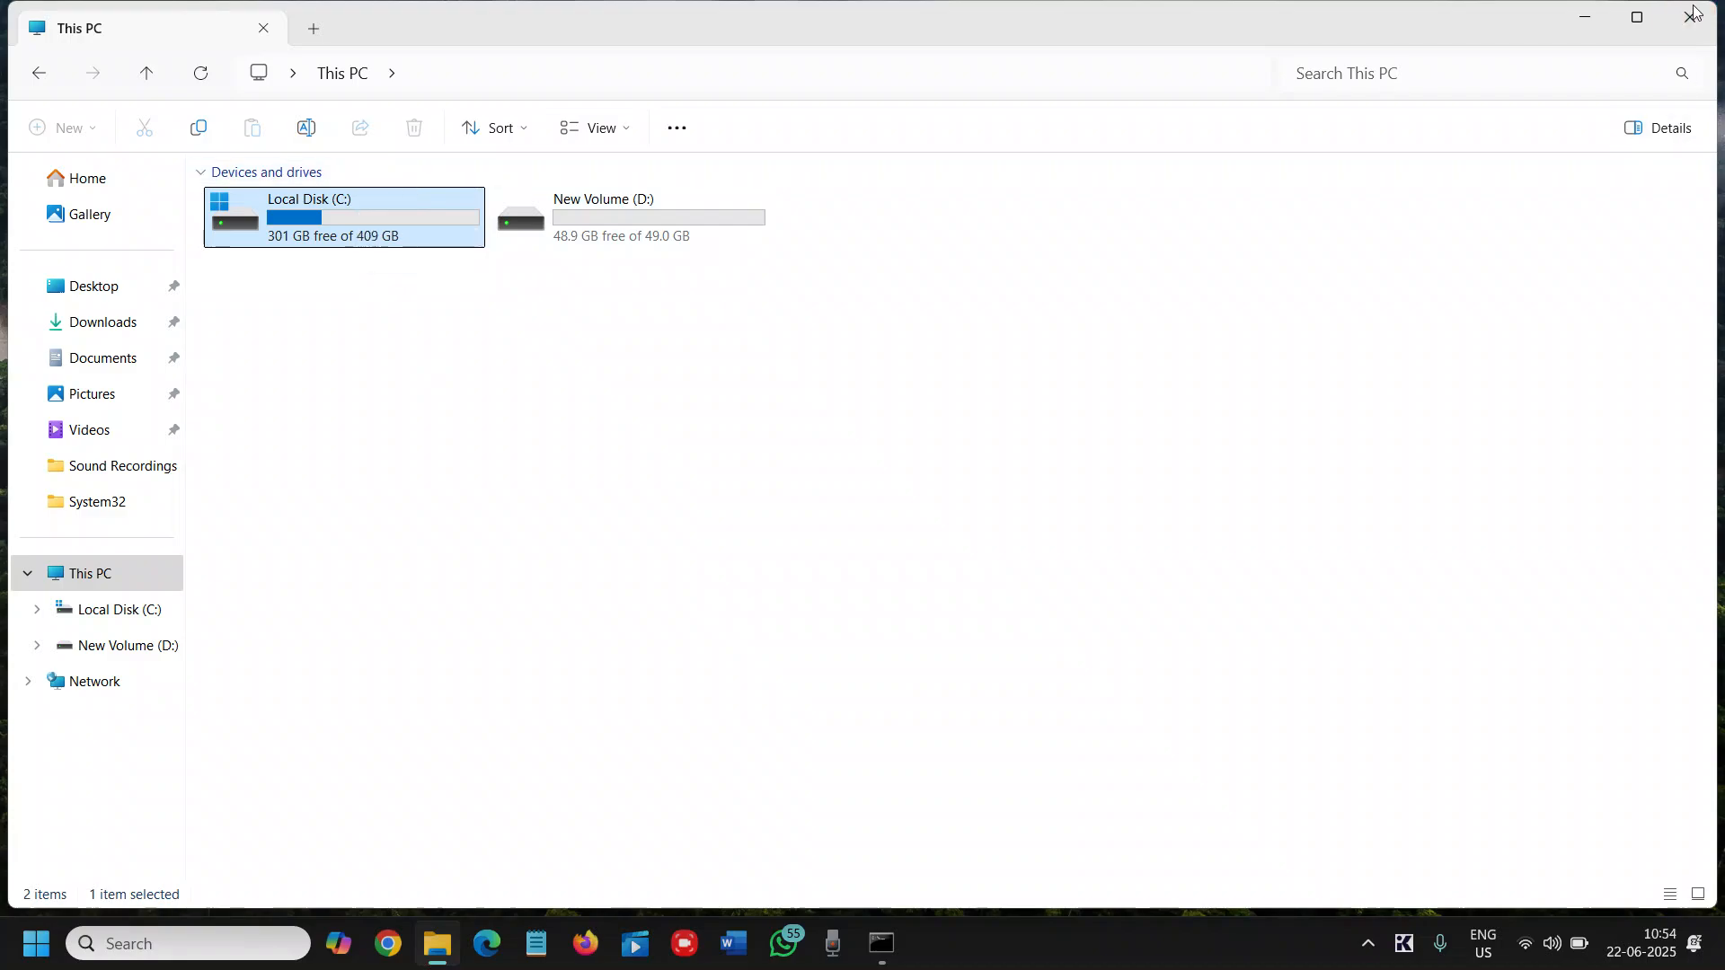
Show Storage cleanup recommendations for drive C with the Temporary files group expanded
{"action": "left_click", "coordinate": [1689, 18]}
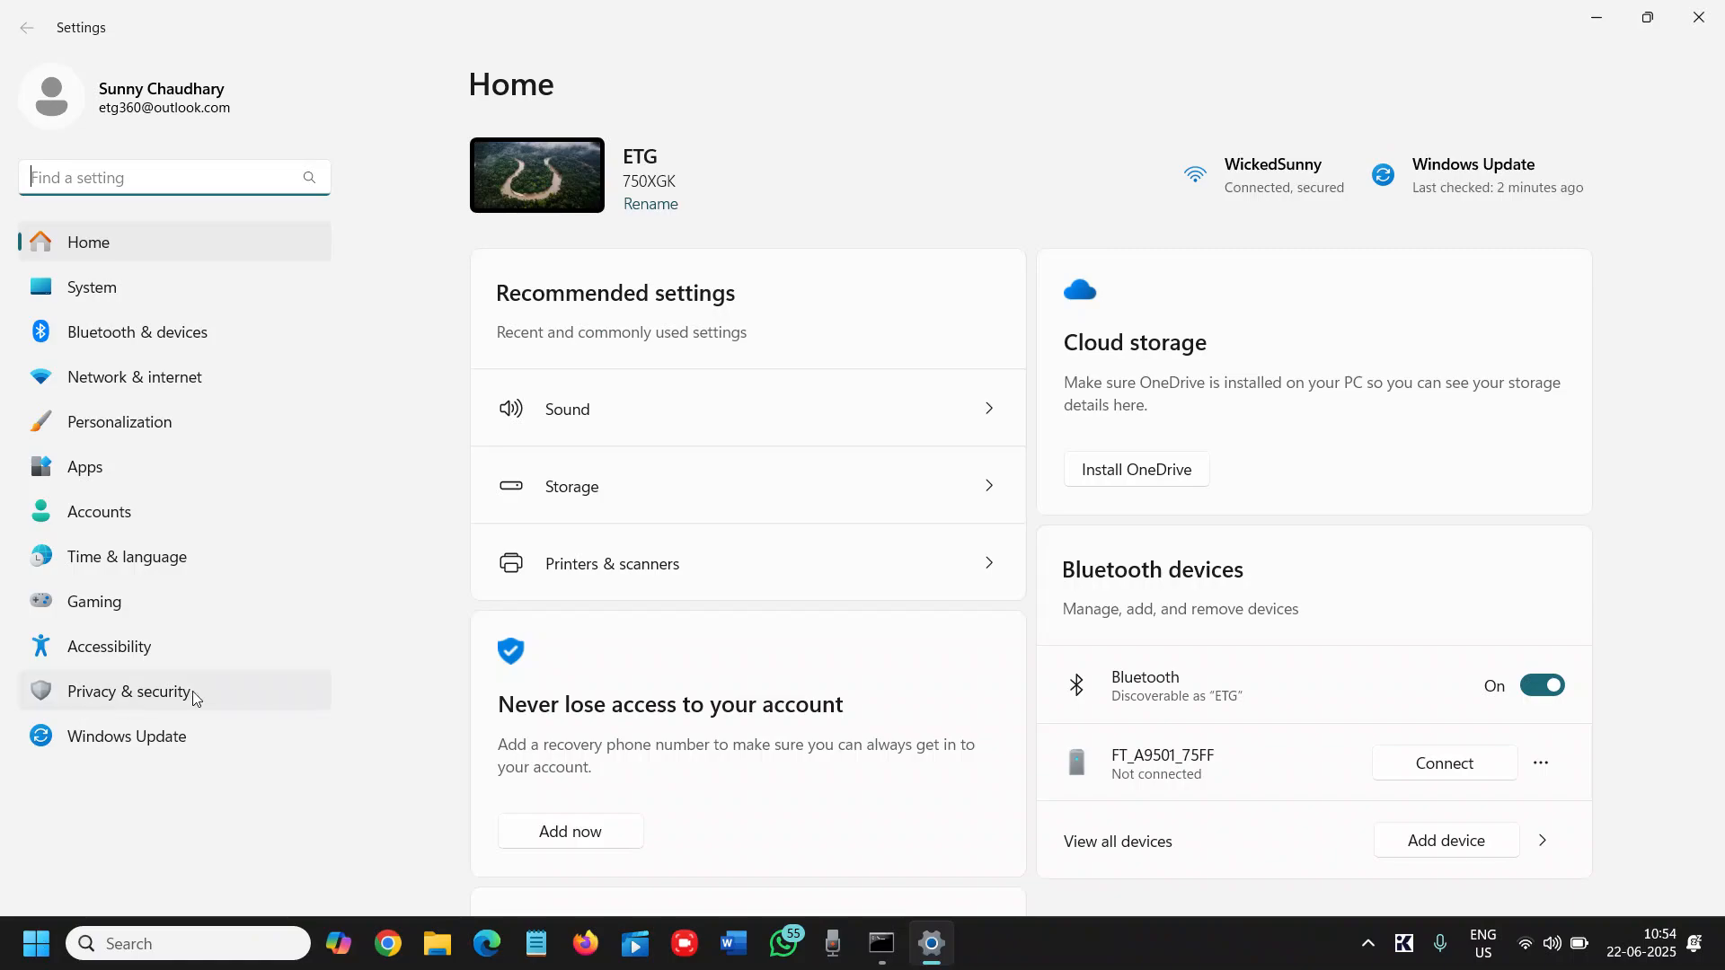
{"action": "left_click", "coordinate": [92, 286]}
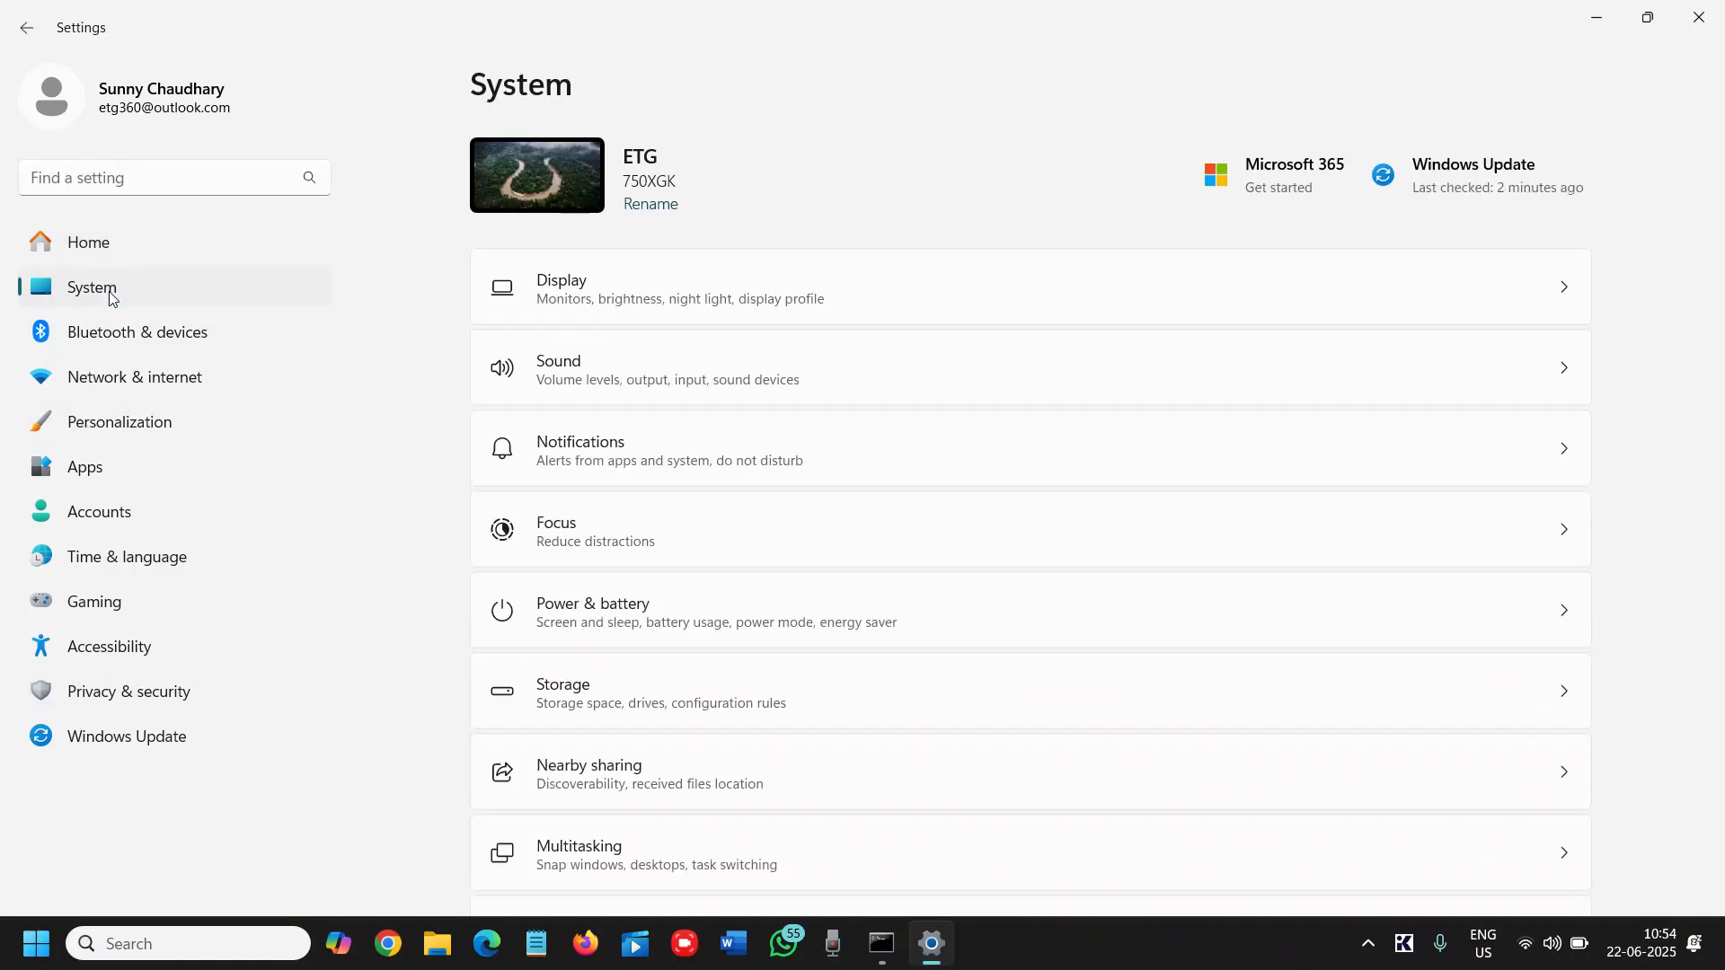
{"action": "left_click", "coordinate": [606, 692]}
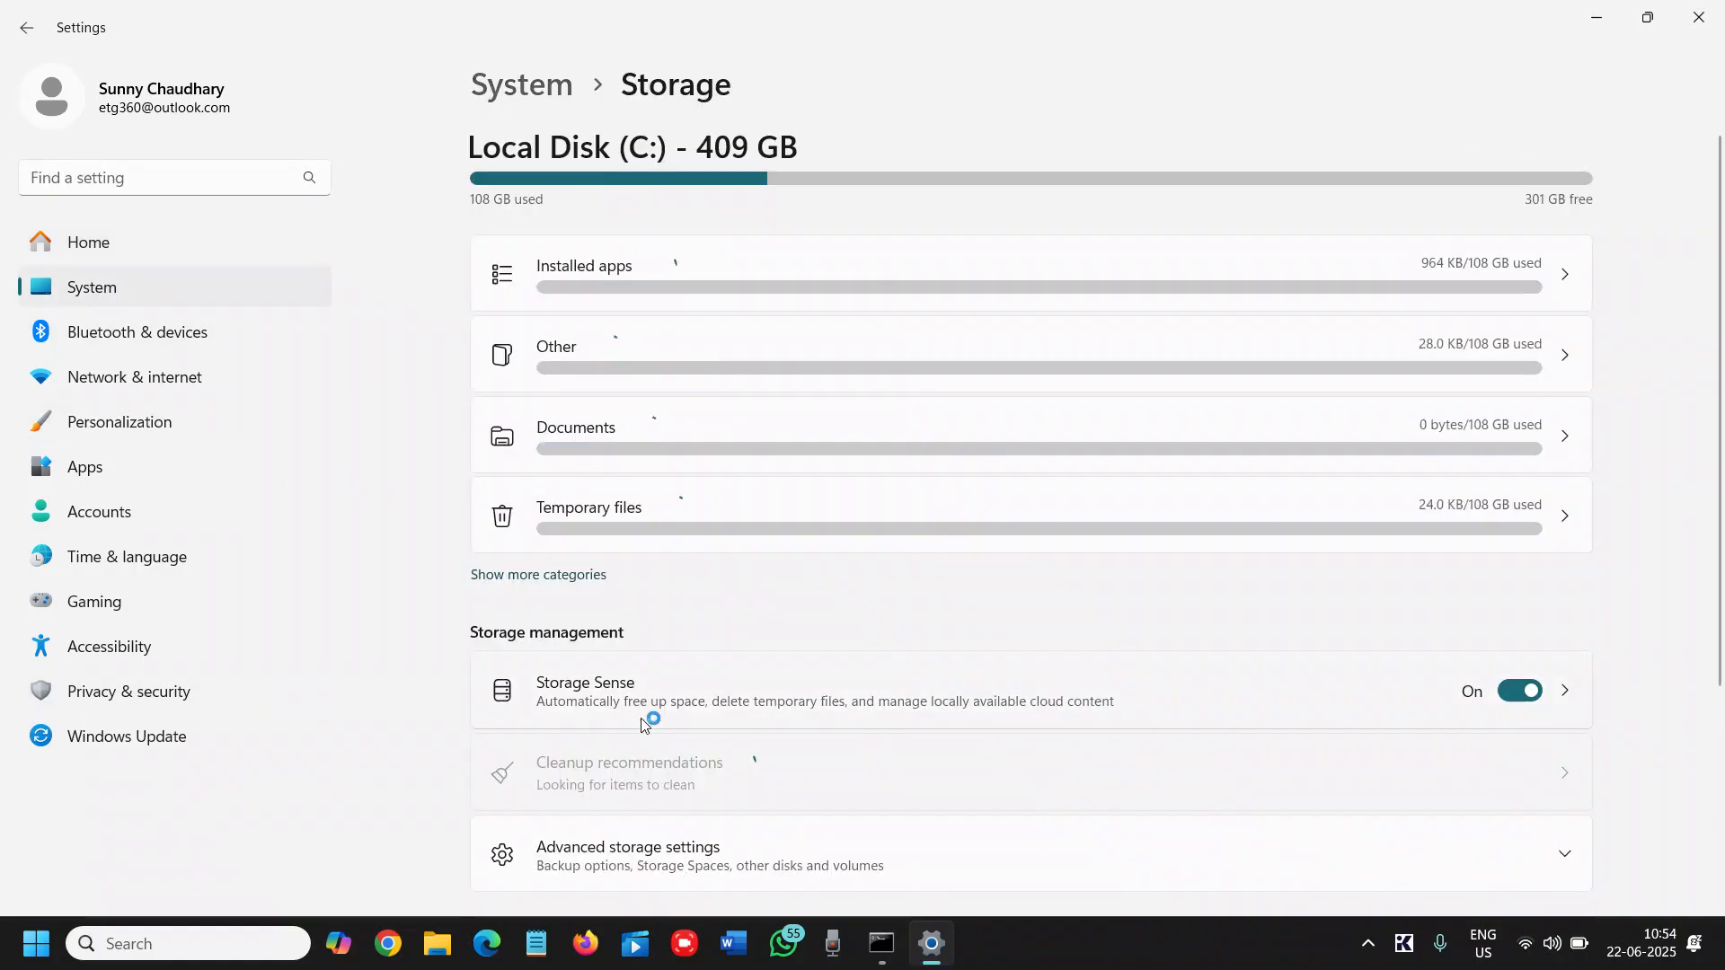
{"action": "scroll", "scroll_direction": "down", "scroll_amount": 3}
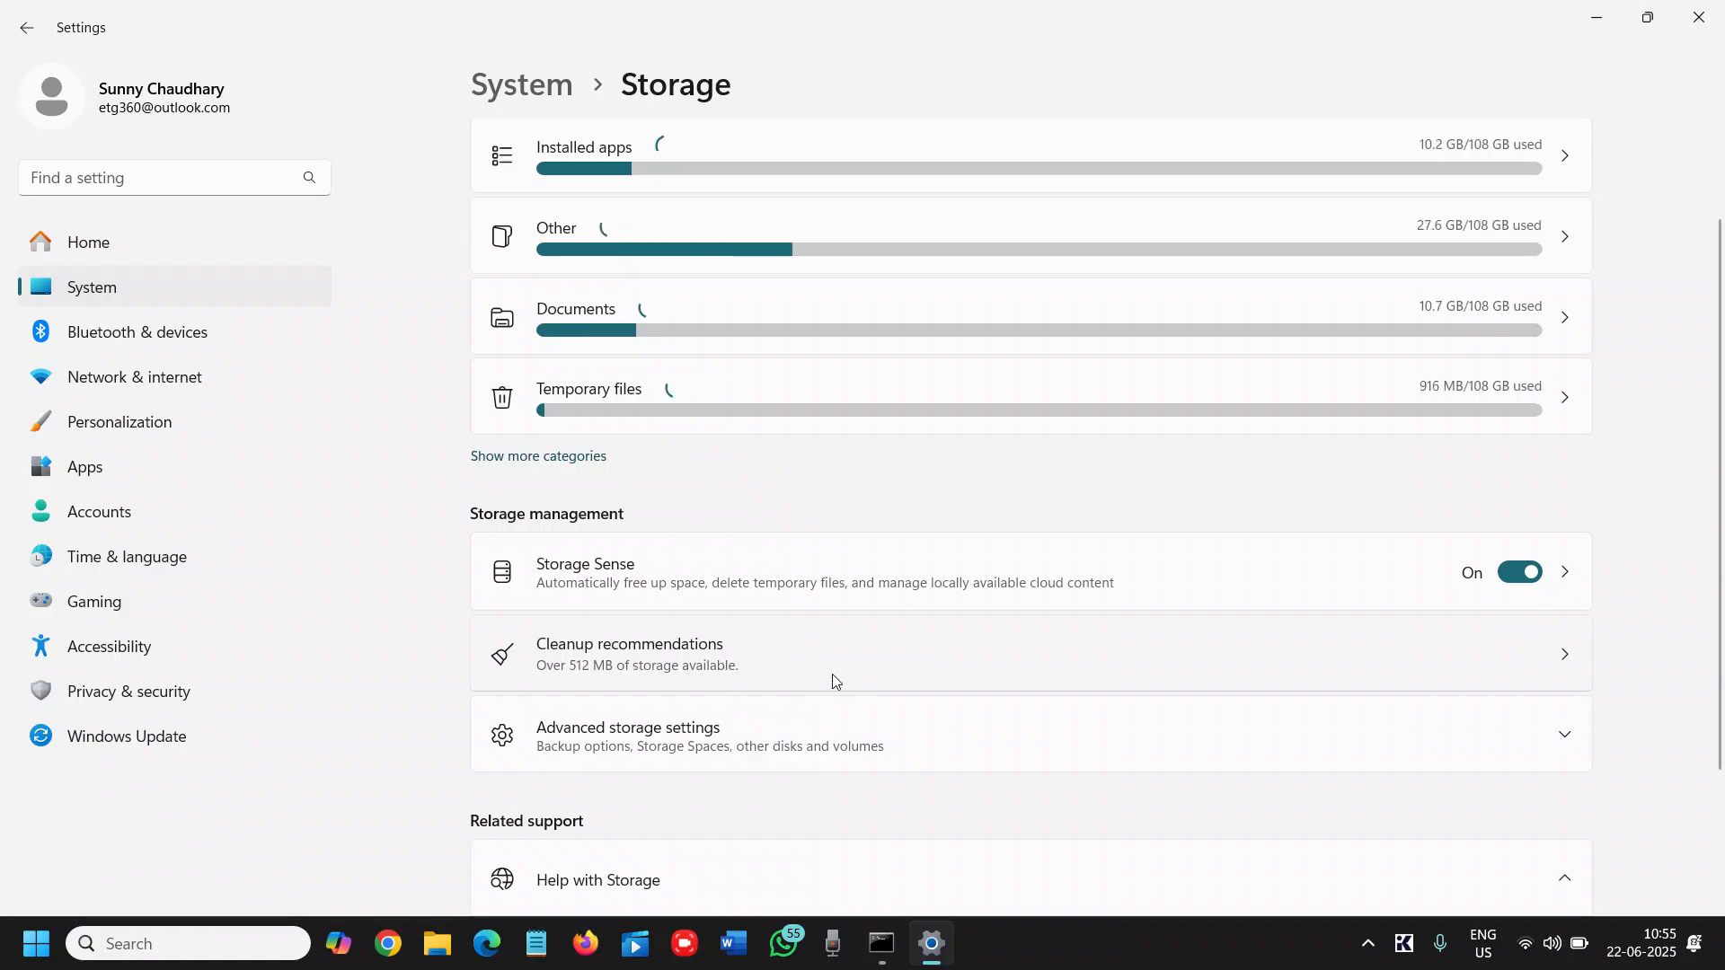
{"action": "mouse_move", "coordinate": [806, 658]}
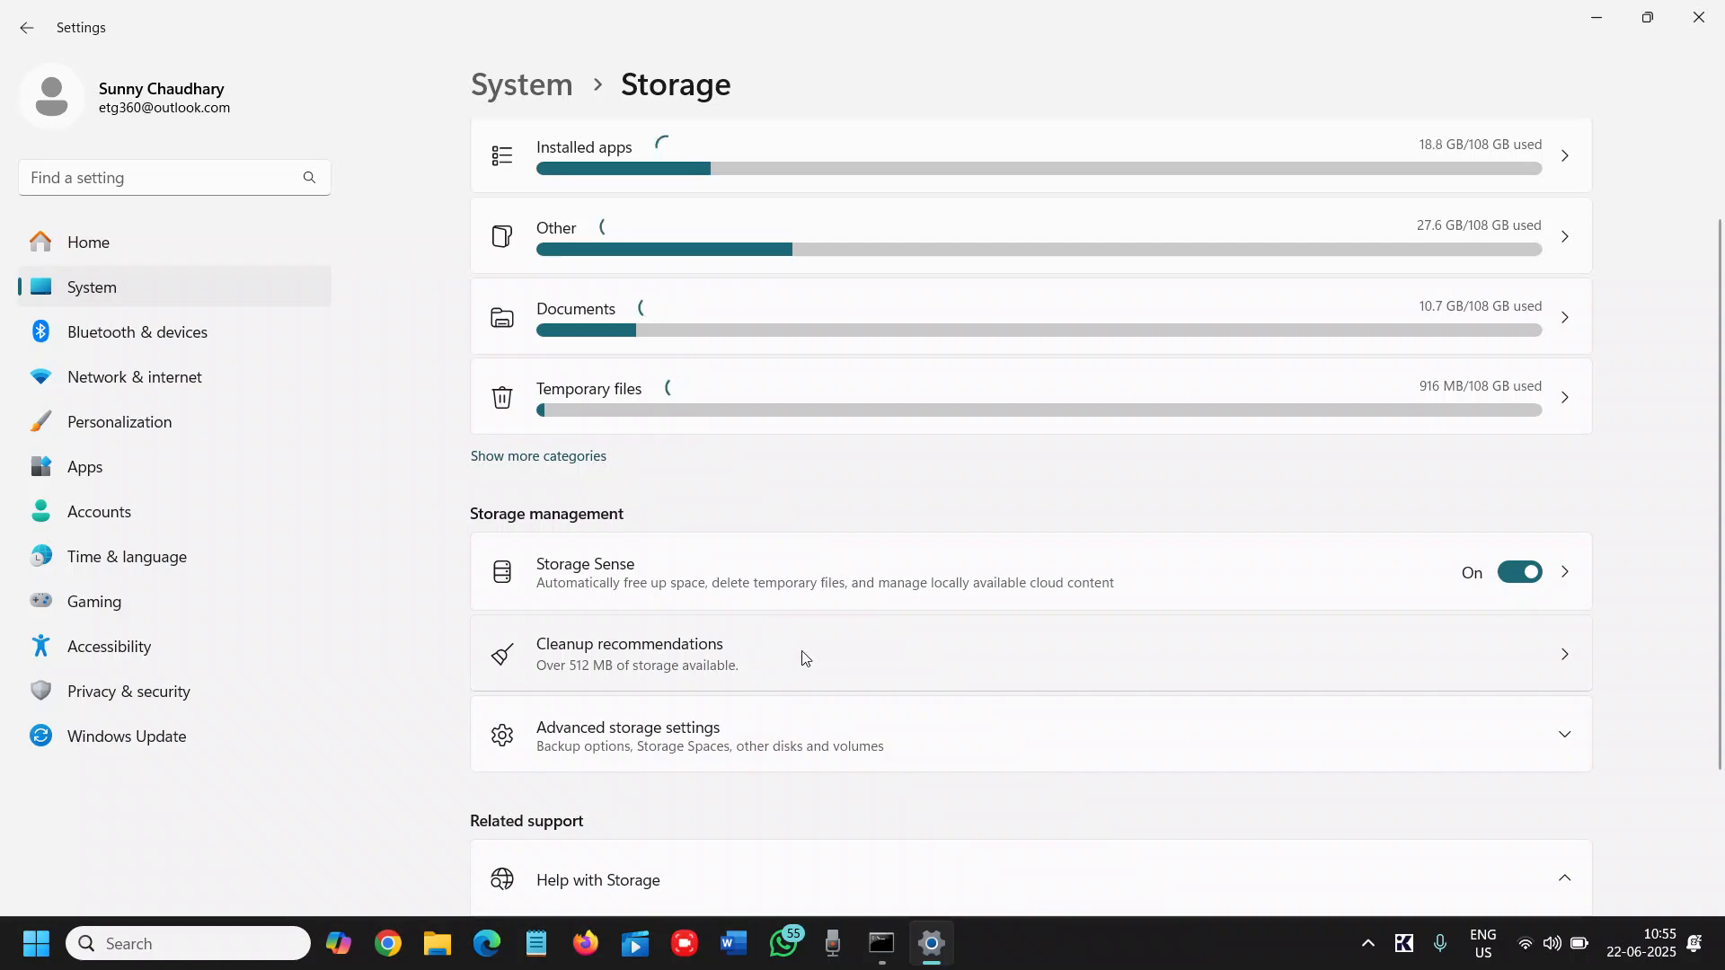
{"action": "left_click", "coordinate": [629, 652]}
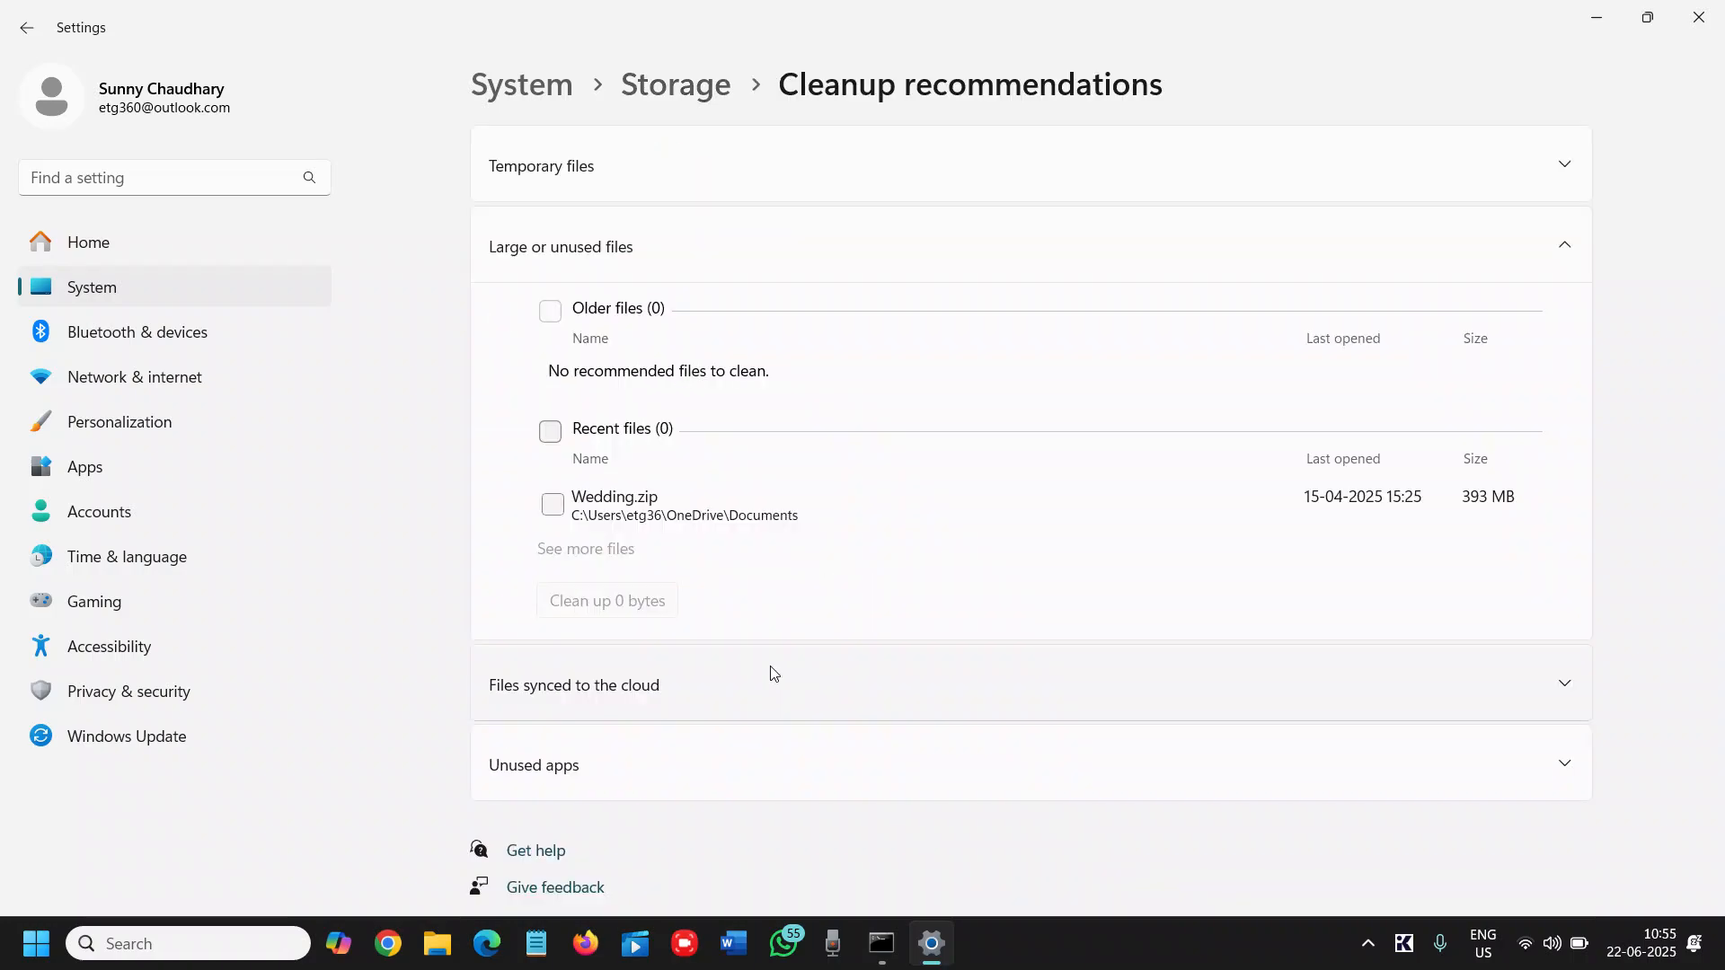
{"action": "mouse_move", "coordinate": [672, 349]}
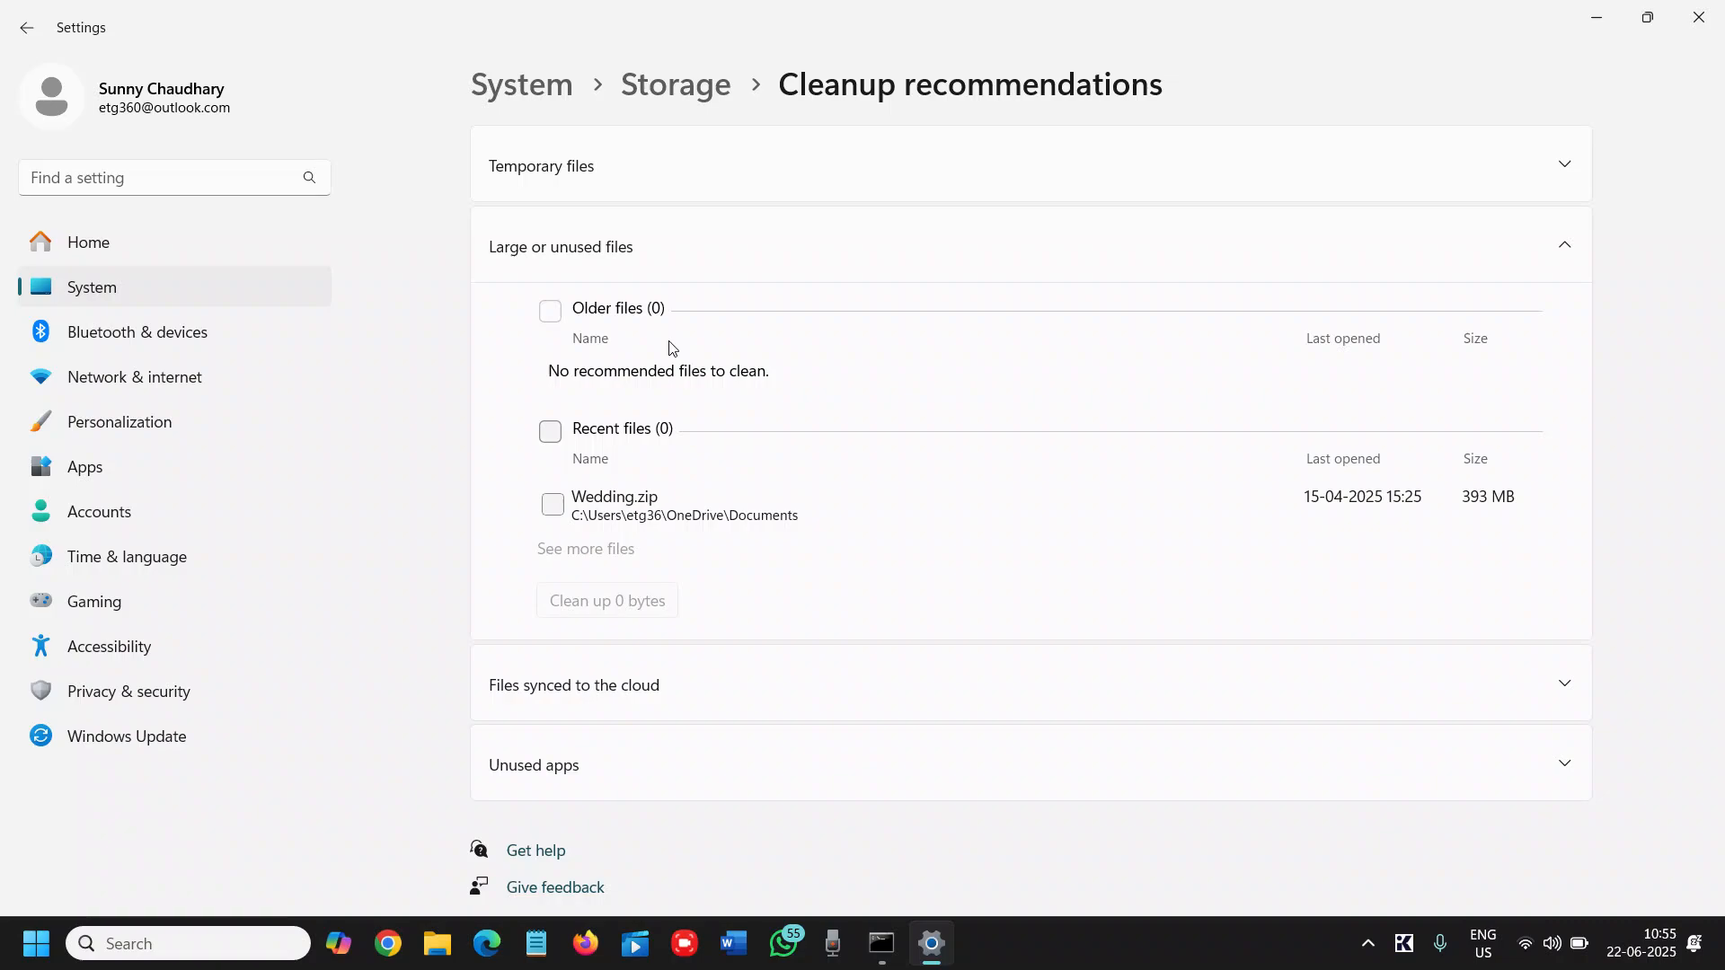
{"action": "mouse_move", "coordinate": [721, 297]}
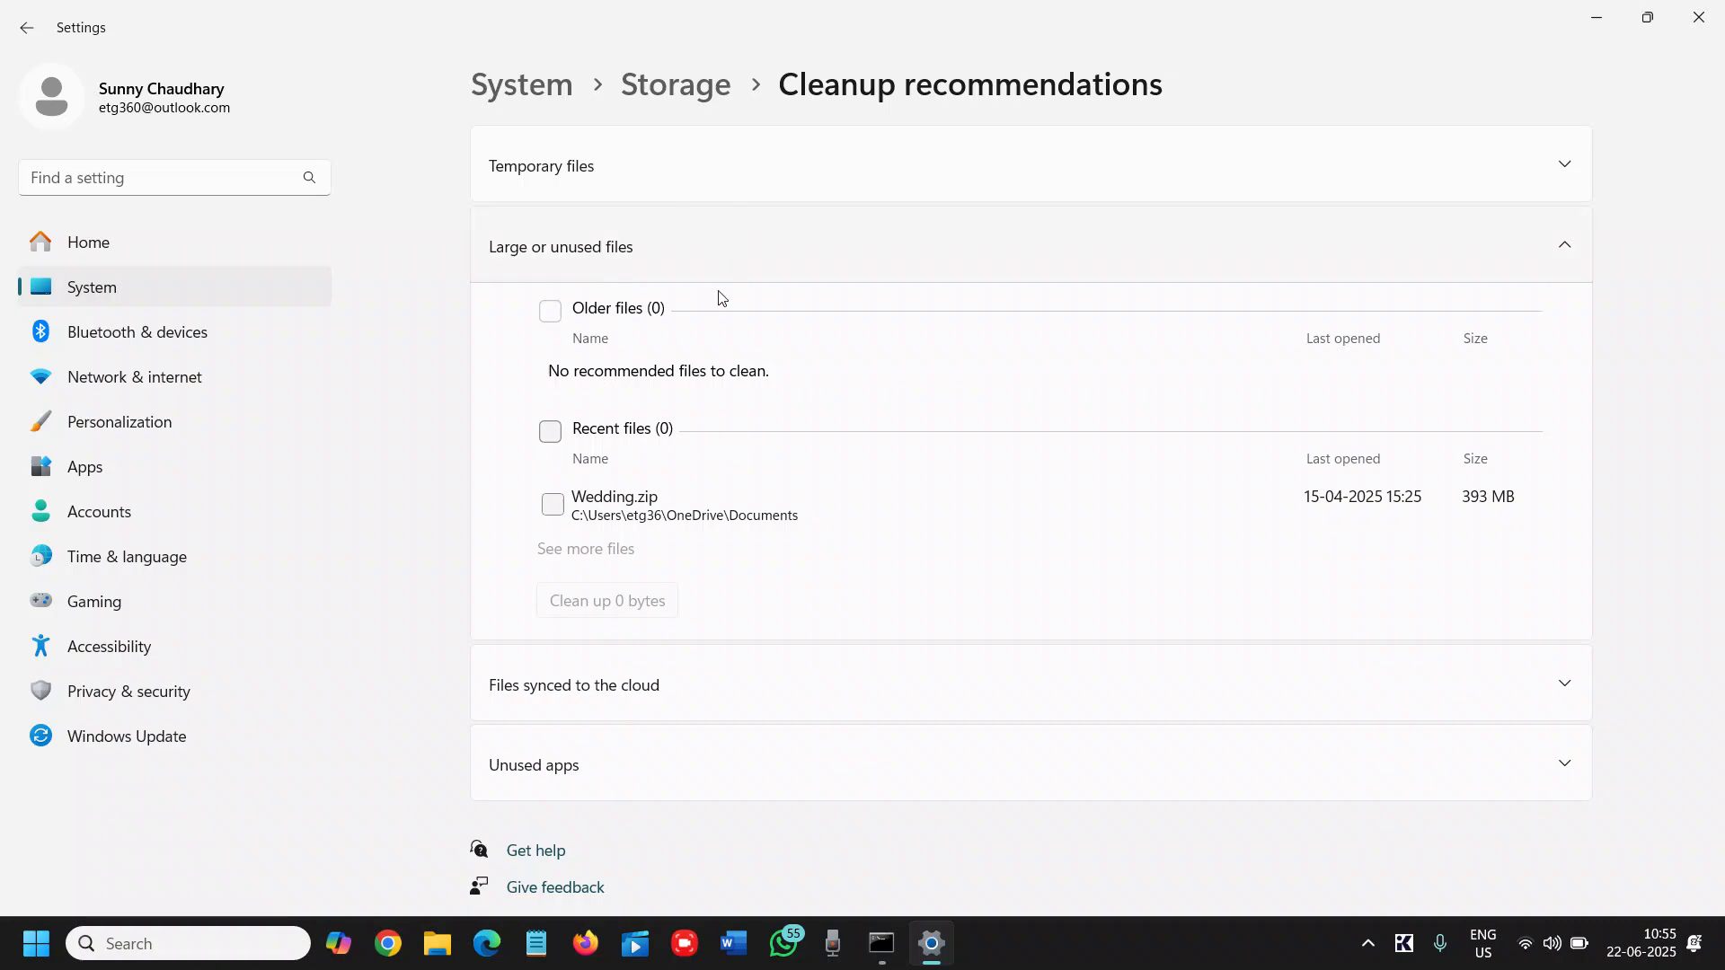
{"action": "mouse_move", "coordinate": [680, 420]}
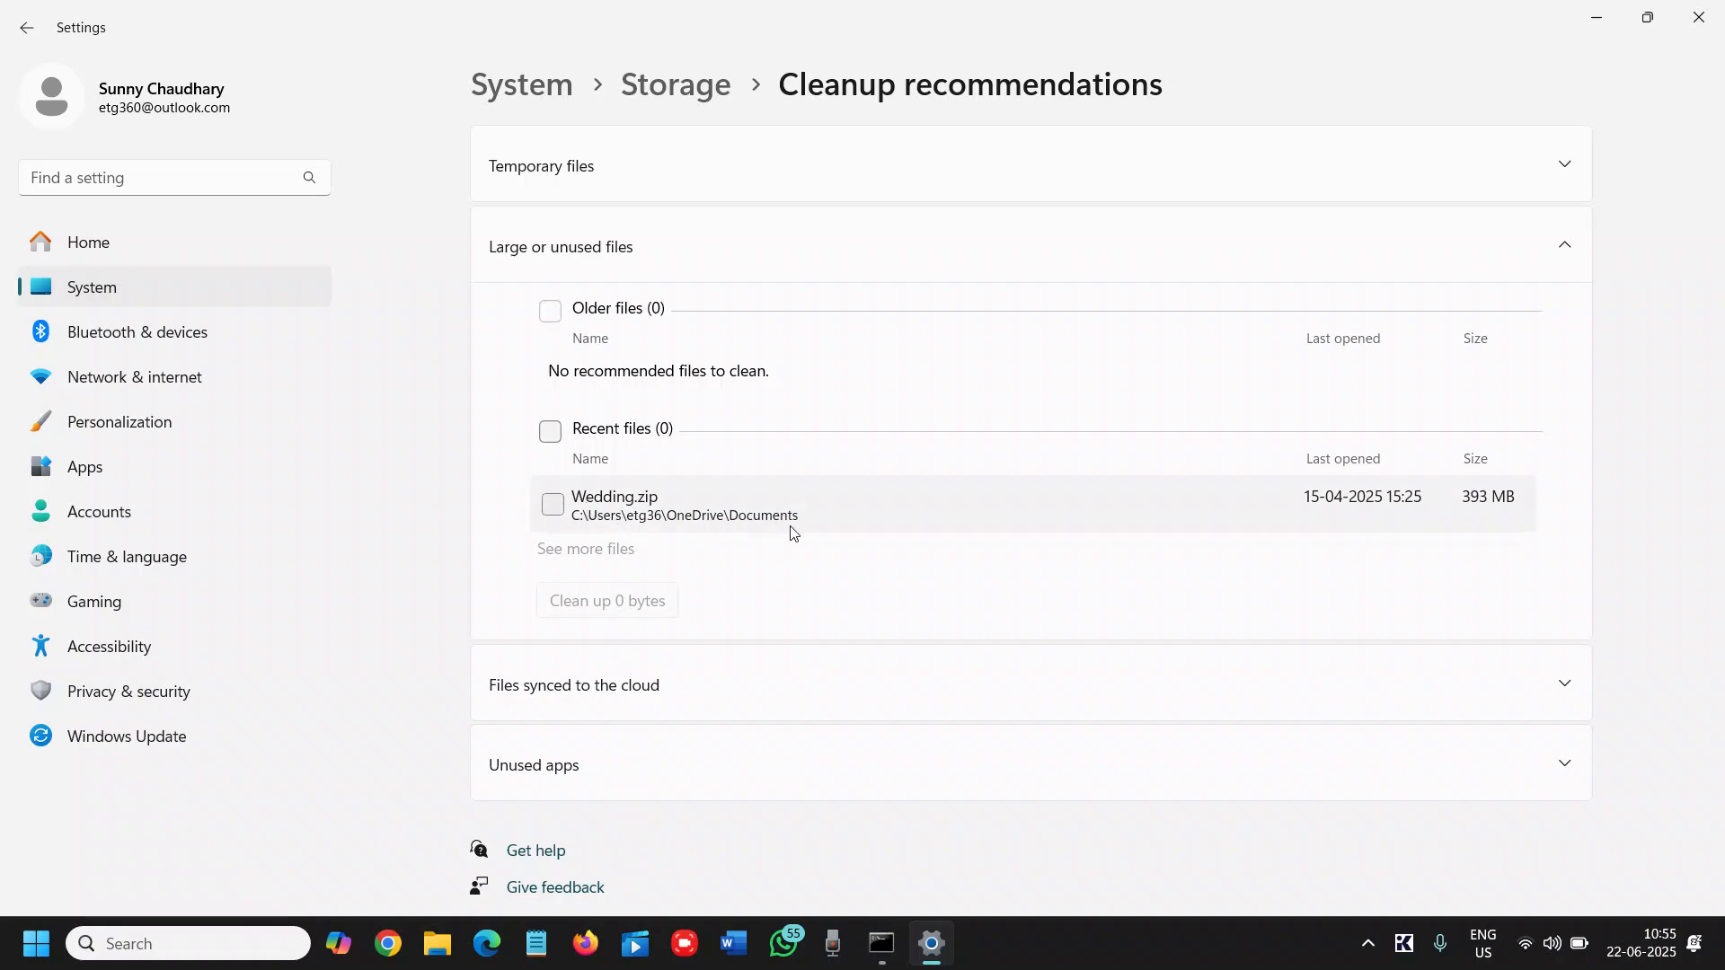
{"action": "mouse_move", "coordinate": [728, 629]}
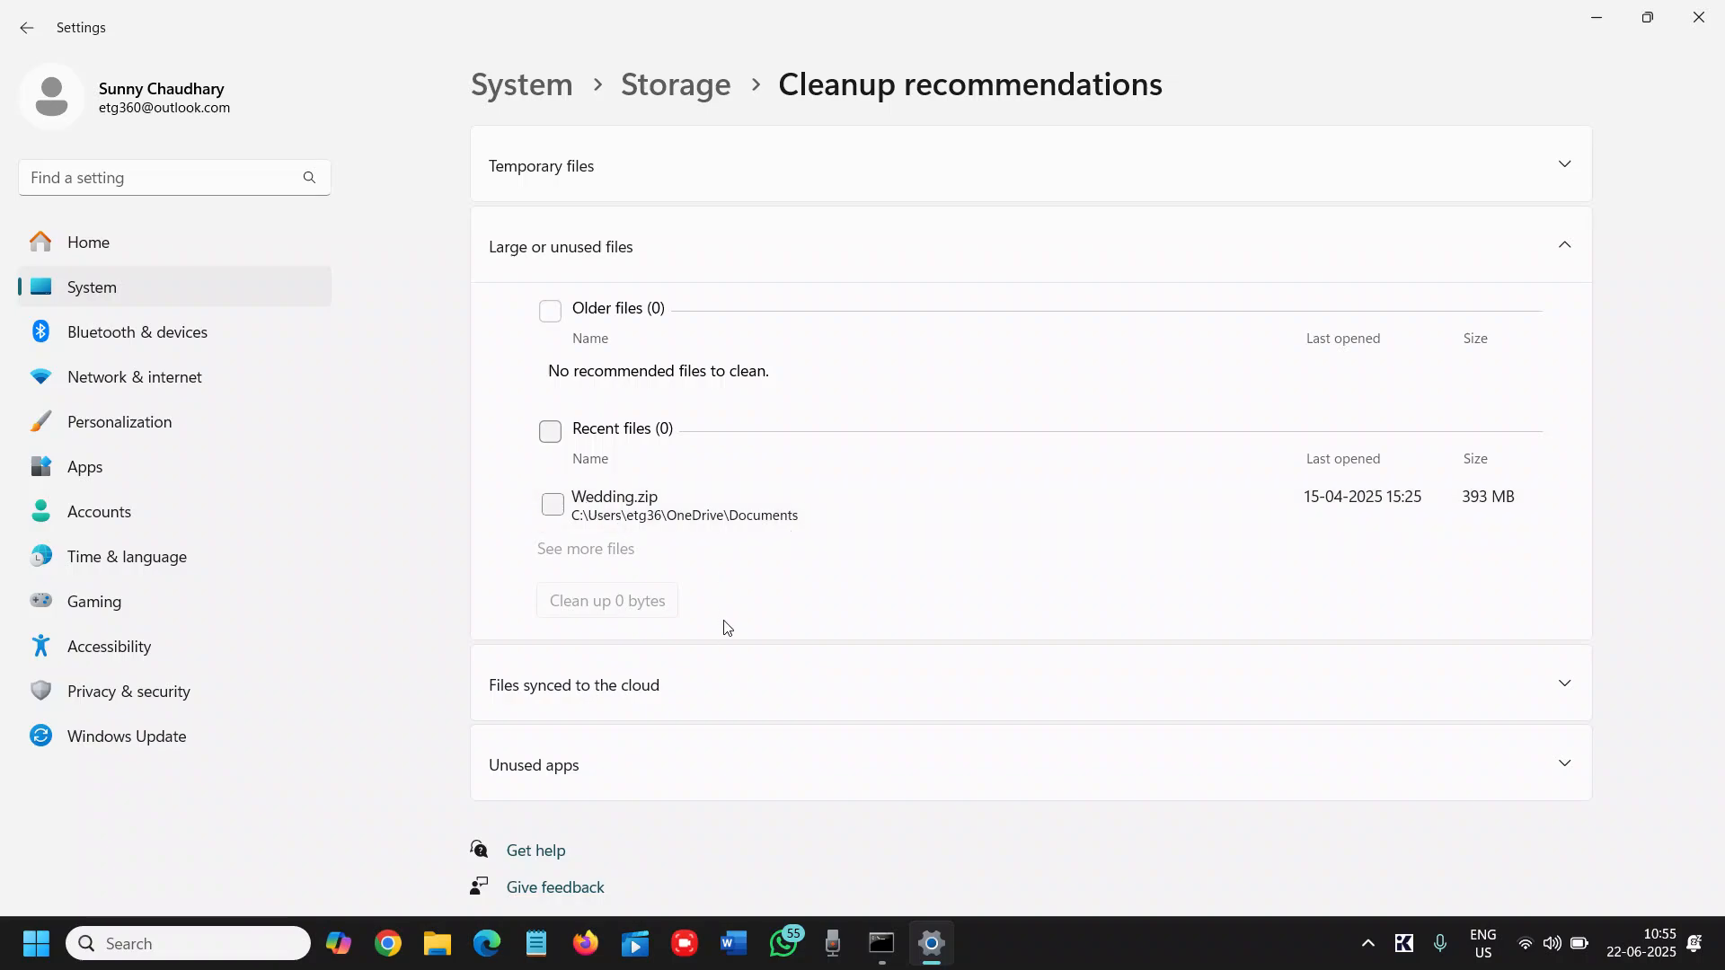
{"action": "mouse_move", "coordinate": [802, 180]}
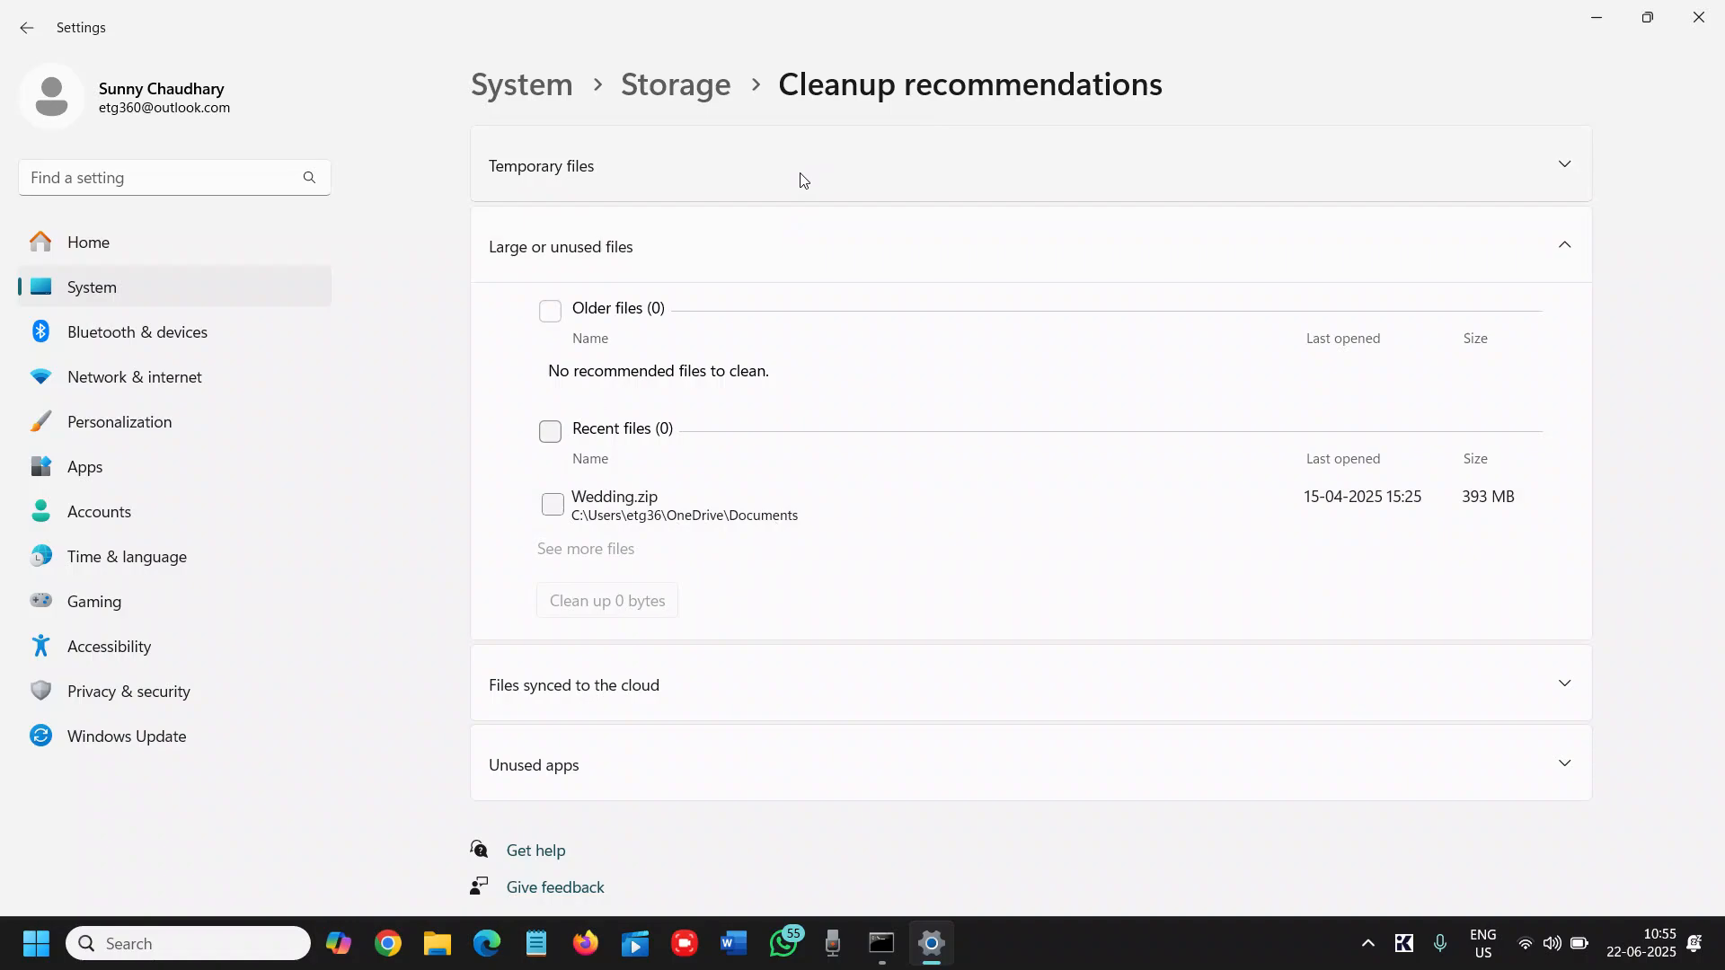
{"action": "left_click", "coordinate": [541, 165]}
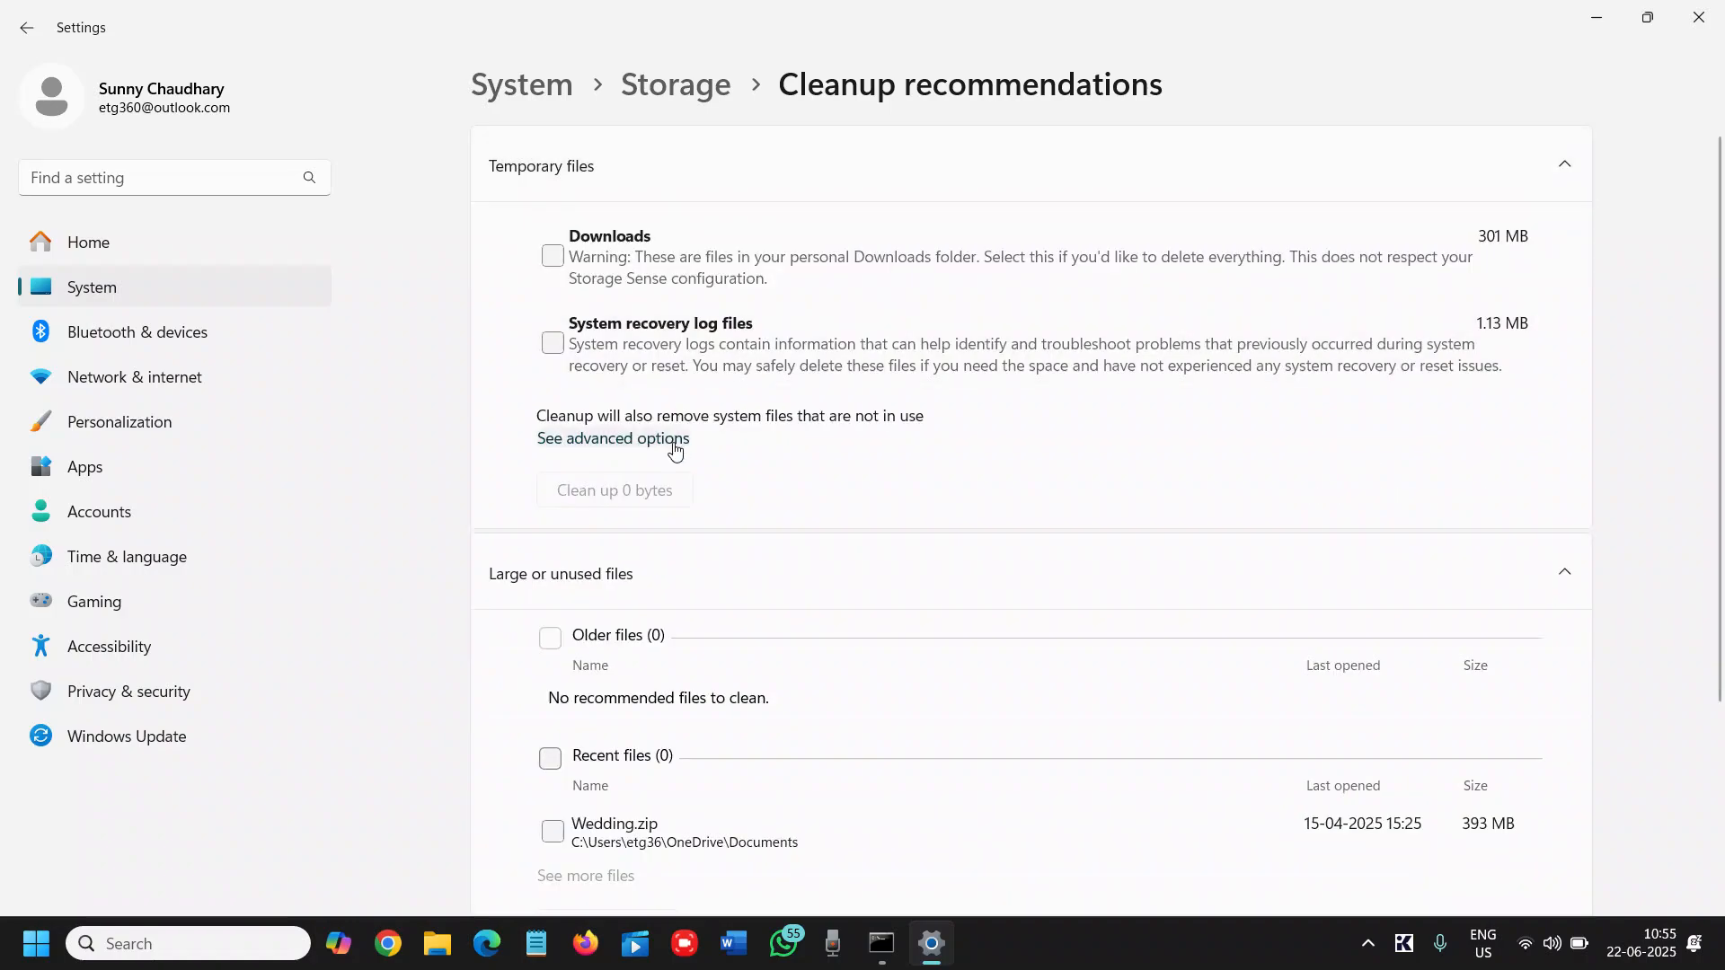
Review the full Temporary files list with 905 MB selected, Downloads and recovery logs unchecked
{"action": "left_click", "coordinate": [611, 439]}
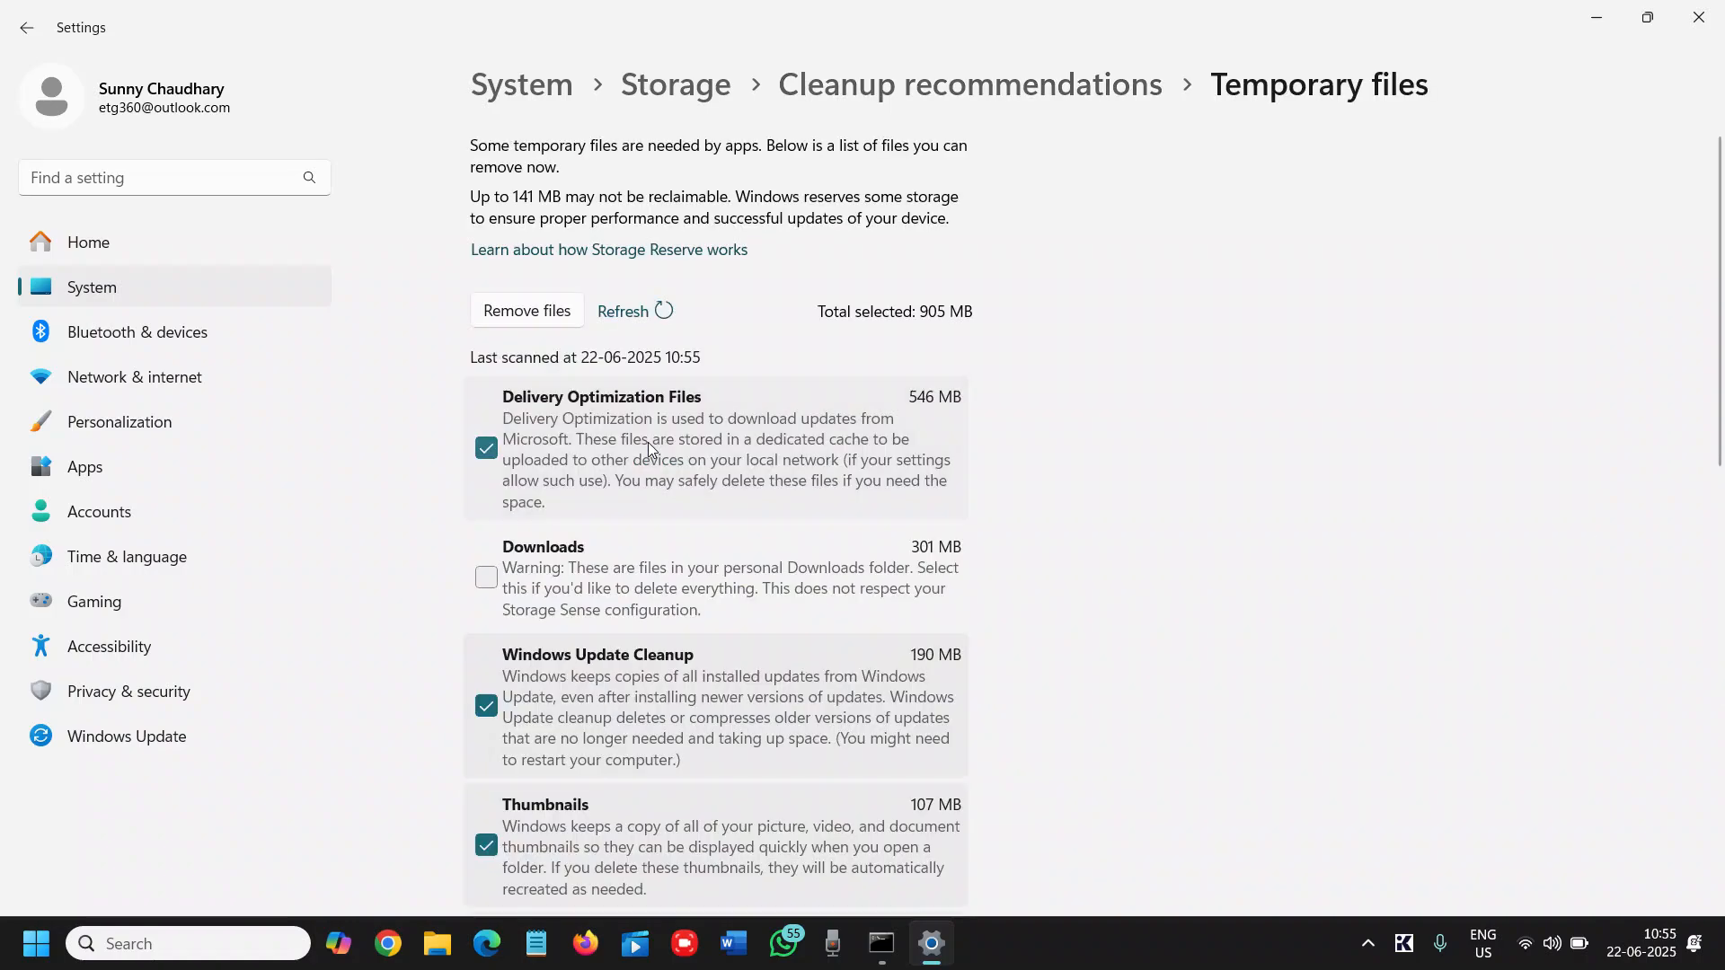
{"action": "mouse_move", "coordinate": [951, 359]}
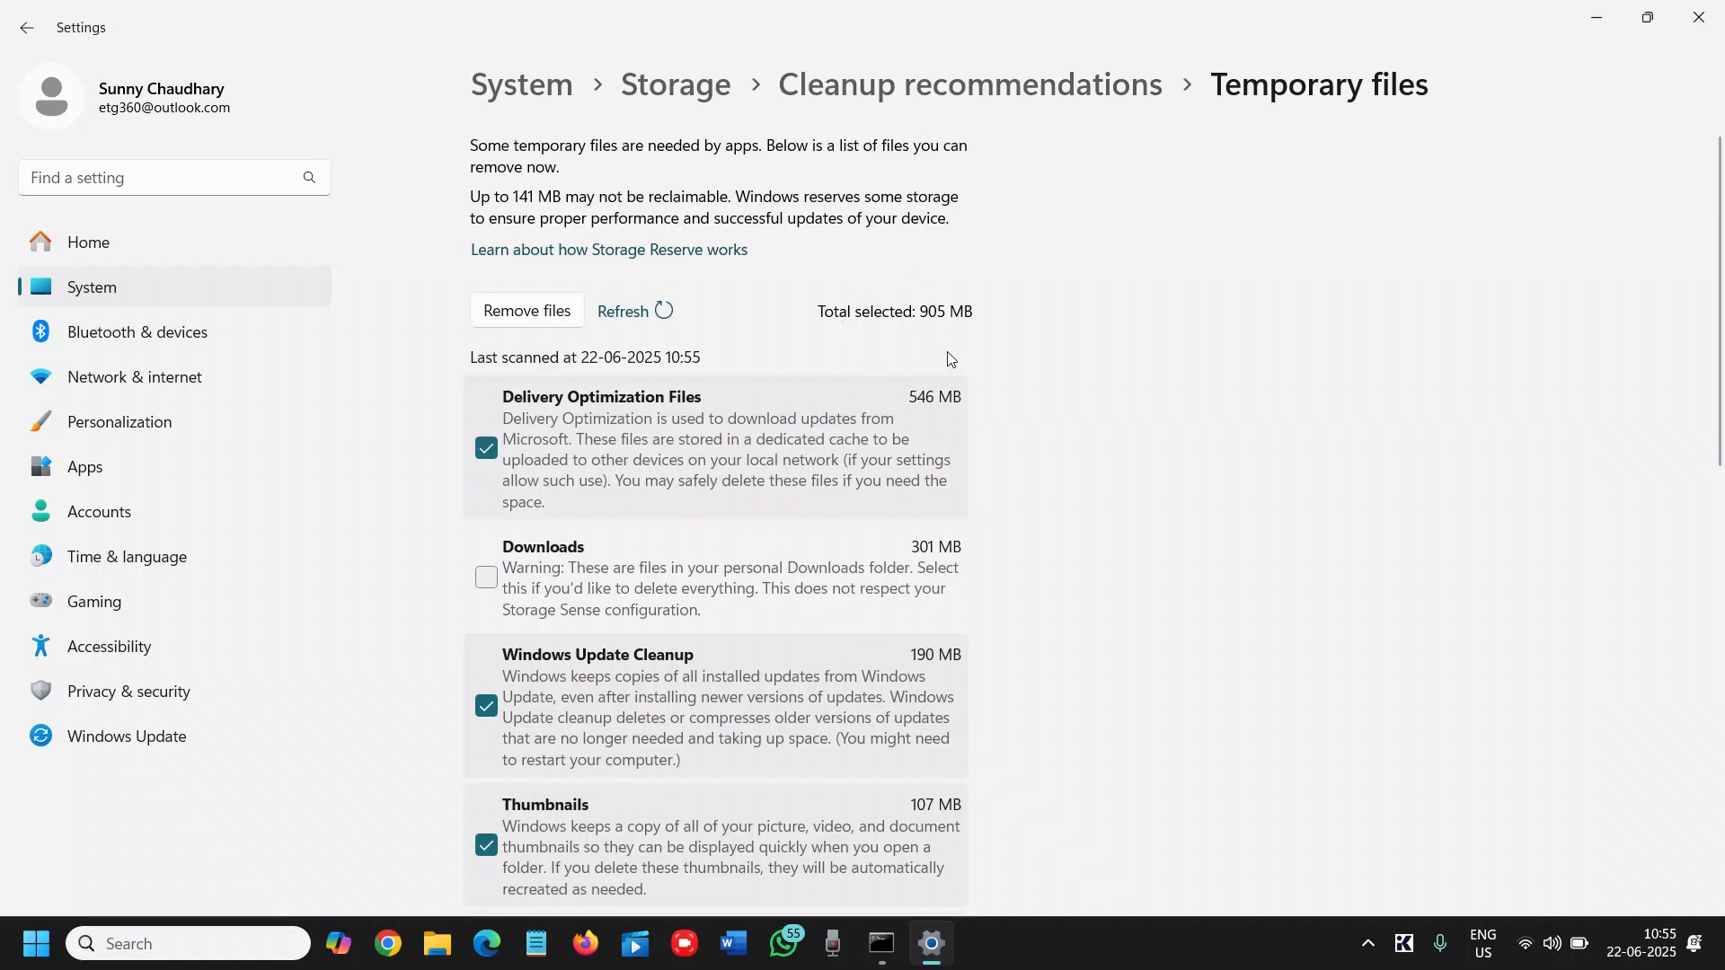
{"action": "mouse_move", "coordinate": [976, 356]}
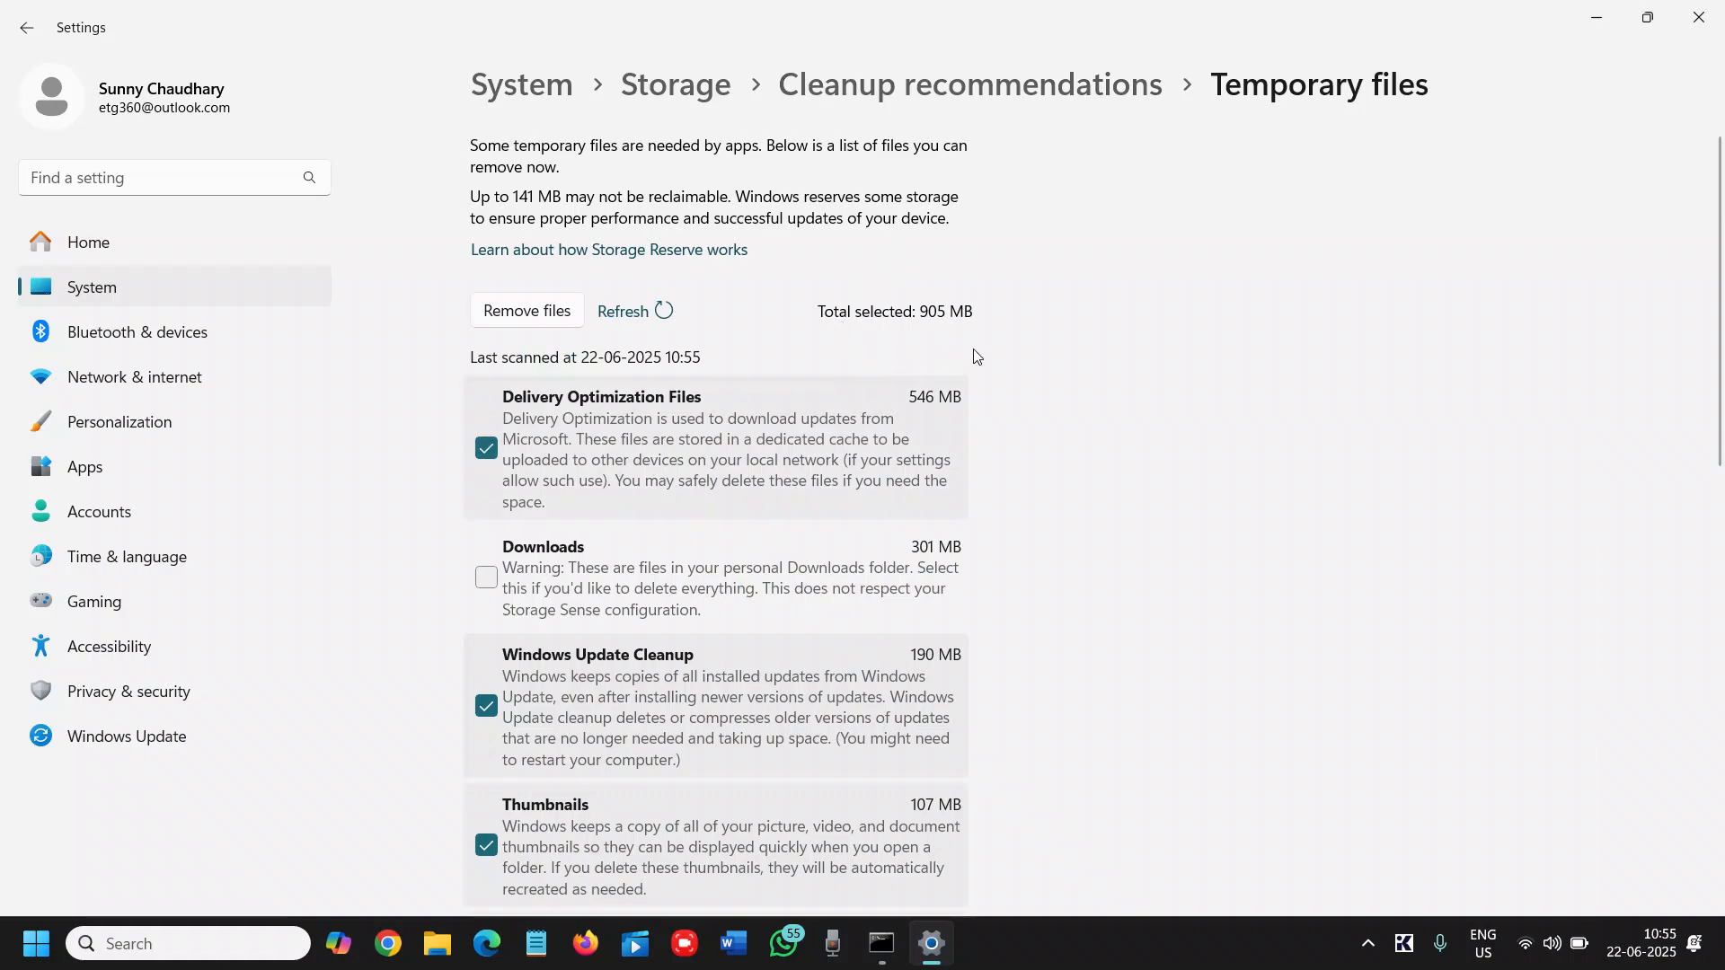
{"action": "mouse_move", "coordinate": [769, 352]}
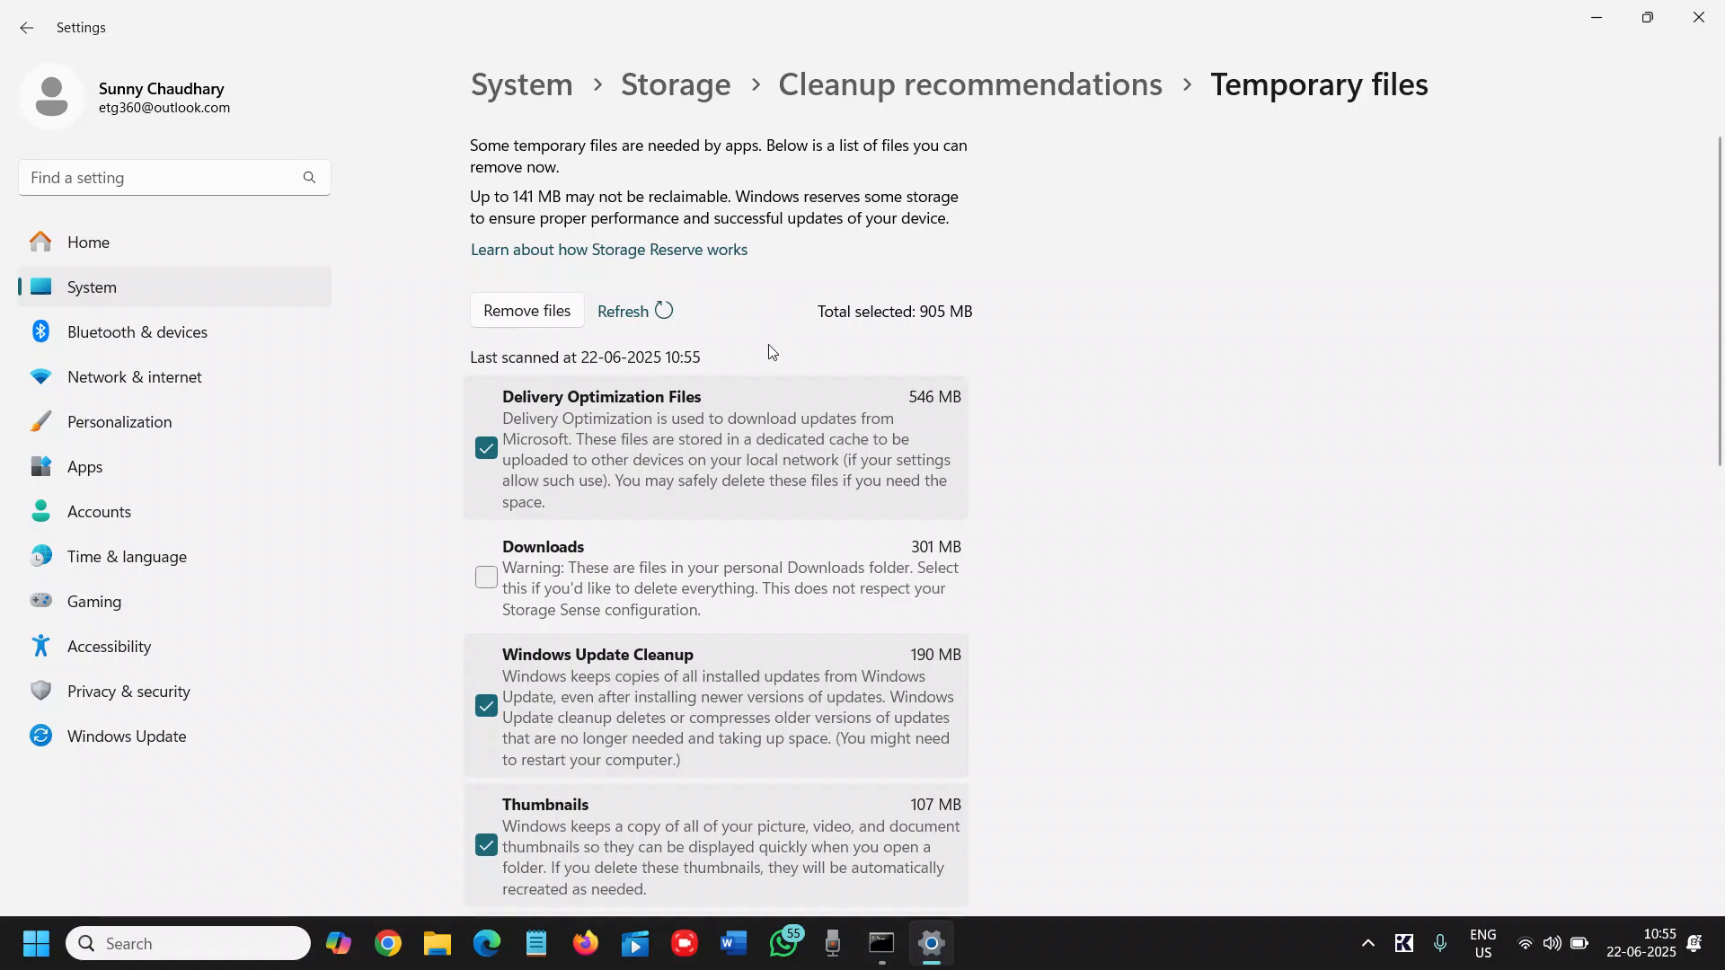
{"action": "mouse_move", "coordinate": [816, 583]}
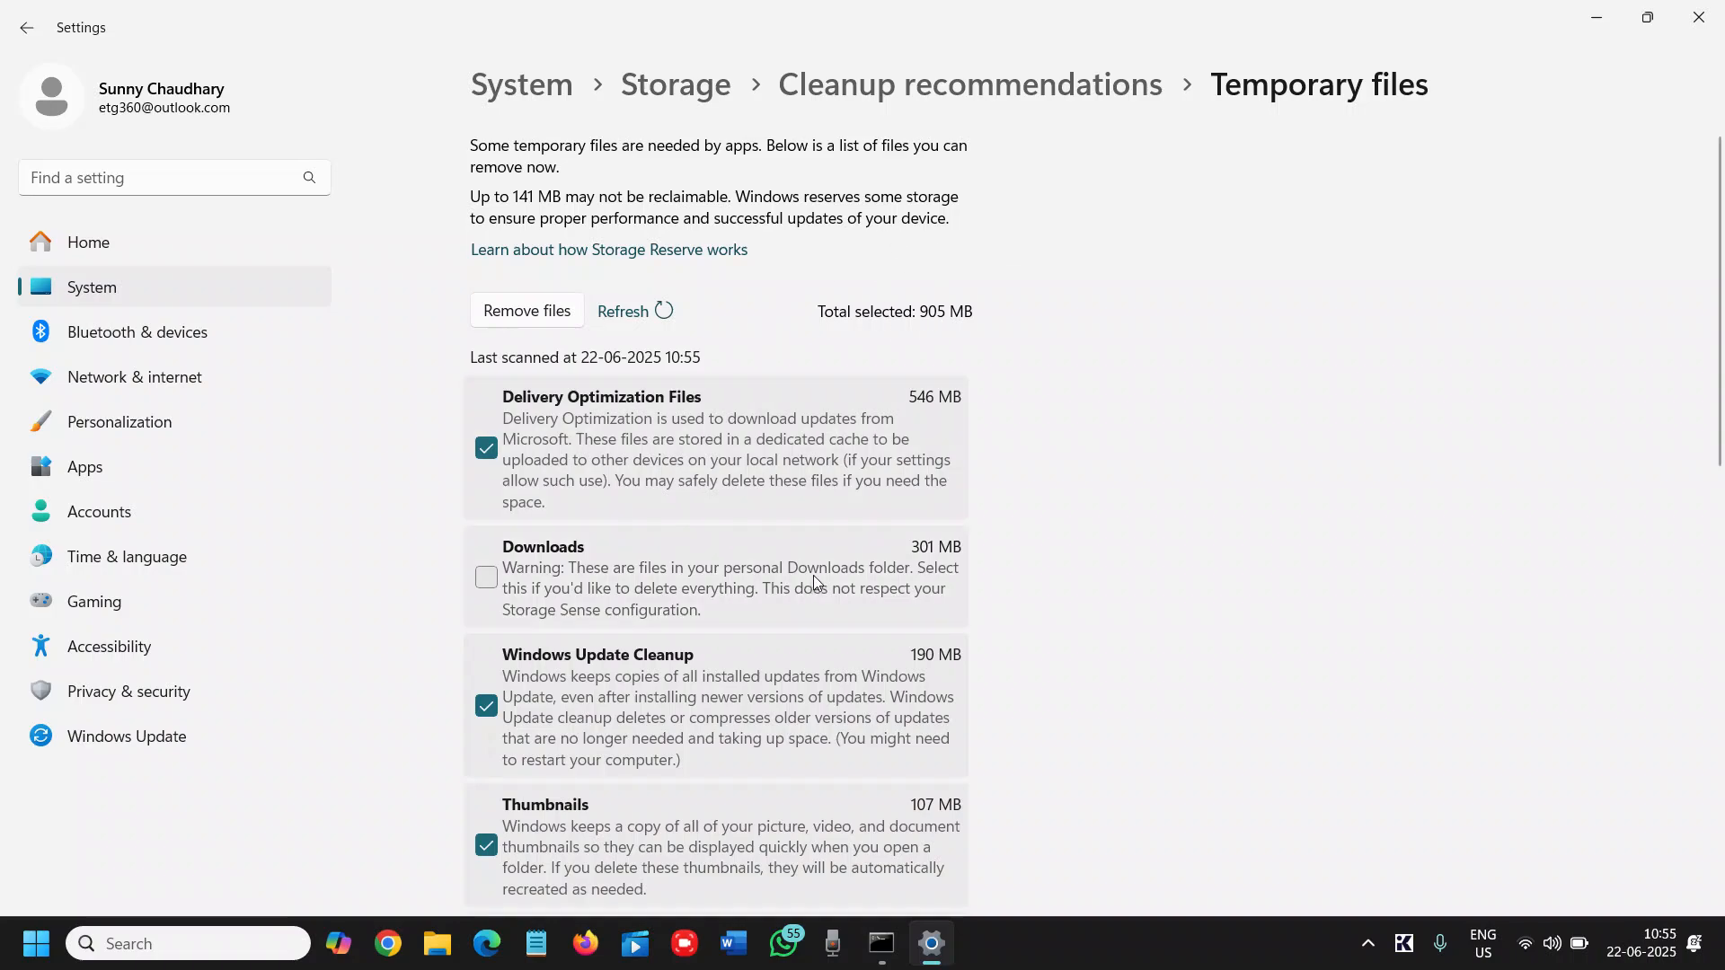
{"action": "mouse_move", "coordinate": [791, 529]}
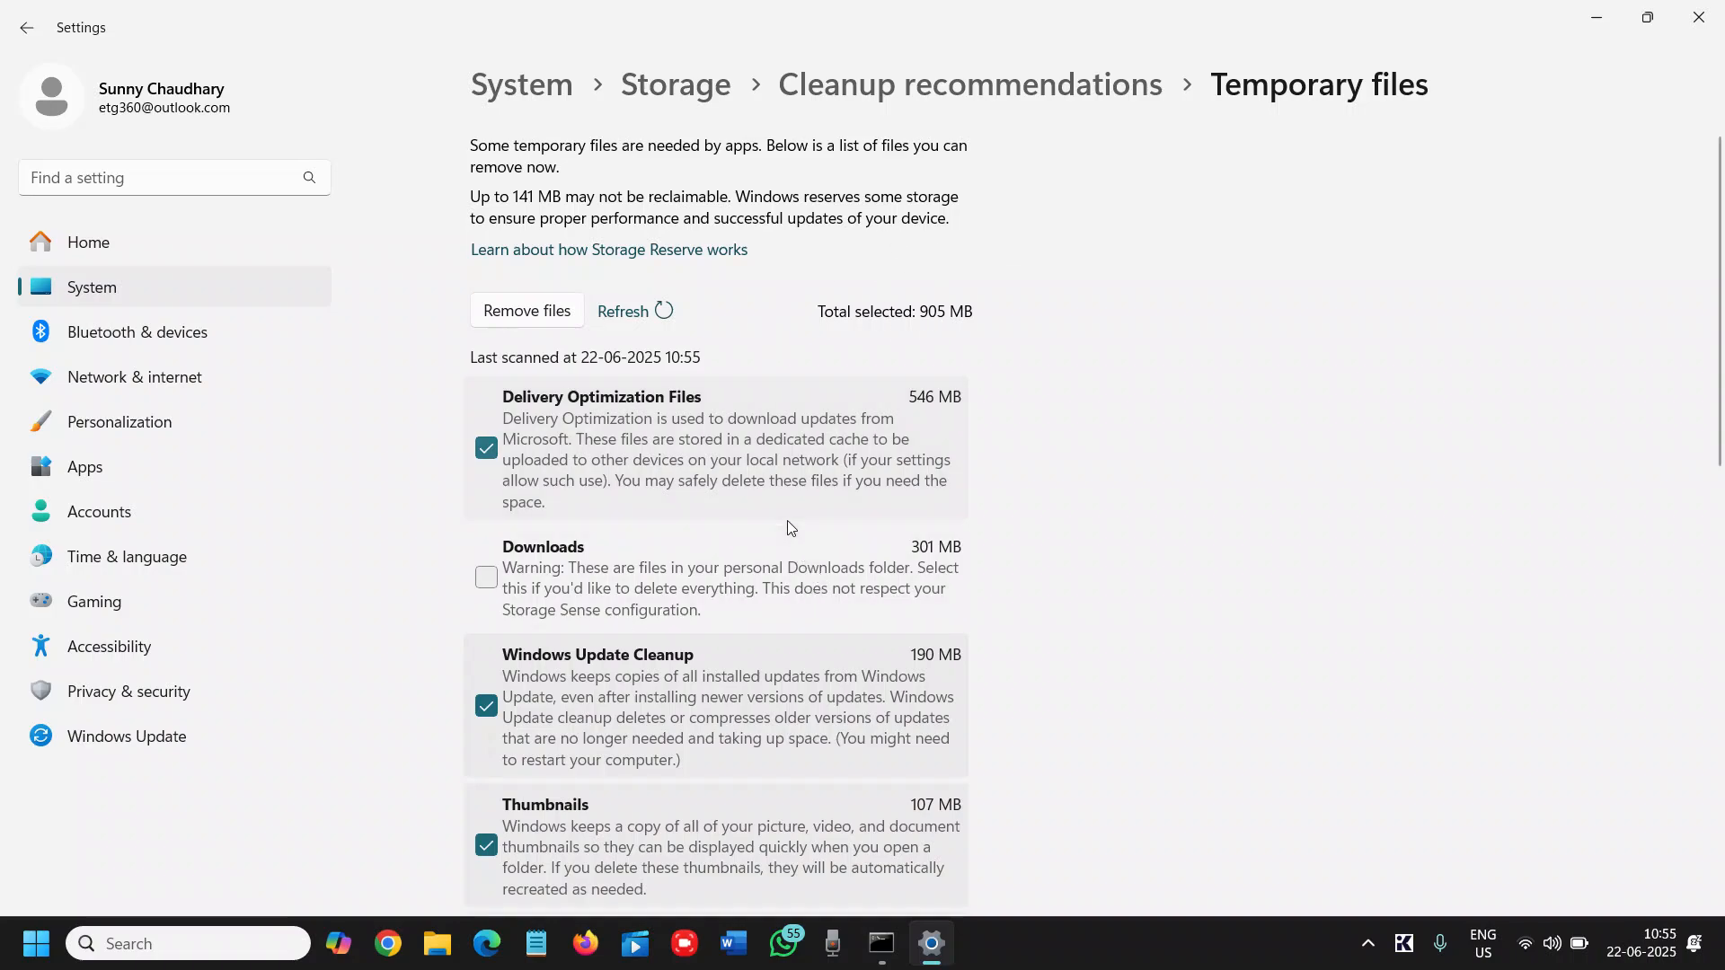
{"action": "mouse_move", "coordinate": [1049, 393]}
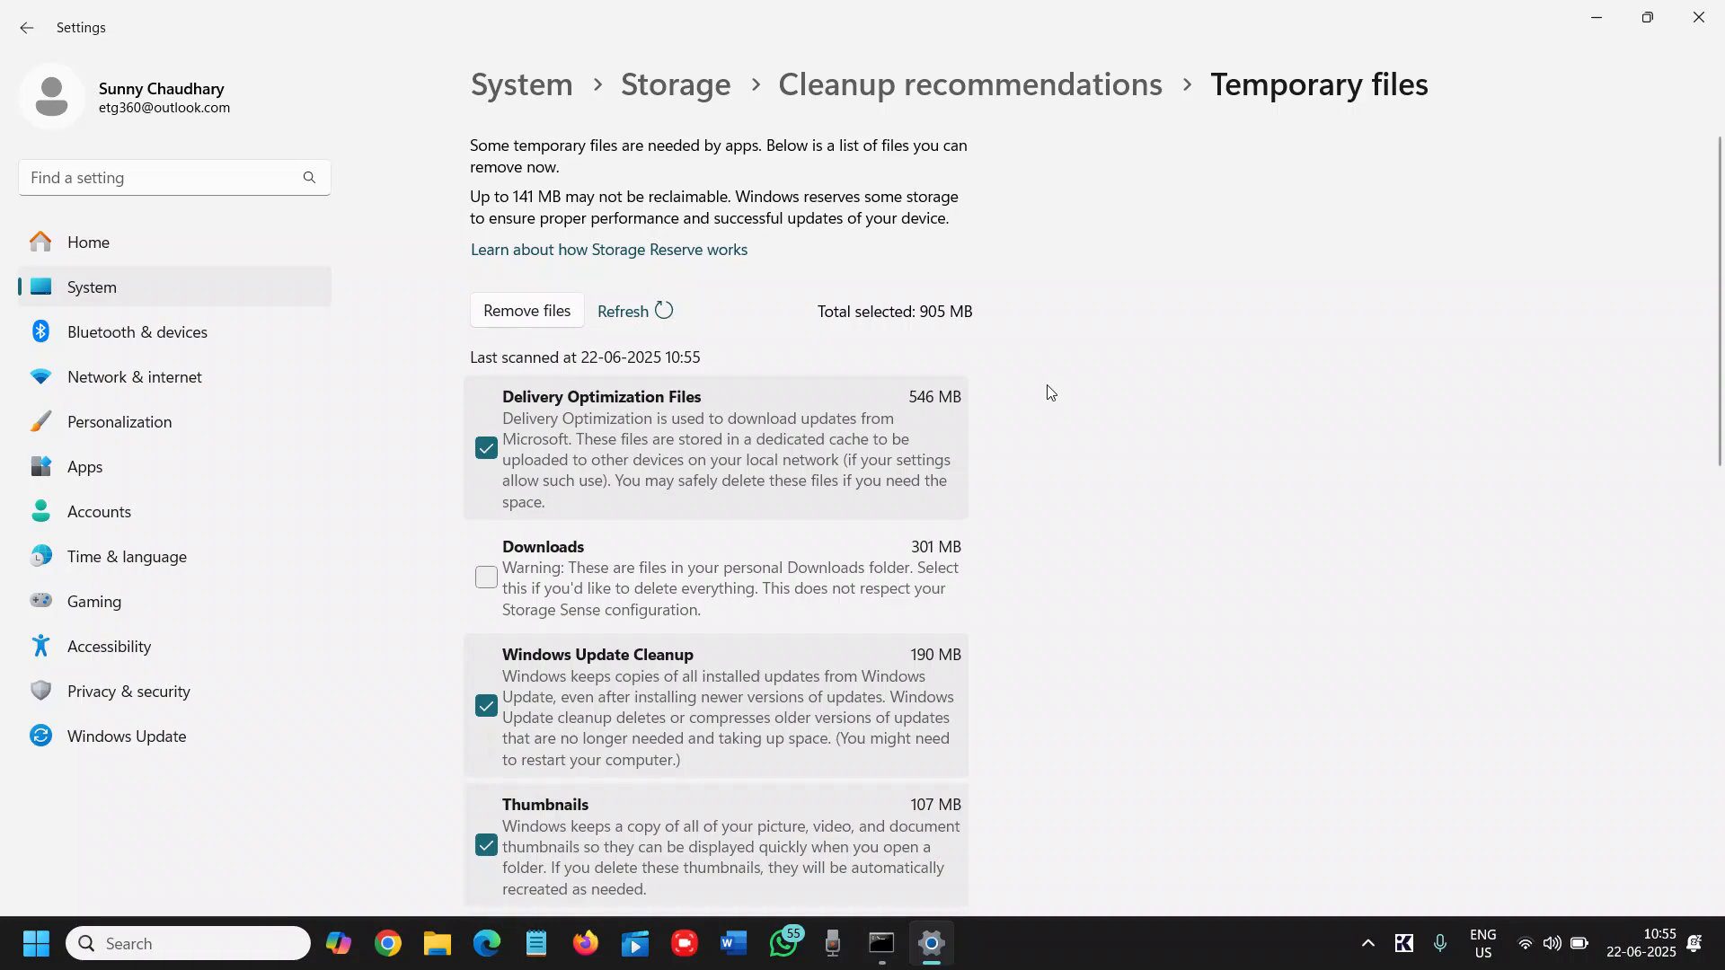
{"action": "scroll", "scroll_direction": "down", "scroll_amount": 3}
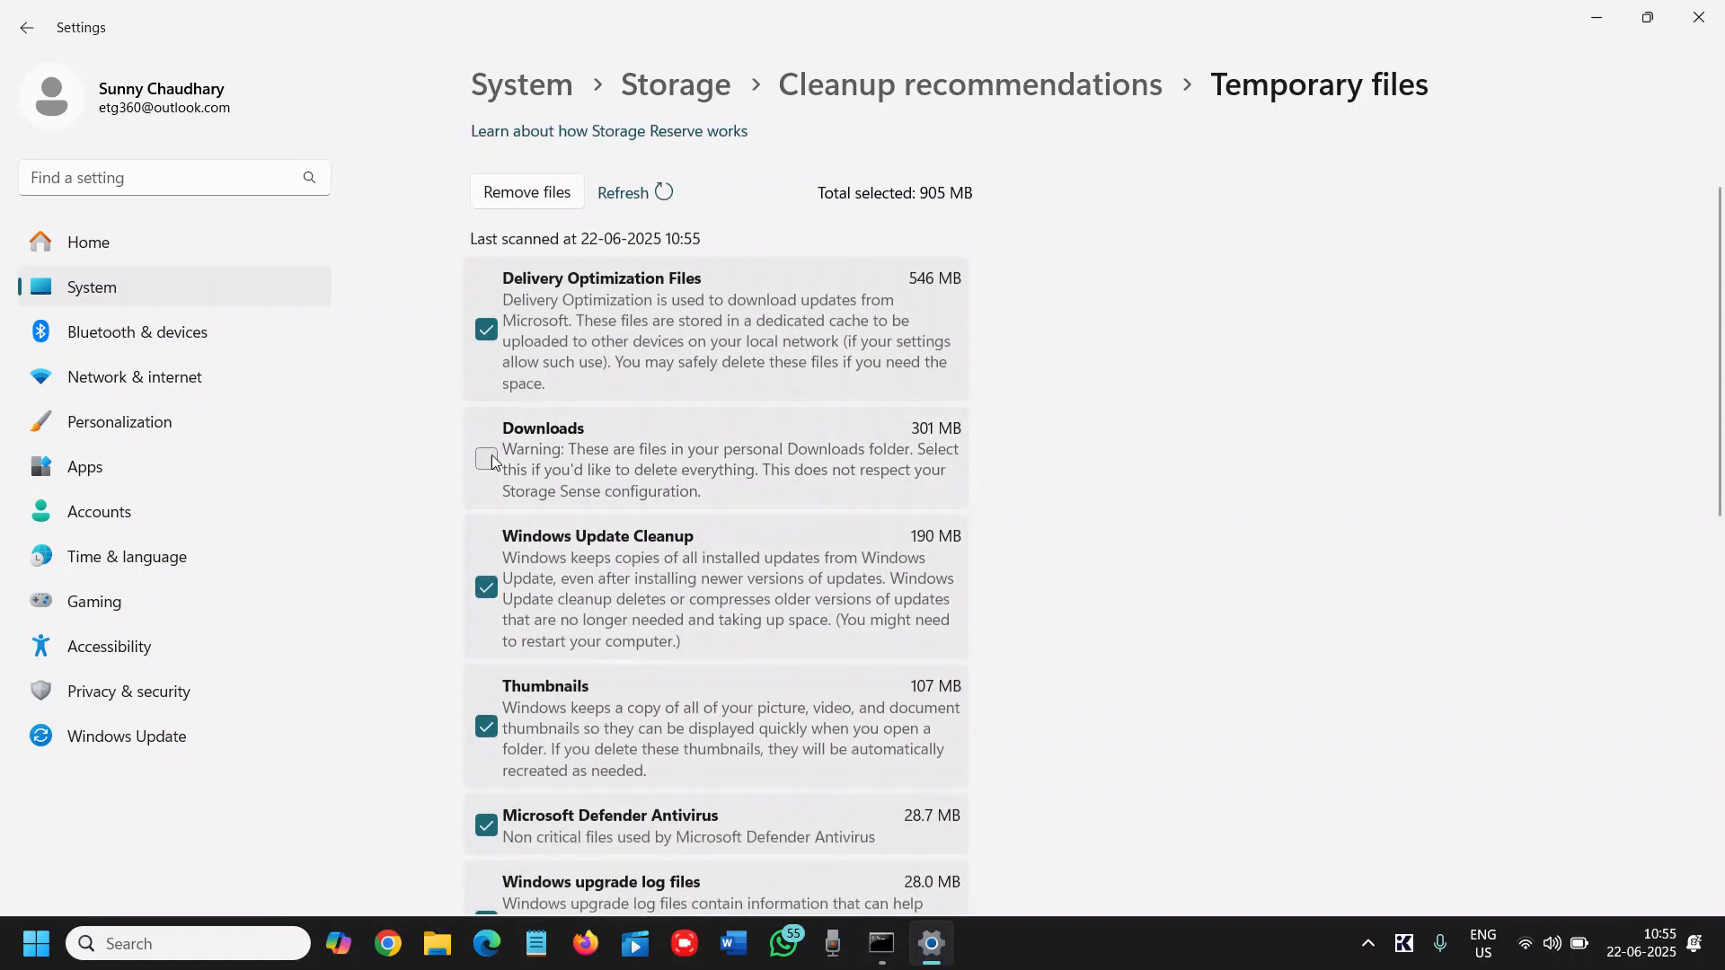
{"action": "scroll", "scroll_direction": "down", "scroll_amount": 3}
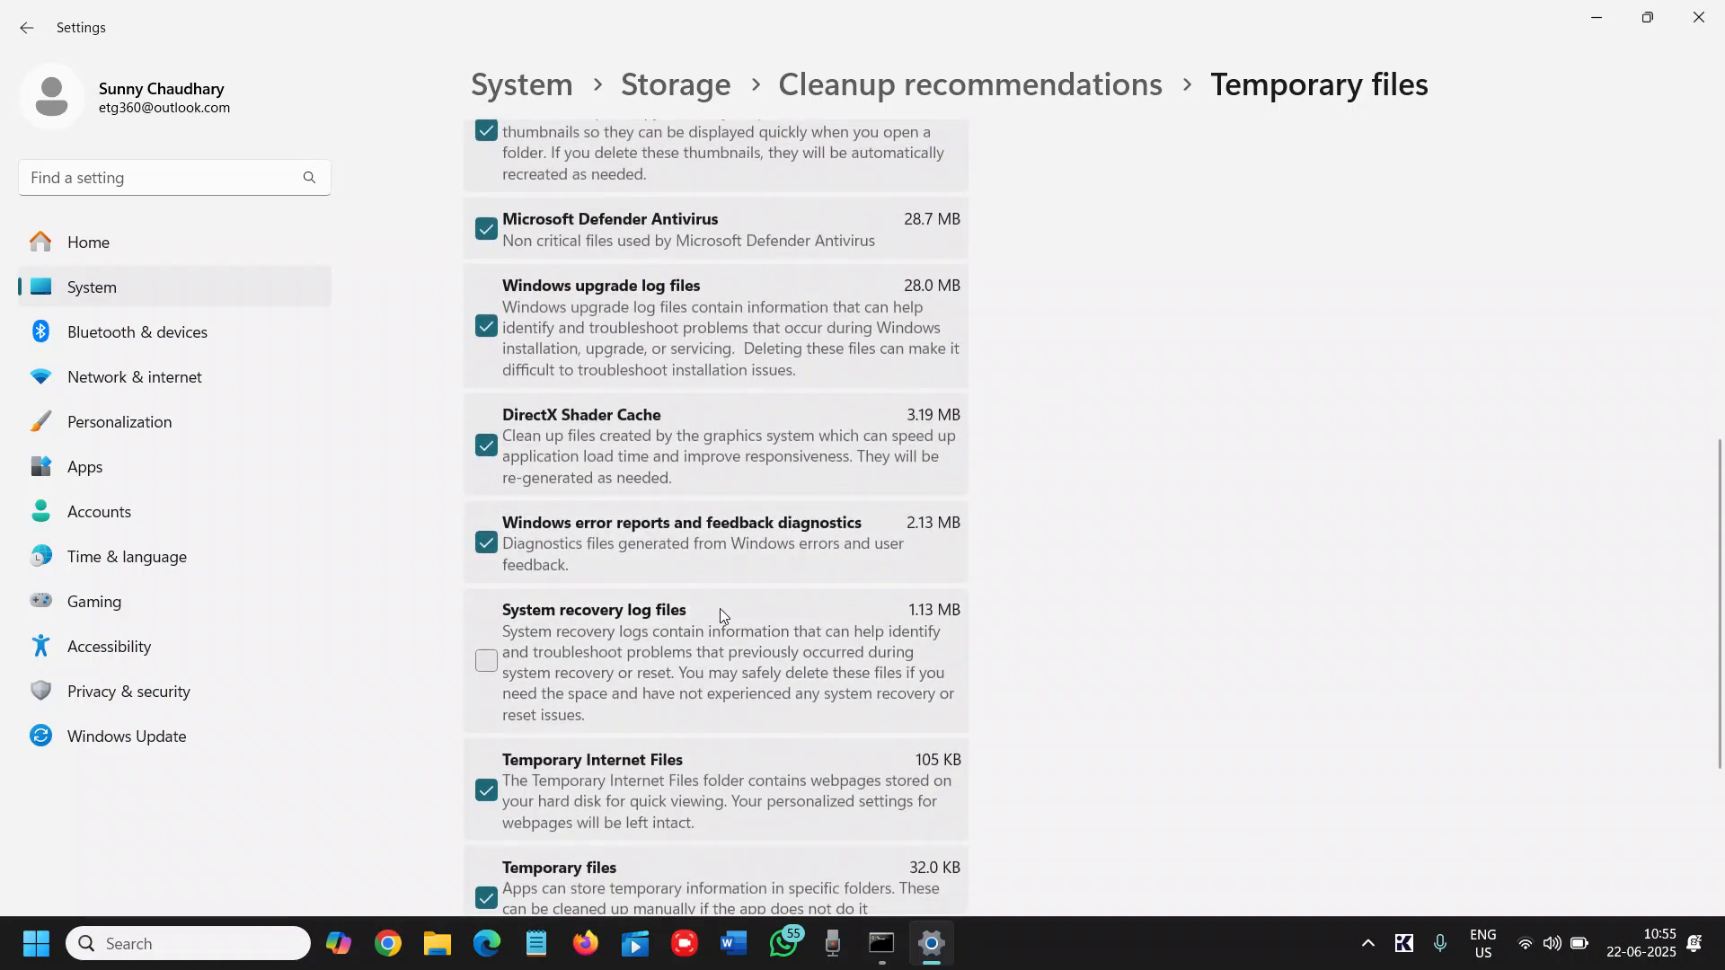
{"action": "scroll", "scroll_direction": "down", "scroll_amount": 3}
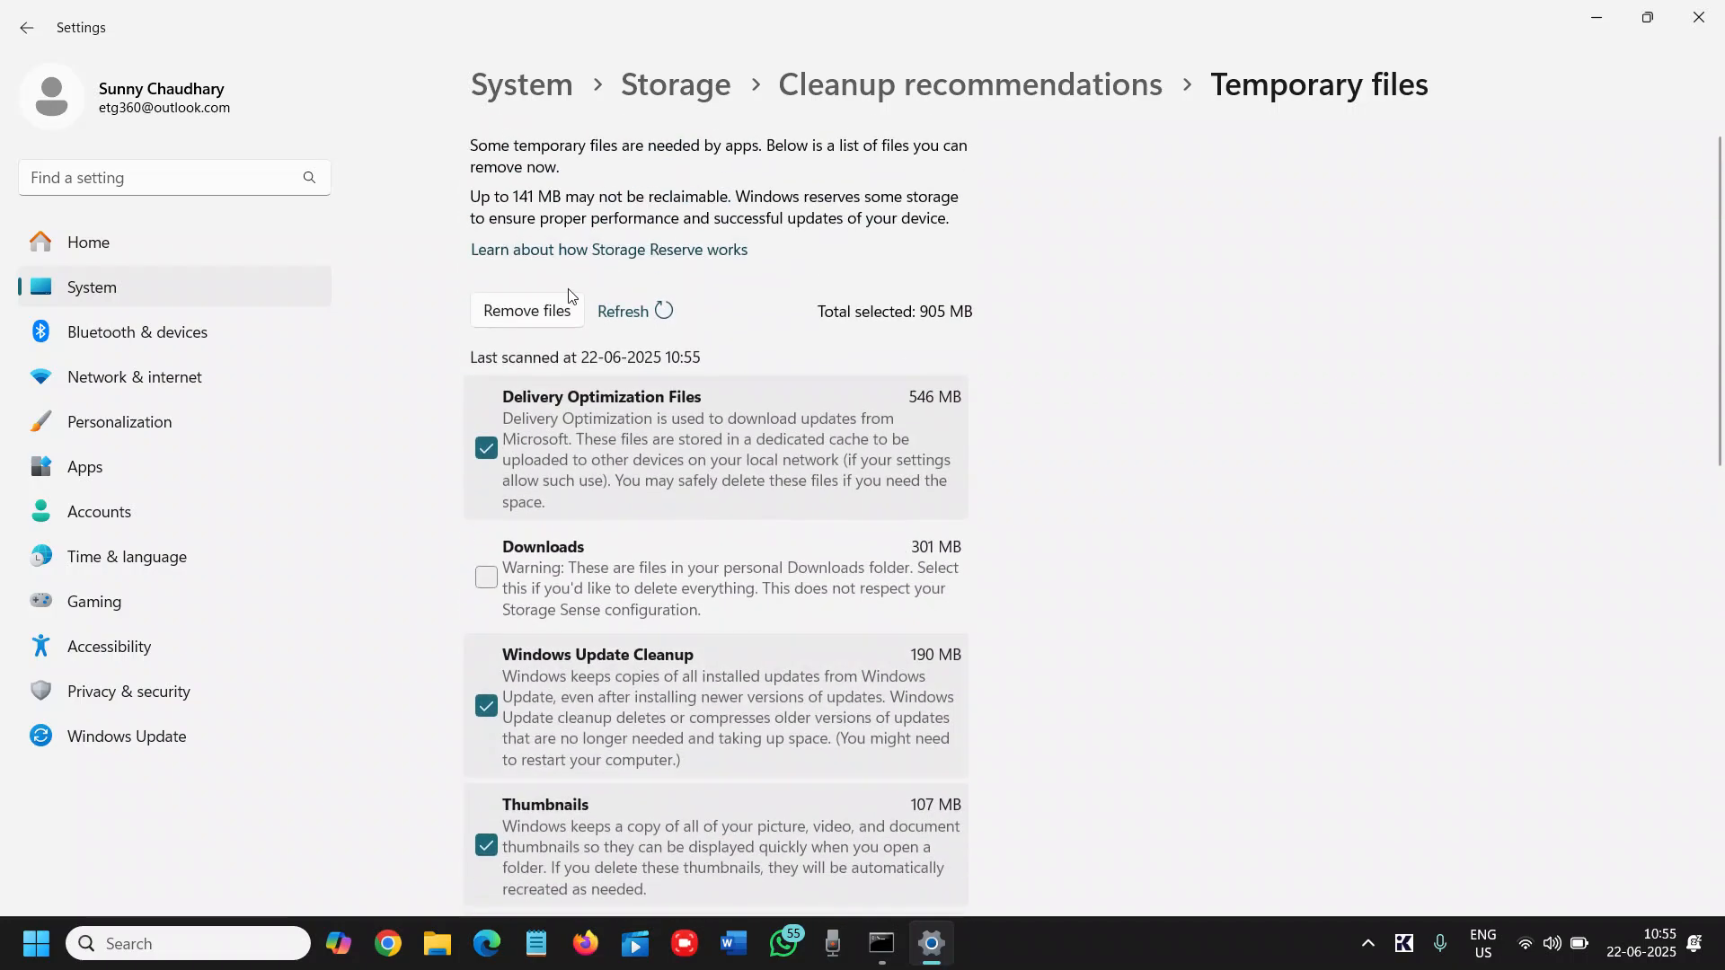
{"action": "mouse_move", "coordinate": [539, 324]}
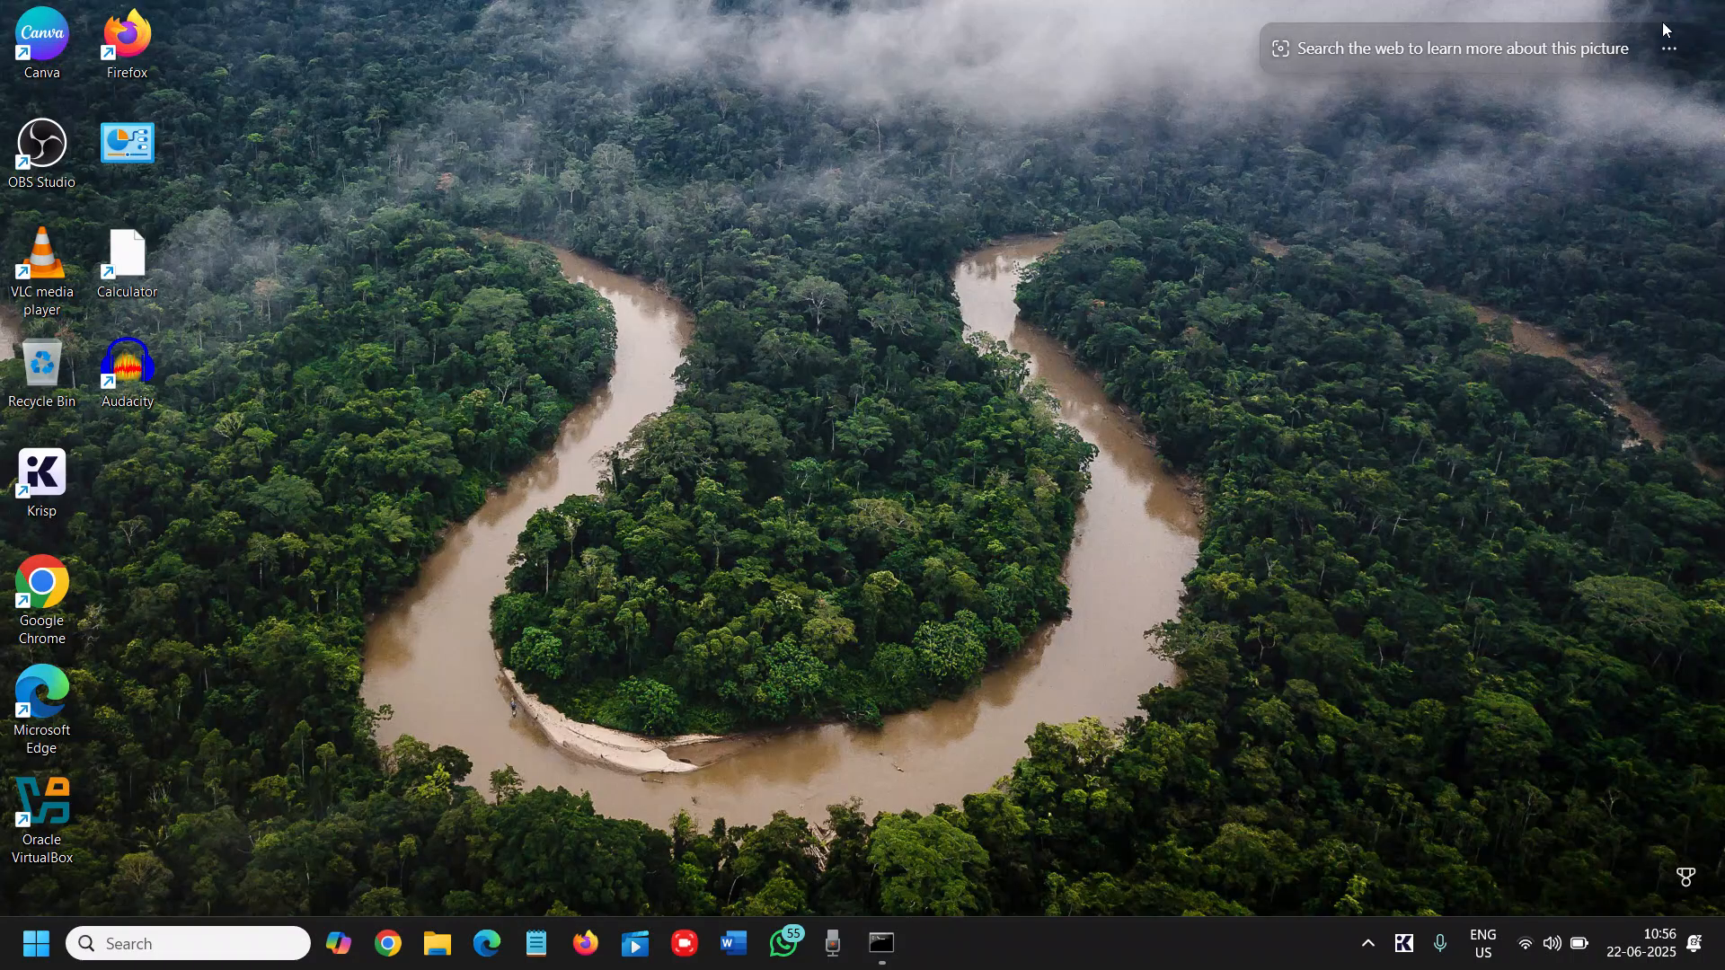
{"action": "mouse_move", "coordinate": [529, 686]}
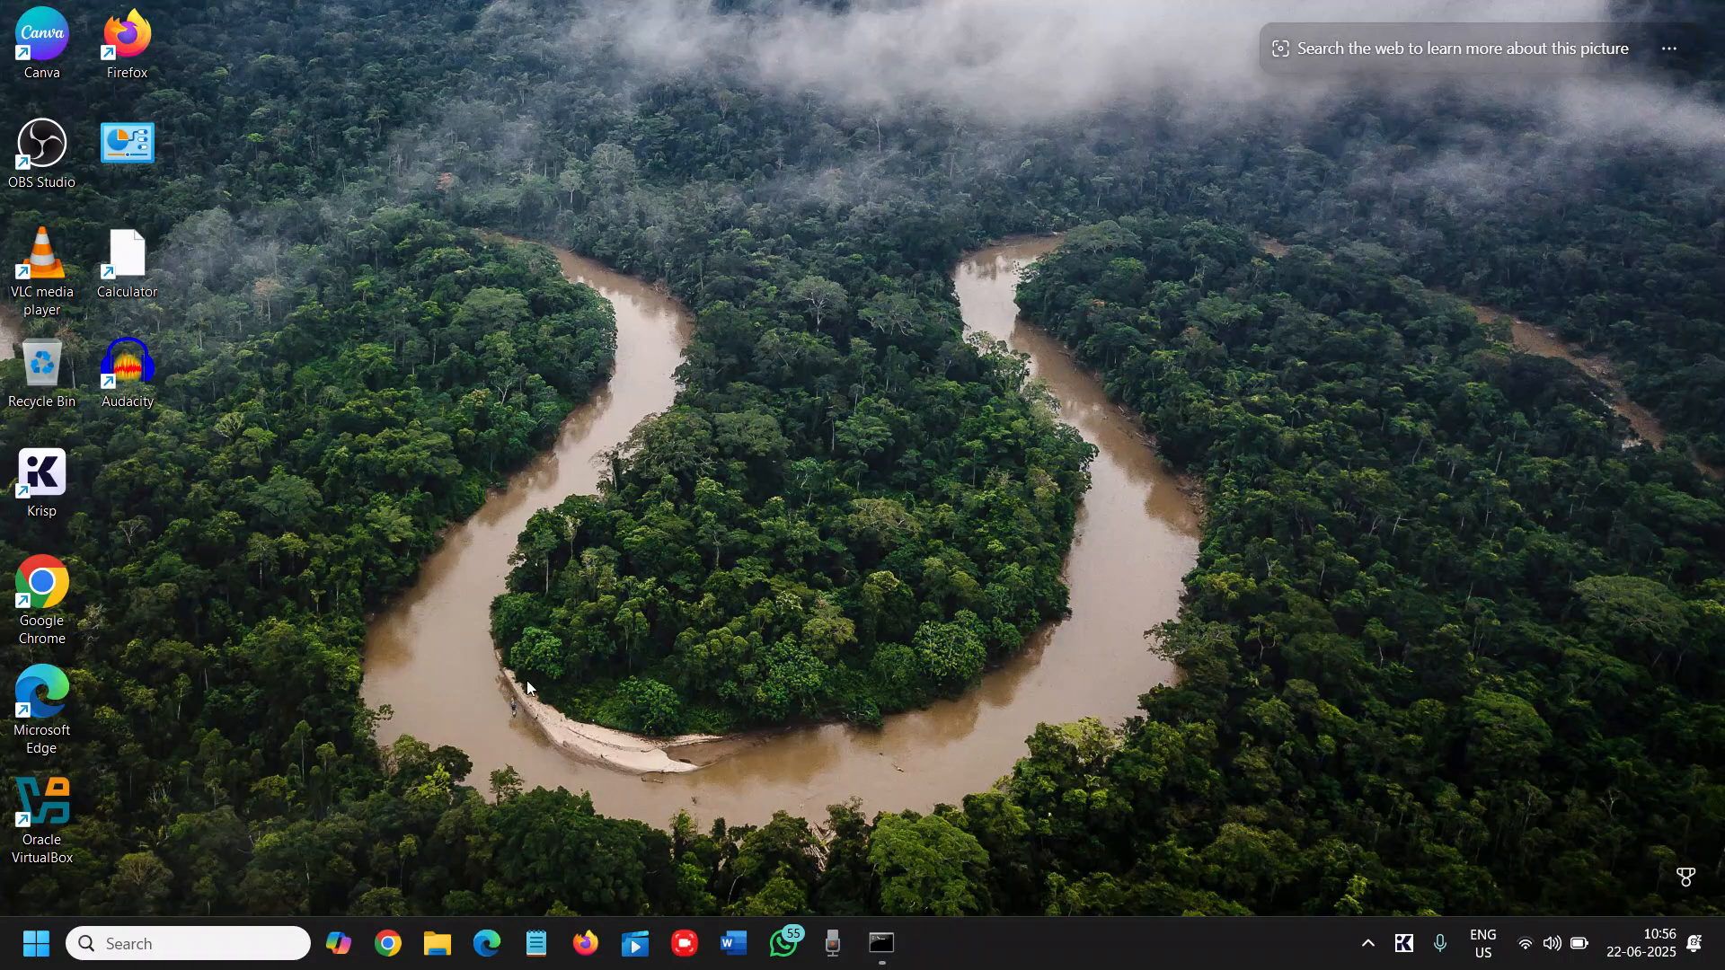
{"action": "mouse_move", "coordinate": [36, 943]}
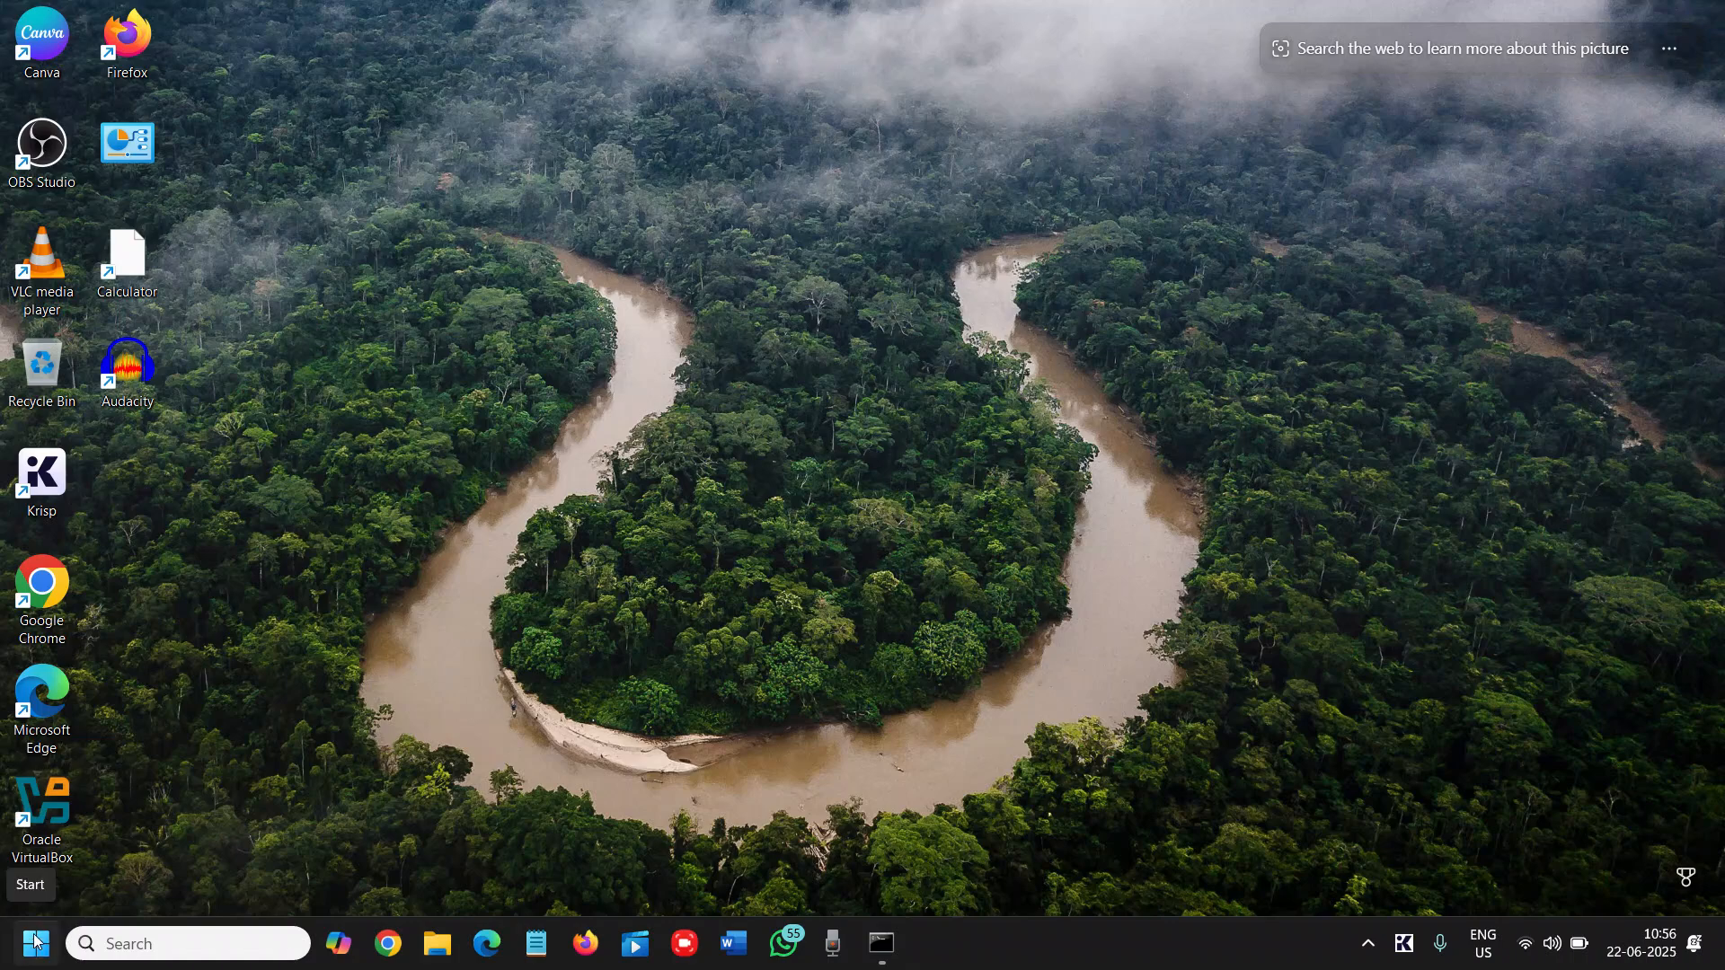
{"action": "mouse_move", "coordinate": [32, 927]}
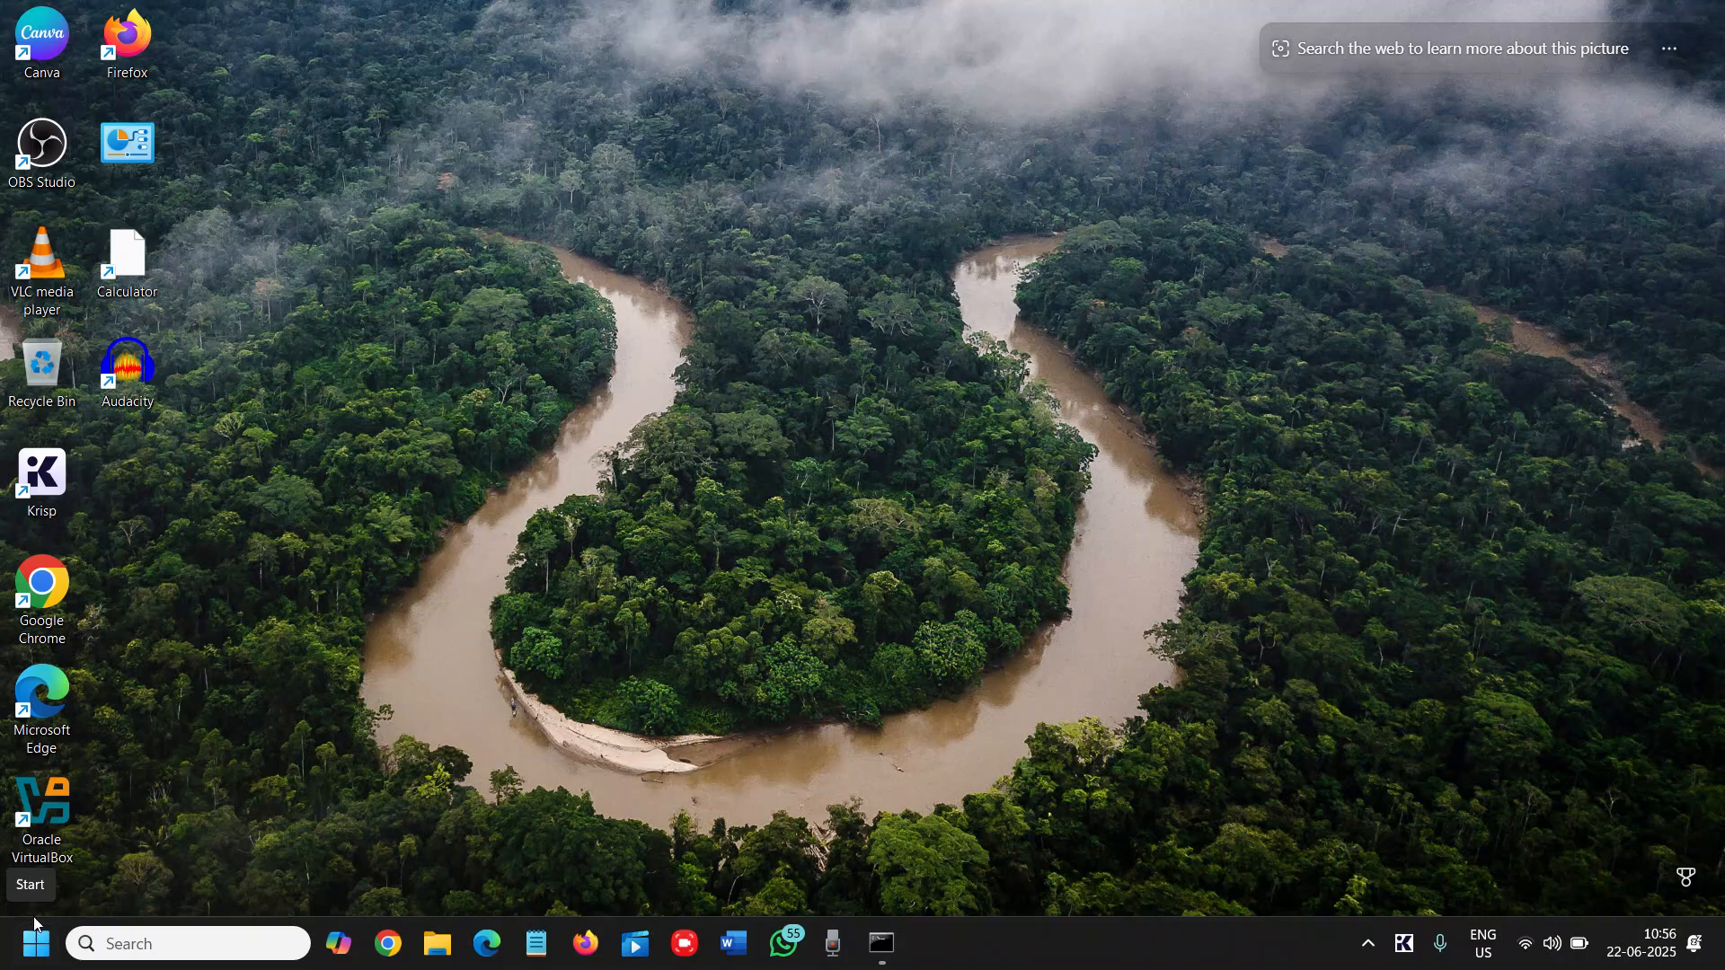
Launch Device Manager from the Start button's quick link menu
{"action": "right_click", "coordinate": [36, 944]}
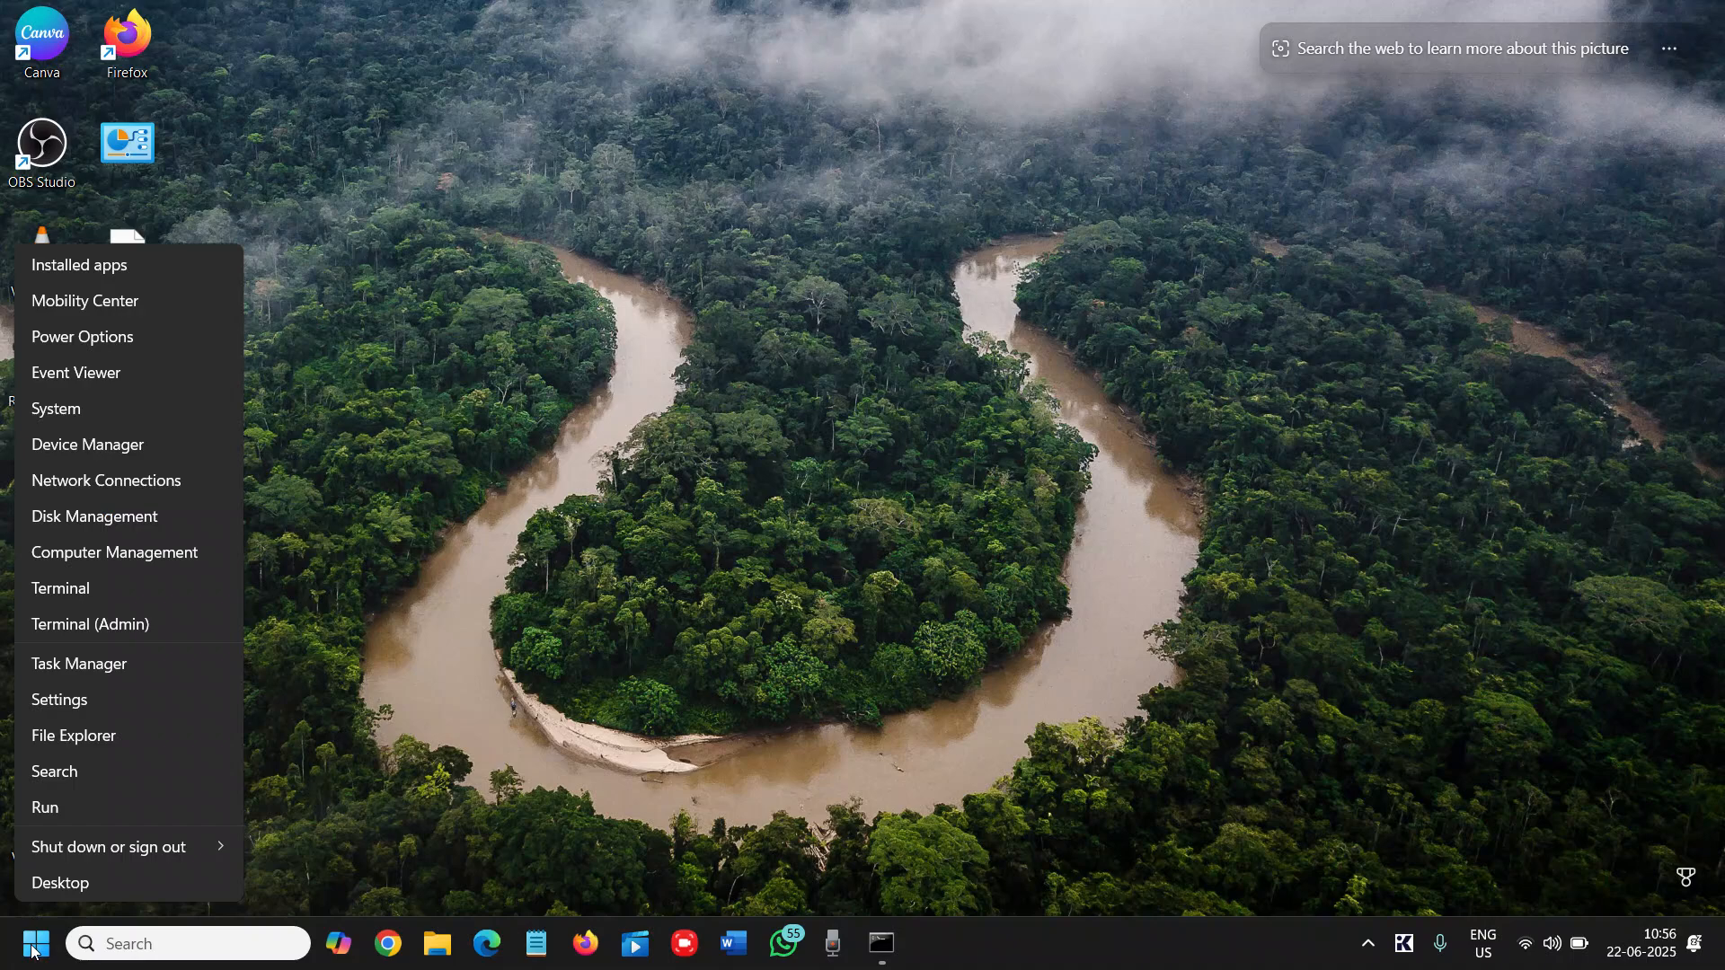
{"action": "mouse_move", "coordinate": [135, 525]}
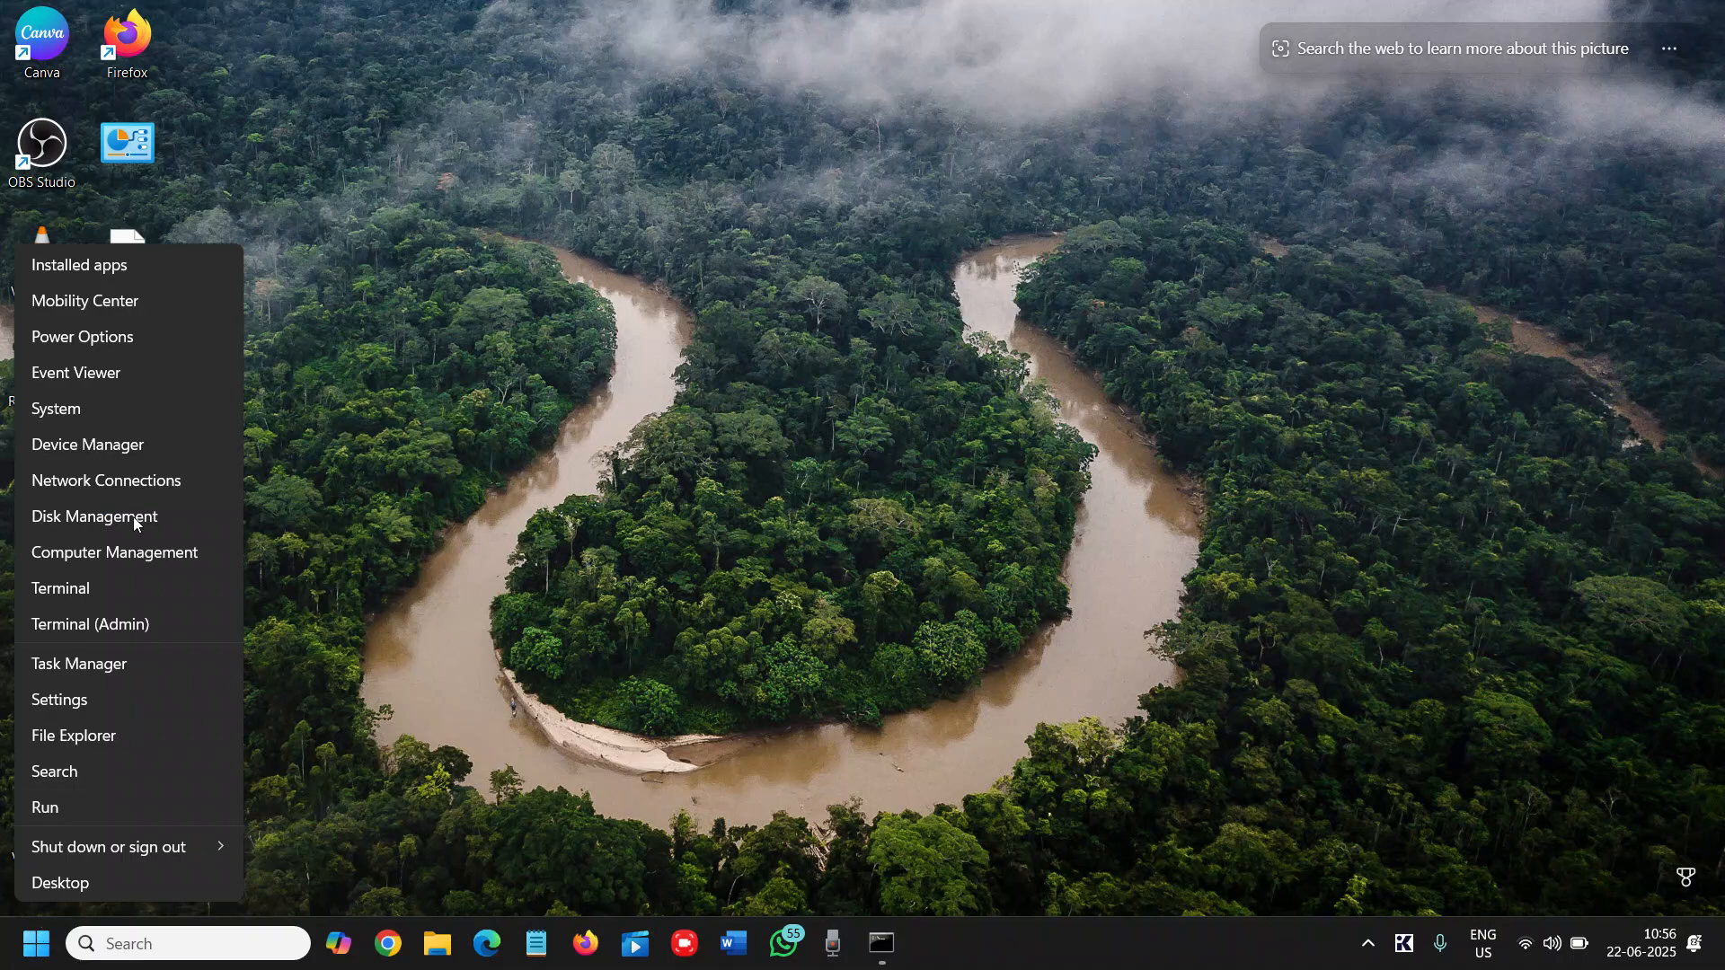
{"action": "left_click", "coordinate": [87, 446]}
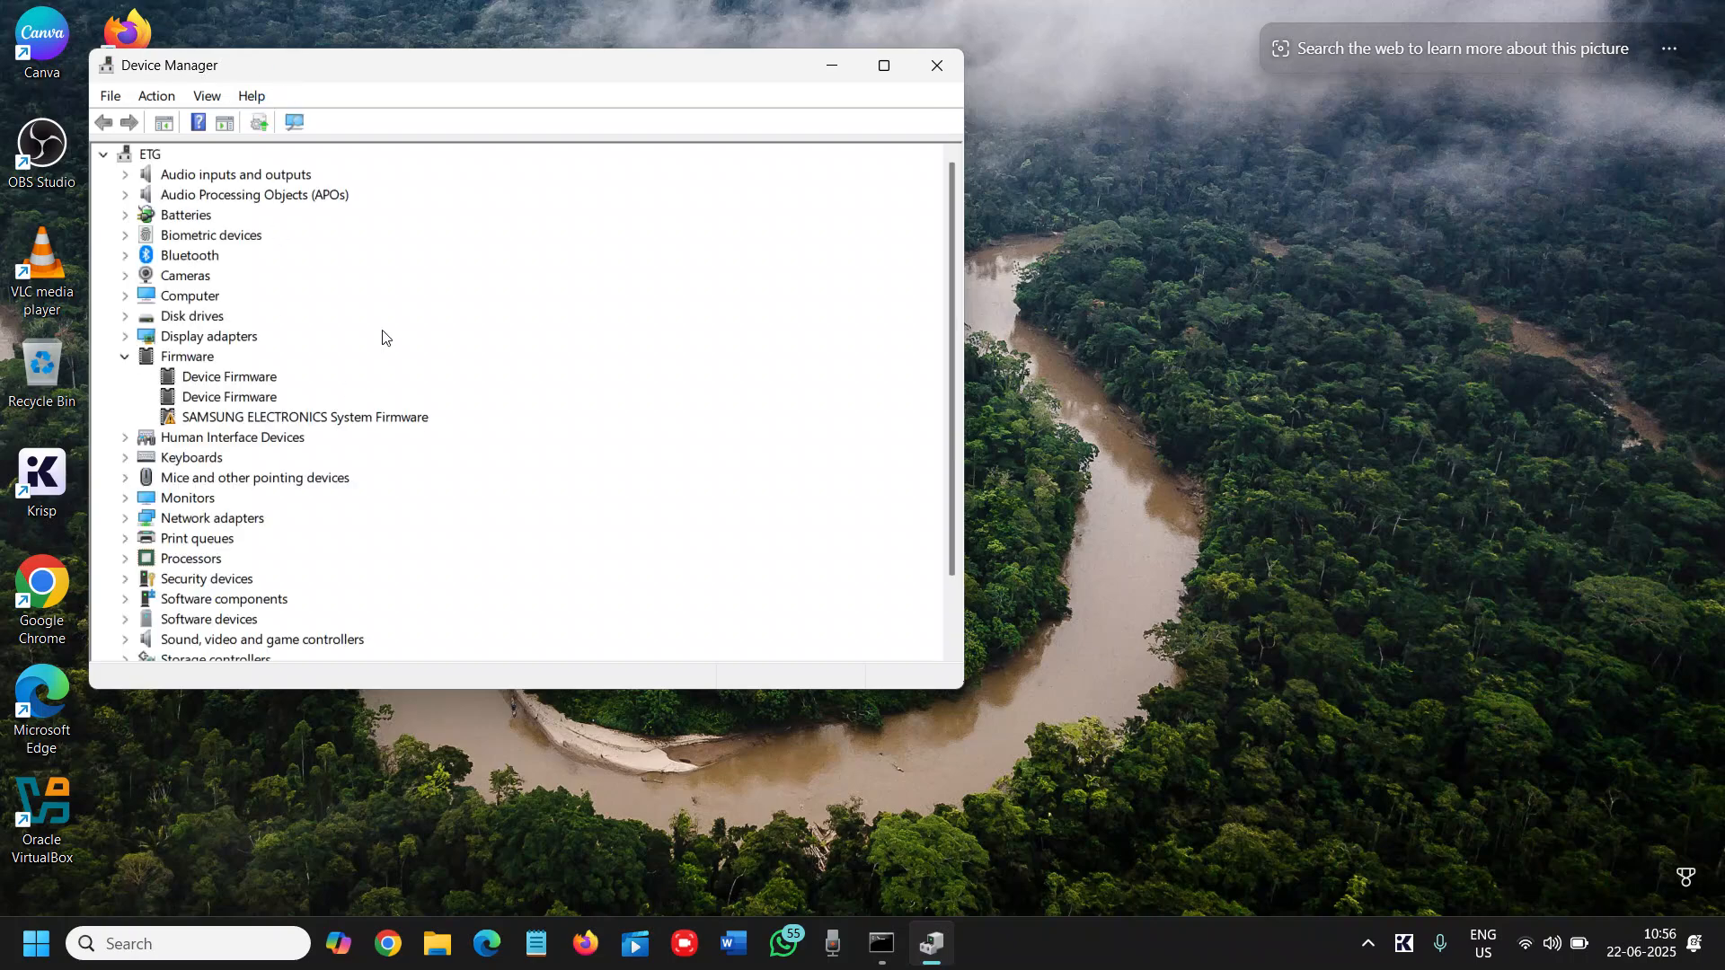
Show the properties of the Intel(R) Iris(R) Xe Graphics display adapter
{"action": "left_click", "coordinate": [126, 336]}
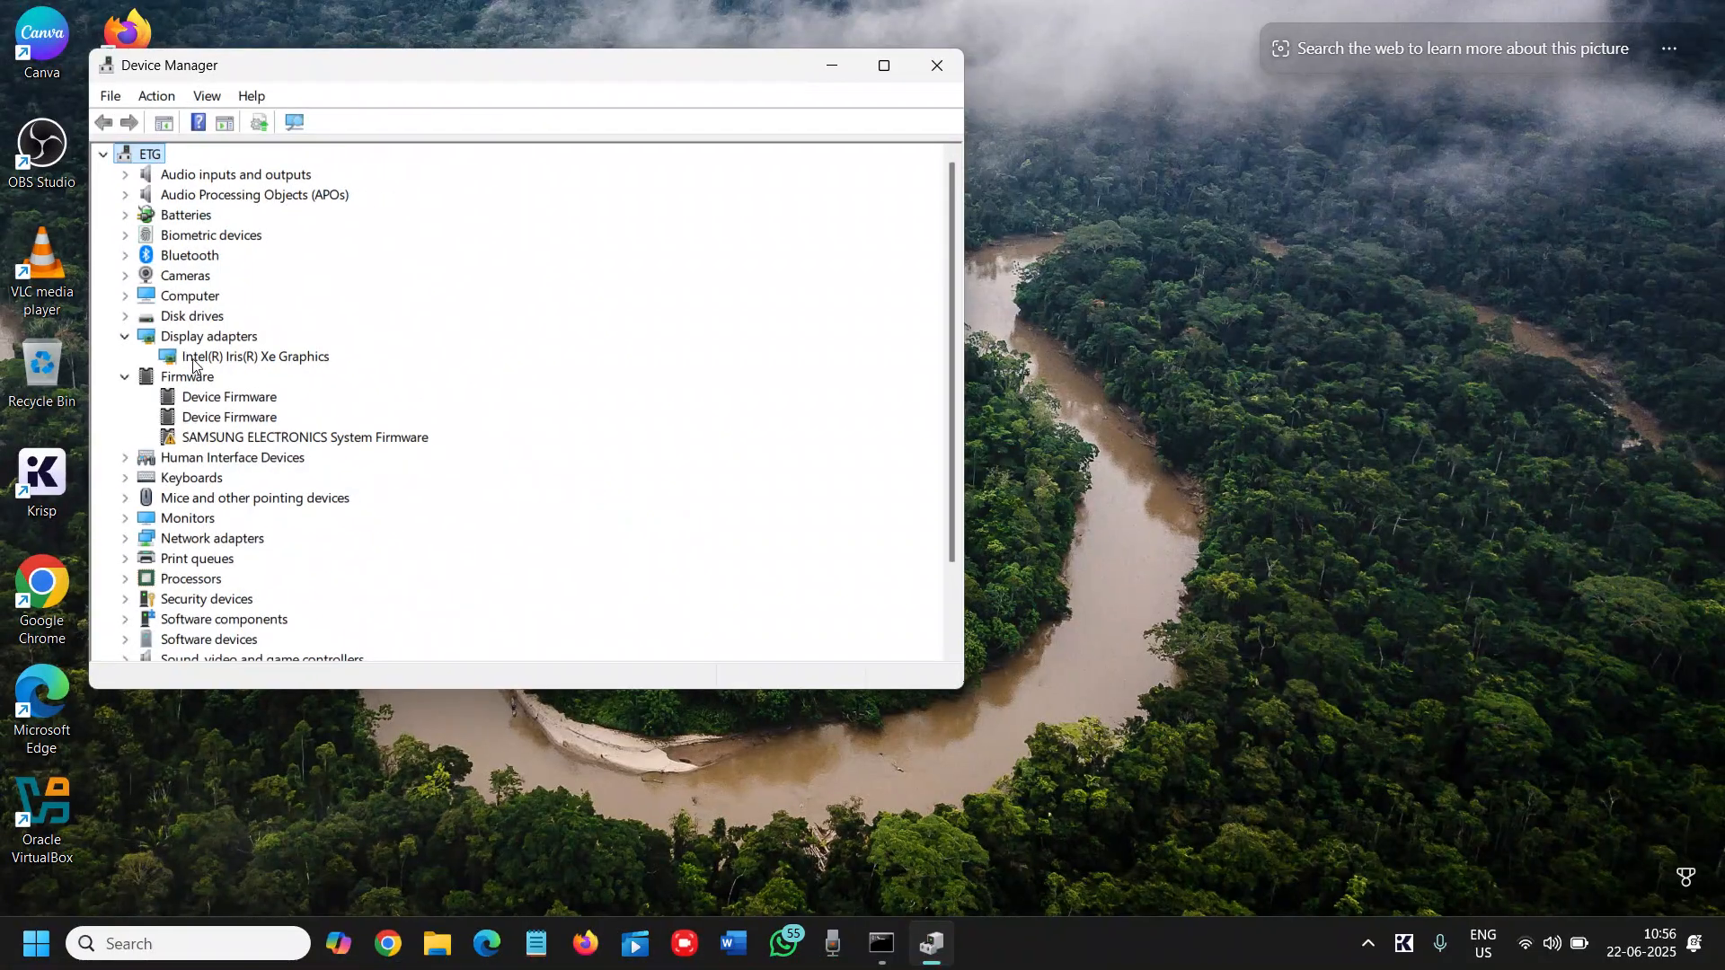
{"action": "left_click", "coordinate": [255, 356]}
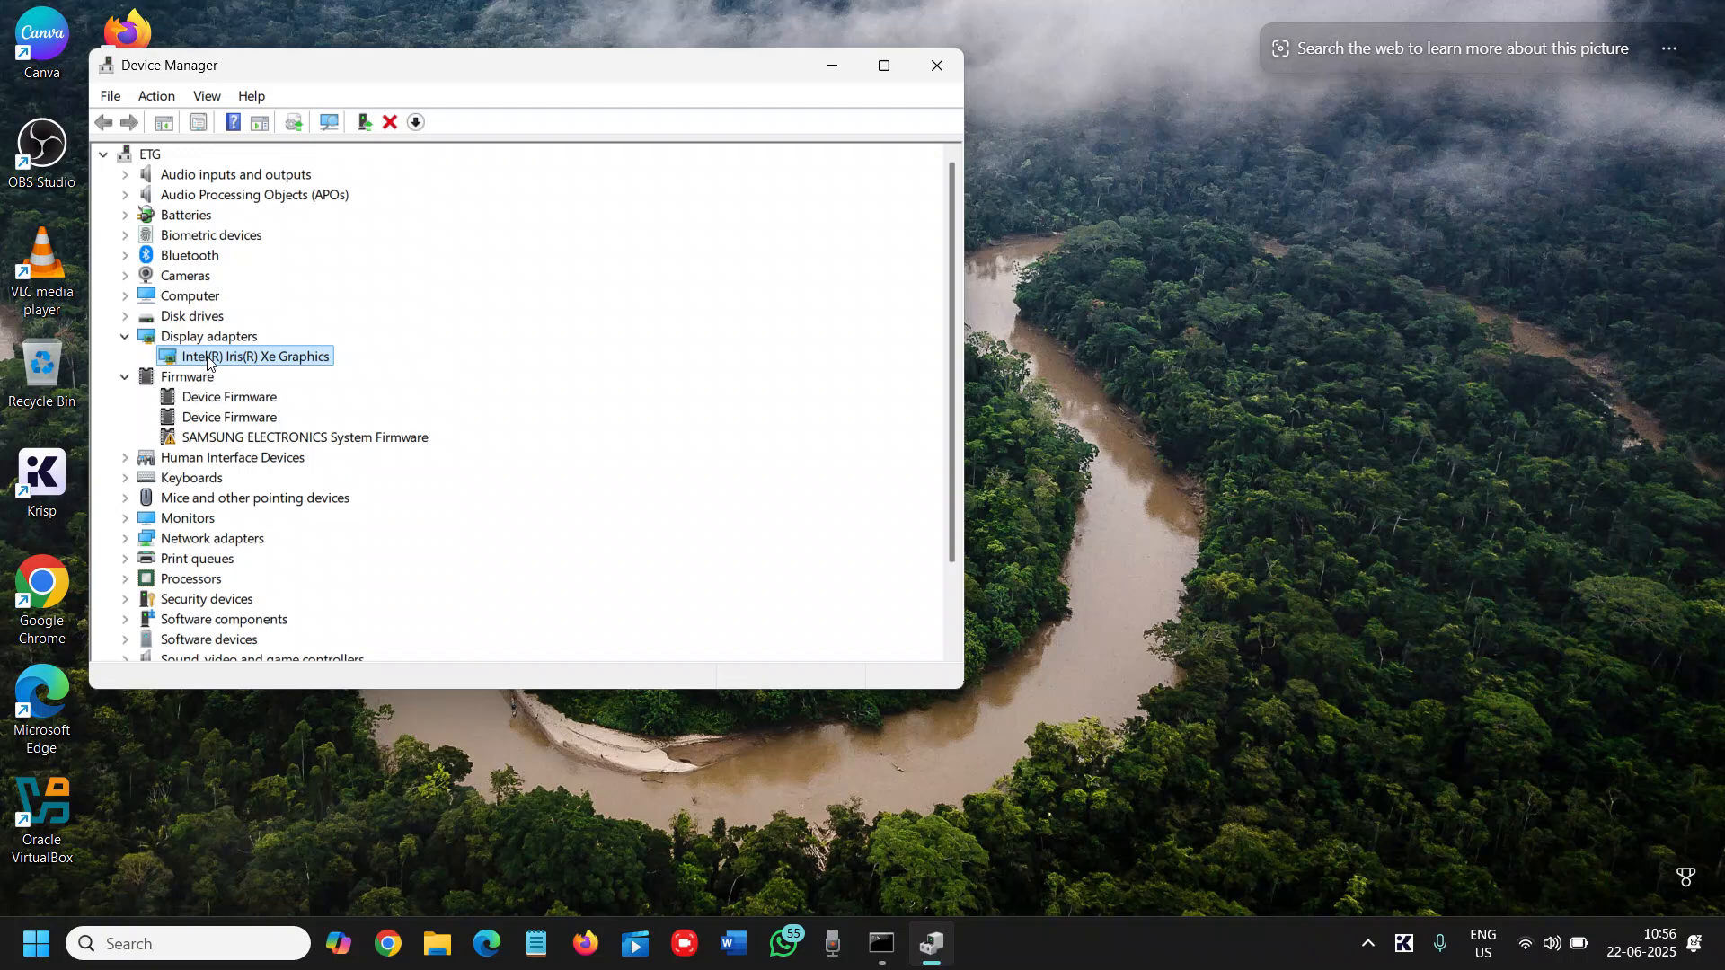
{"action": "right_click", "coordinate": [207, 356]}
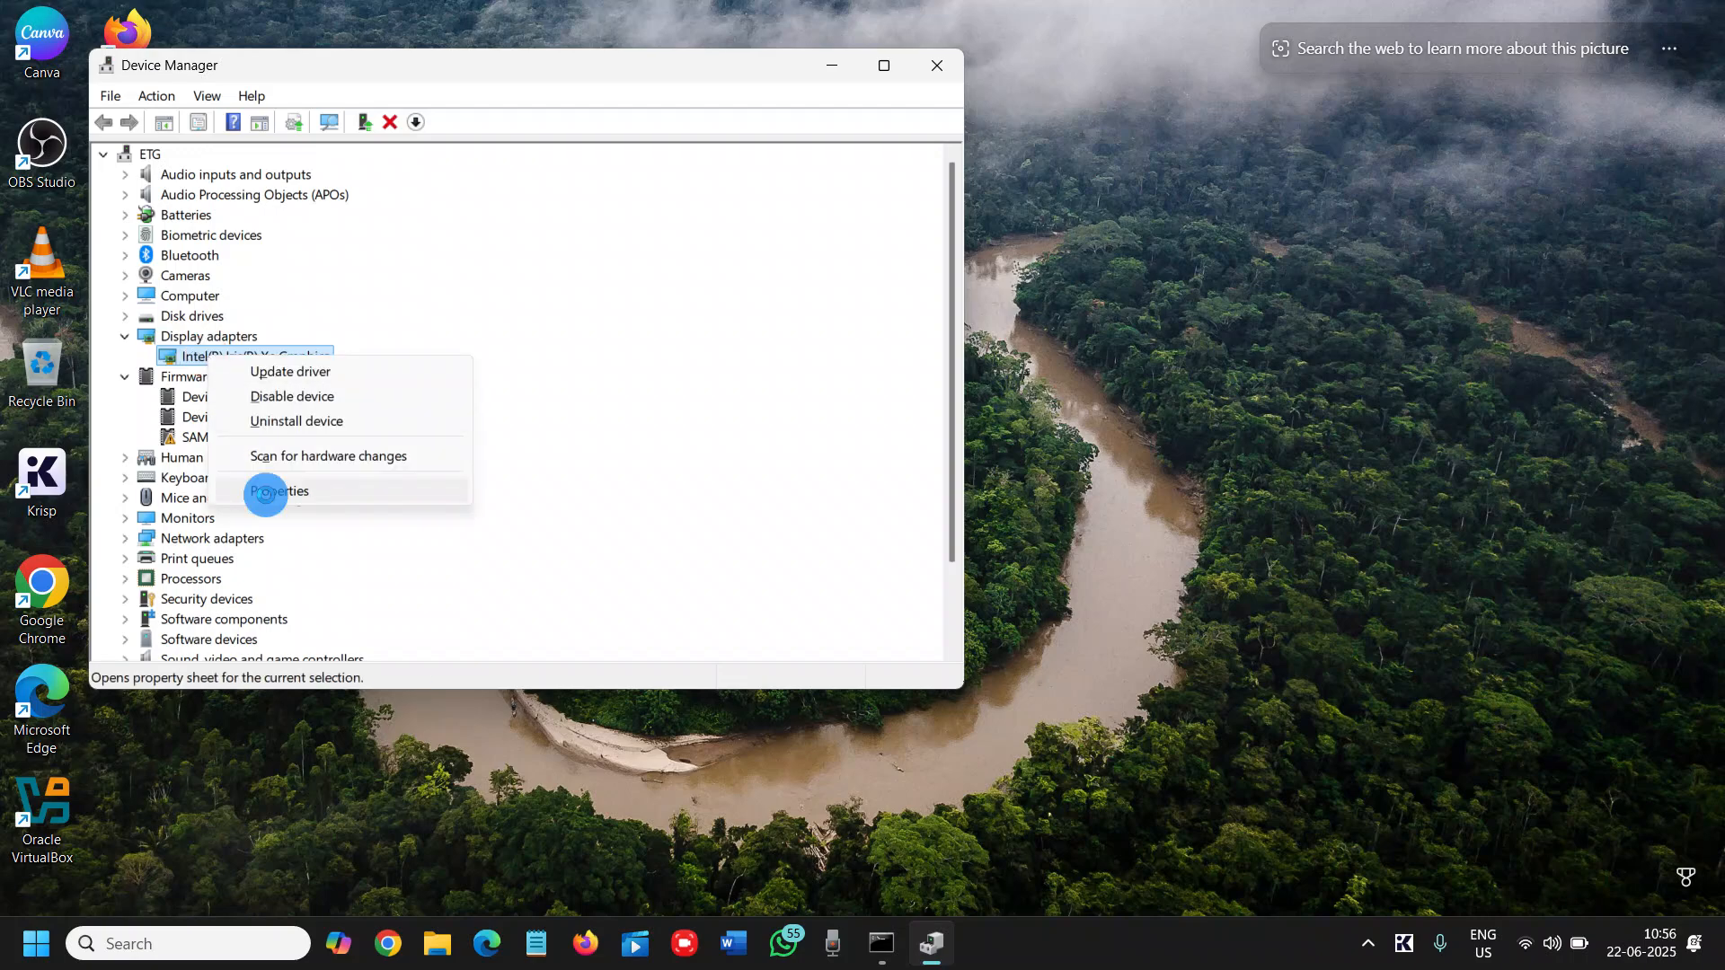
{"action": "left_click", "coordinate": [279, 491]}
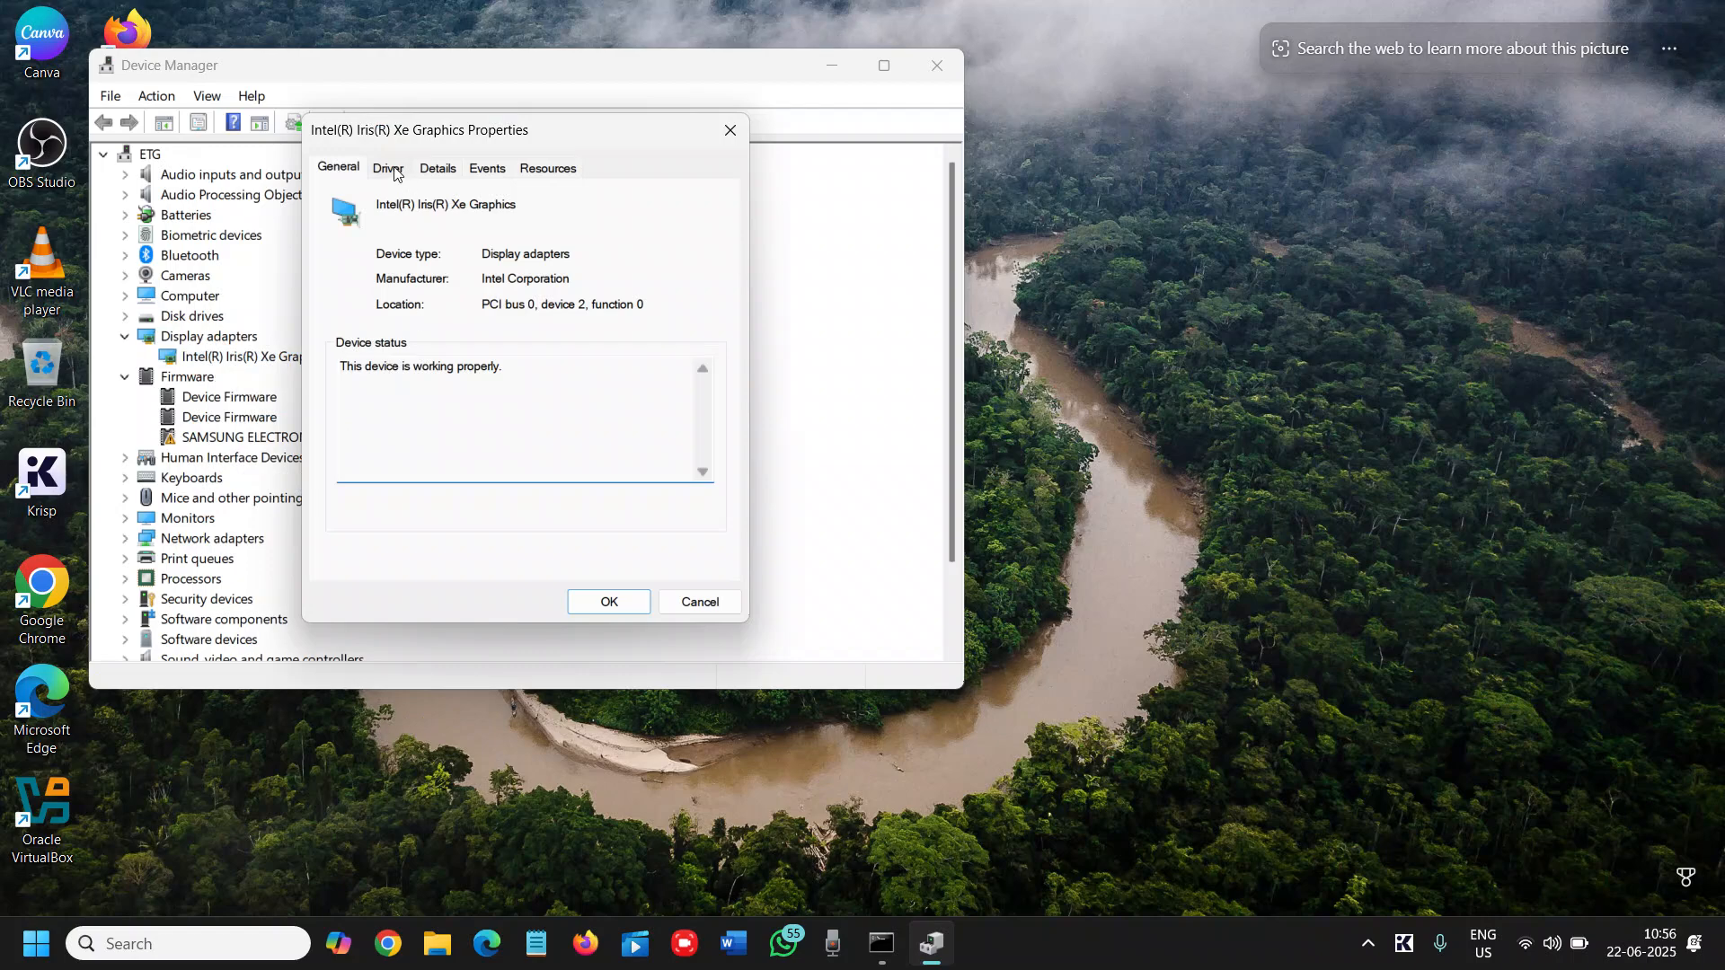
Review the Intel Iris Xe Graphics driver date and version, then begin Update Driver
{"action": "left_click", "coordinate": [388, 169]}
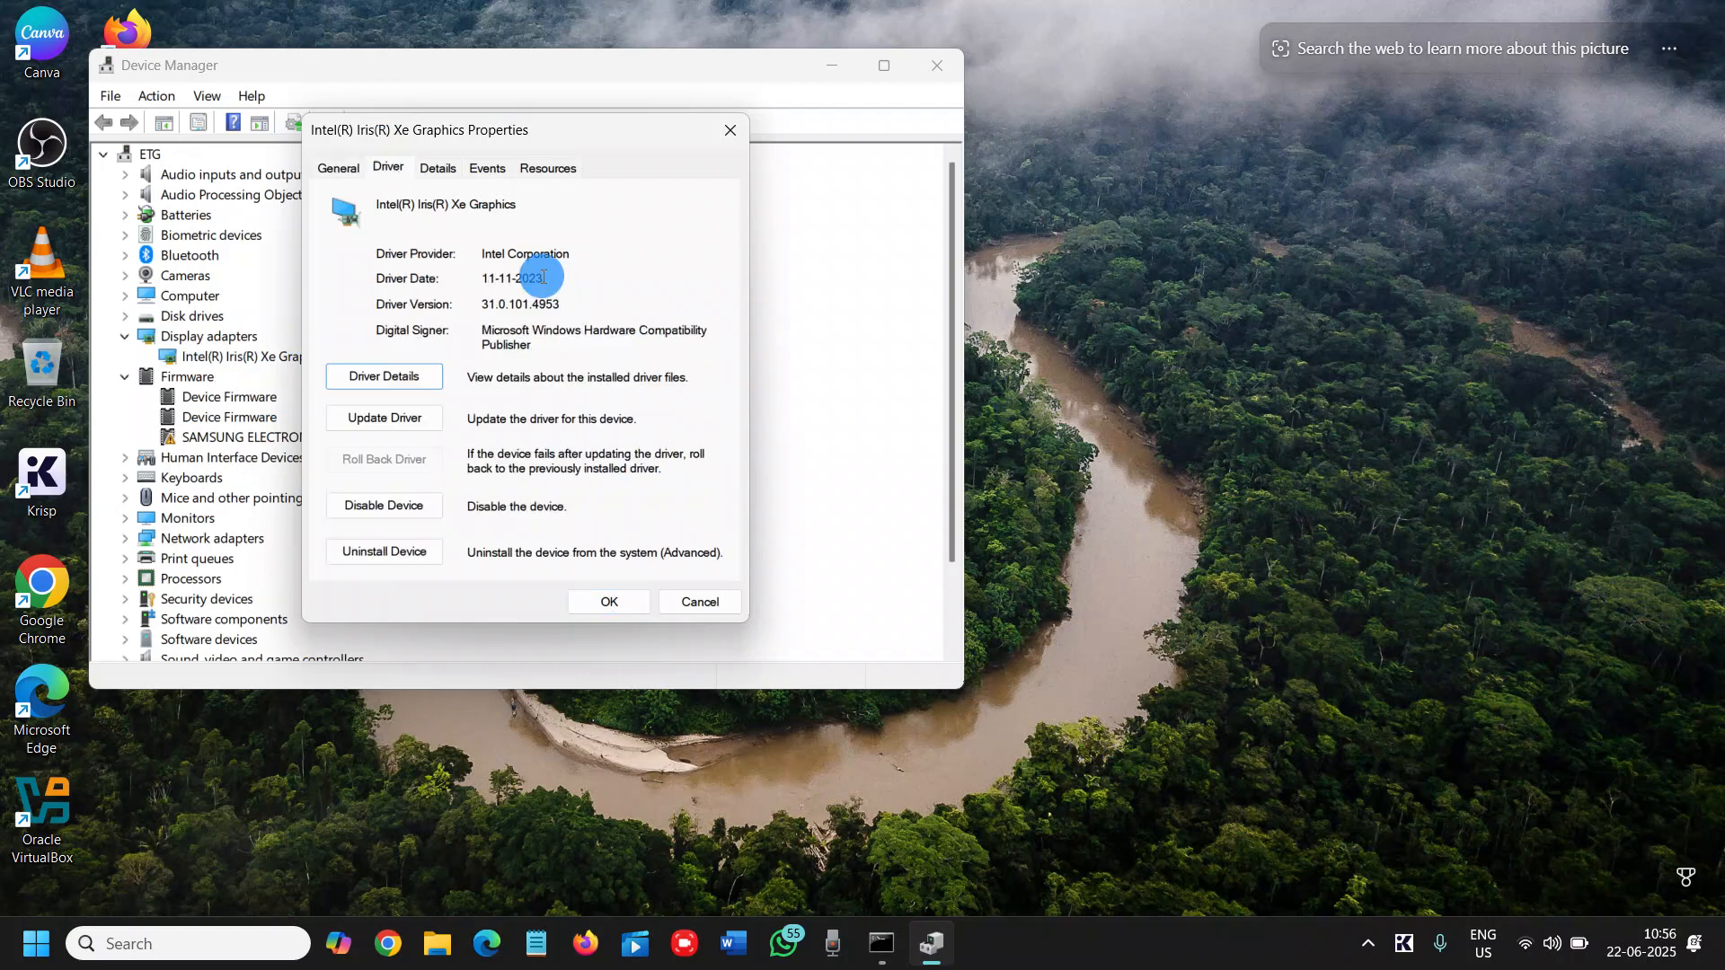
{"action": "double_click", "coordinate": [511, 279]}
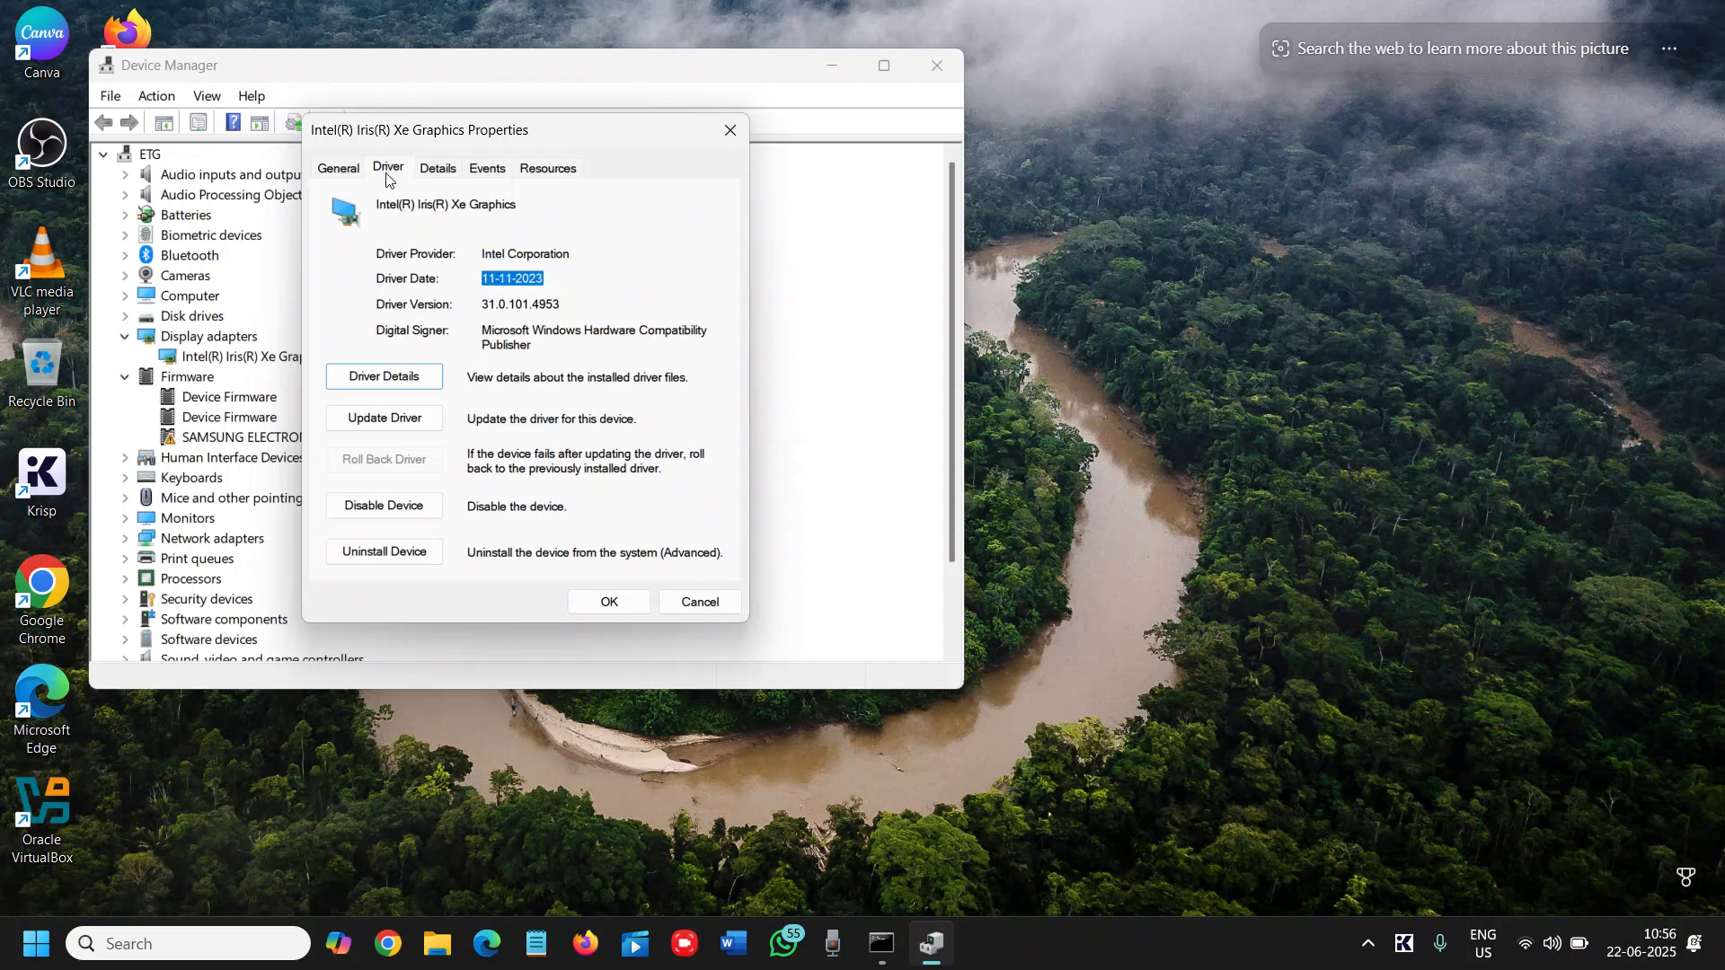
{"action": "mouse_move", "coordinate": [492, 304]}
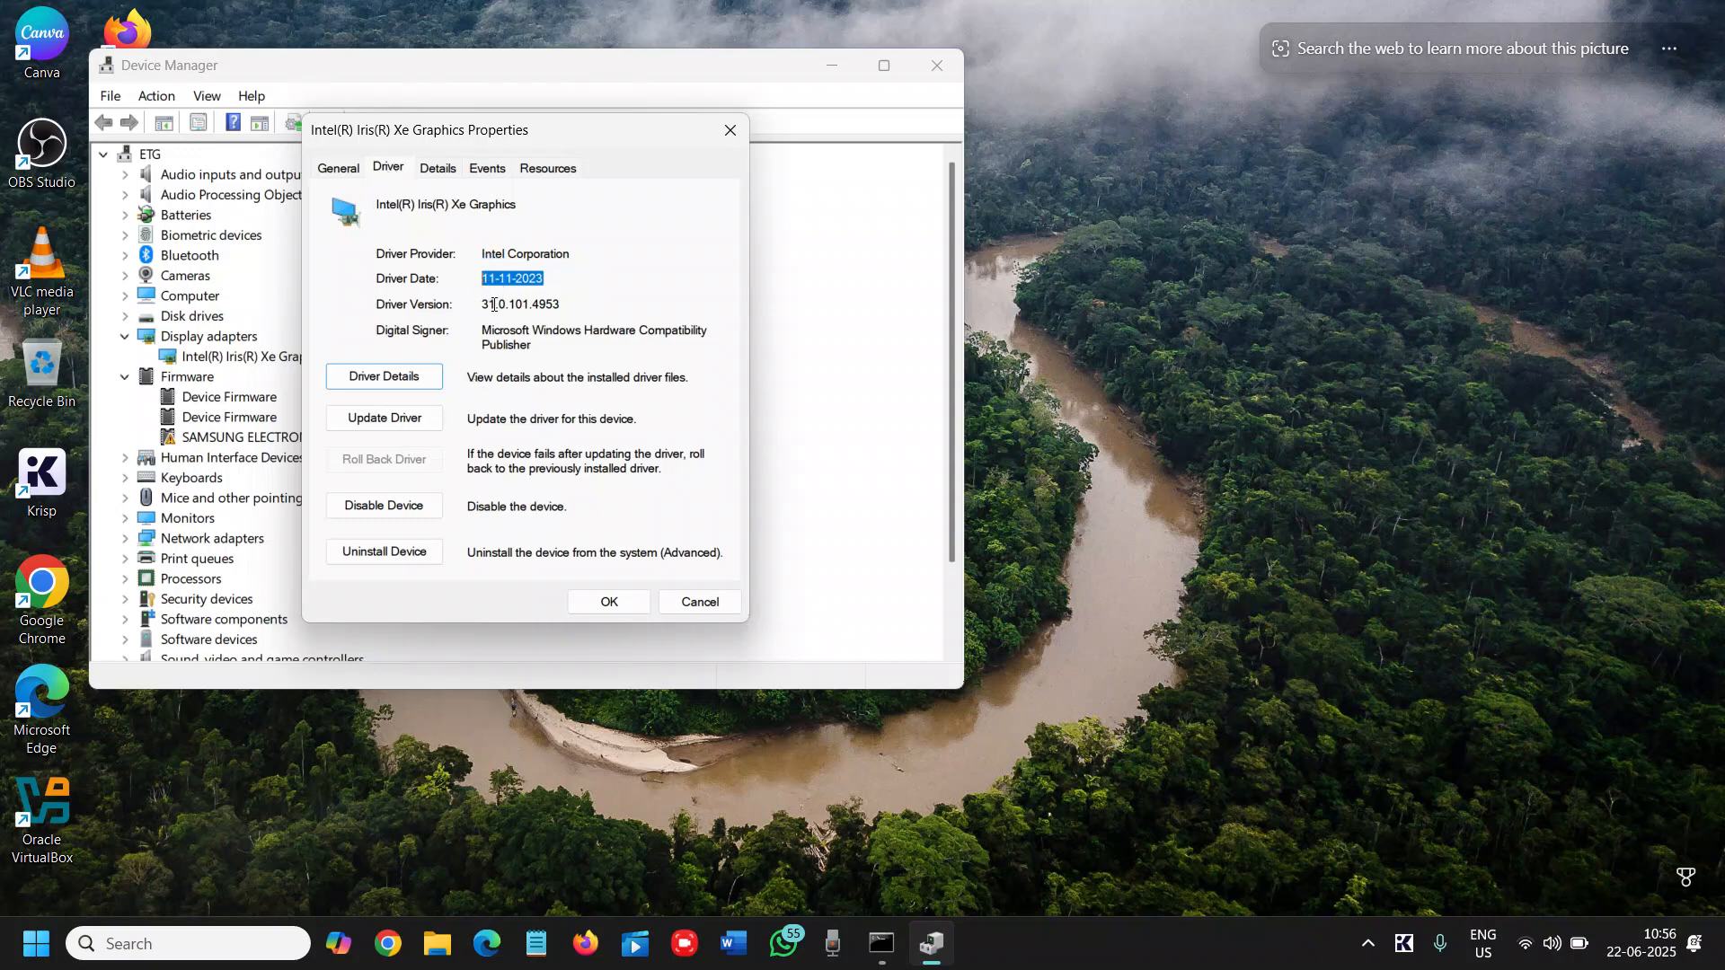
{"action": "mouse_move", "coordinate": [521, 417]}
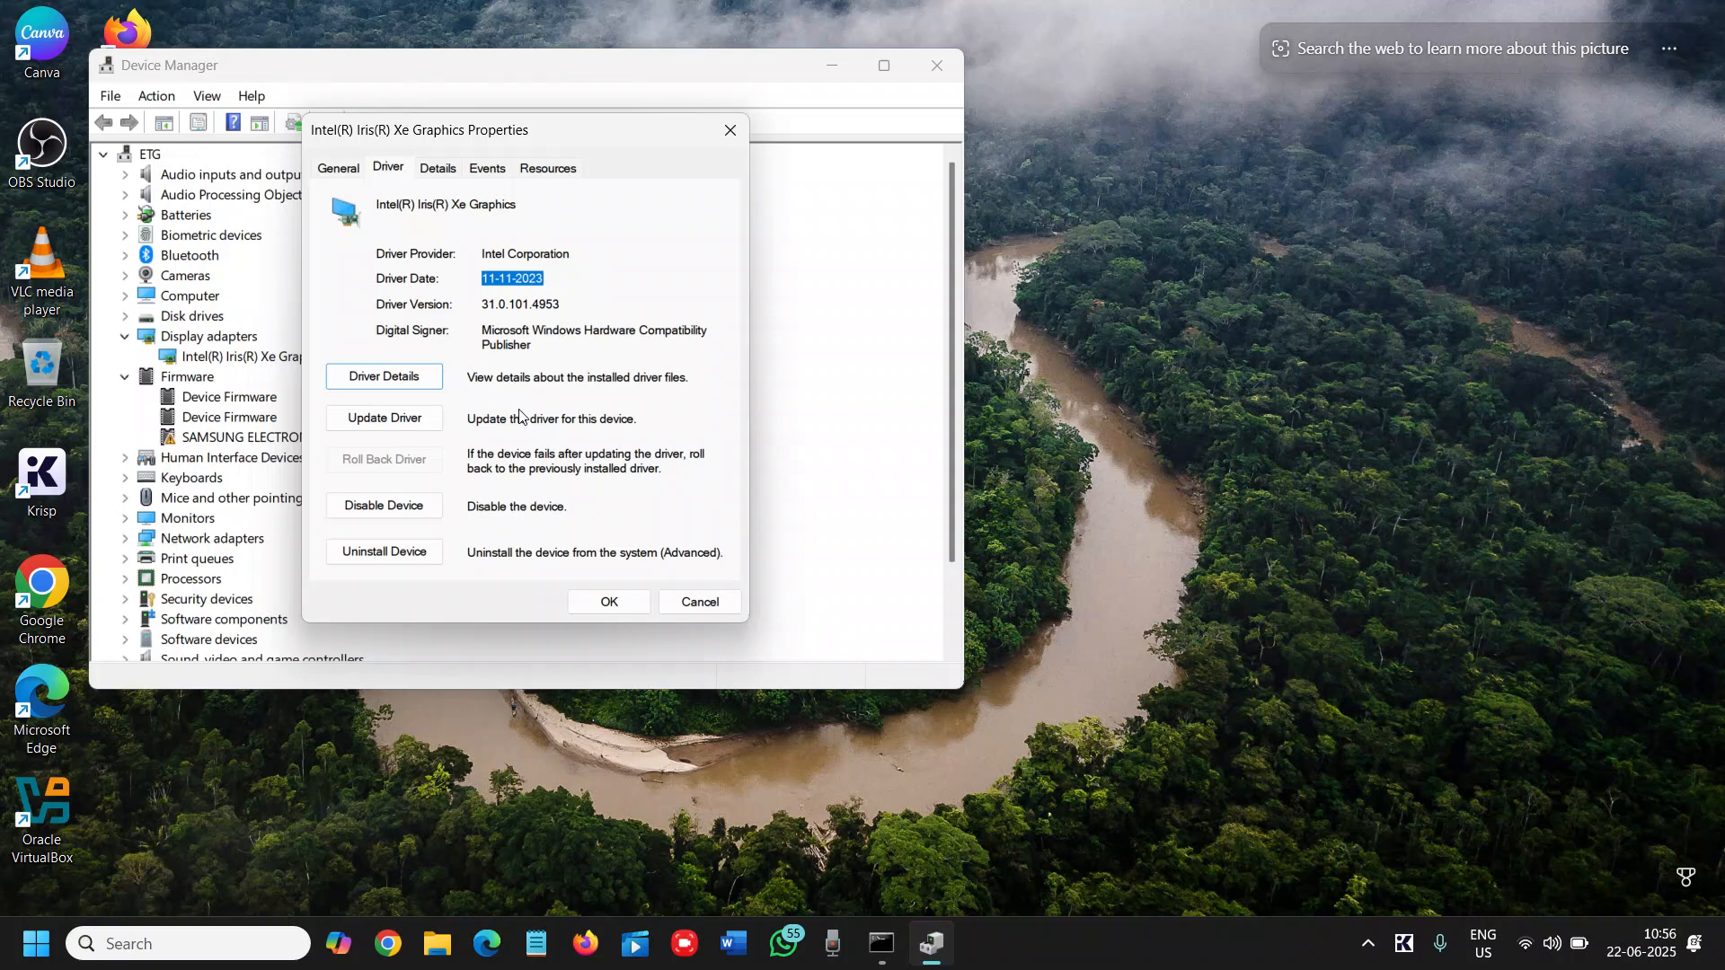
{"action": "left_click", "coordinate": [385, 417]}
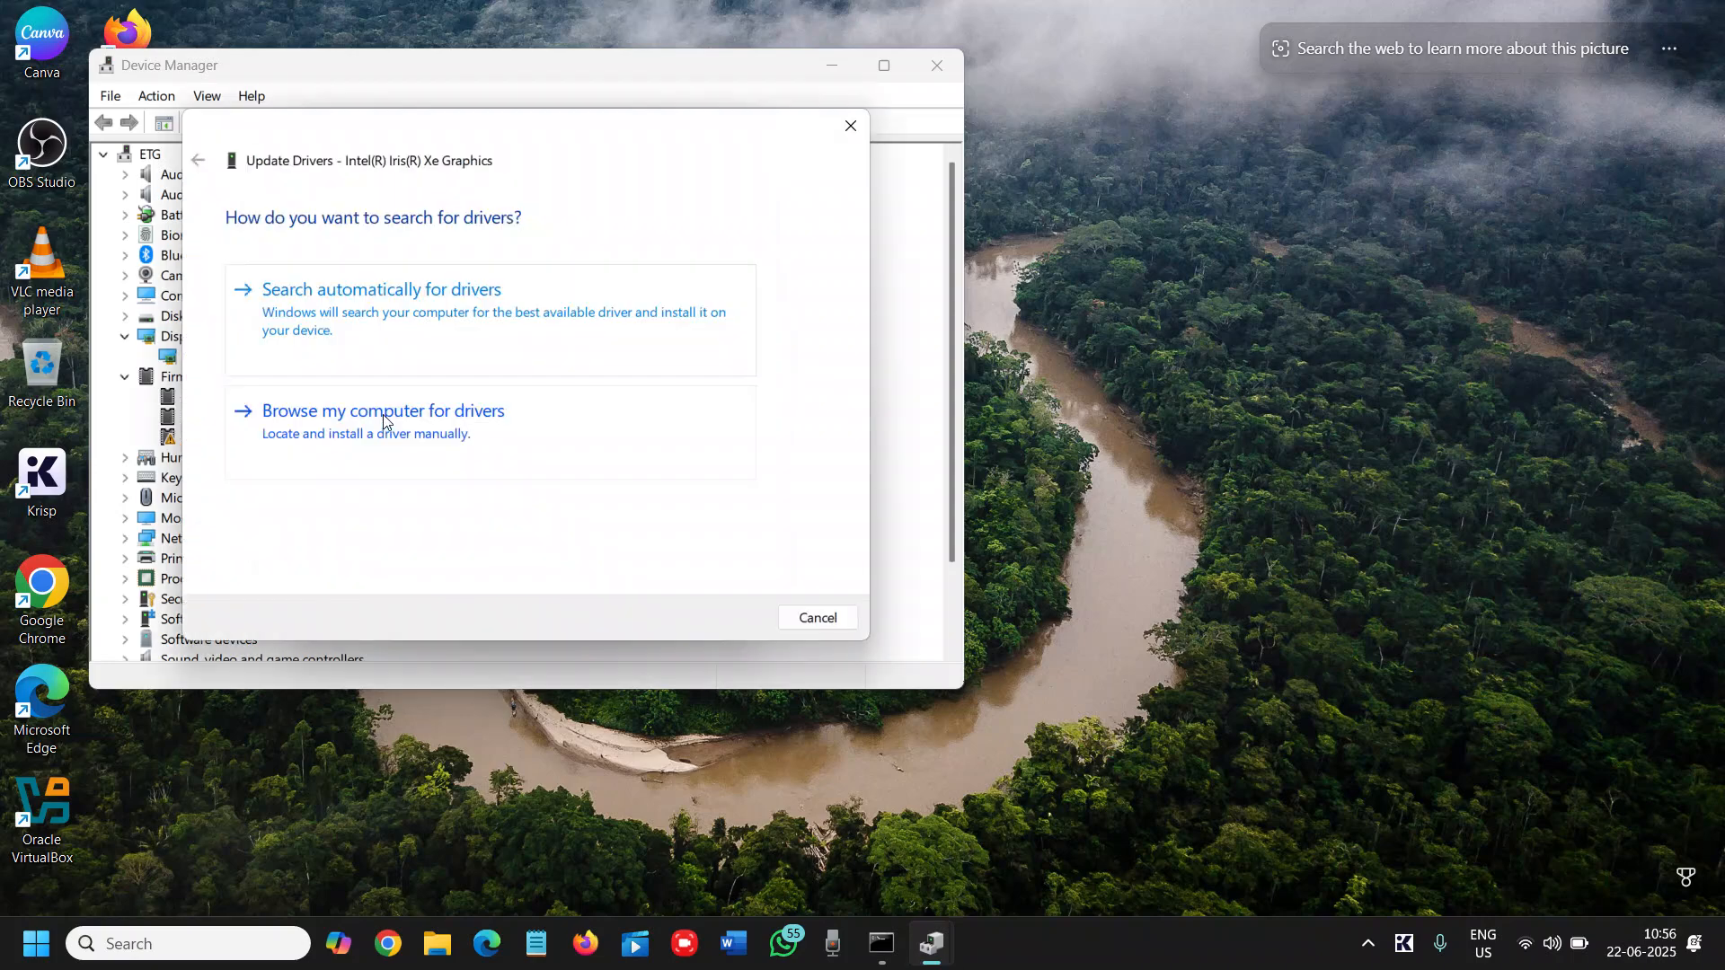
Search automatically for drivers, confirm the best driver is installed, and dismiss both dialogs
{"action": "left_click", "coordinate": [381, 289]}
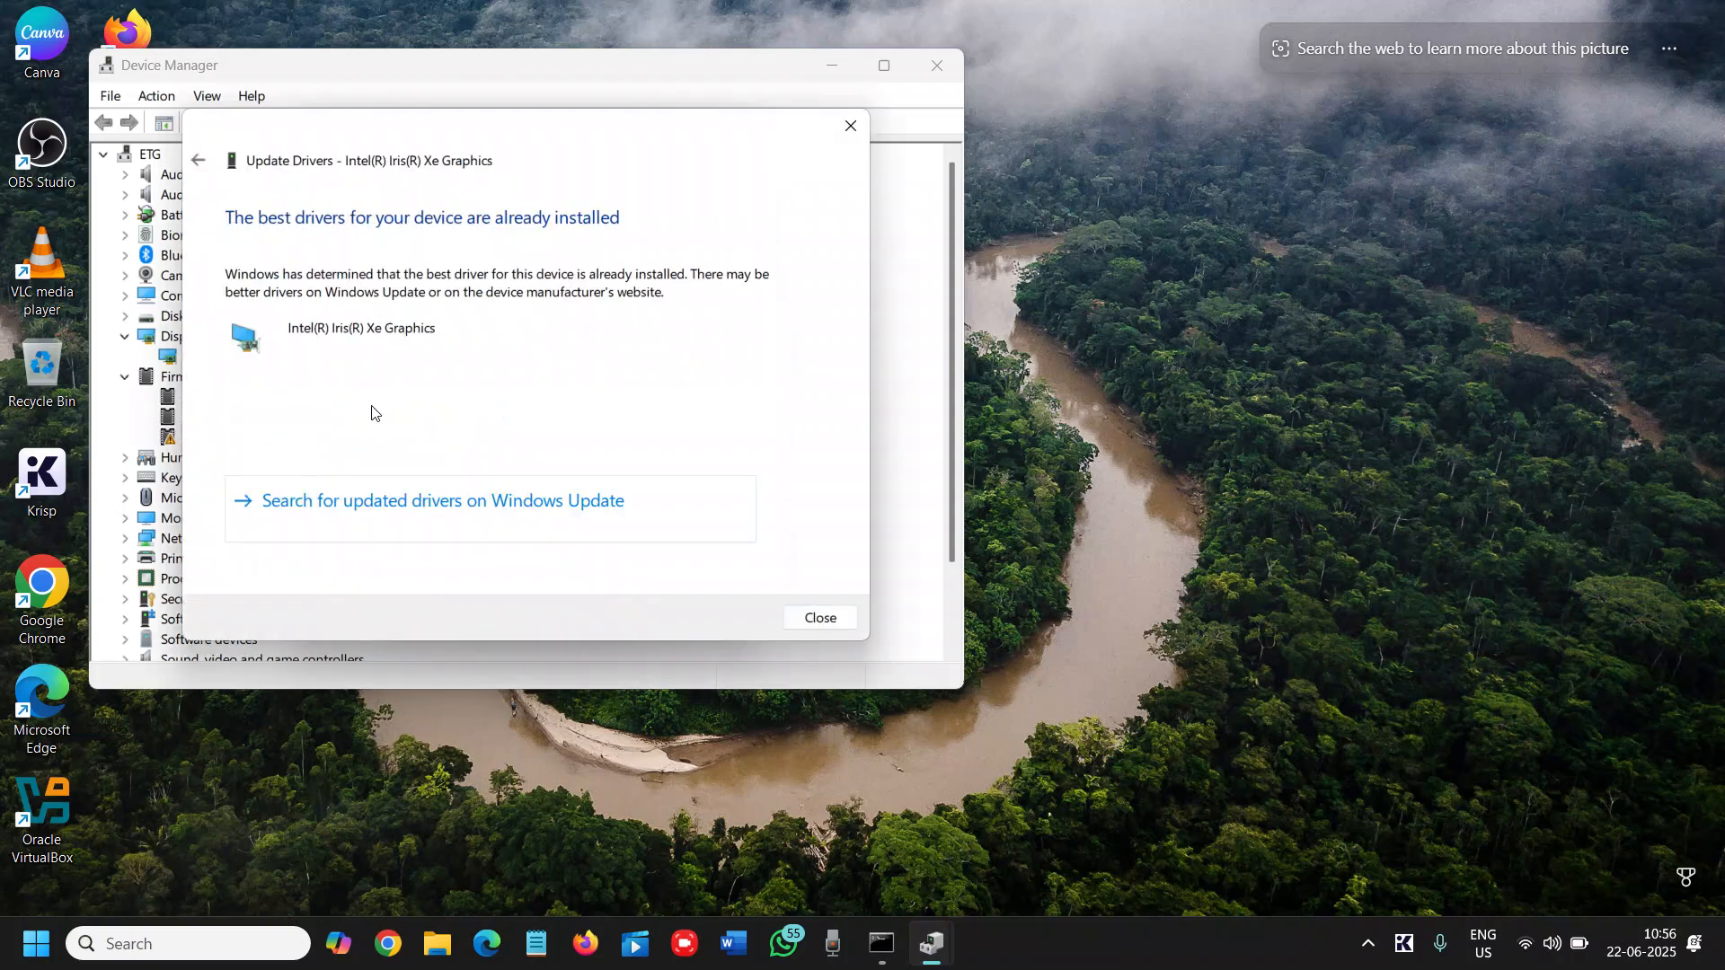
{"action": "mouse_move", "coordinate": [376, 525]}
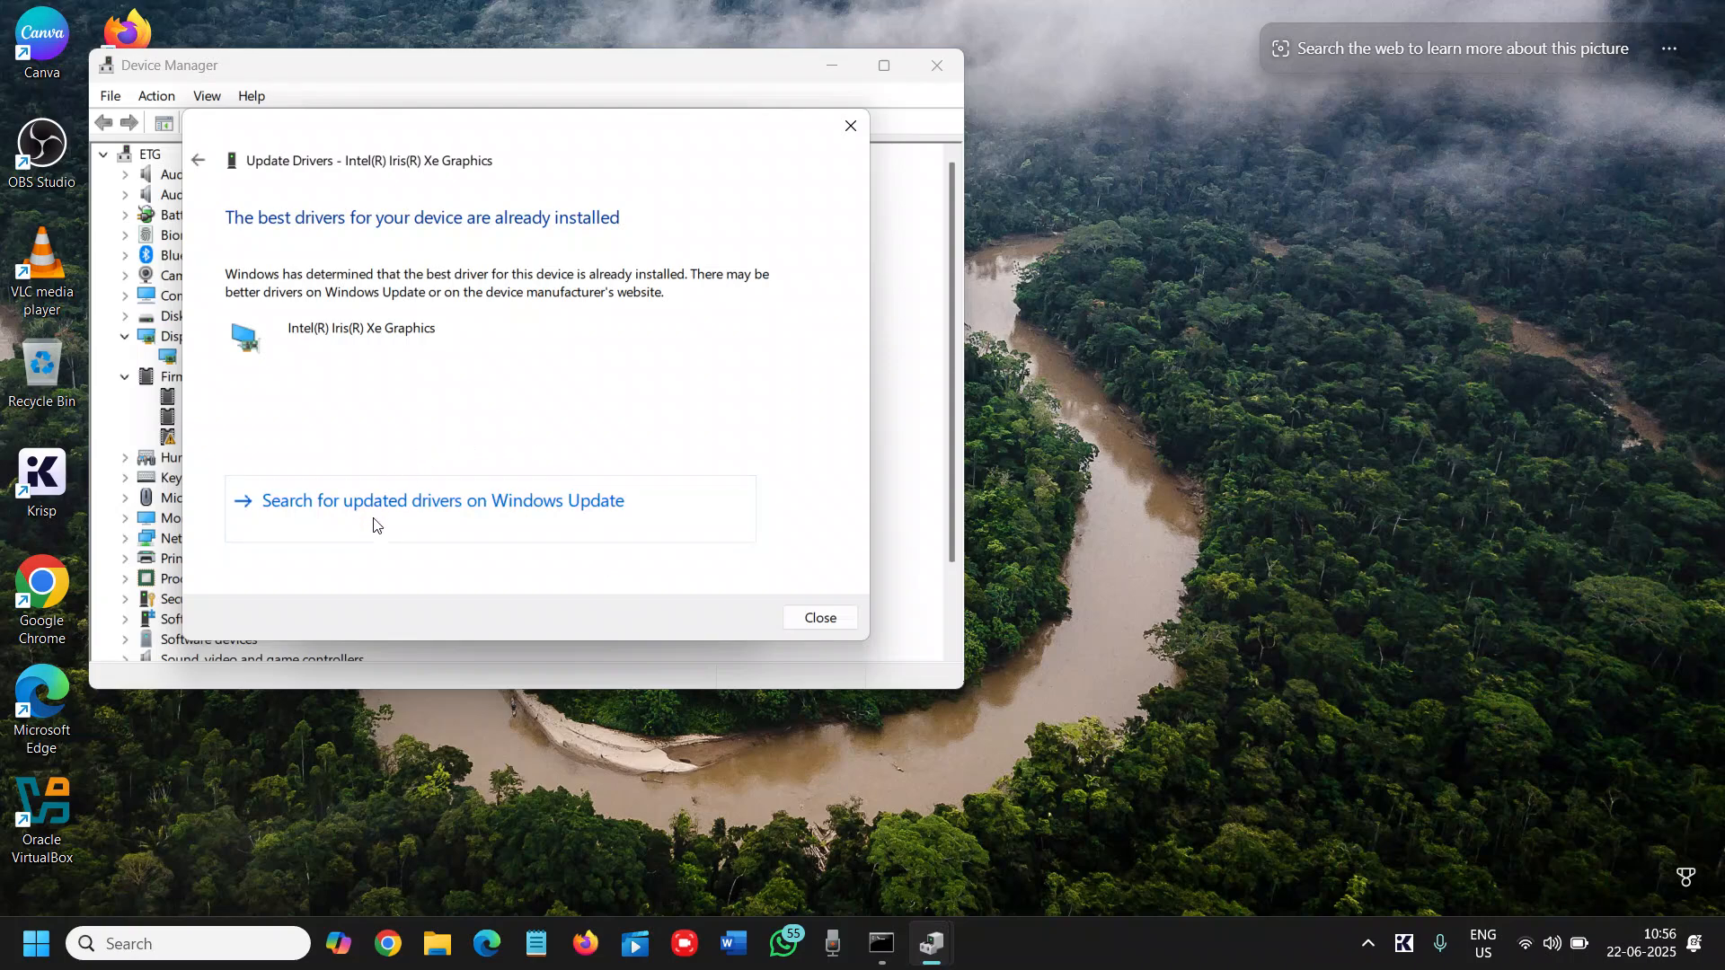
{"action": "mouse_move", "coordinate": [436, 513]}
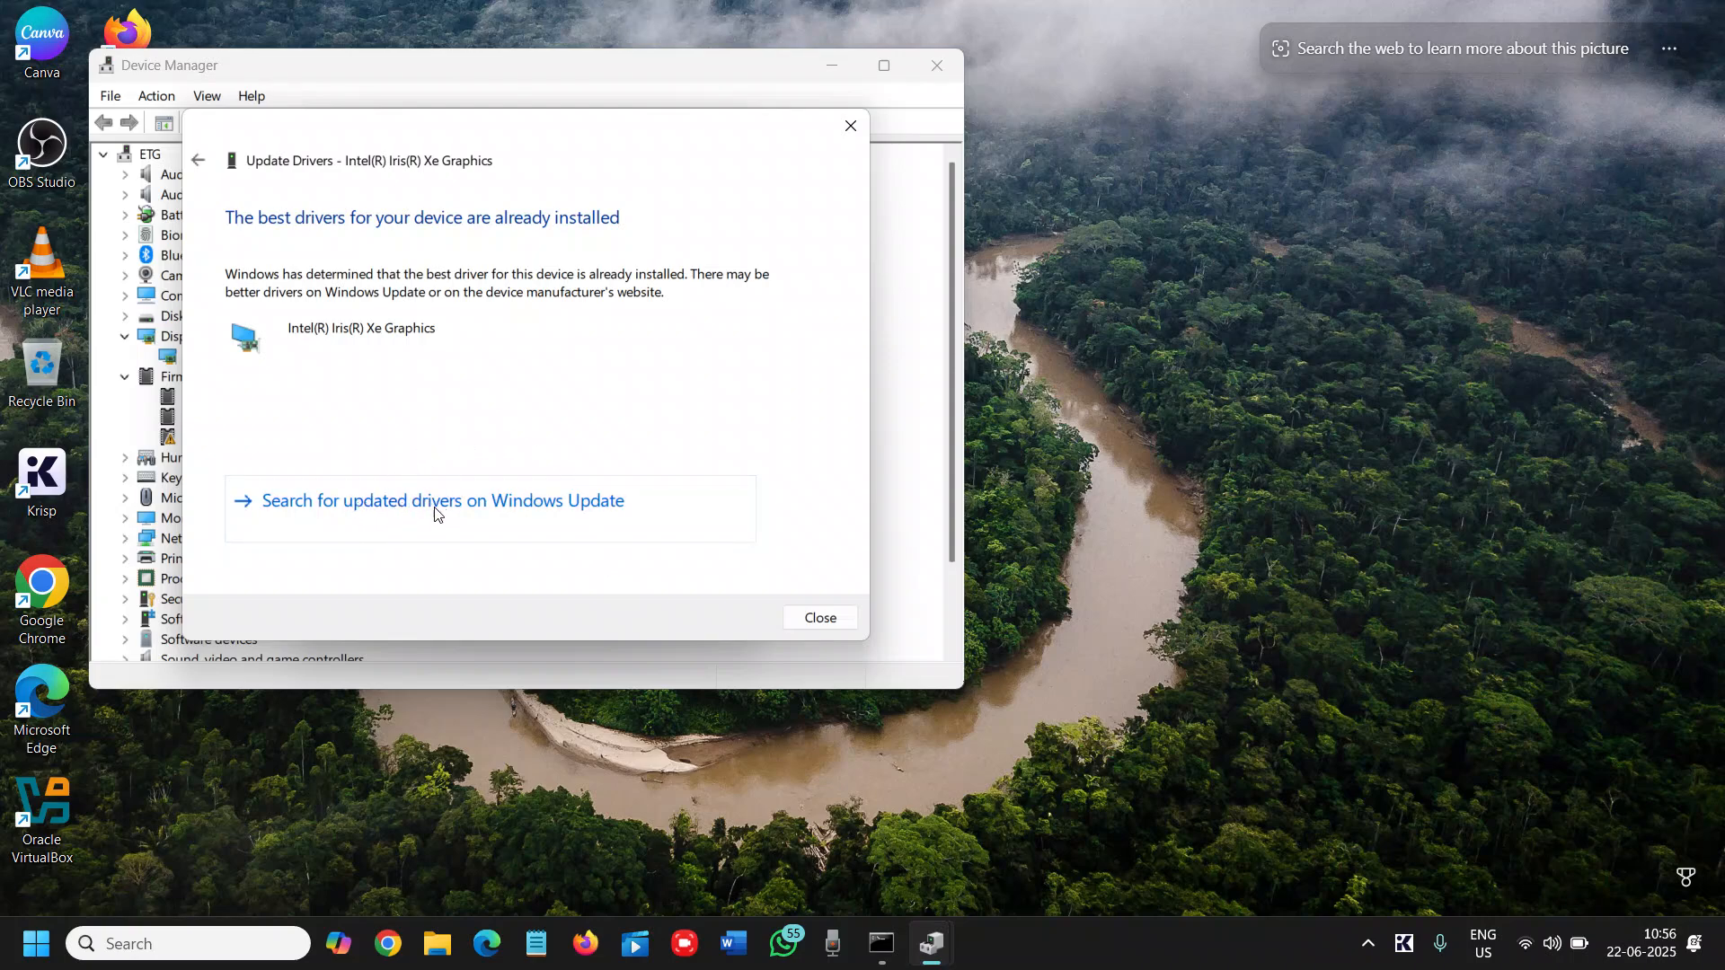
{"action": "mouse_move", "coordinate": [530, 536]}
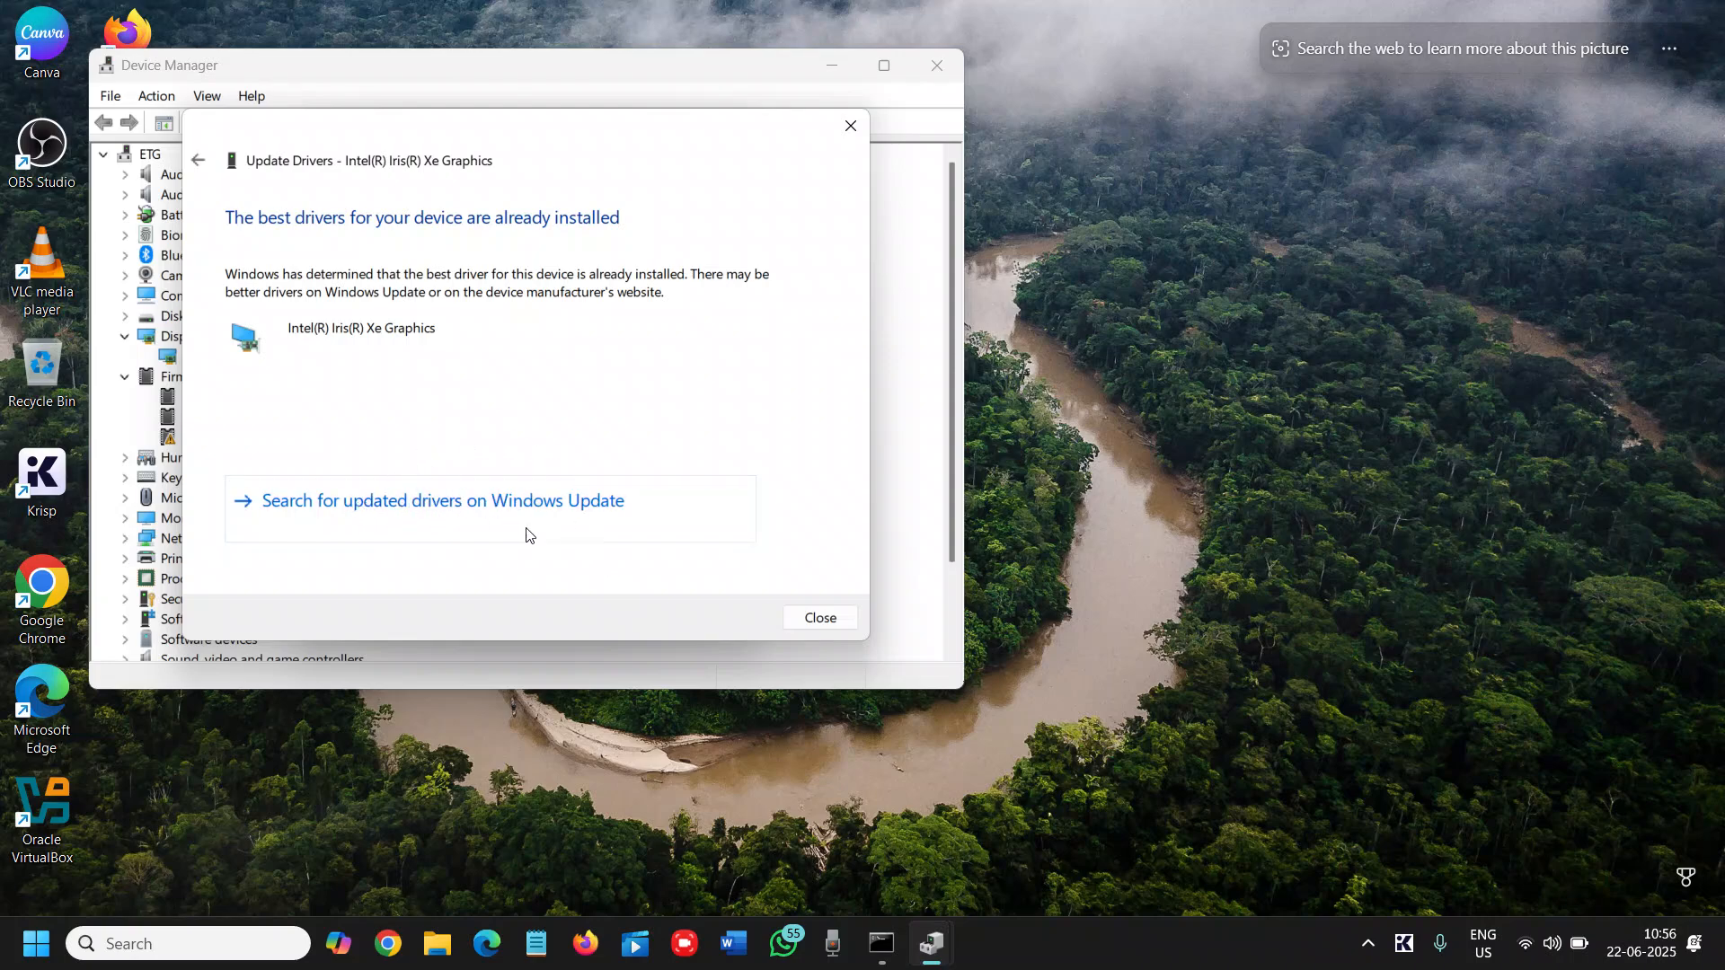
{"action": "left_click", "coordinate": [820, 618]}
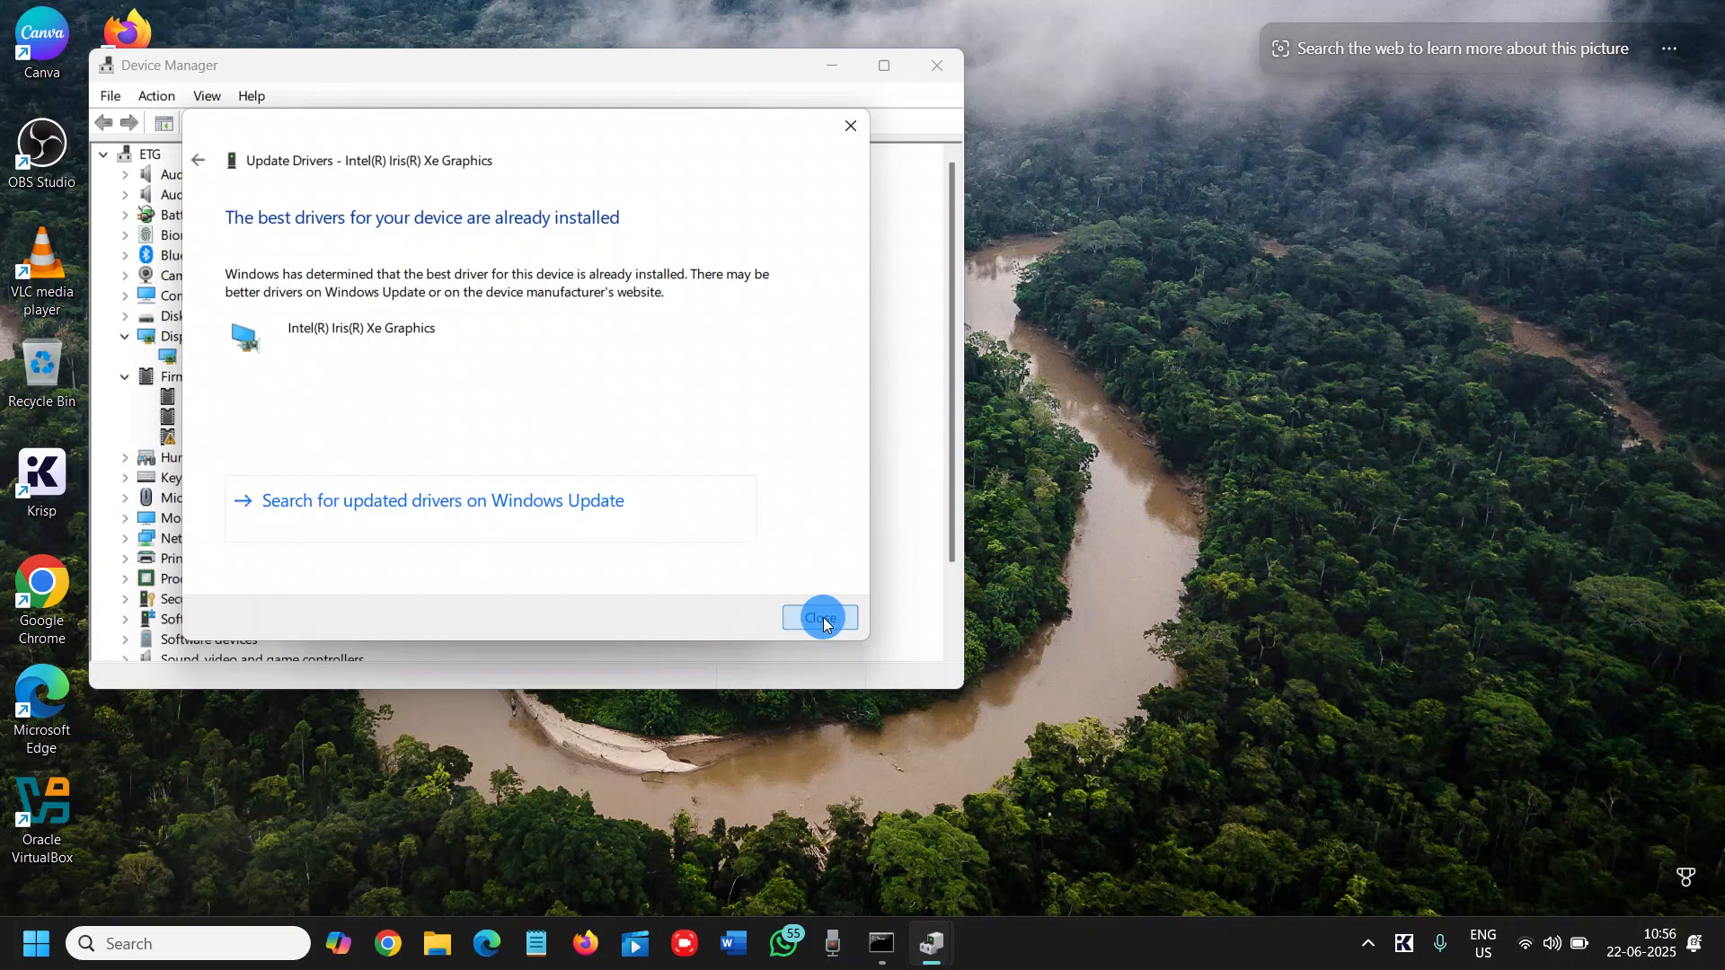
{"action": "left_click", "coordinate": [819, 618]}
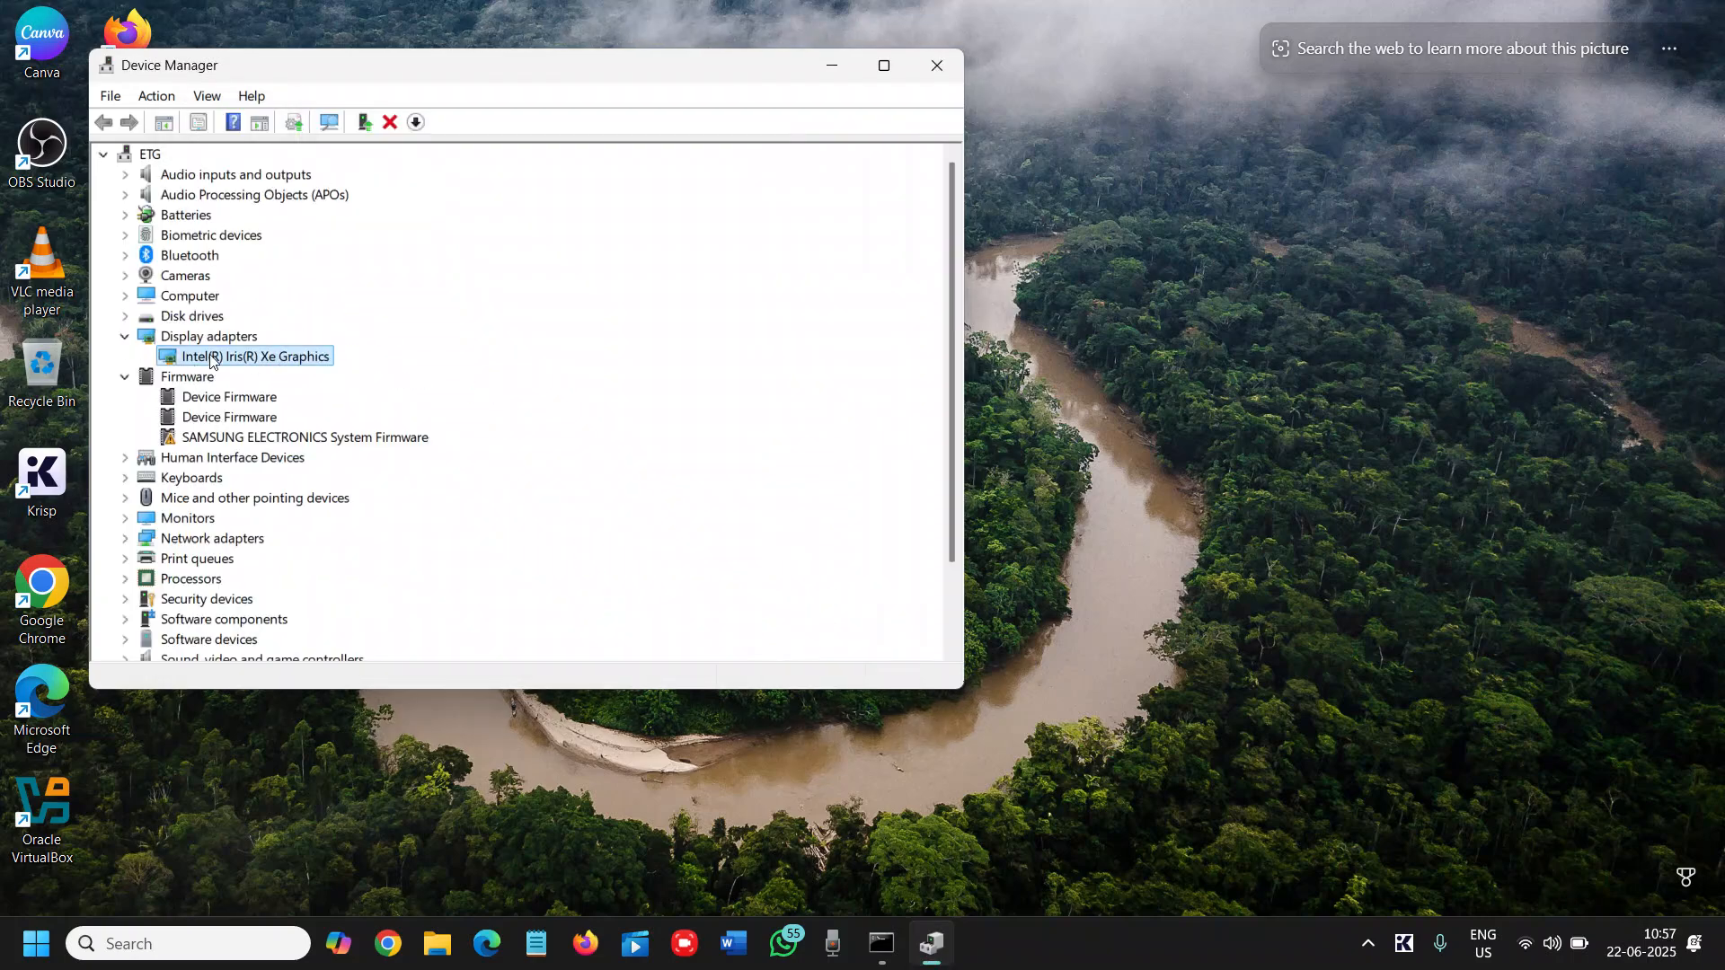
Close Device Manager, returning to the Windows 11 desktop
{"action": "right_click", "coordinate": [243, 356]}
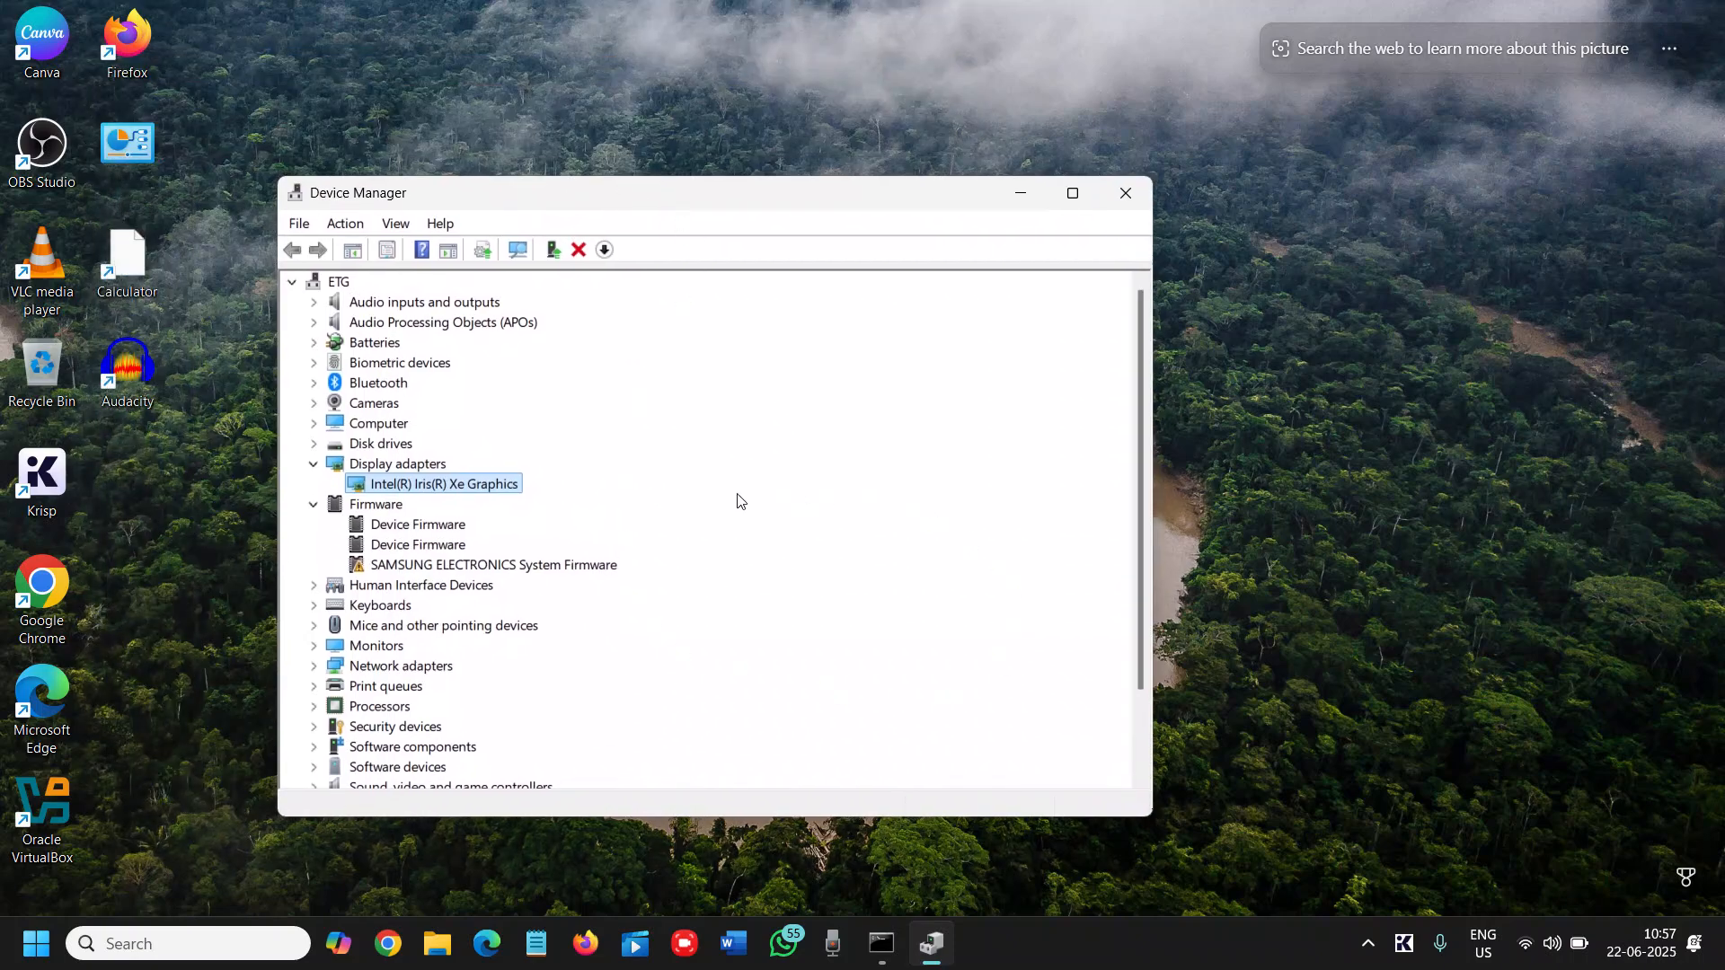
{"action": "mouse_move", "coordinate": [647, 500]}
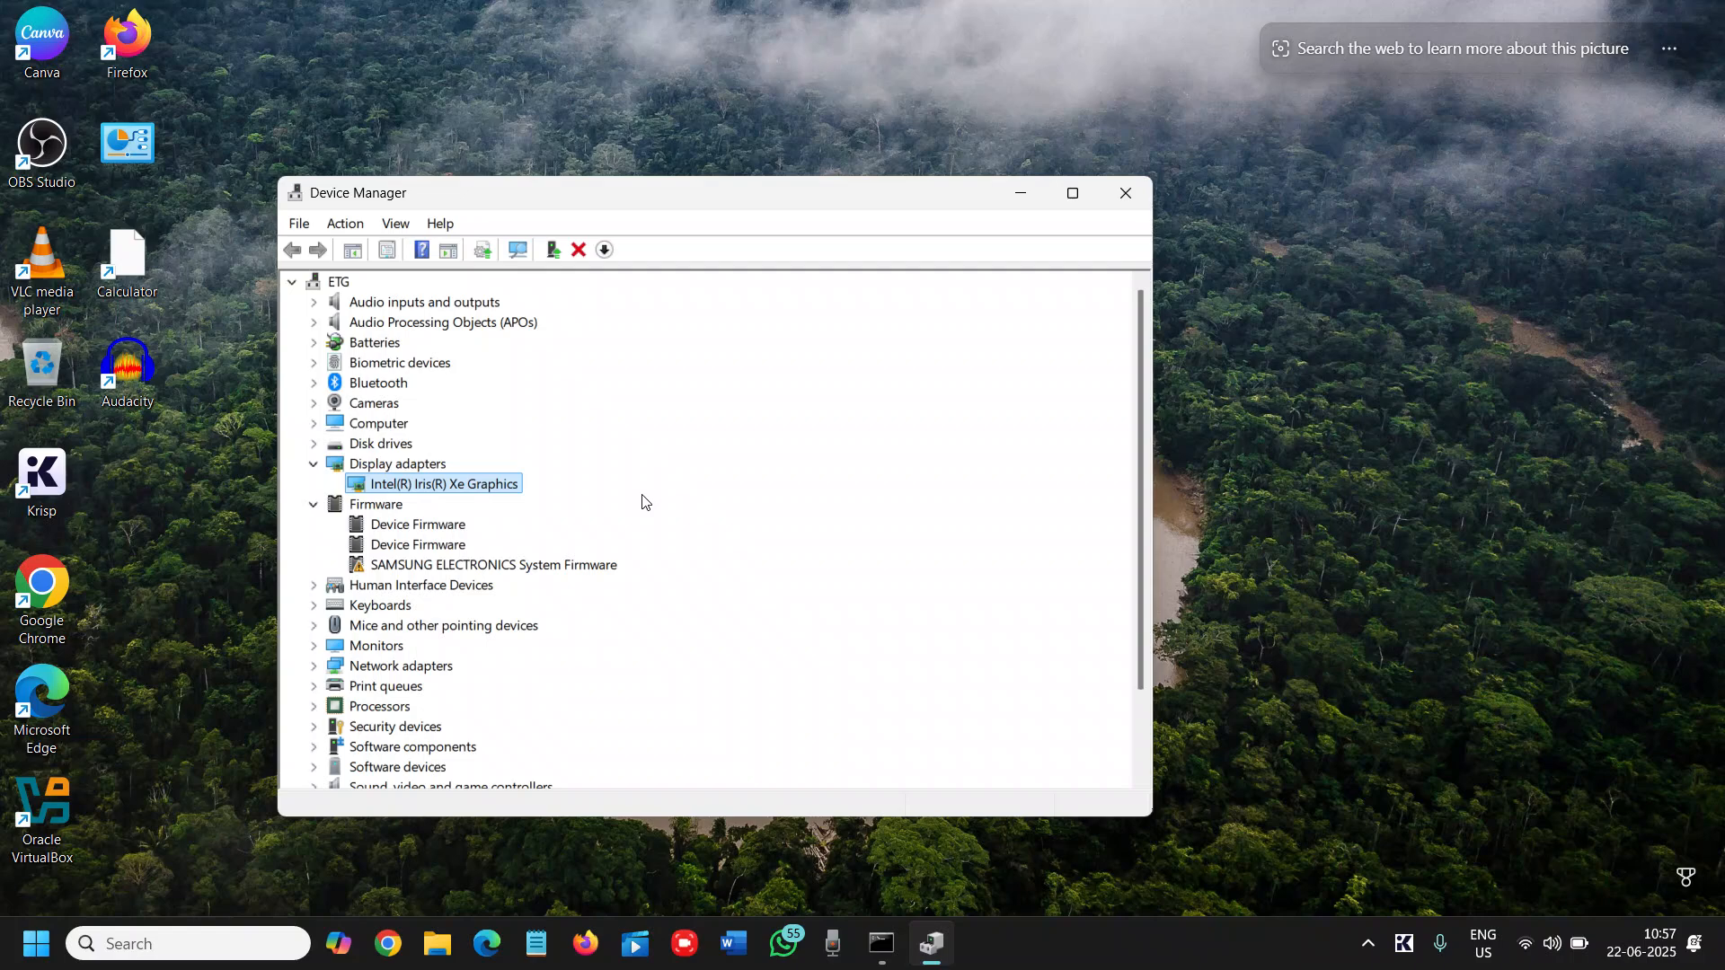
{"action": "mouse_move", "coordinate": [643, 496]}
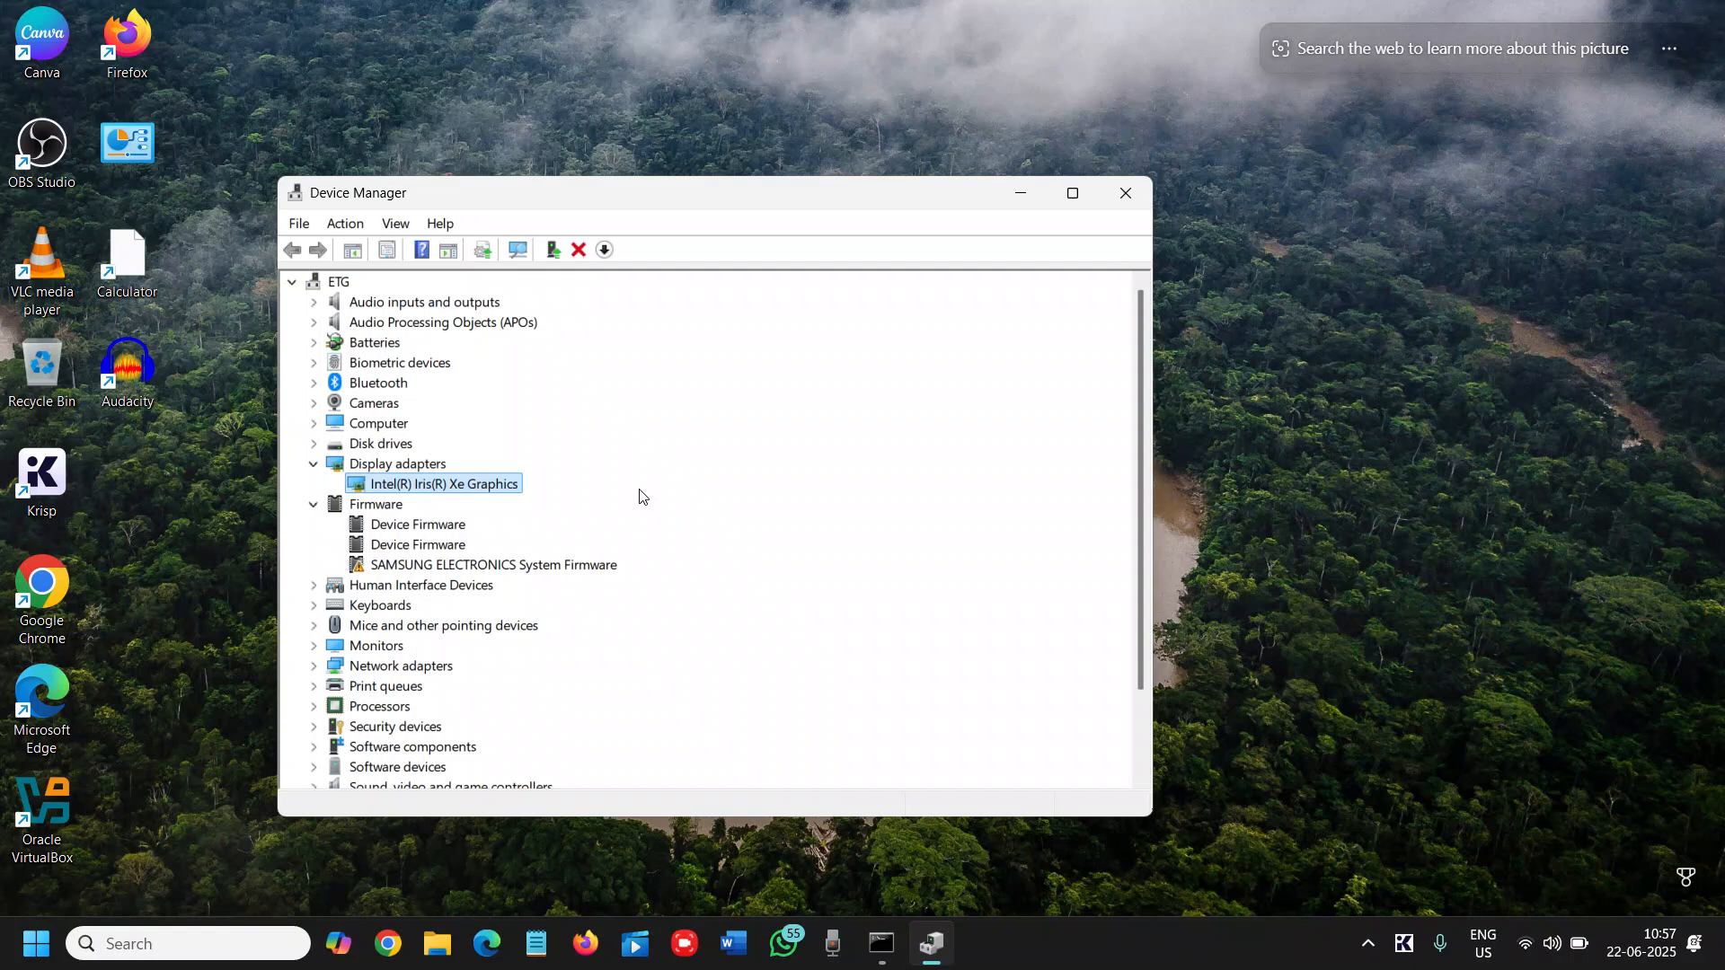
{"action": "mouse_move", "coordinate": [637, 499]}
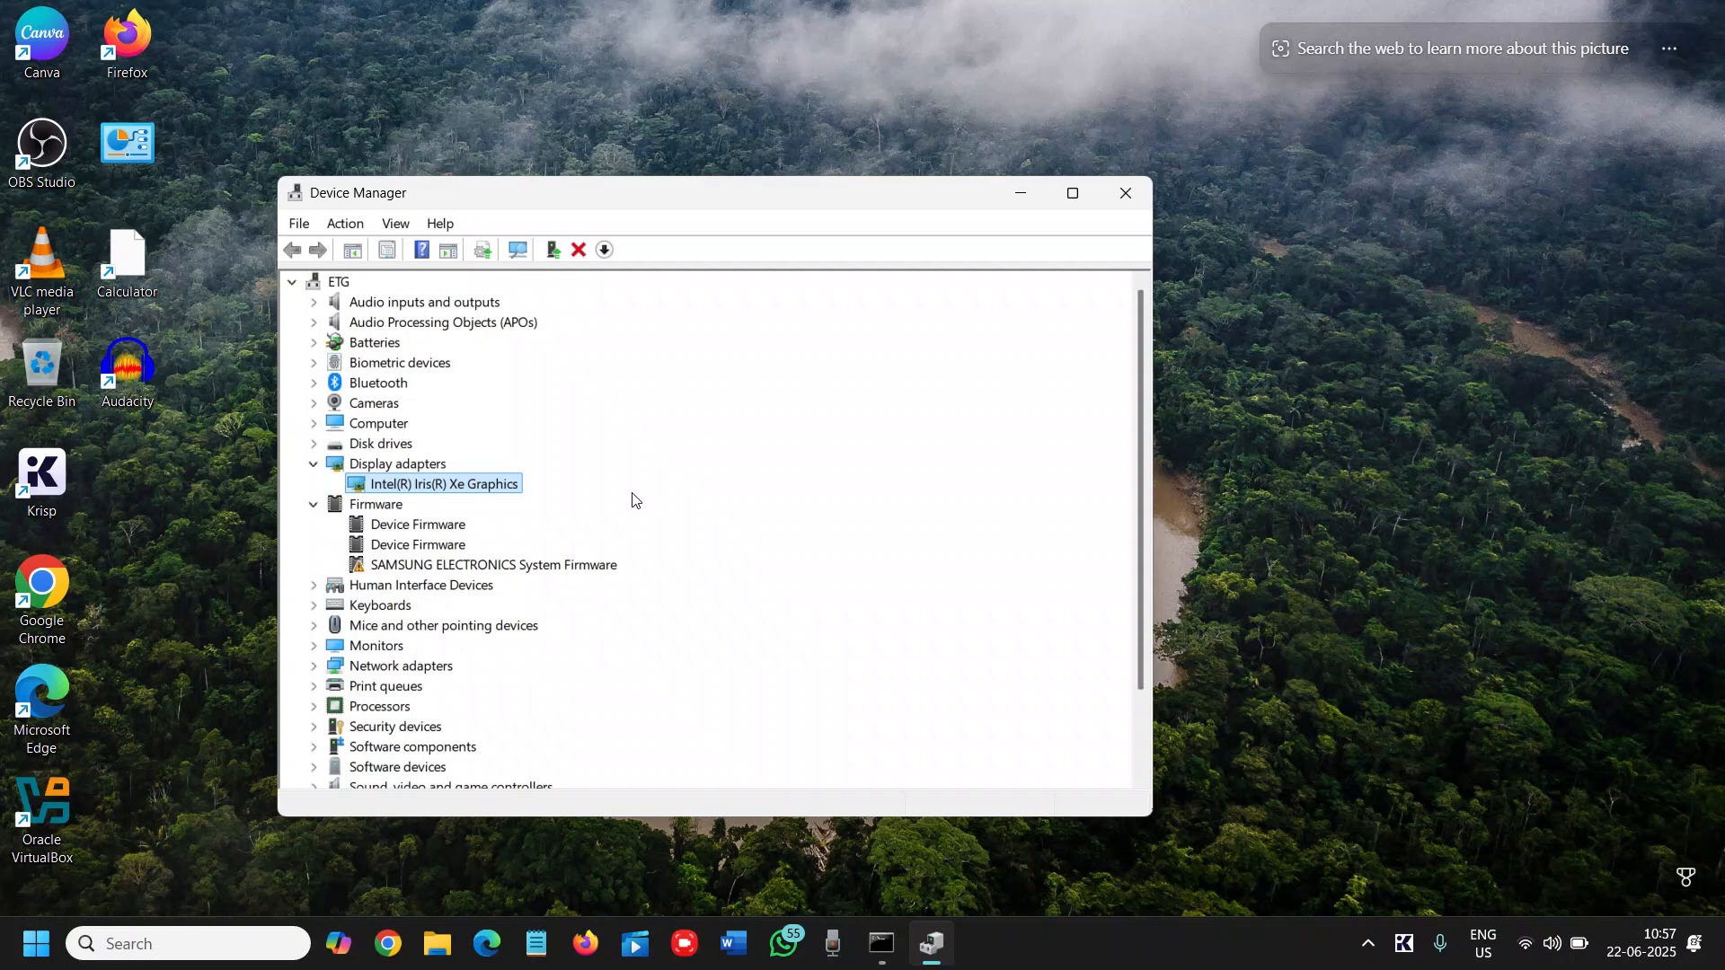
{"action": "mouse_move", "coordinate": [543, 453]}
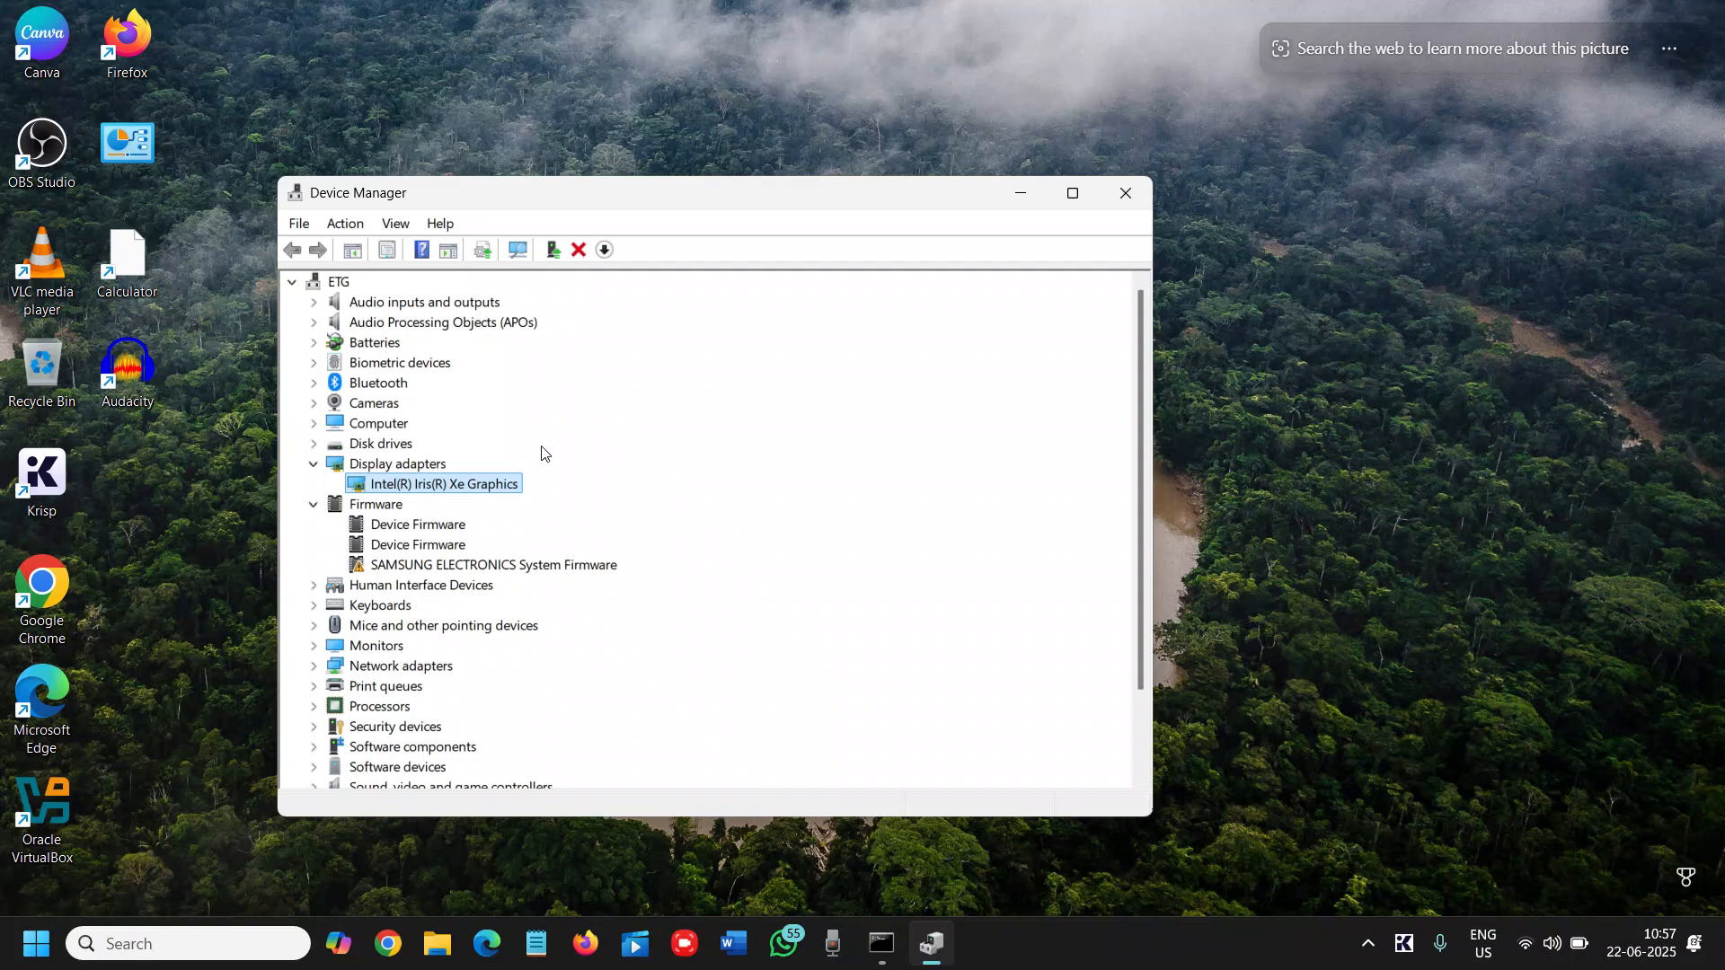
{"action": "mouse_move", "coordinate": [496, 488]}
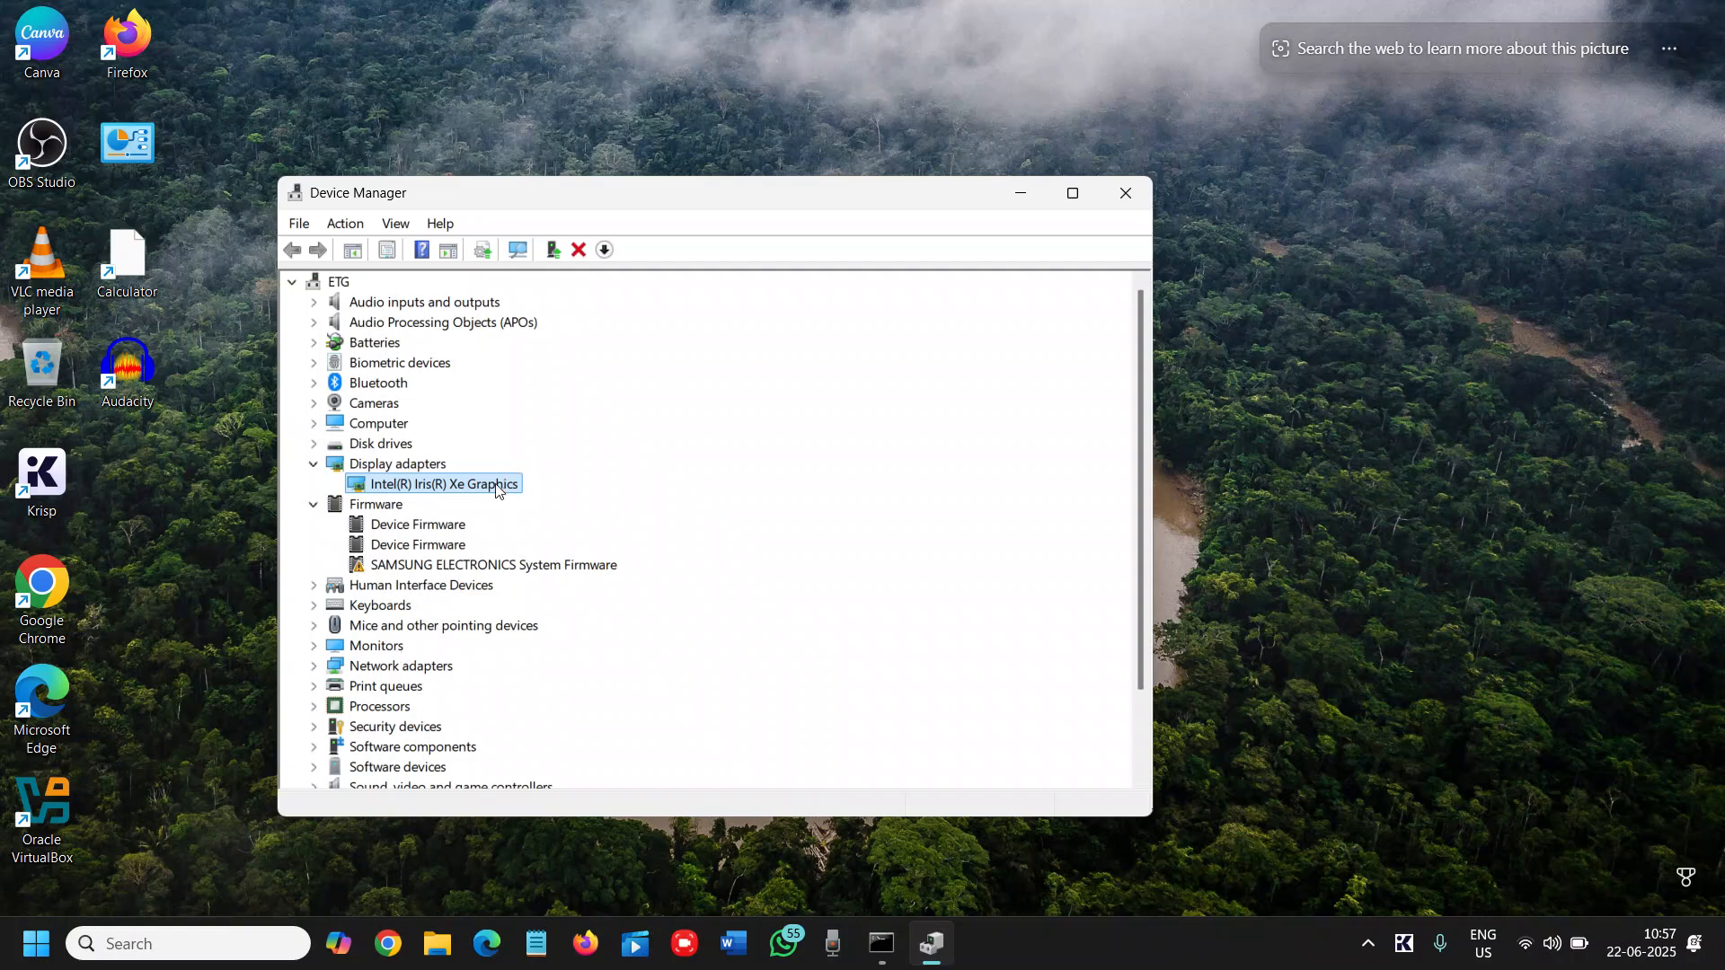
{"action": "mouse_move", "coordinate": [1010, 239]}
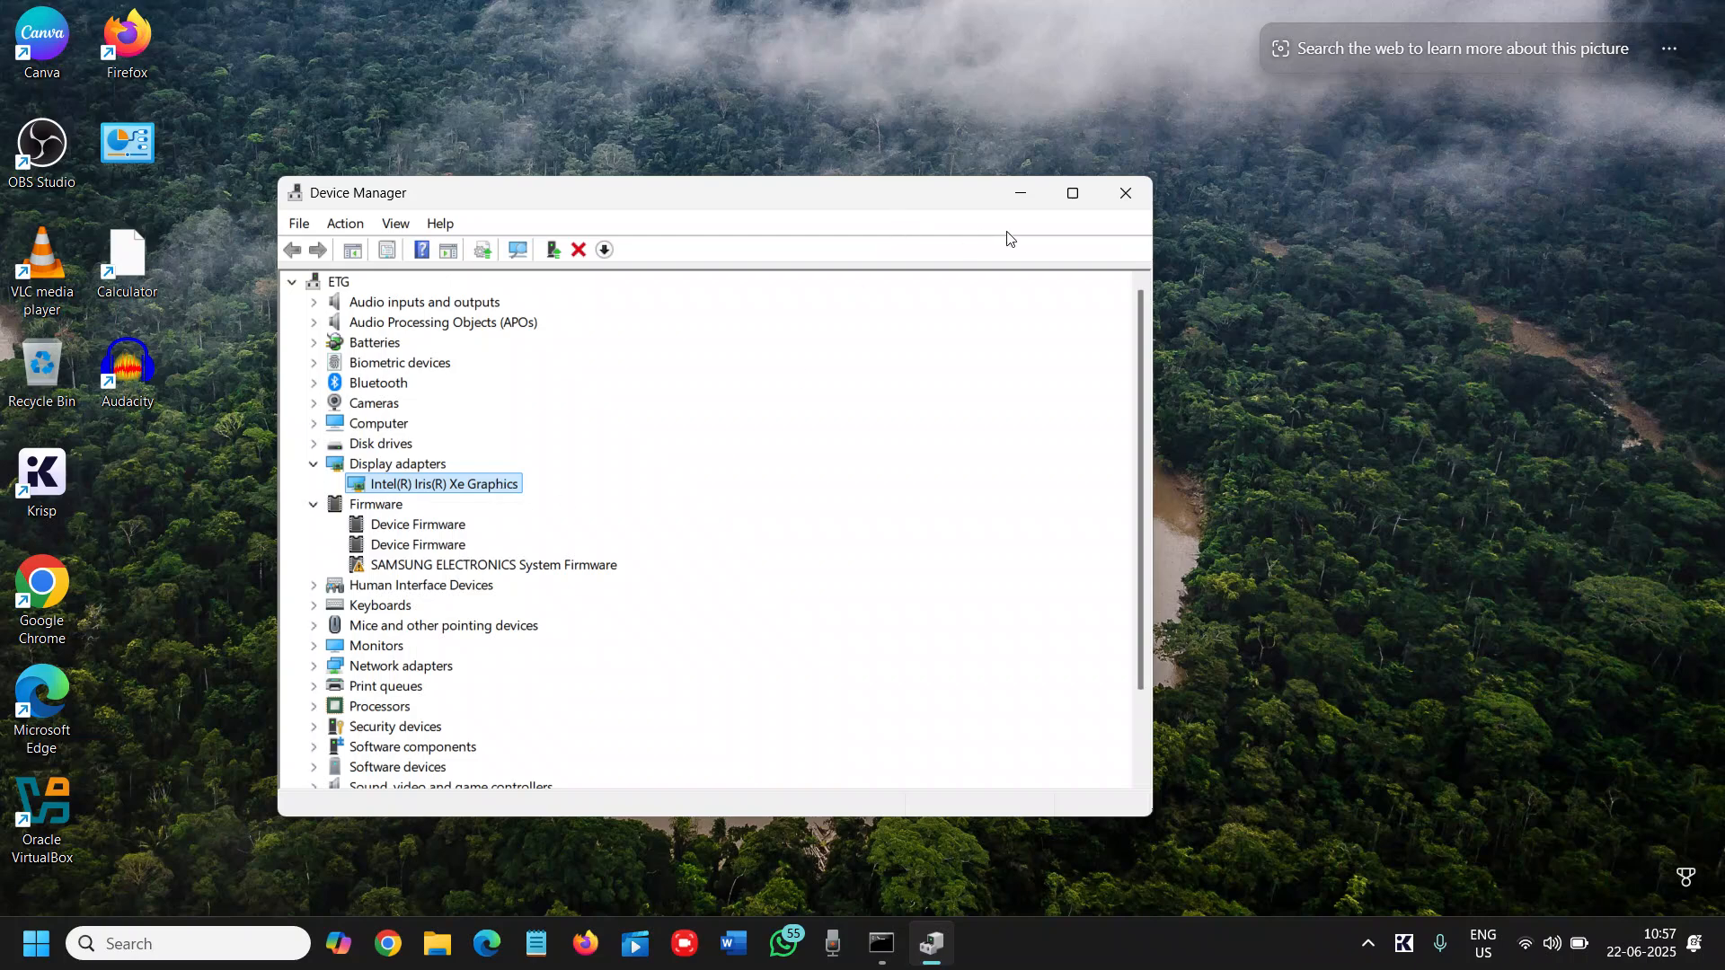
{"action": "left_click", "coordinate": [1125, 192]}
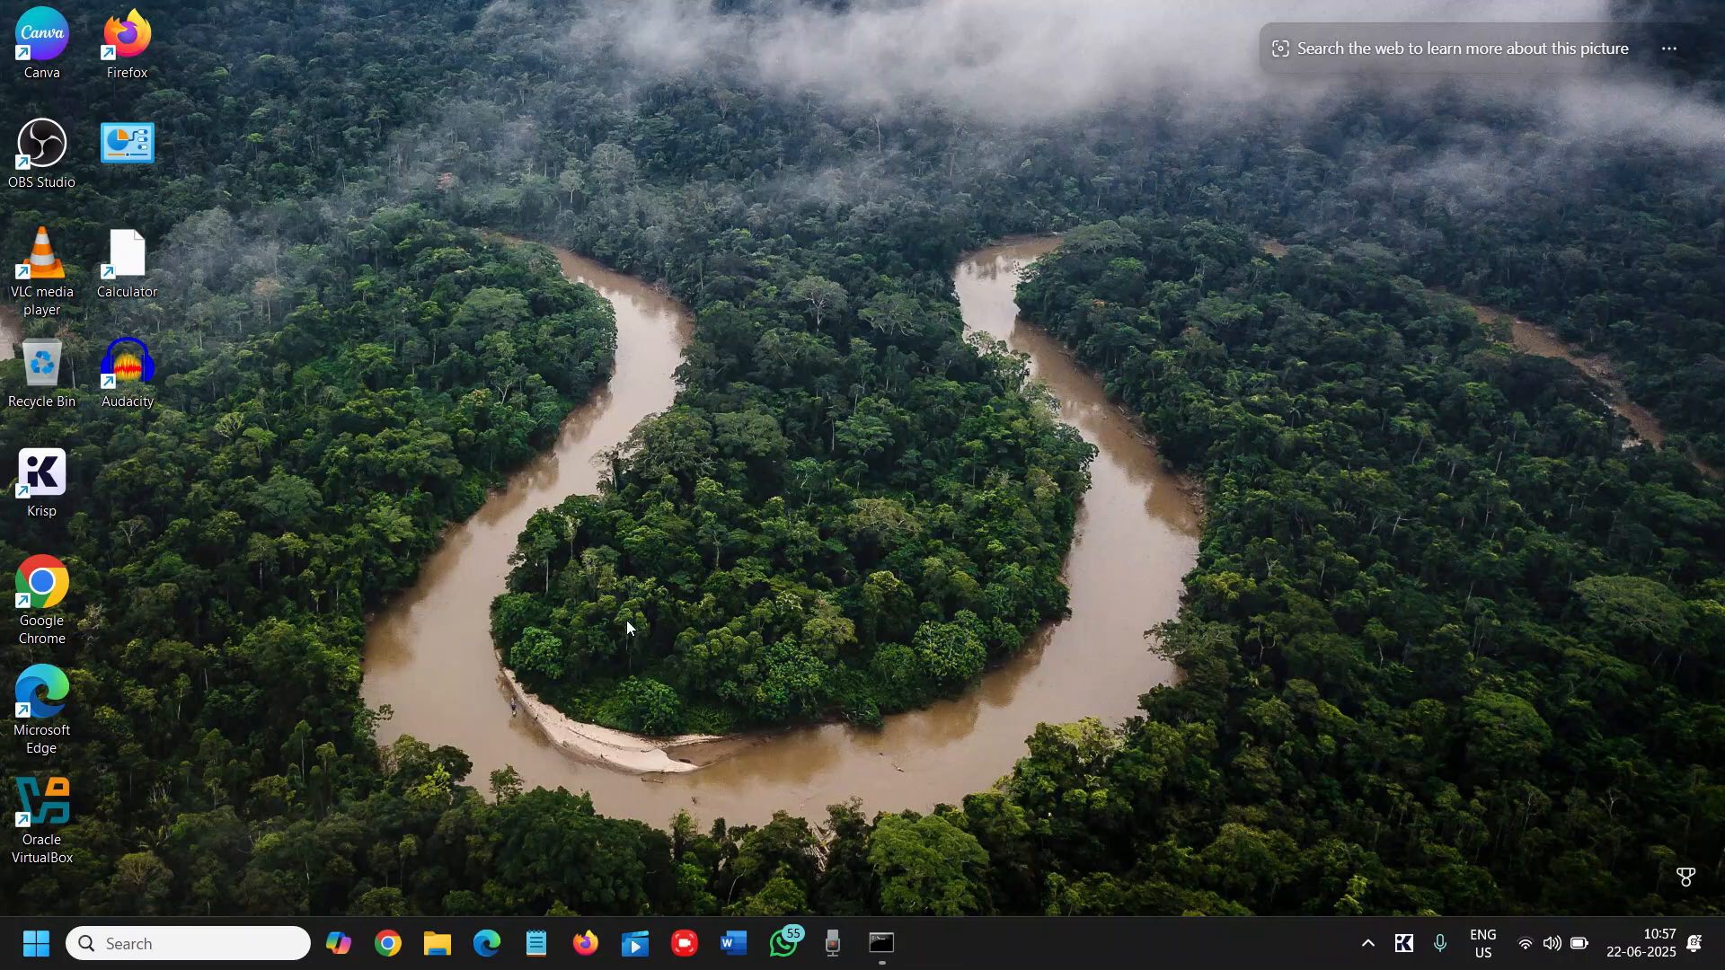
{"action": "mouse_move", "coordinate": [611, 593]}
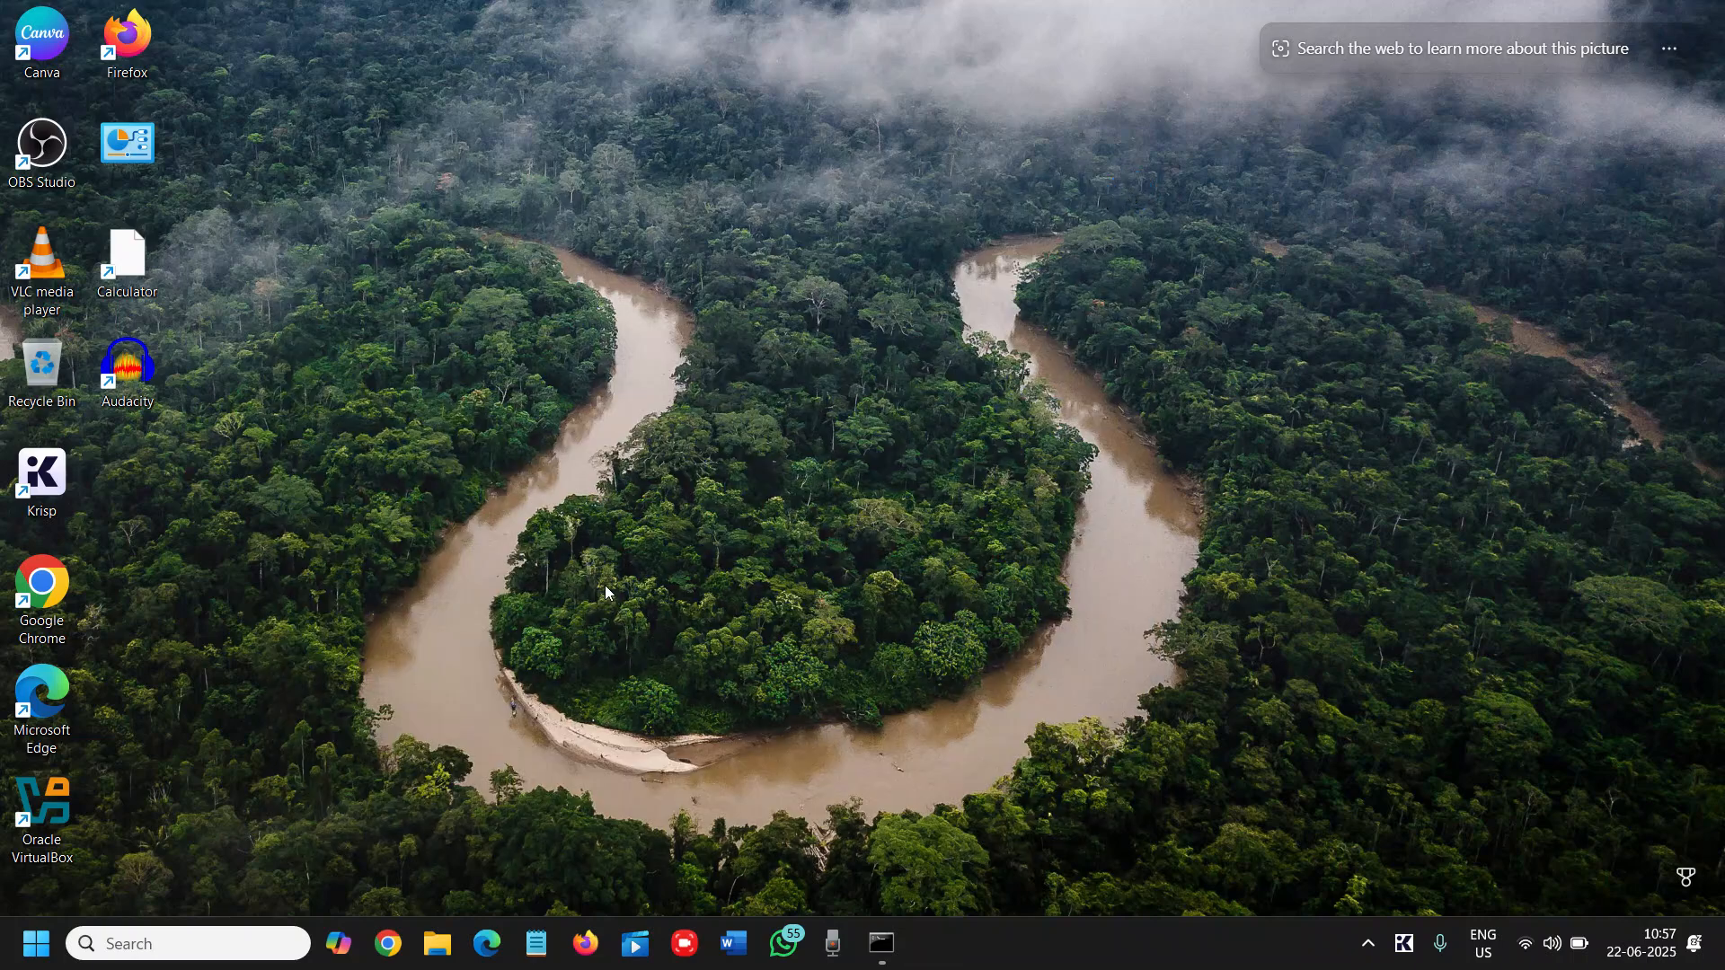